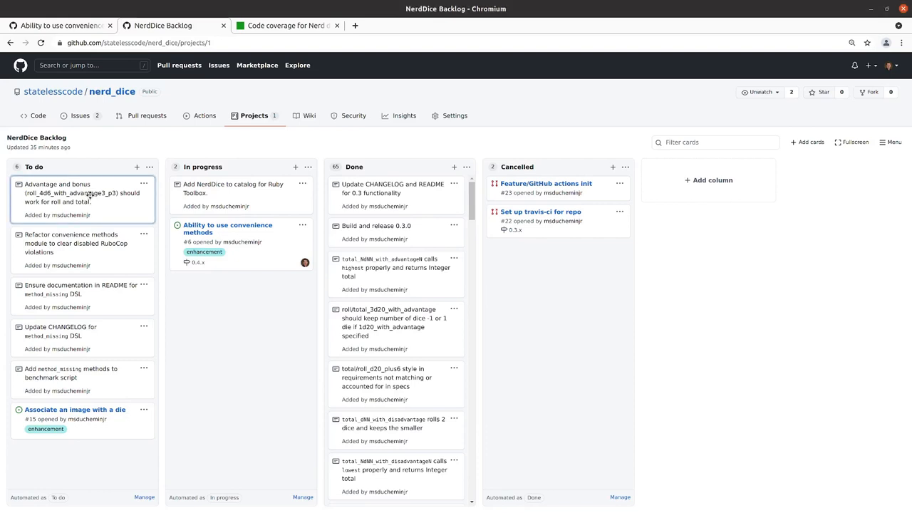
# Step: Move 'Advantage and bonus' into In progress, then scroll through issue #6's requirements and comments
pyautogui.moveTo(82, 192); pyautogui.dragTo(241, 297)
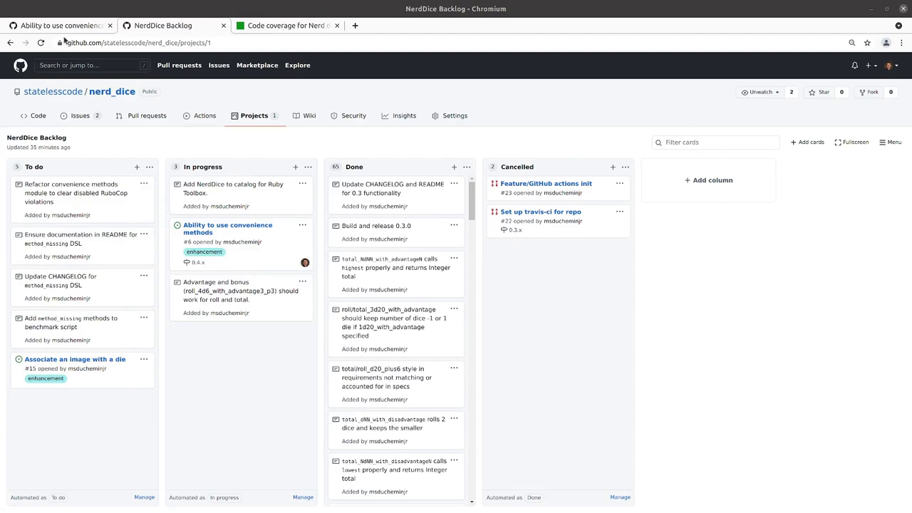
pyautogui.click(228, 228)
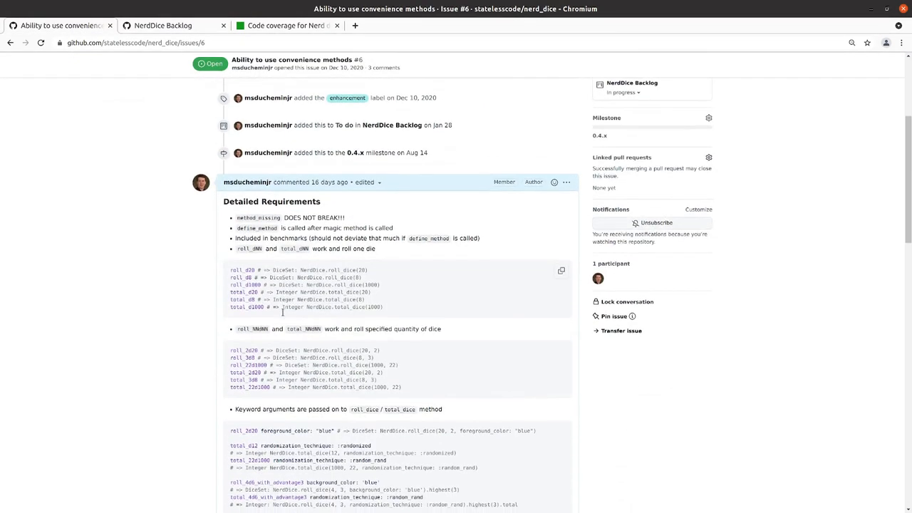
pyautogui.scroll(-3)
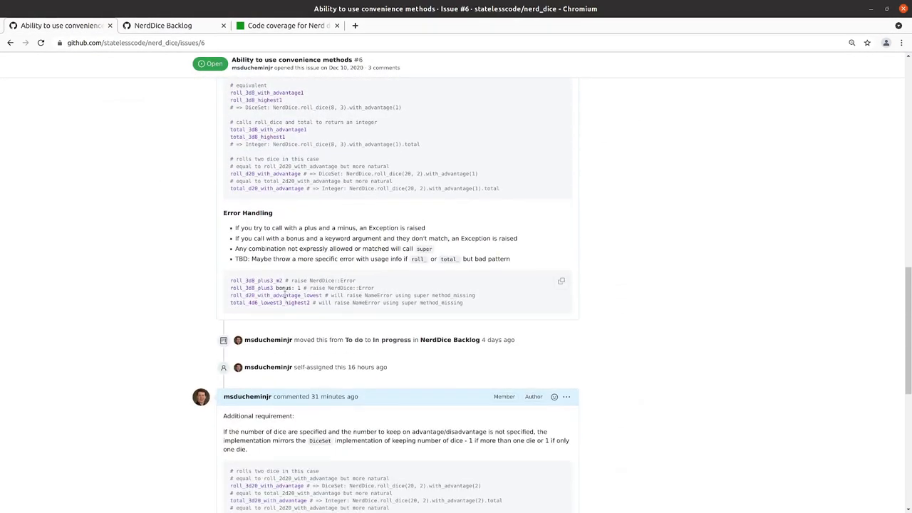
pyautogui.scroll(-3)
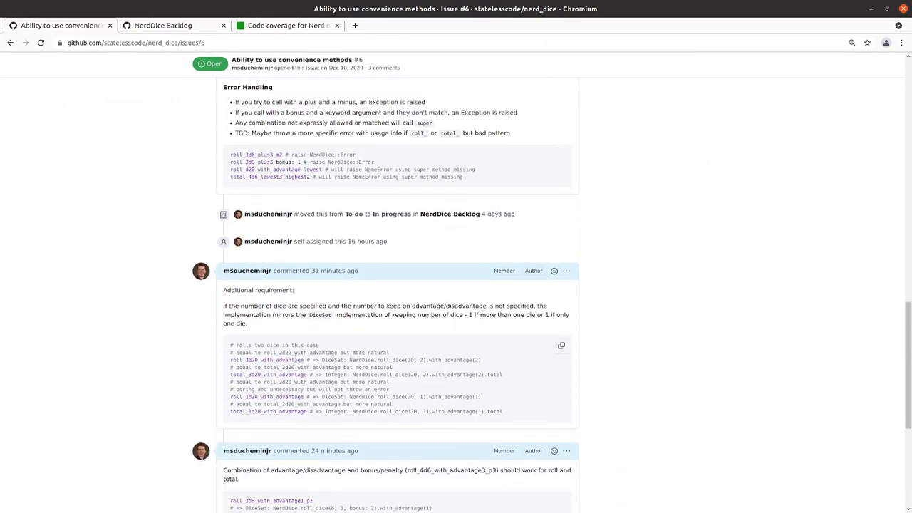
pyautogui.scroll(-3)
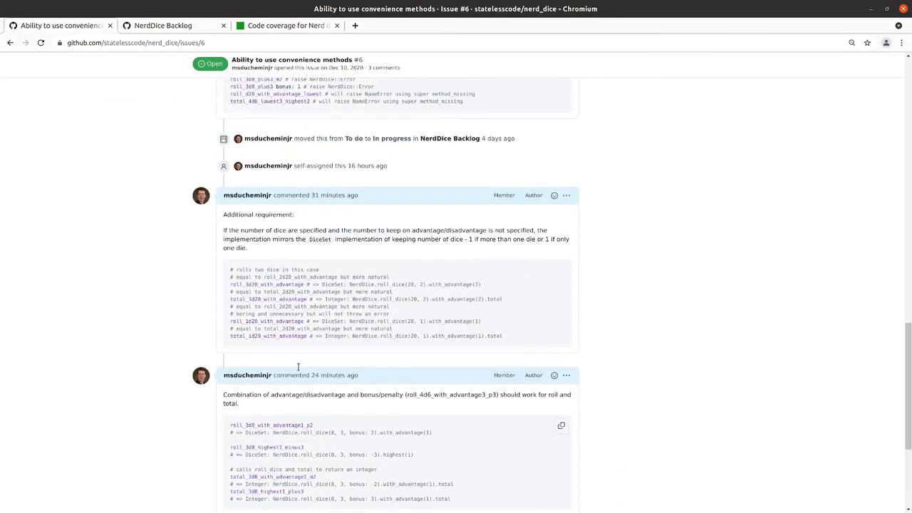
pyautogui.scroll(-3)
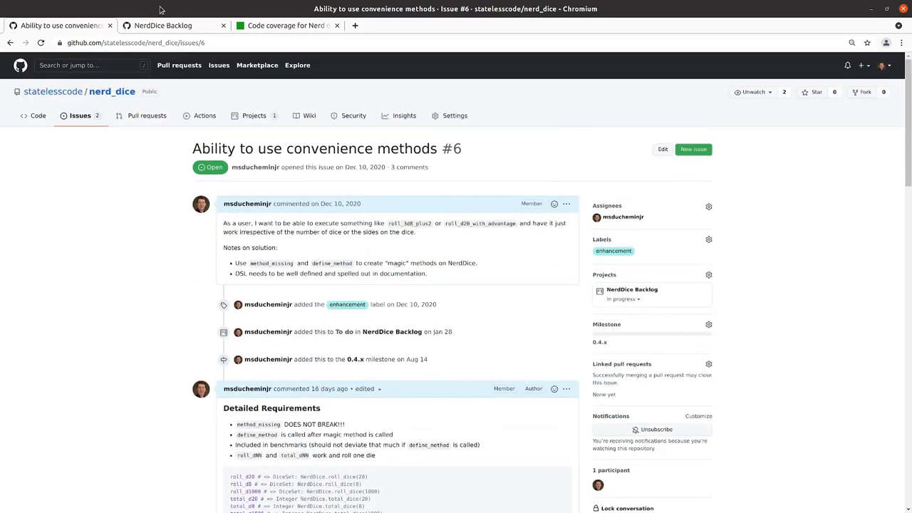
# Step: Return to the NerdDice Backlog board with the card now under In progress
pyautogui.click(164, 26)
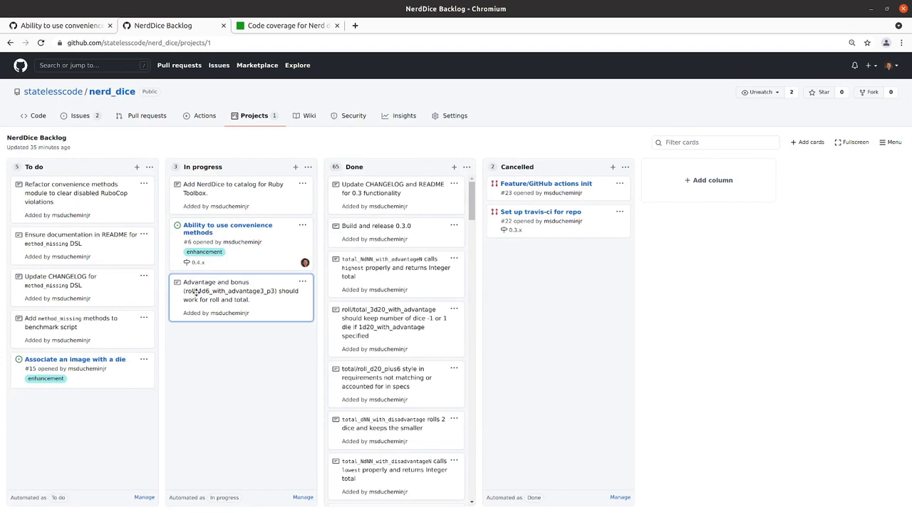
pyautogui.moveTo(202, 293)
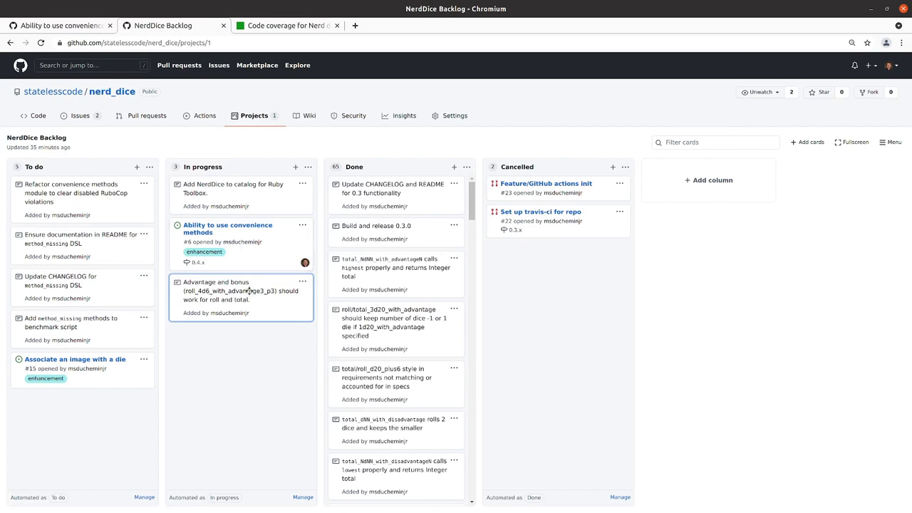
pyautogui.moveTo(282, 293)
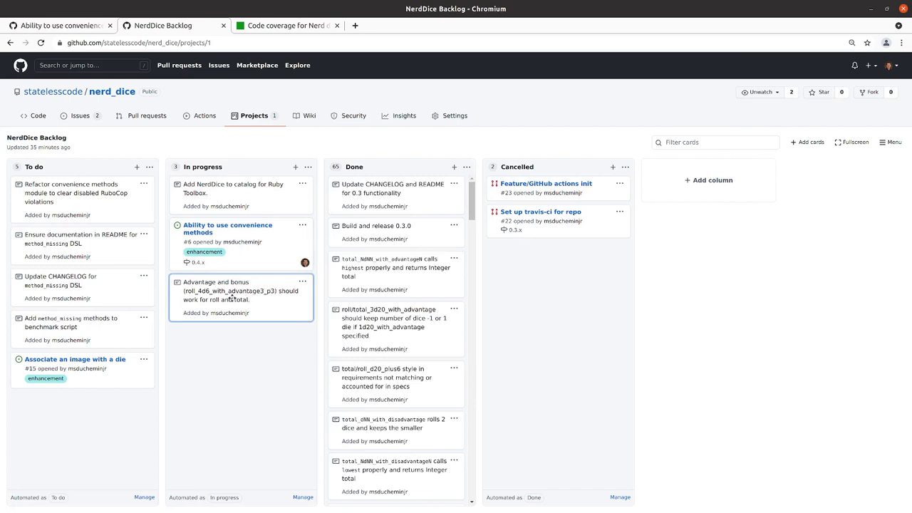
pyautogui.moveTo(169, 355)
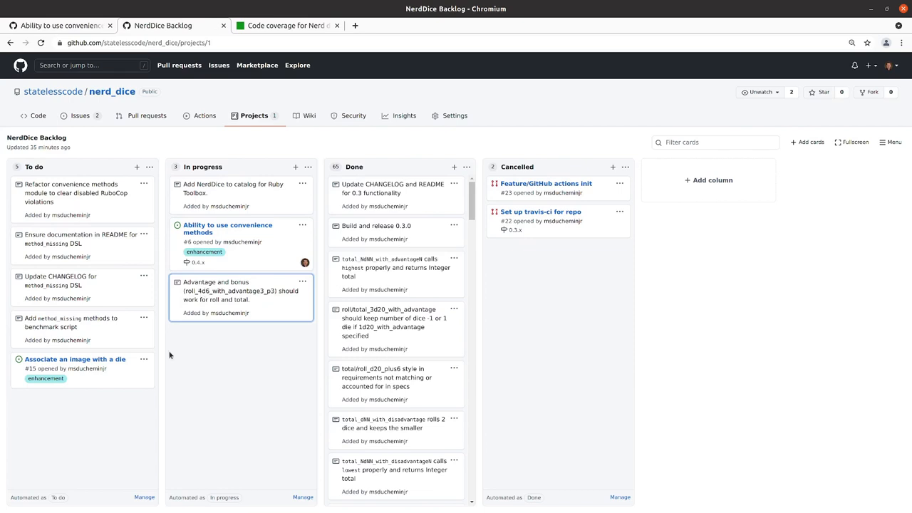
pyautogui.moveTo(248, 366)
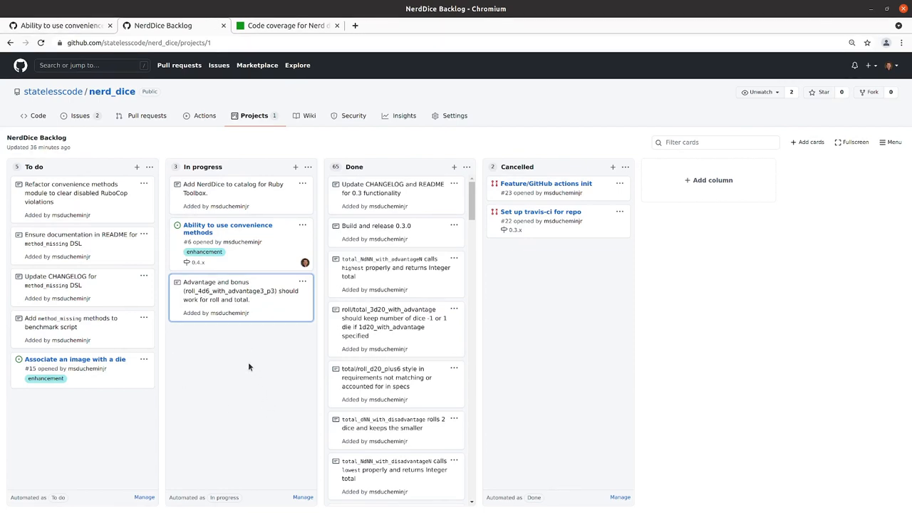
pyautogui.moveTo(199, 345)
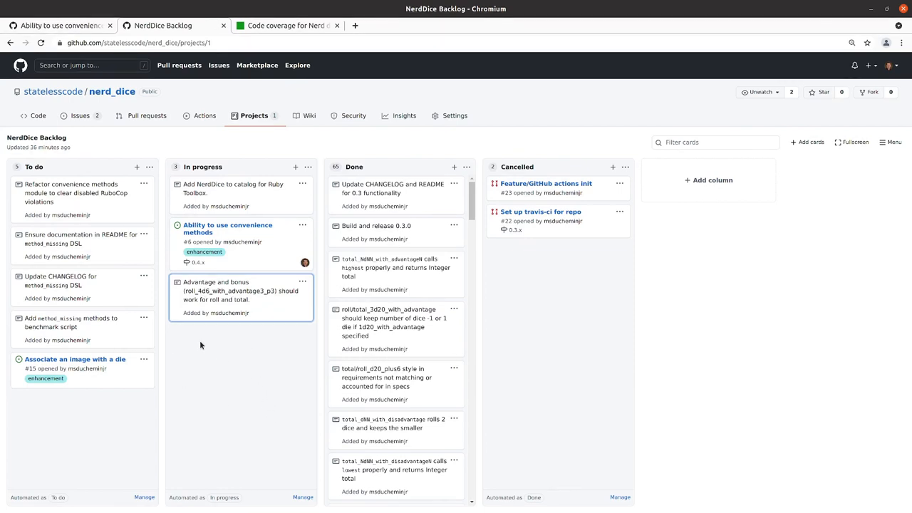
pyautogui.moveTo(223, 351)
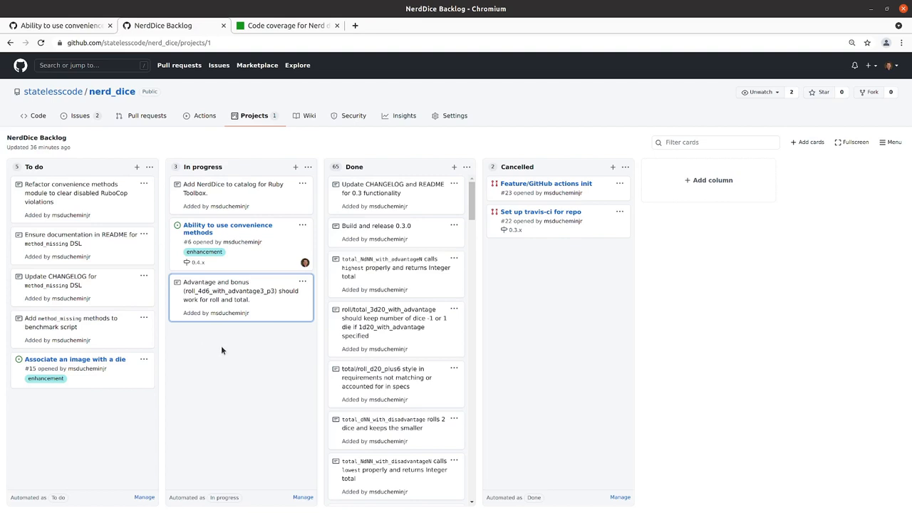
pyautogui.moveTo(223, 305)
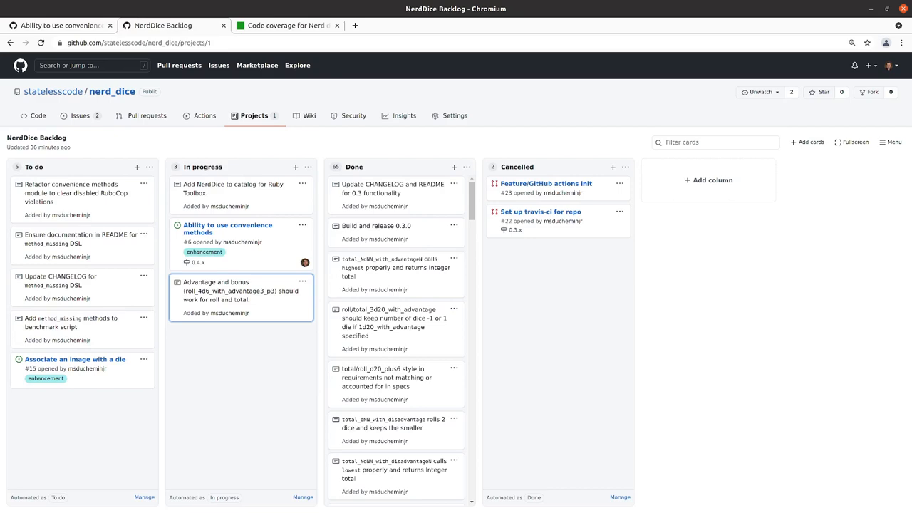
# Step: Switch to VS Code and look over the convenience_methods spec files beside total_ndnn_highest_spec.rb
pyautogui.press('alt+tab')
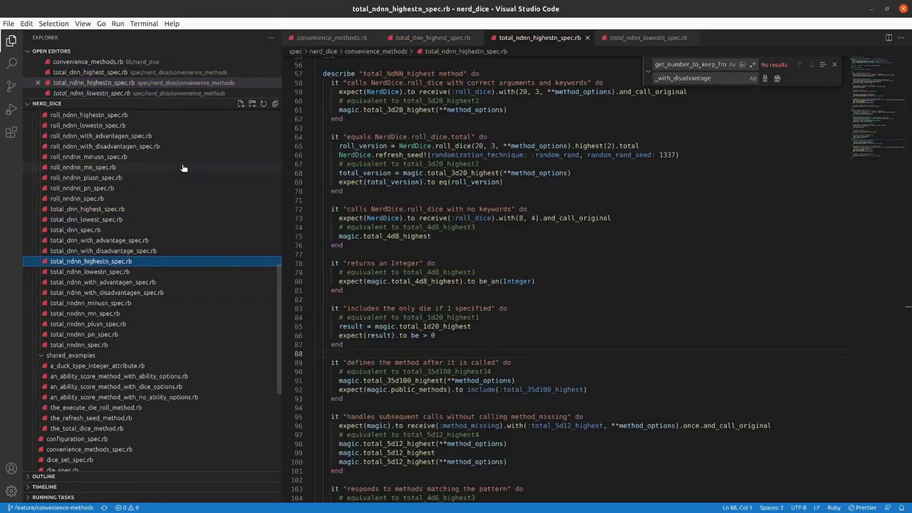
pyautogui.scroll(-3)
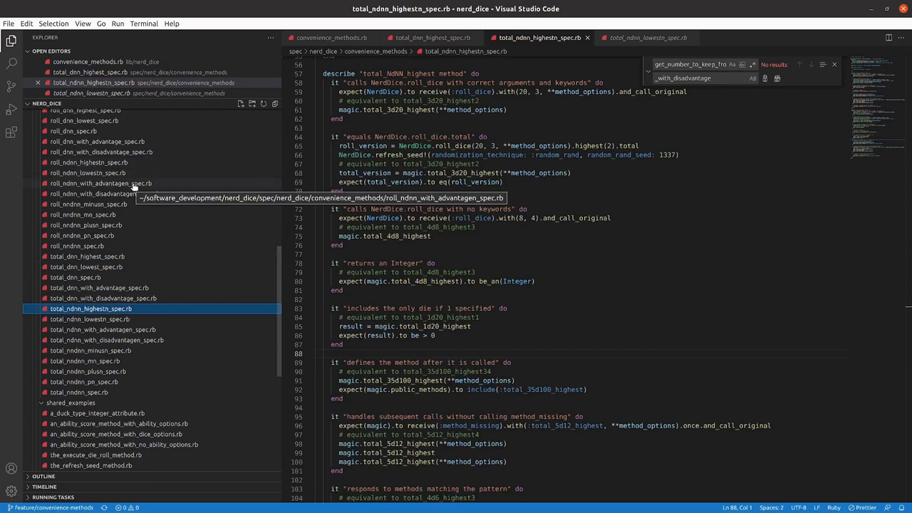
pyautogui.moveTo(93, 245)
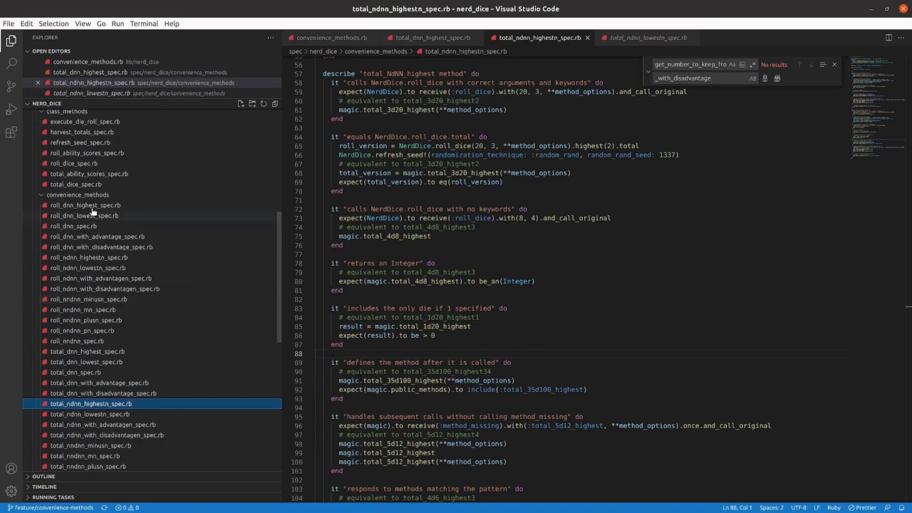
pyautogui.scroll(-3)
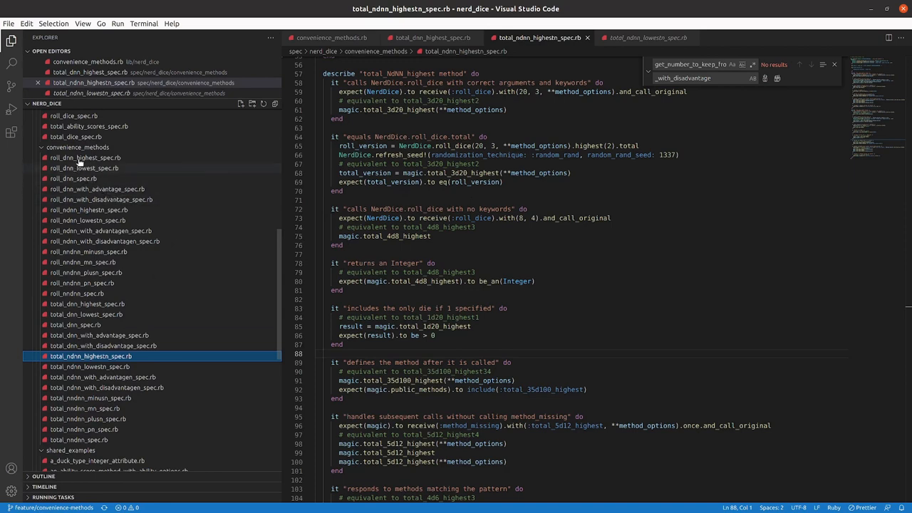
# Step: Read through roll_dnn_highest_spec.rb's bonus, penalty and mismatched-argument tests
pyautogui.click(86, 157)
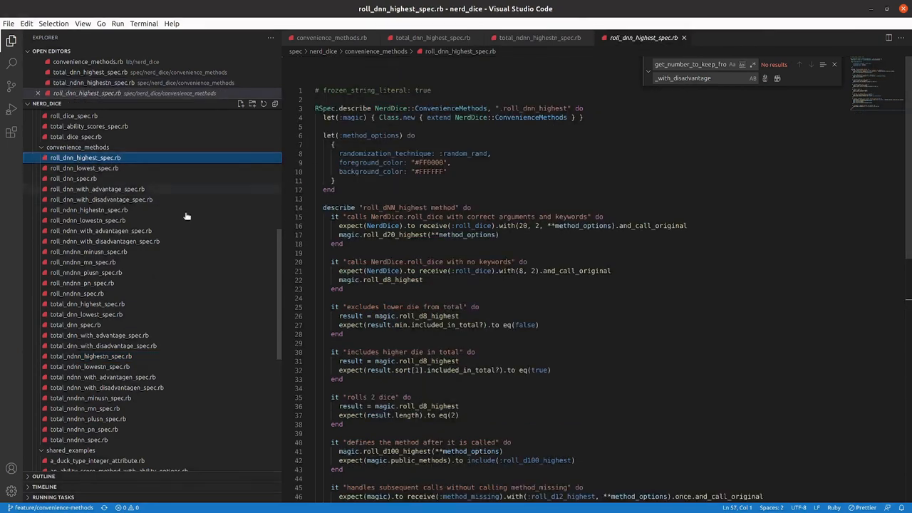
pyautogui.moveTo(274, 237)
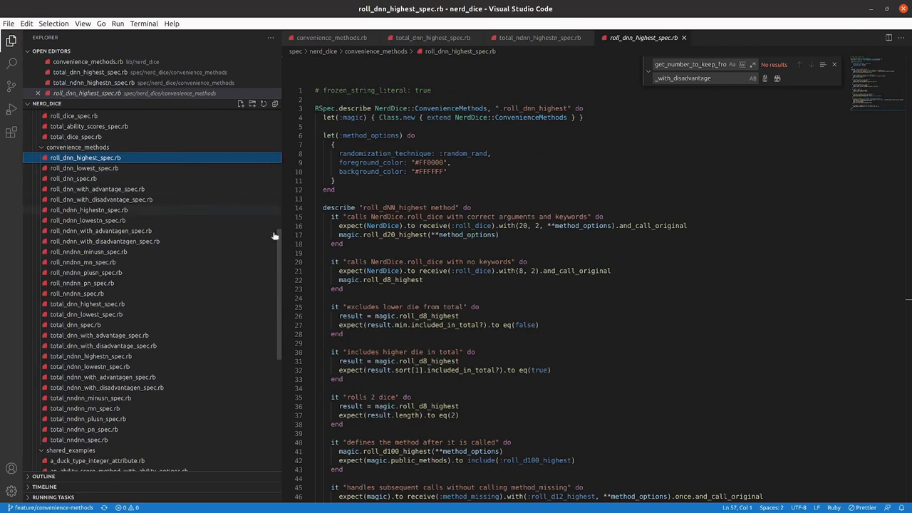
pyautogui.scroll(-3)
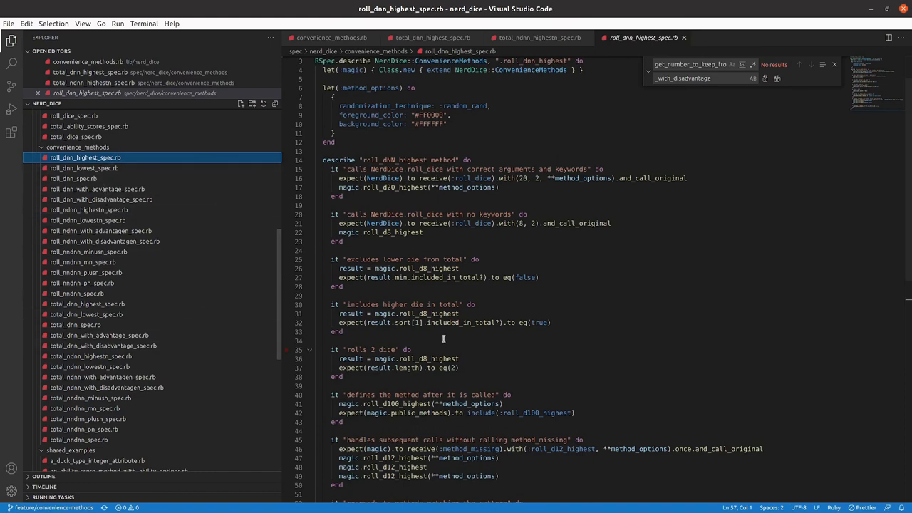
pyautogui.scroll(-3)
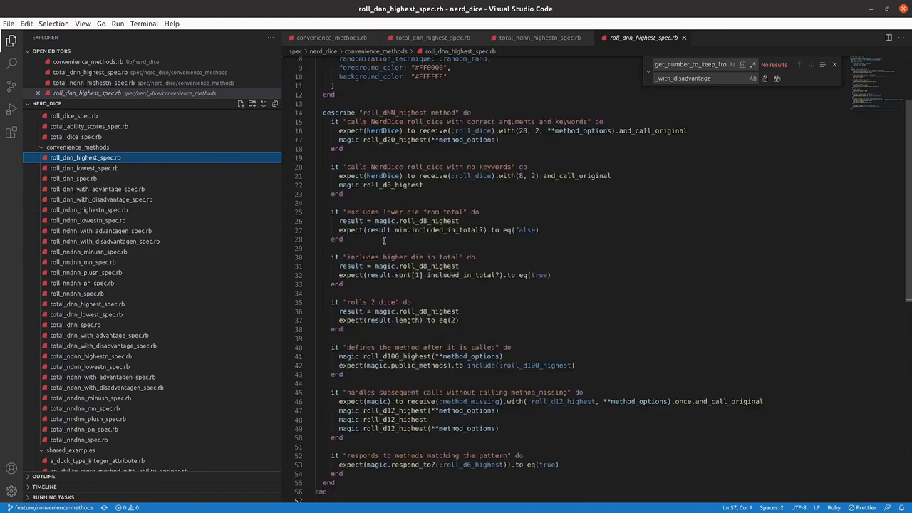
pyautogui.scroll(-3)
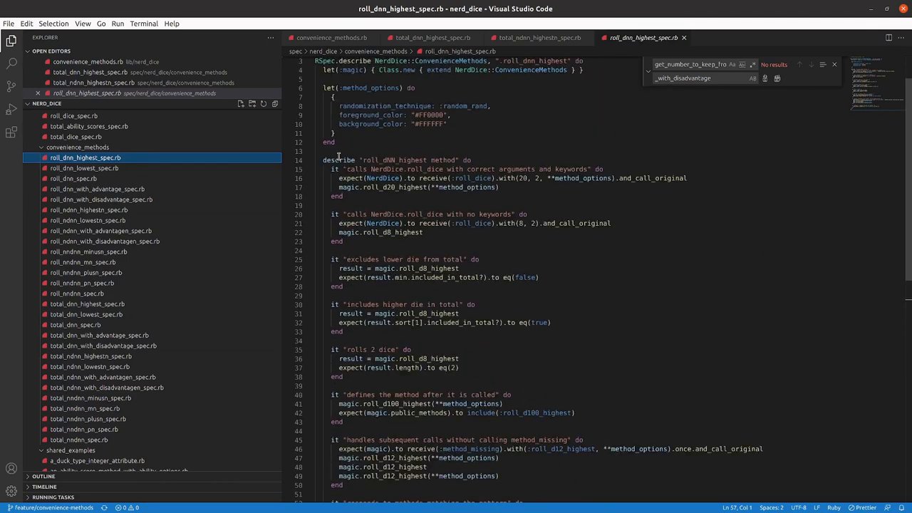
pyautogui.moveTo(340, 150)
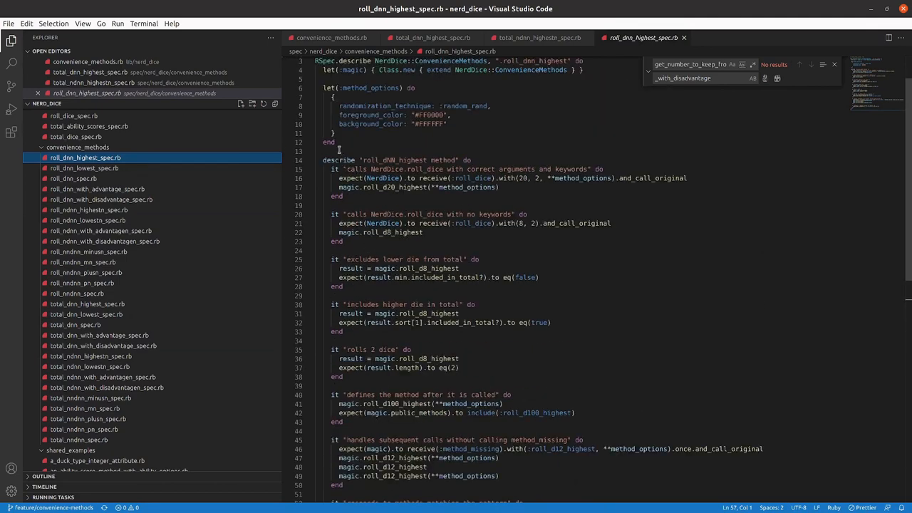
pyautogui.scroll(-3)
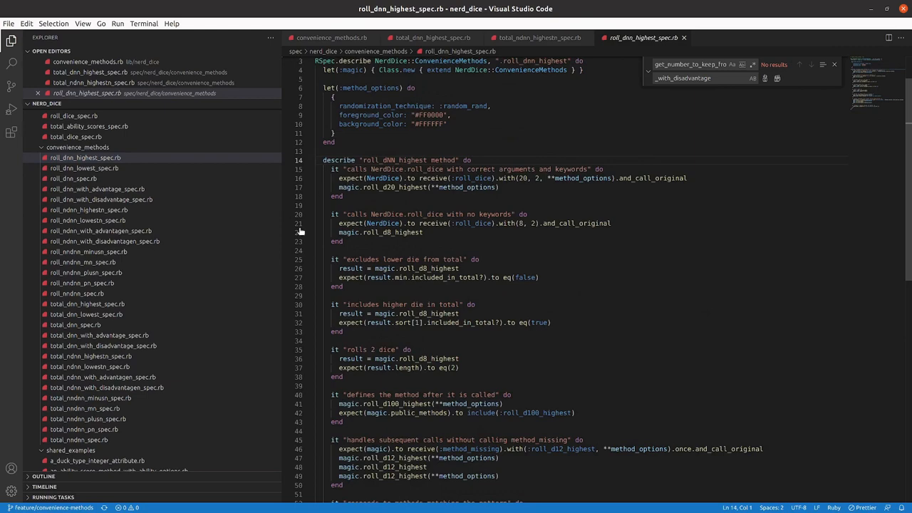
pyautogui.scroll(-3)
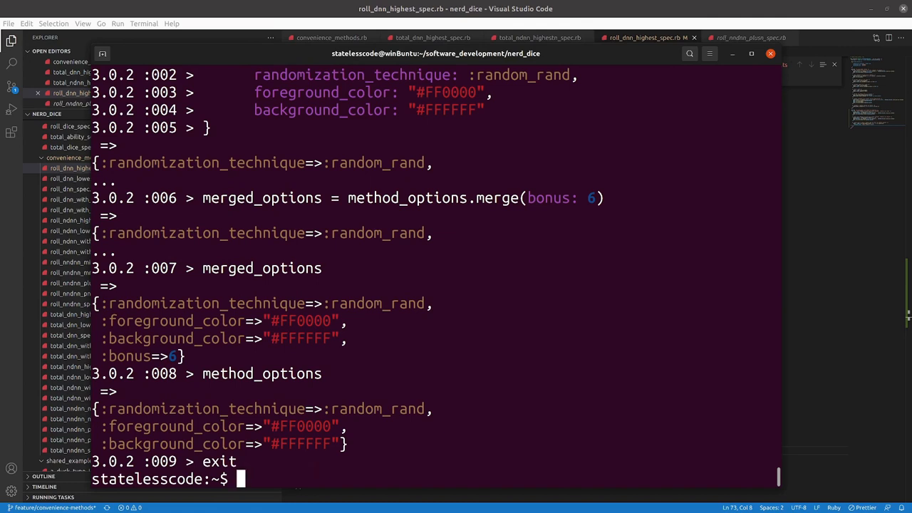
# Step: Enter rspec spec/nerd_dice/convenience_methods/roll_dnn_ in the terminal, then return to the editor
pyautogui.write('rspecp')
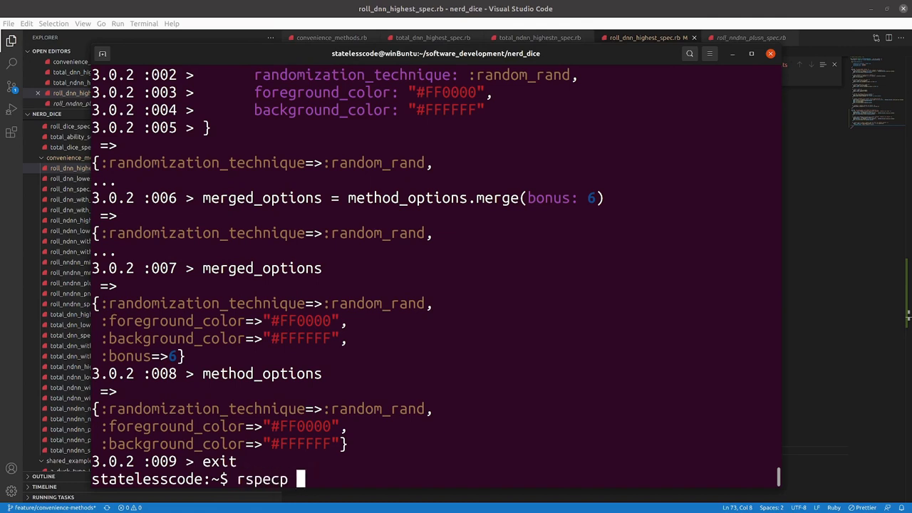
pyautogui.write('sp')
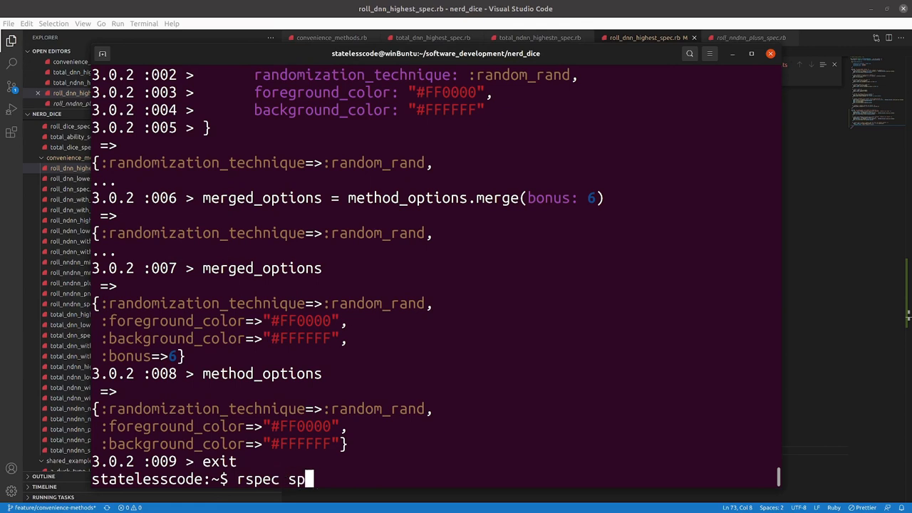
pyautogui.write('ec/')
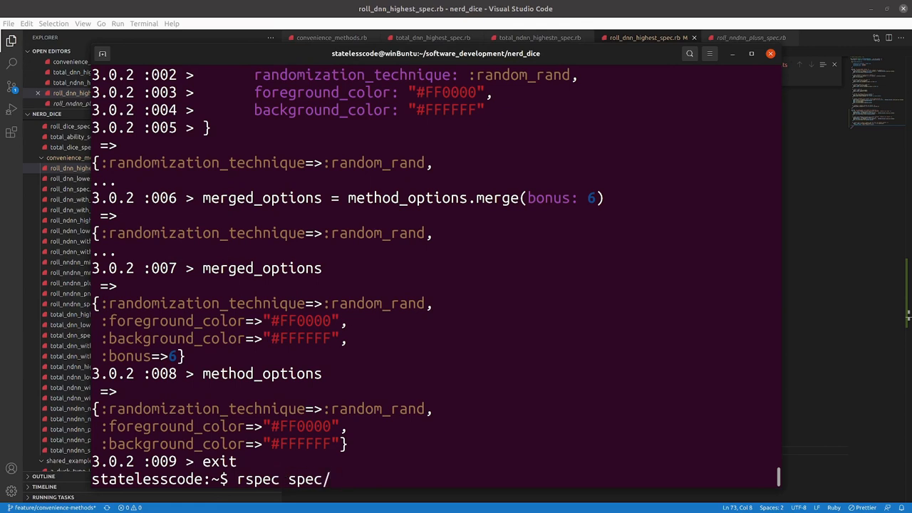
pyautogui.write('nerd_dice/')
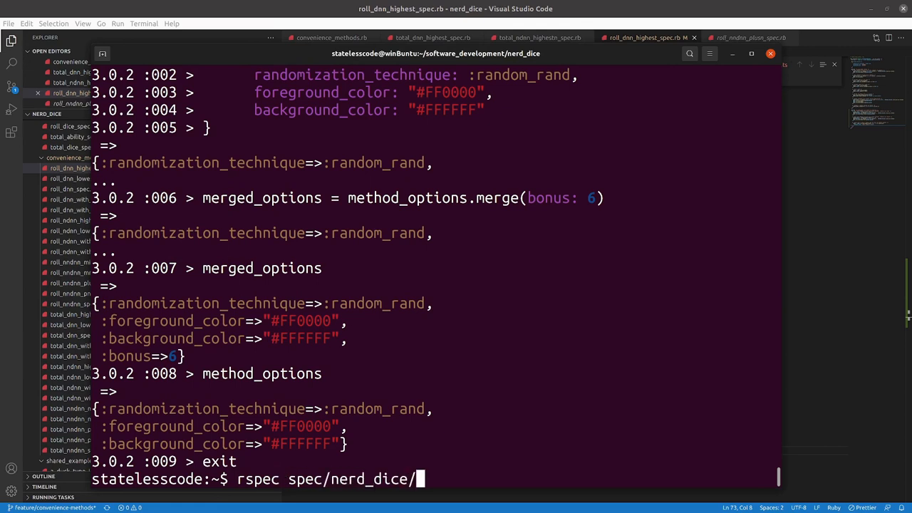
pyautogui.write('convenience_methods')
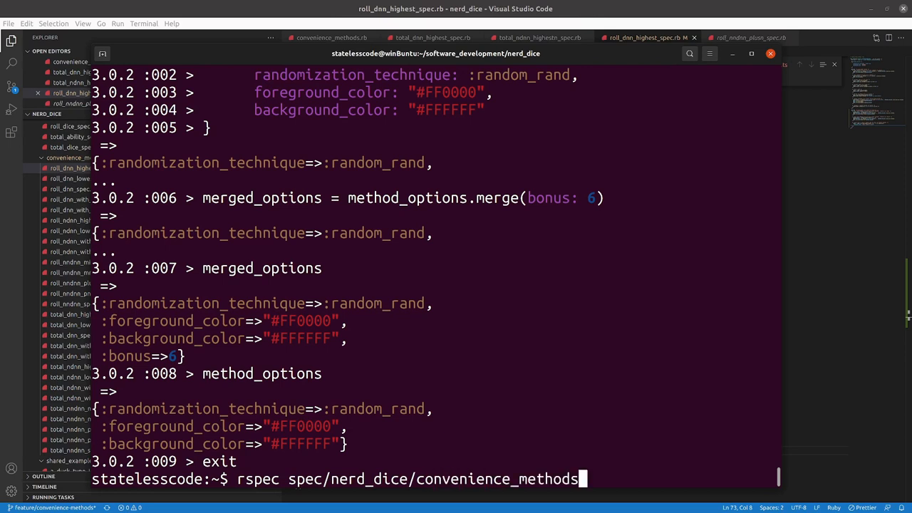
pyautogui.write('/roll_d')
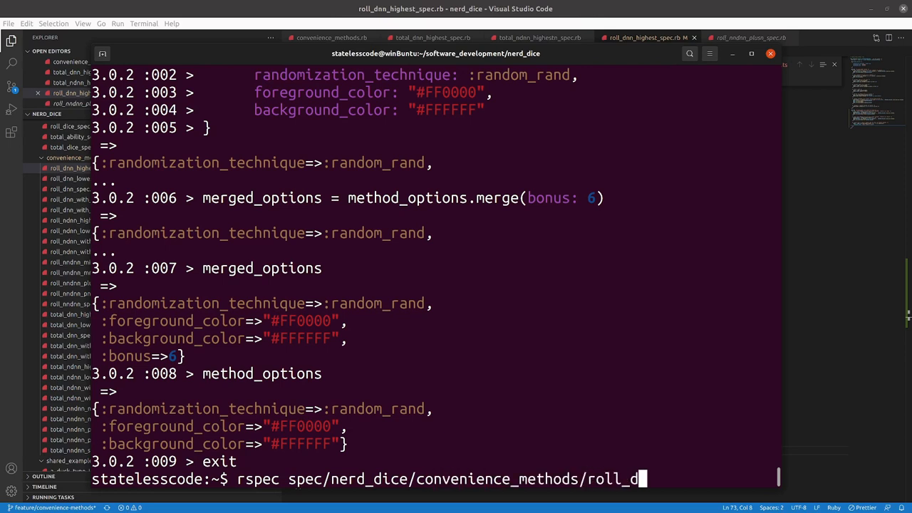
pyautogui.write('nn_')
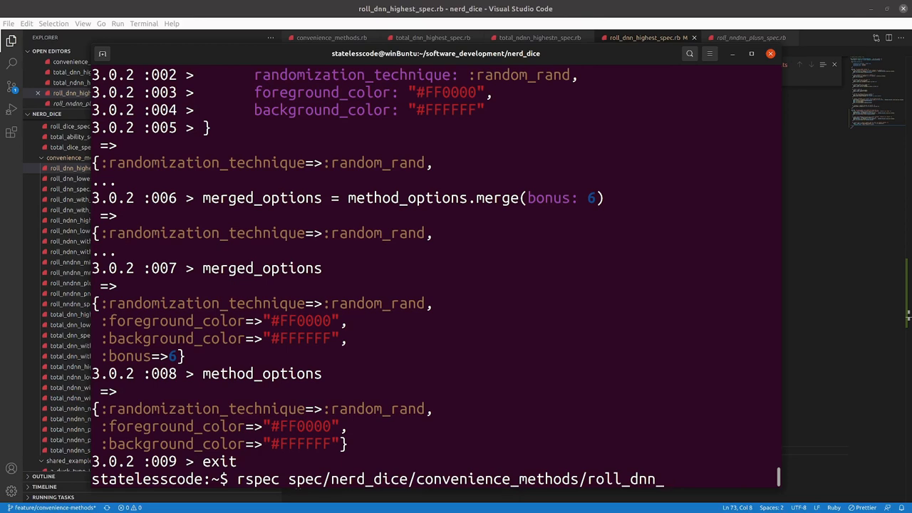
pyautogui.click(645, 37)
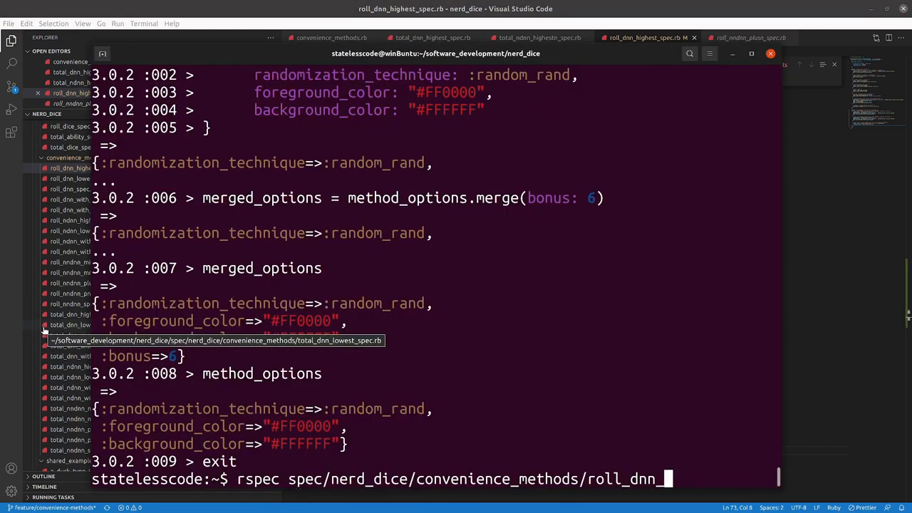
pyautogui.write('j')
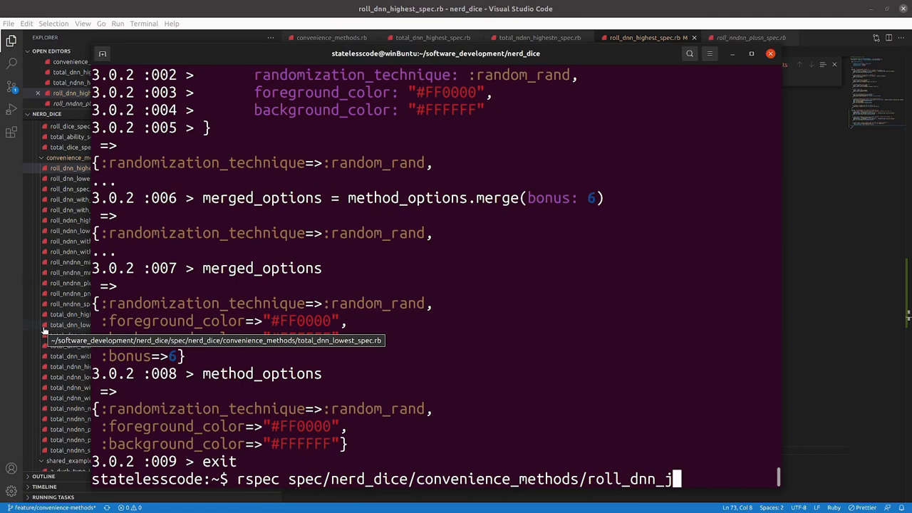
pyautogui.press('Backspace')
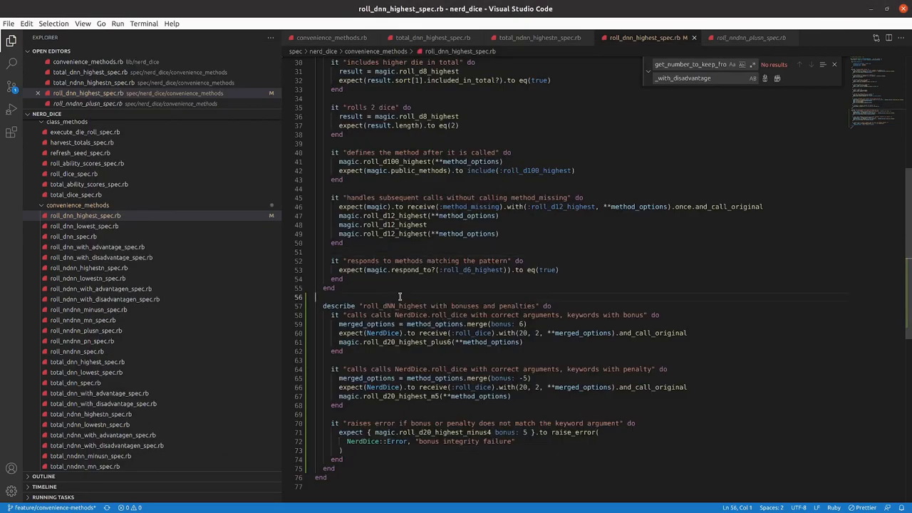
# Step: Copy the bonuses and penalties describe block into roll_dnn_with_advantage_spec.rb
pyautogui.moveTo(319, 305); pyautogui.dragTo(319, 333)
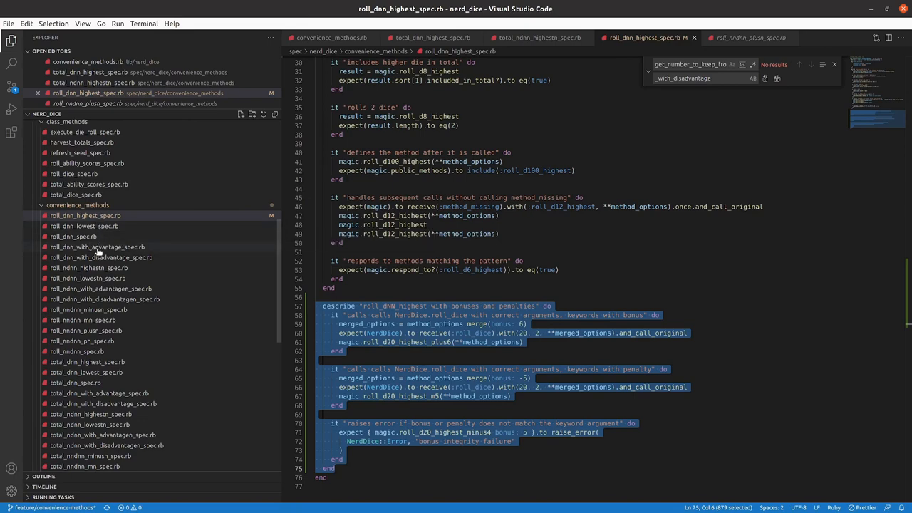
pyautogui.click(97, 246)
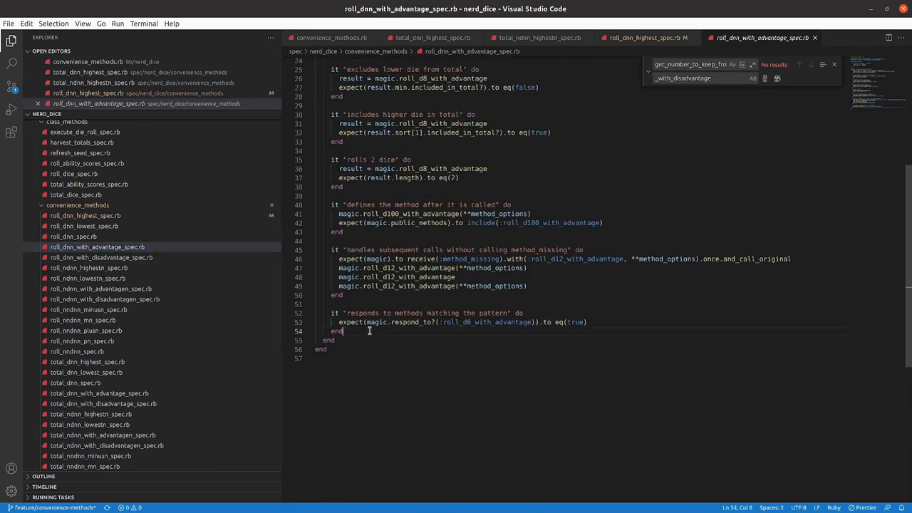
pyautogui.press('Enter')
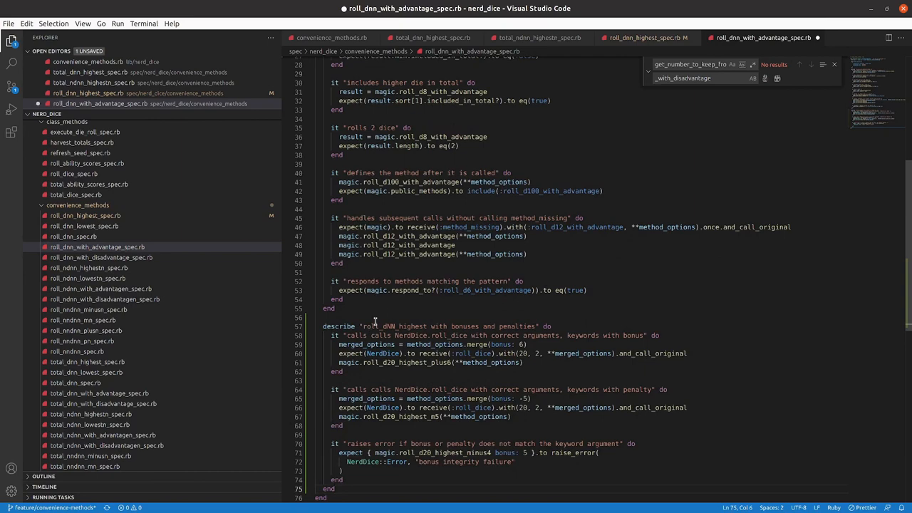
pyautogui.scroll(-3)
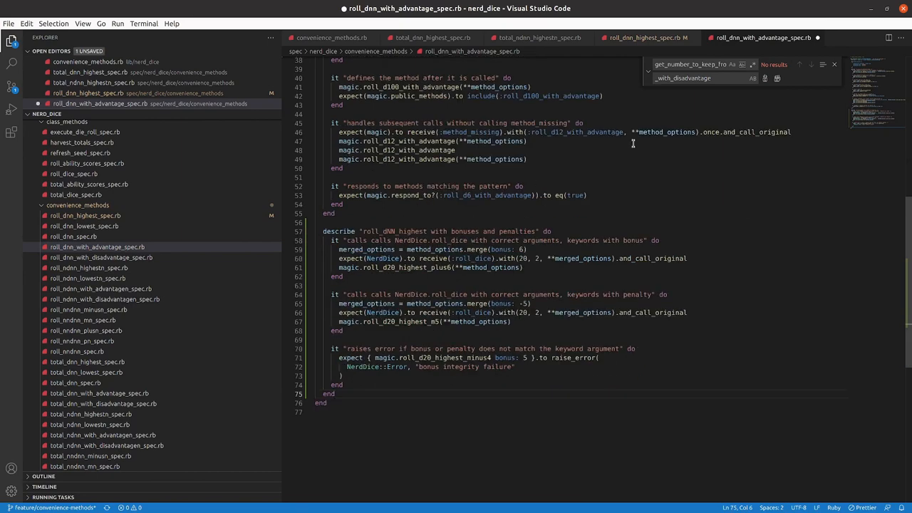
# Step: Replace every _highest with _with_advantage across the pasted tests
pyautogui.click(691, 64)
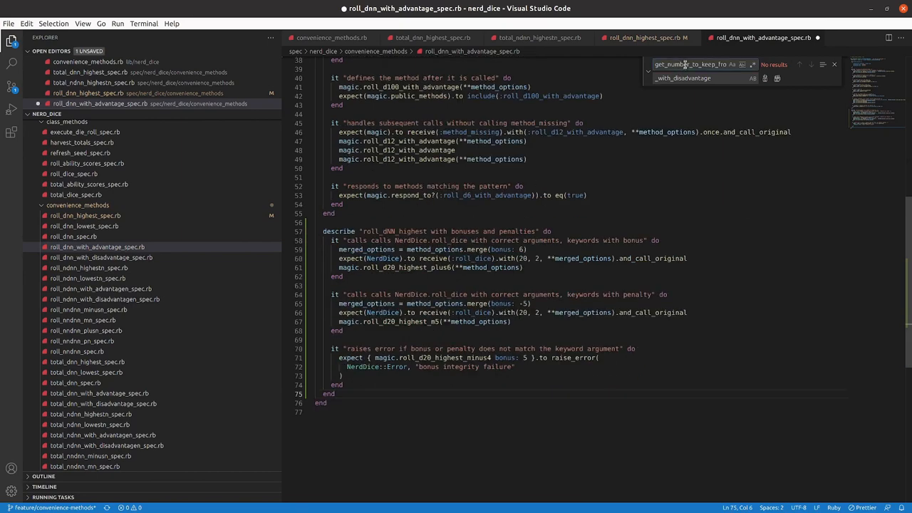
pyautogui.write('keep_from_method_name')
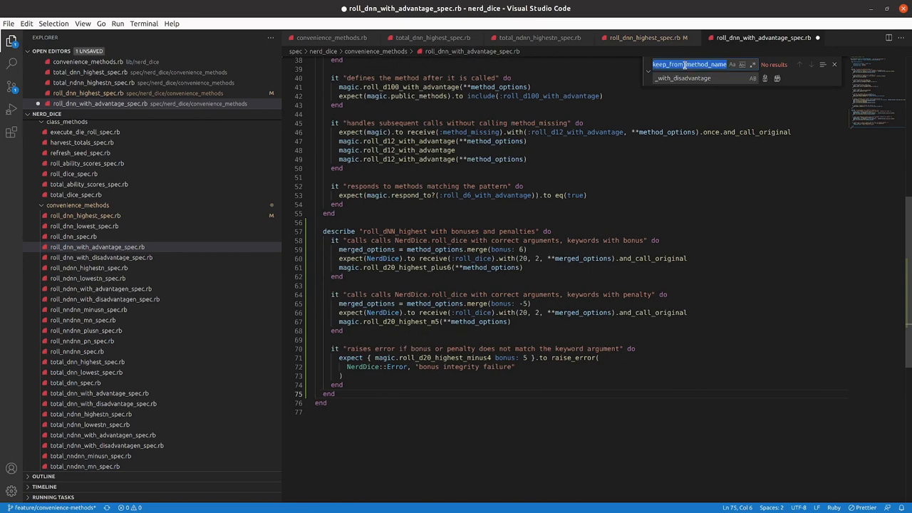
pyautogui.write('_highest')
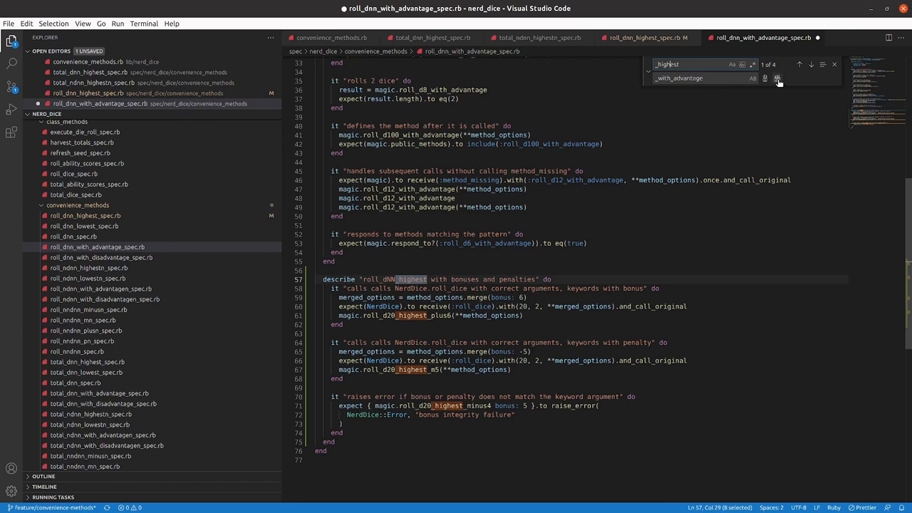
pyautogui.click(776, 77)
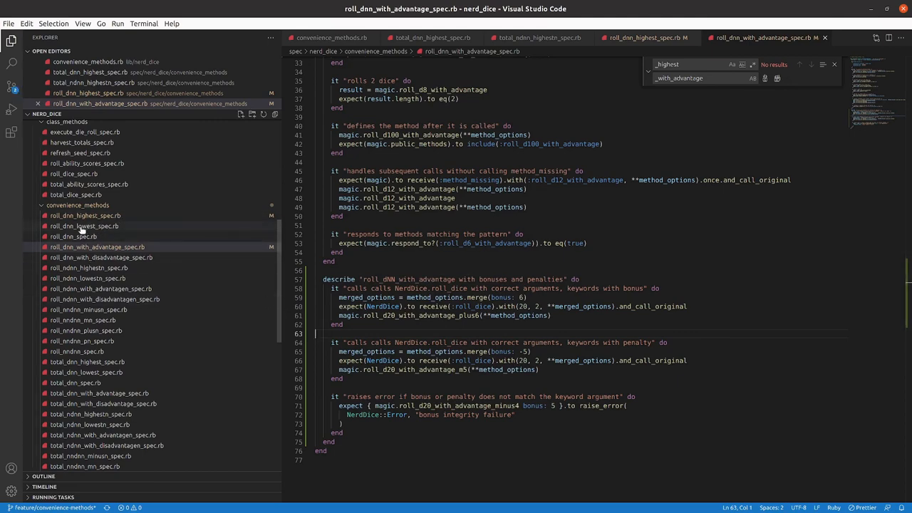
# Step: Paste the describe block into roll_dnn_lowest_spec.rb and replace every _highest with _lowest
pyautogui.click(84, 225)
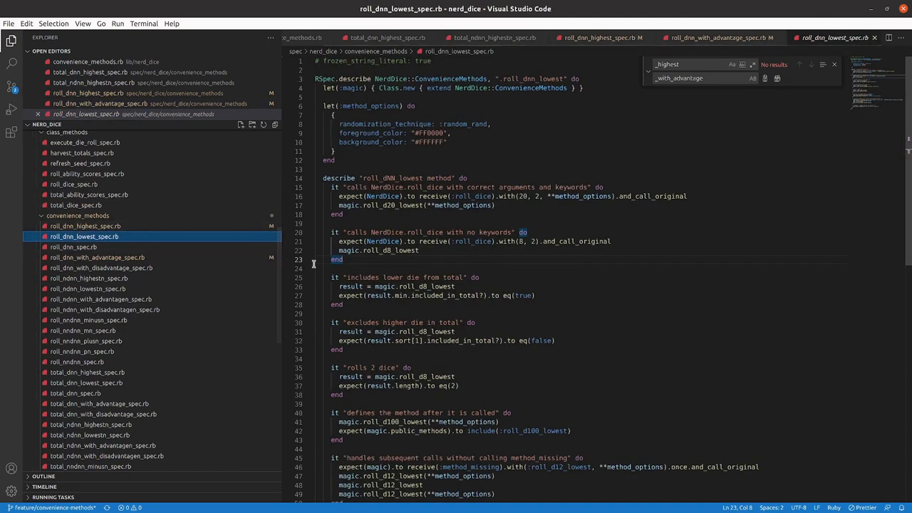
pyautogui.click(84, 225)
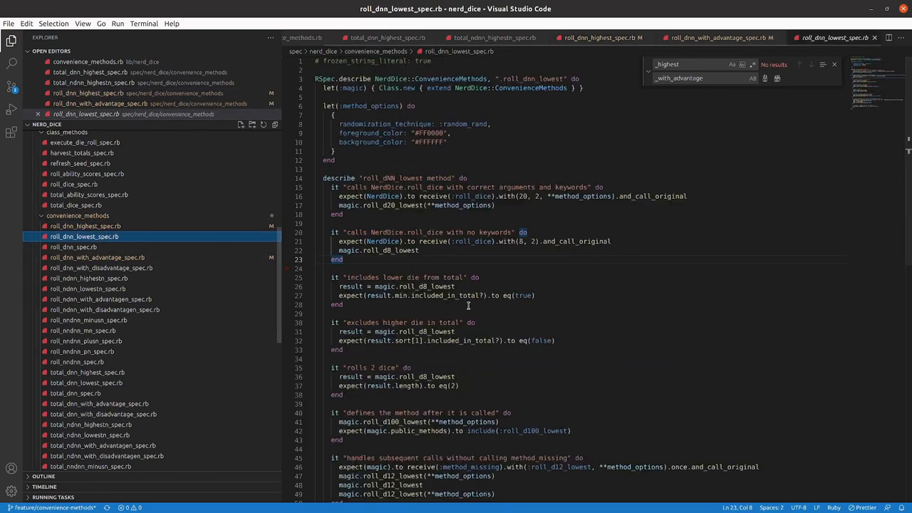
pyautogui.scroll(-3)
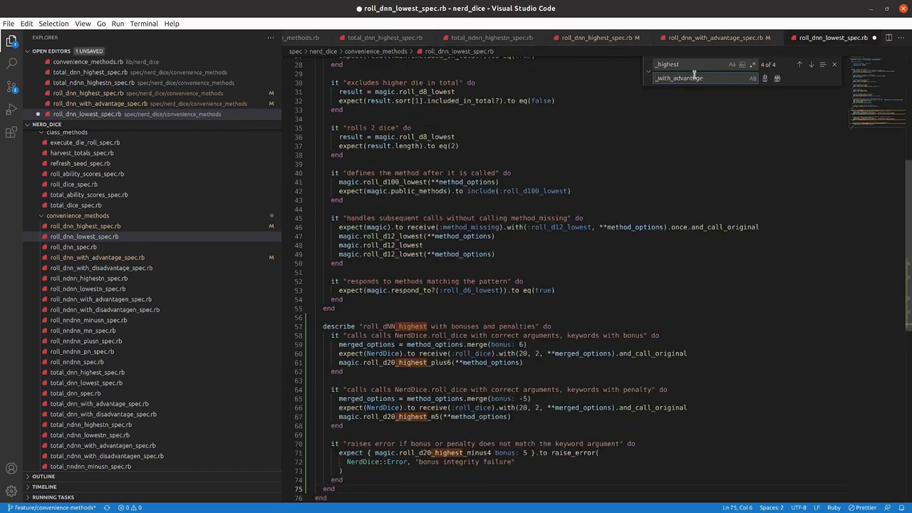
pyautogui.write('_lowest')
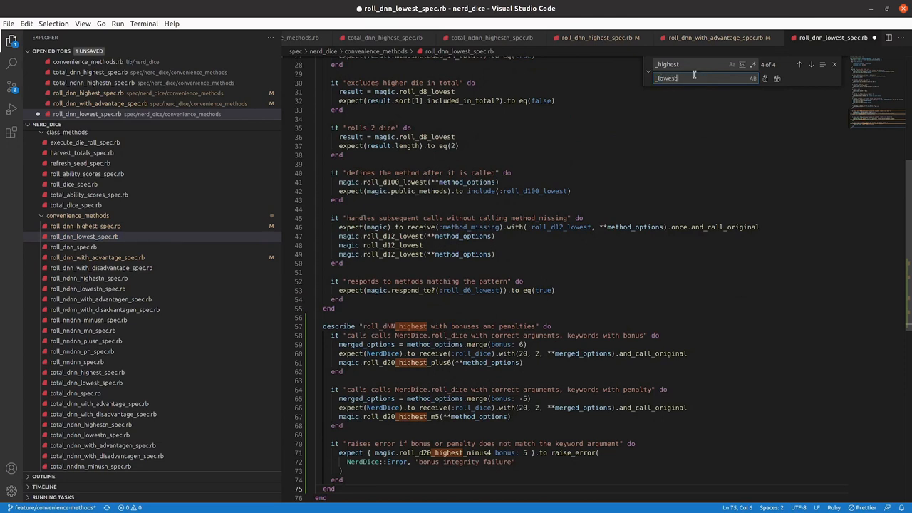
pyautogui.click(777, 77)
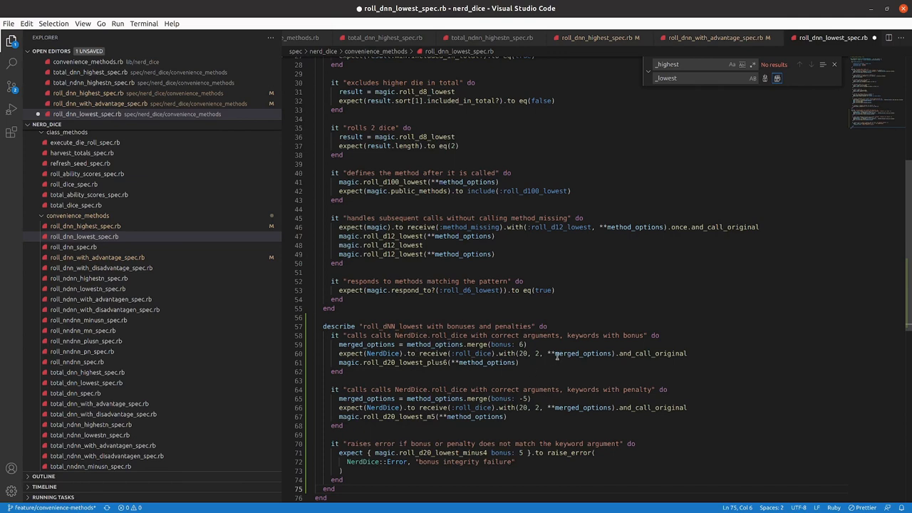
pyautogui.moveTo(624, 357)
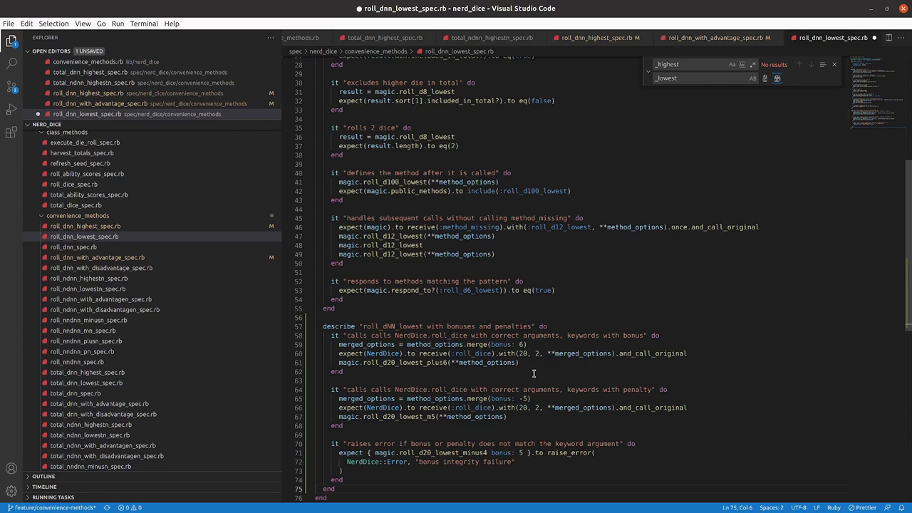
pyautogui.moveTo(533, 457)
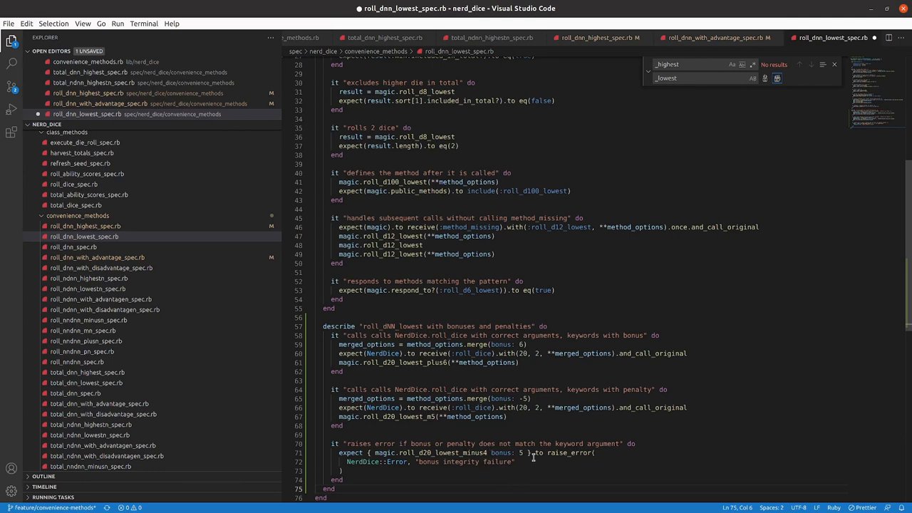
pyautogui.moveTo(597, 404)
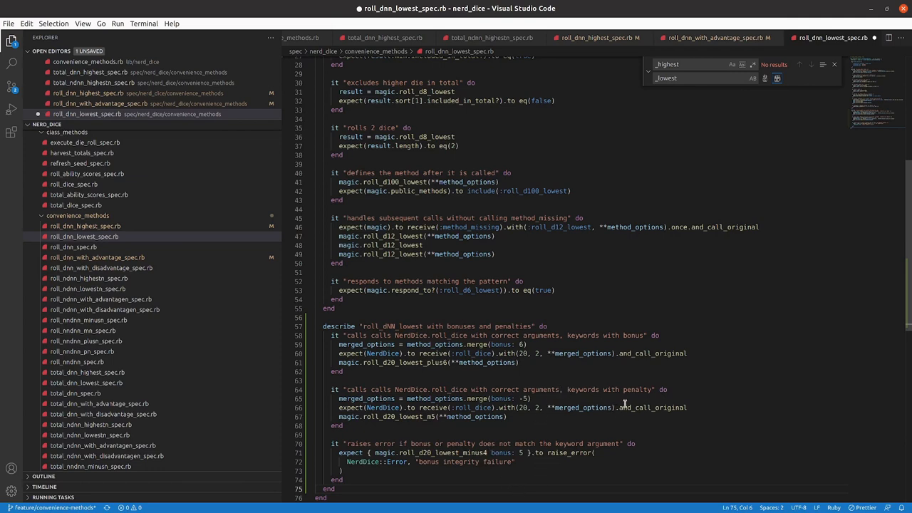
pyautogui.moveTo(171, 265)
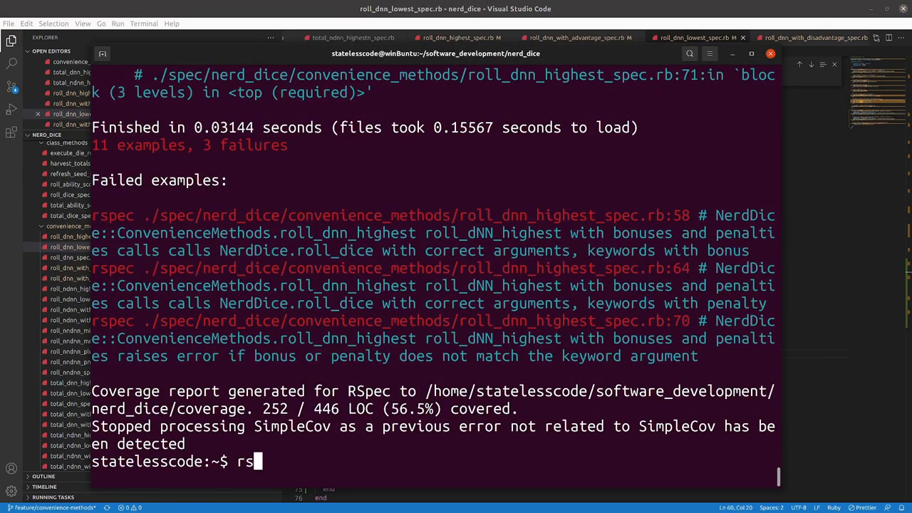
# Step: Start another rspec command after the highest spec run reports 3 failures of 11
pyautogui.write('pec')
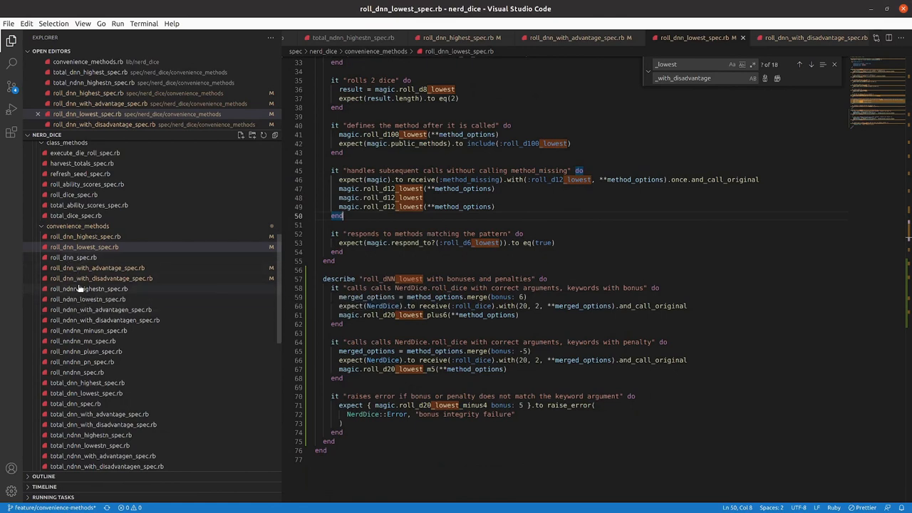
pyautogui.moveTo(88, 299)
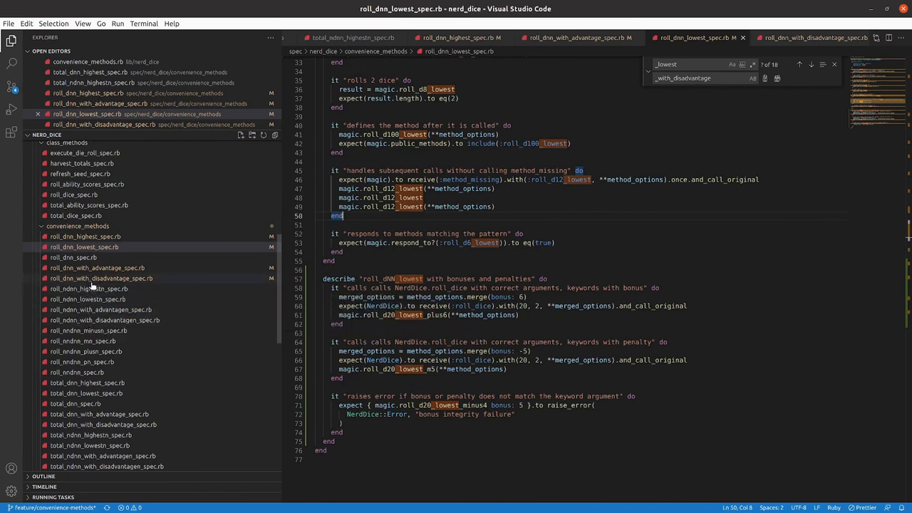
pyautogui.moveTo(111, 305)
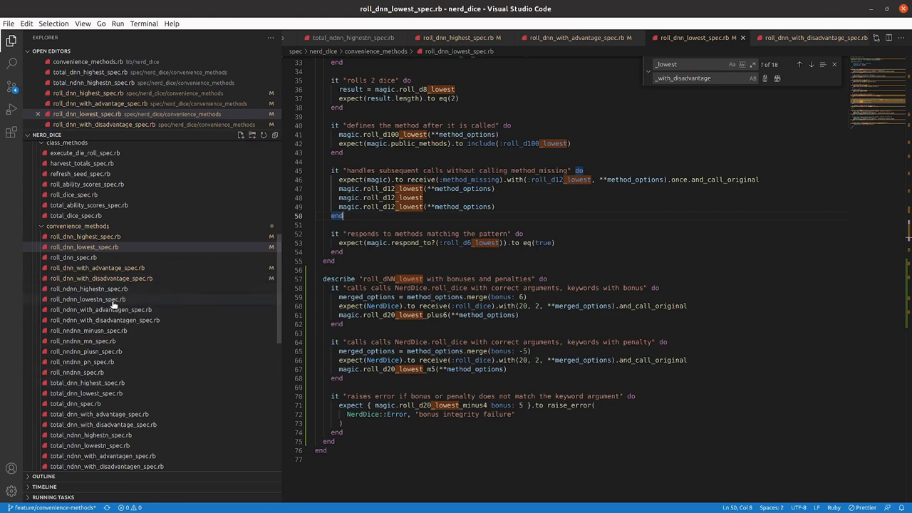
# Step: Show roll_ndnn_highestn_spec.rb's highest-dice tests, including the single-die case
pyautogui.click(88, 288)
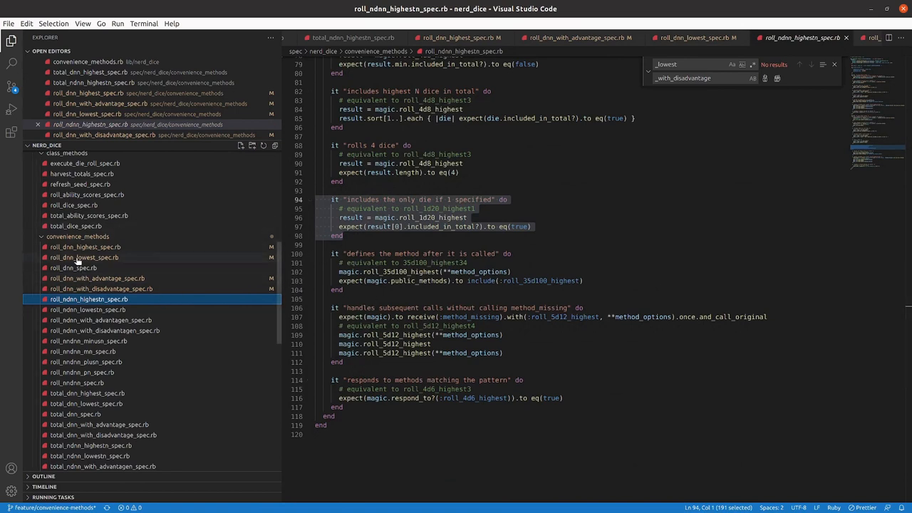
# Step: Copy the bonuses and penalties block from roll_dnn_highest_spec.rb into the roll_NdNN_highestN group
pyautogui.click(462, 37)
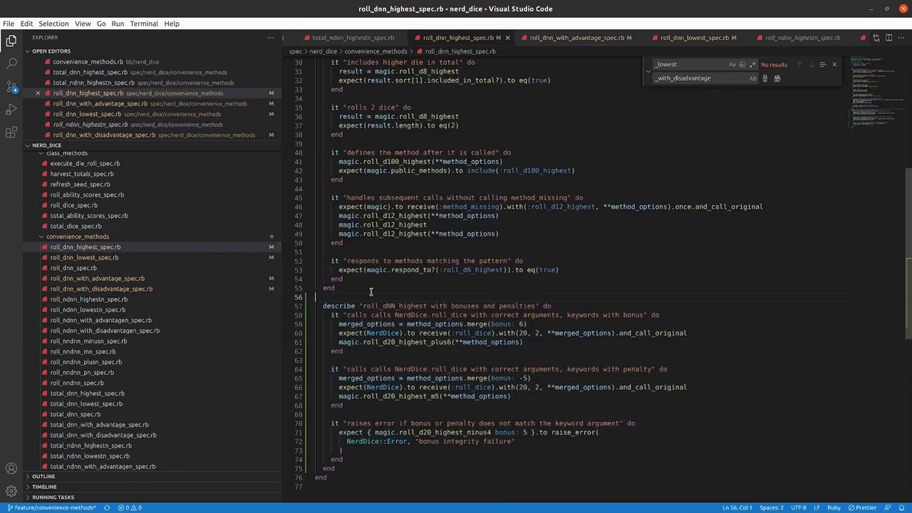
pyautogui.moveTo(322, 297); pyautogui.dragTo(323, 434)
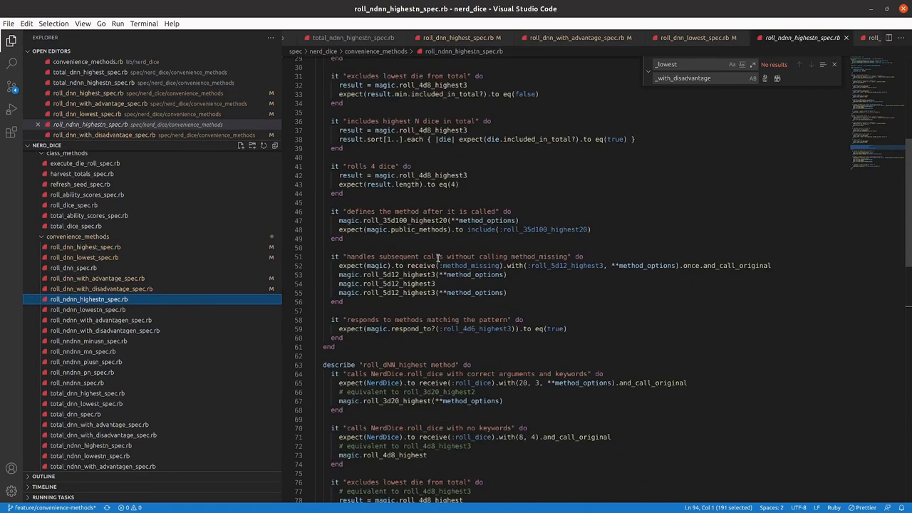
pyautogui.scroll(-3)
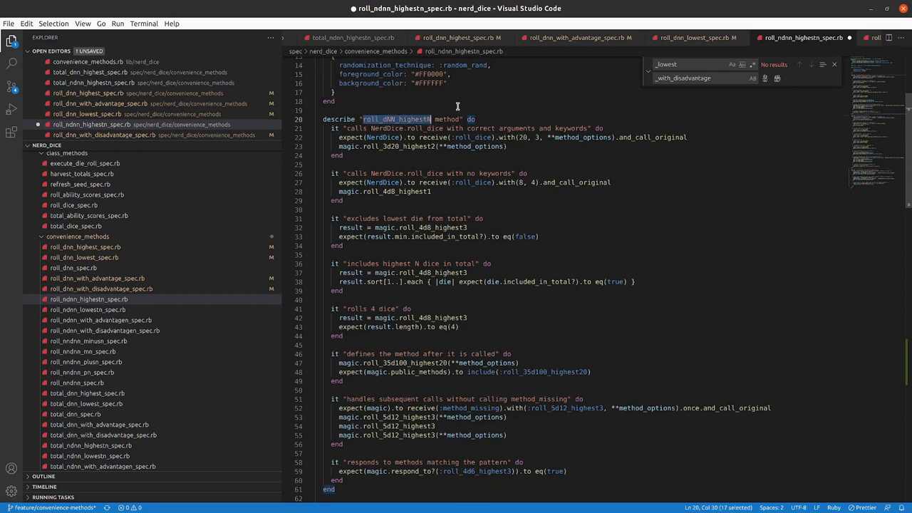
pyautogui.scroll(-3)
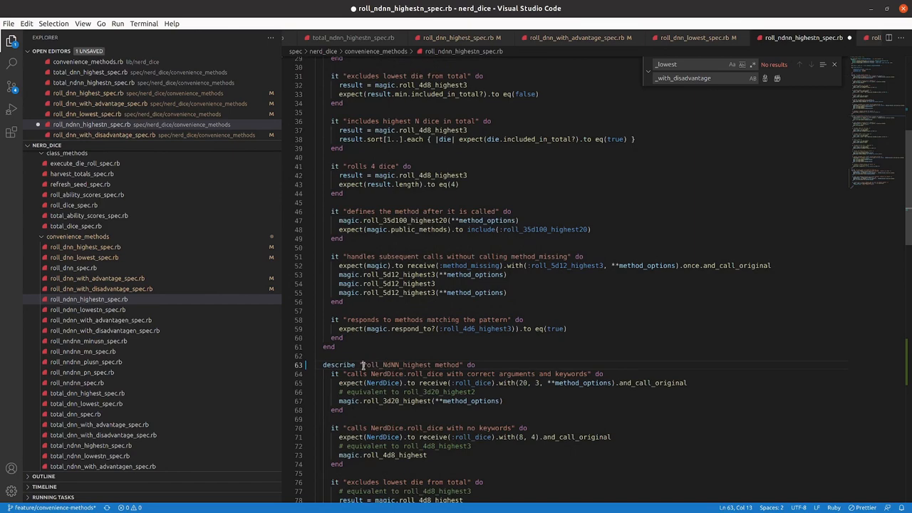
pyautogui.doubleClick(396, 365)
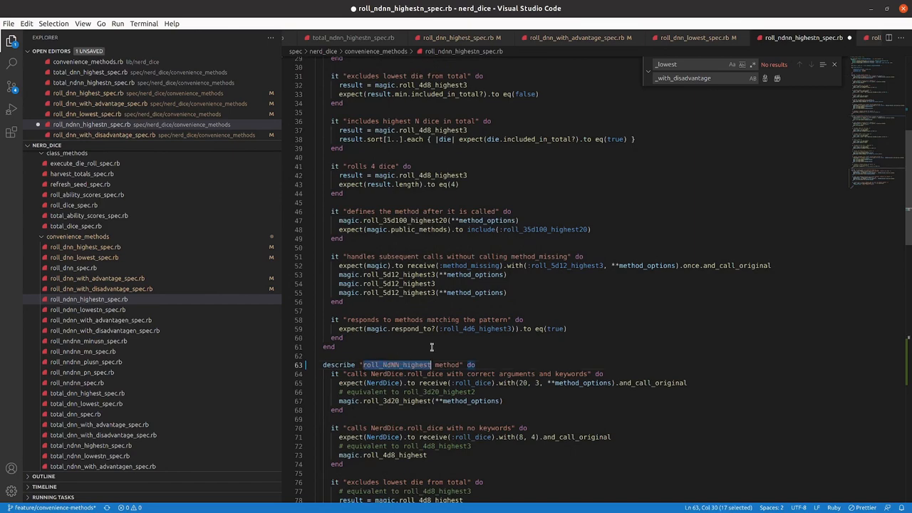
pyautogui.scroll(-3)
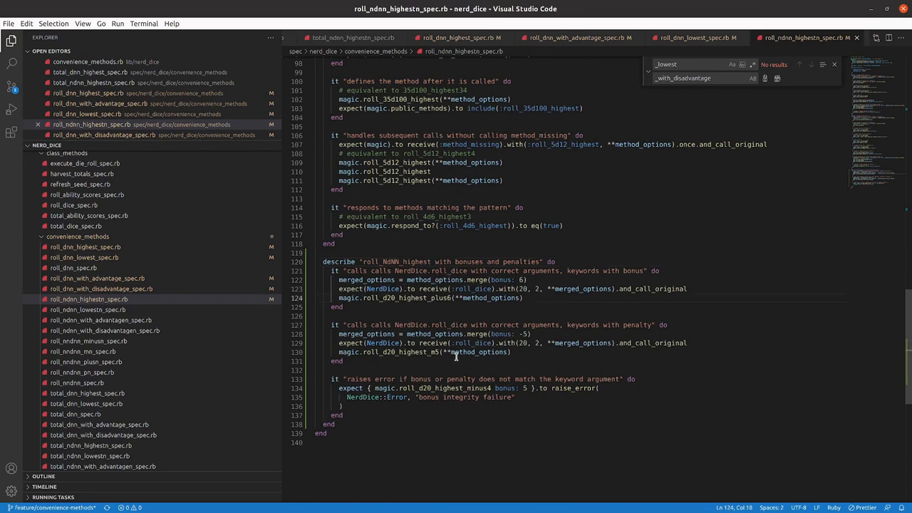
# Step: Rework the pasted tests for 3d20: with(20, 3, ...) and roll_3d20_highest_plus6/_m5 calls
pyautogui.write('3')
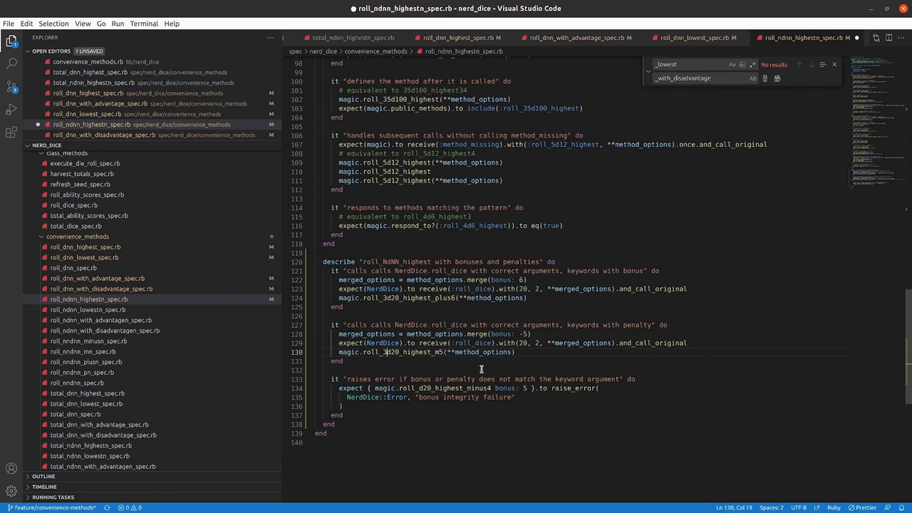
pyautogui.click(618, 342)
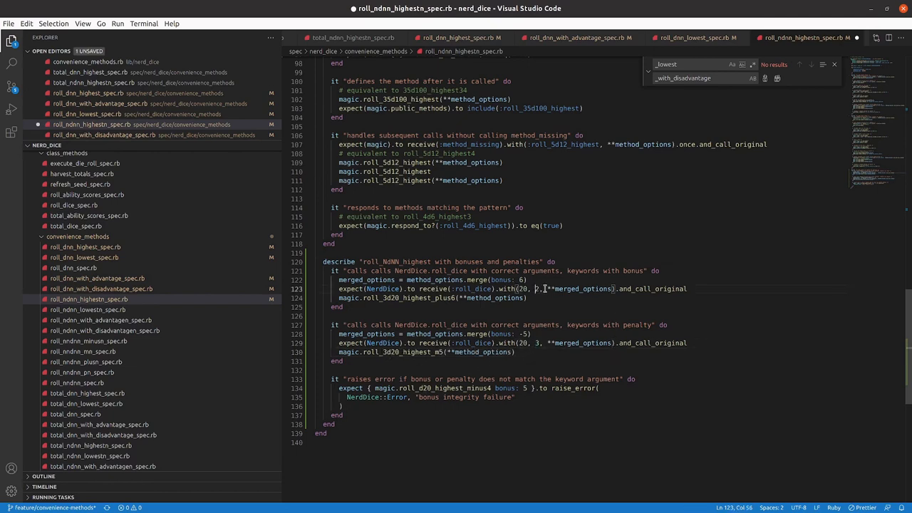
pyautogui.write('3')
pyautogui.click(435, 298)
pyautogui.write('2')
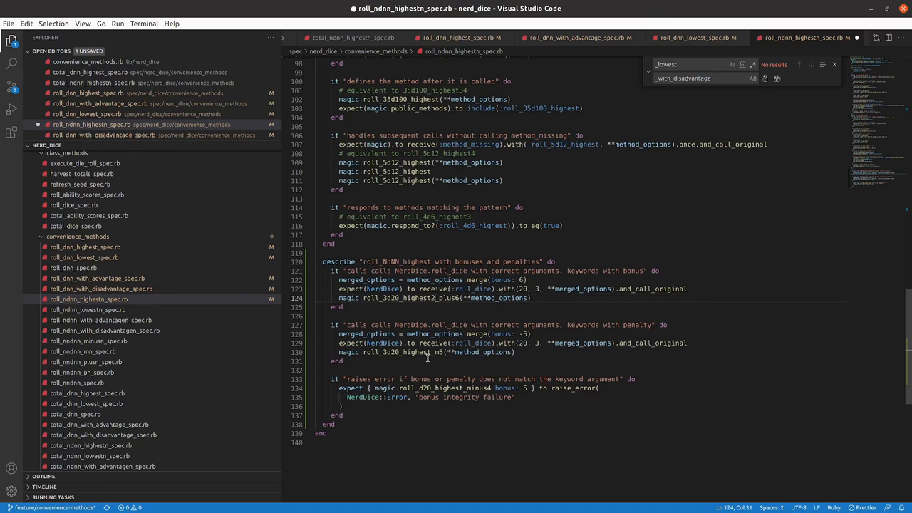
pyautogui.moveTo(563, 288)
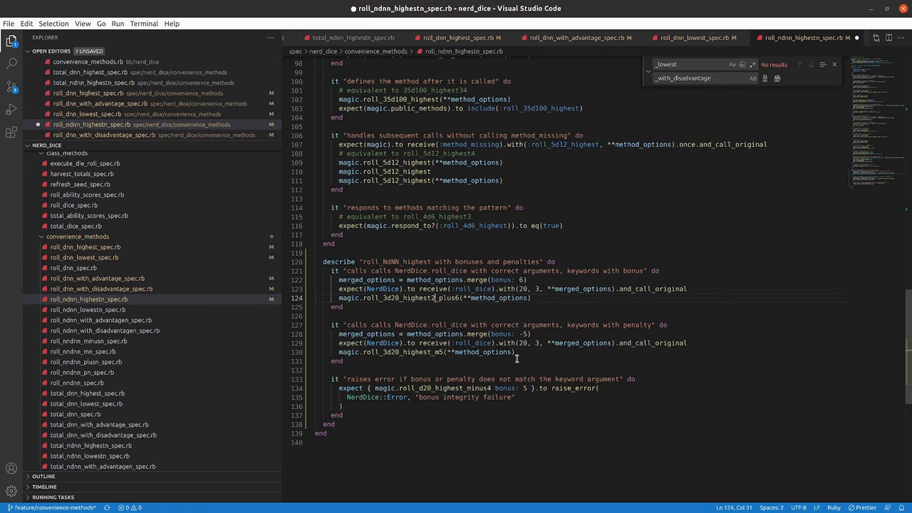
pyautogui.scroll(-3)
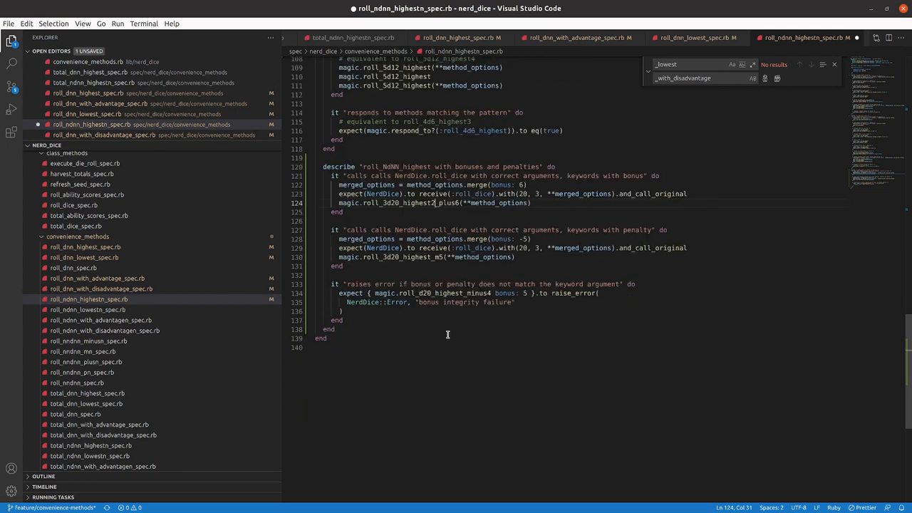
pyautogui.scroll(-3)
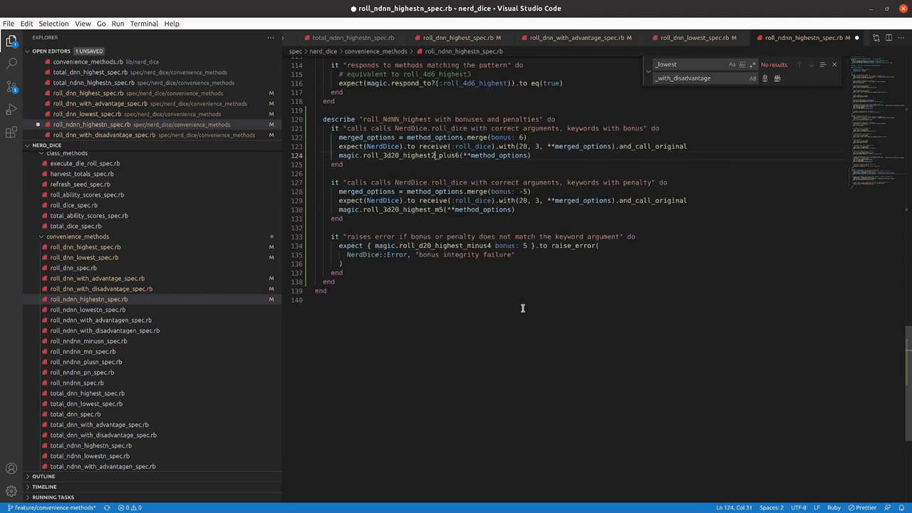
pyautogui.scroll(-3)
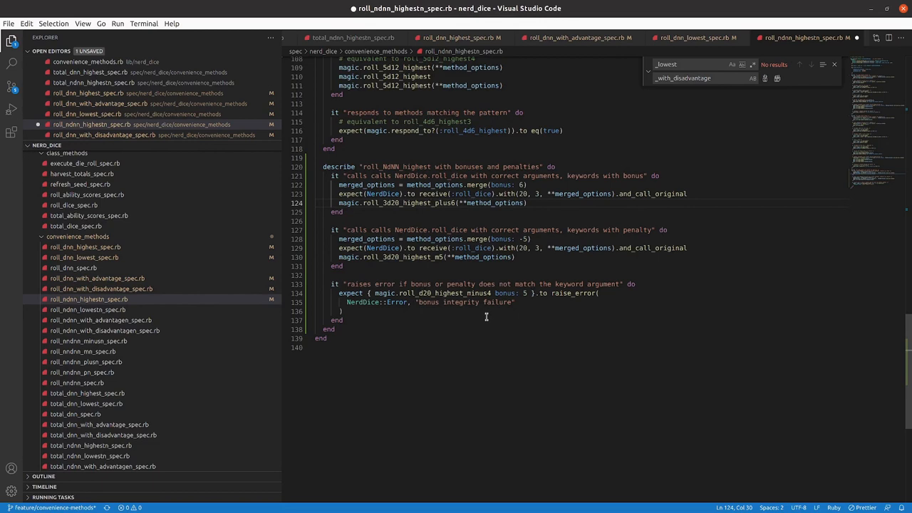
pyautogui.moveTo(485, 316)
pyautogui.write('2')
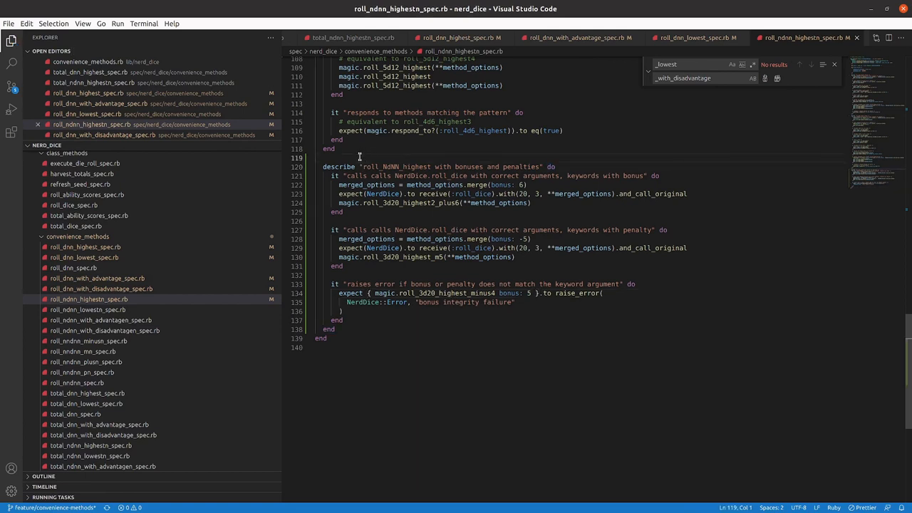
# Step: Copy the bonuses-and-penalties describe block into roll_ndnn_with_disadvantagen_spec.rb for the 3d20 disadvantage rolls
pyautogui.moveTo(322, 165); pyautogui.dragTo(319, 302)
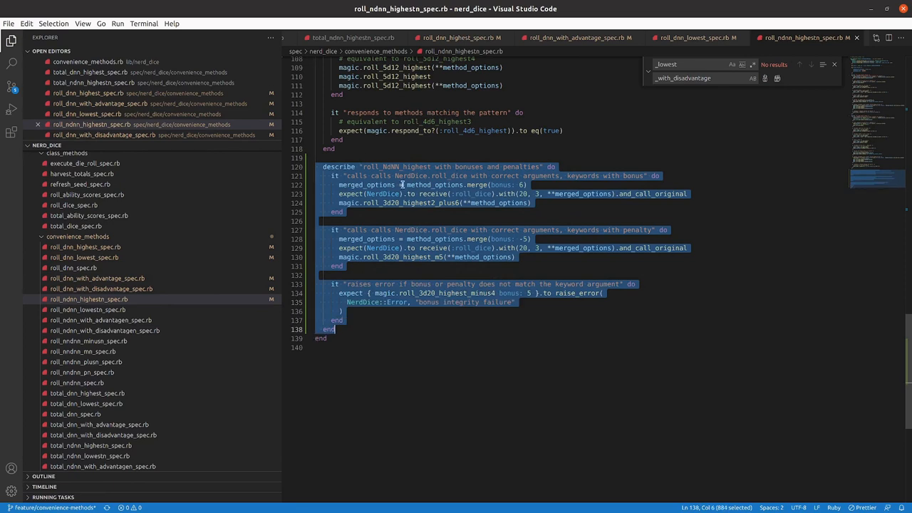
pyautogui.moveTo(148, 299)
pyautogui.write('high')
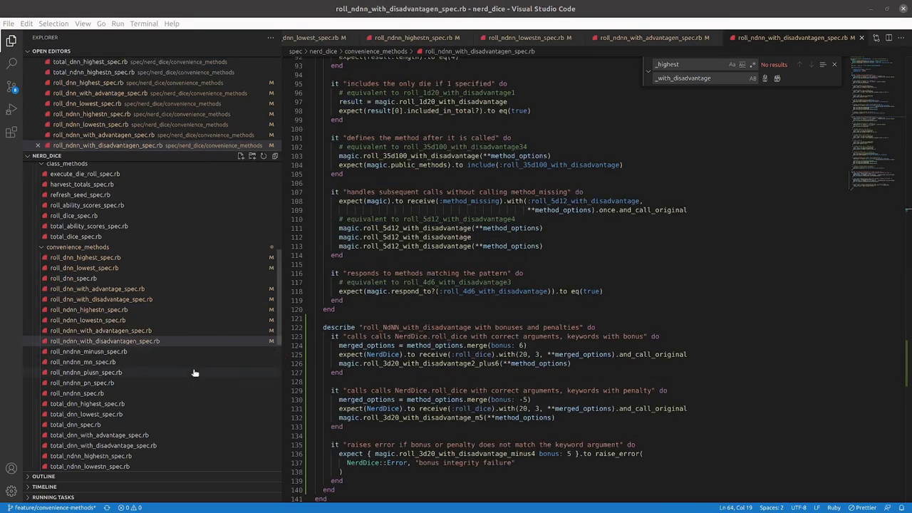
pyautogui.click(106, 340)
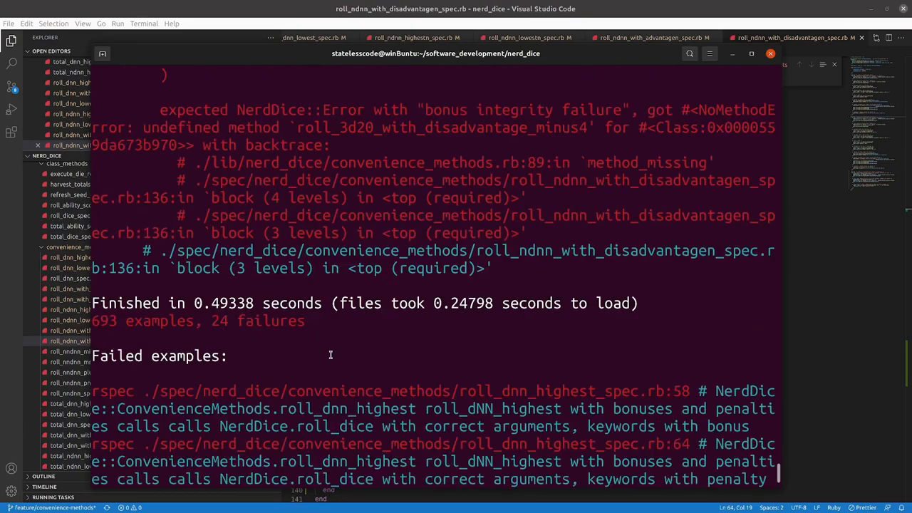
pyautogui.scroll(-3)
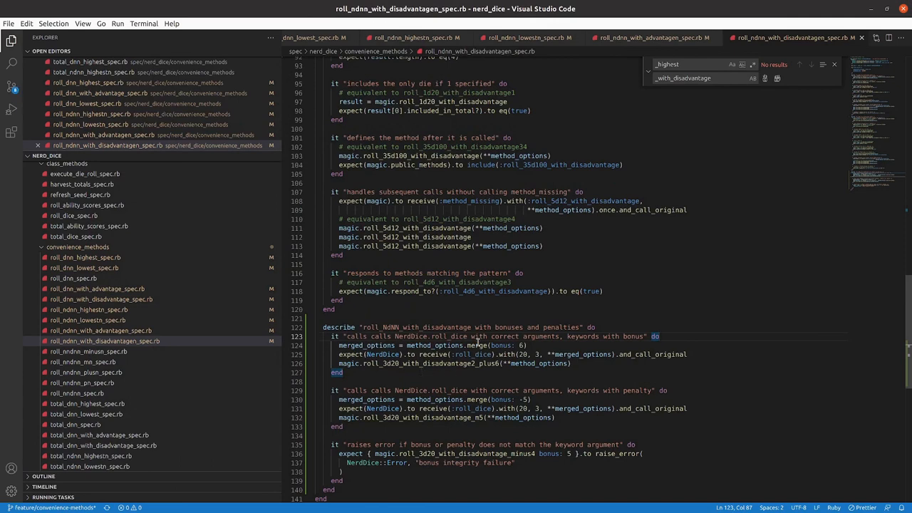
# Step: Scroll the Explorer's spec folder toward roll_dnn_highest_spec.rb
pyautogui.scroll(-3)
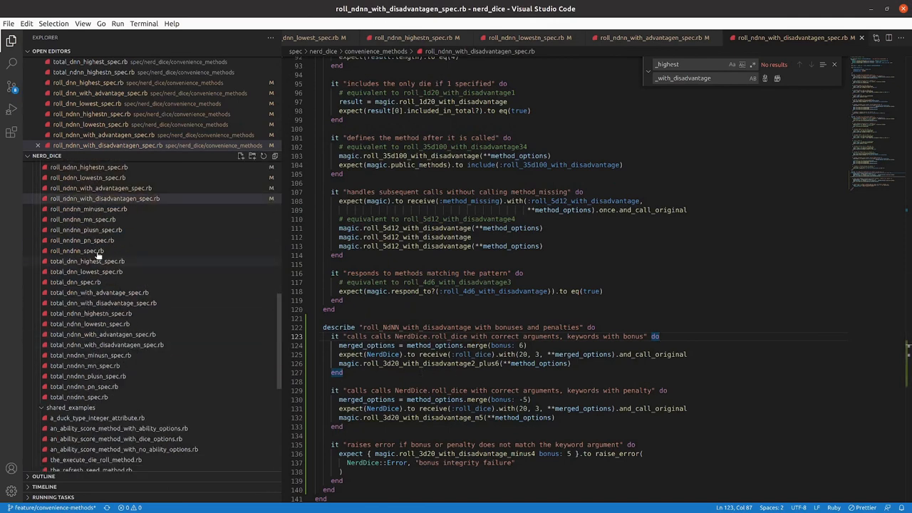
pyautogui.moveTo(71, 373)
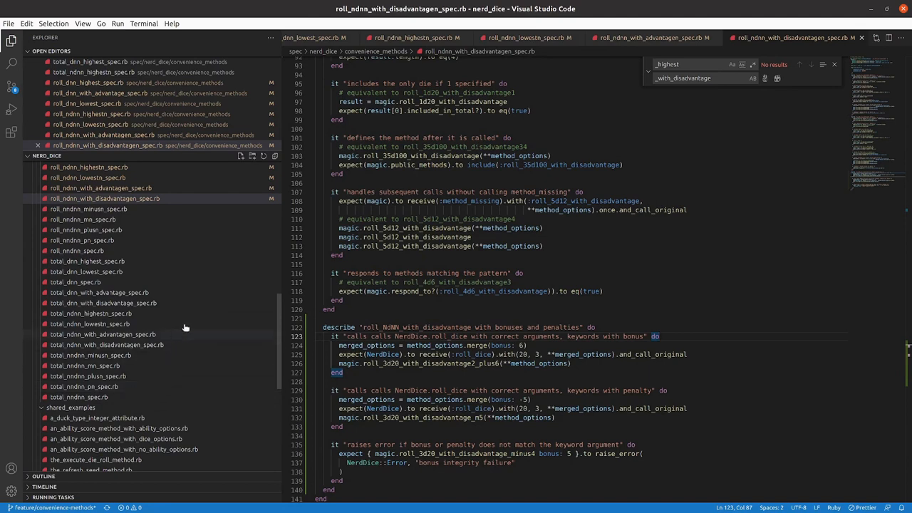
pyautogui.scroll(-3)
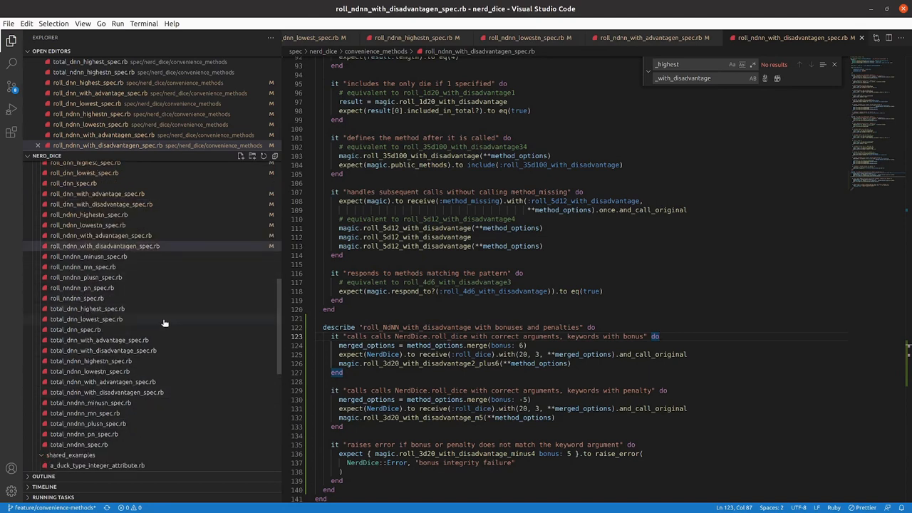
pyautogui.moveTo(101, 329)
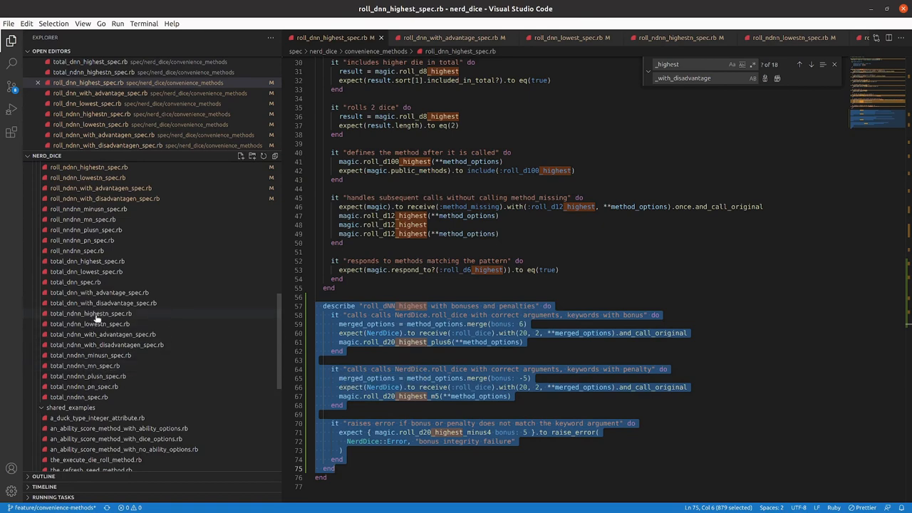
# Step: Bring total_dnn_highest_spec.rb to its pasted bonuses-and-penalties block
pyautogui.click(91, 313)
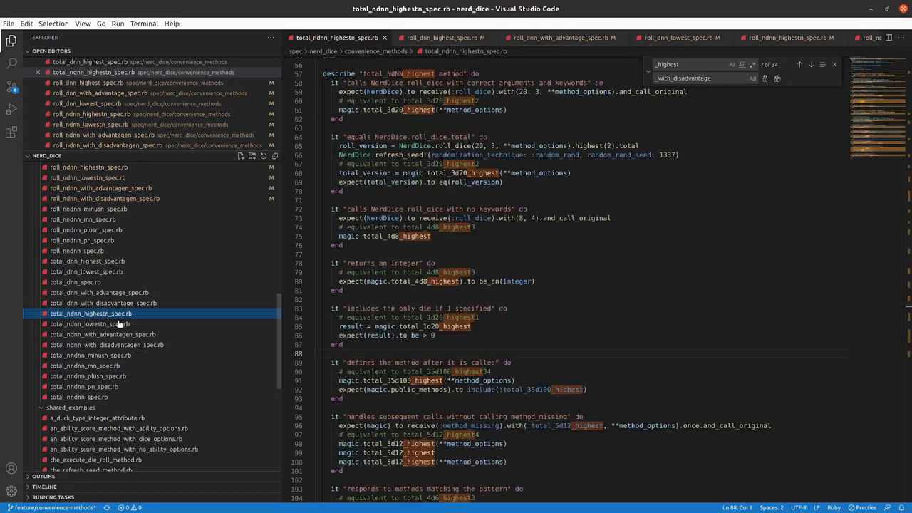
pyautogui.scroll(-3)
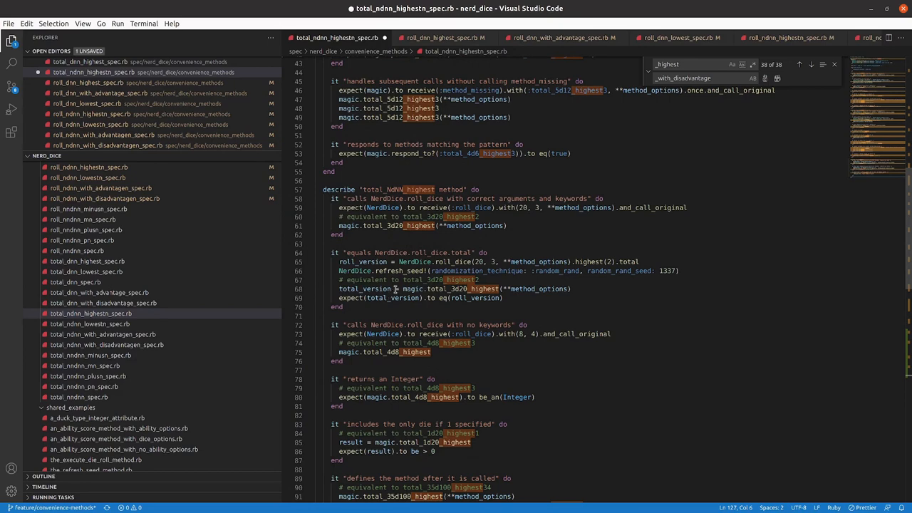
pyautogui.scroll(-3)
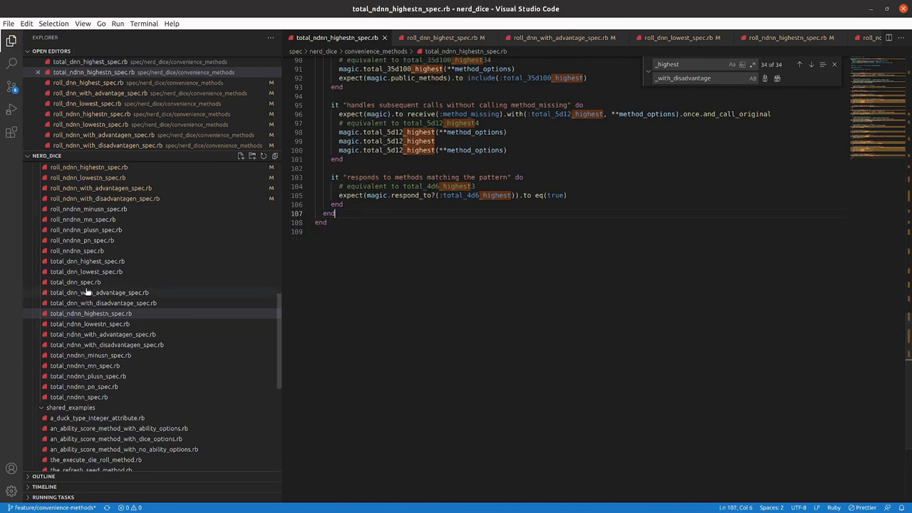
pyautogui.moveTo(84, 260)
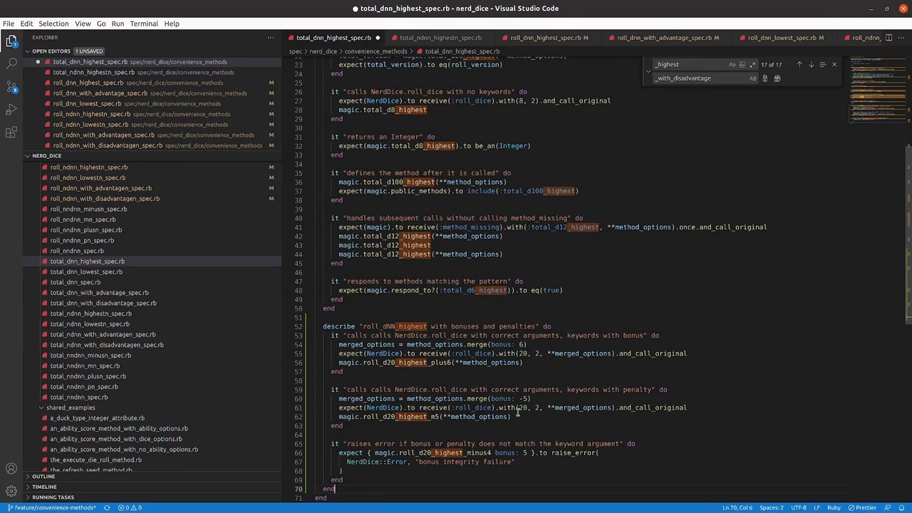
# Step: Find 'roll_' and rename the describe text, penalty call and raises-error test to total_ methods
pyautogui.click(382, 327)
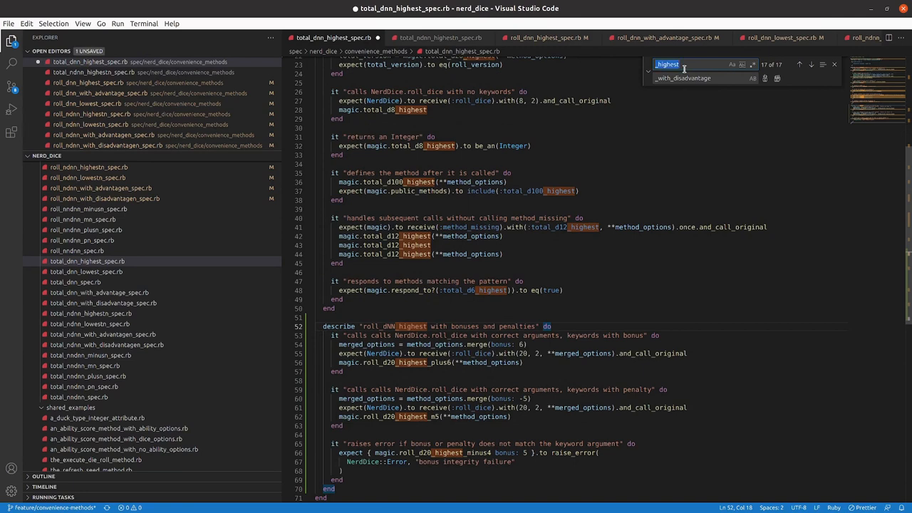
pyautogui.write('roll_')
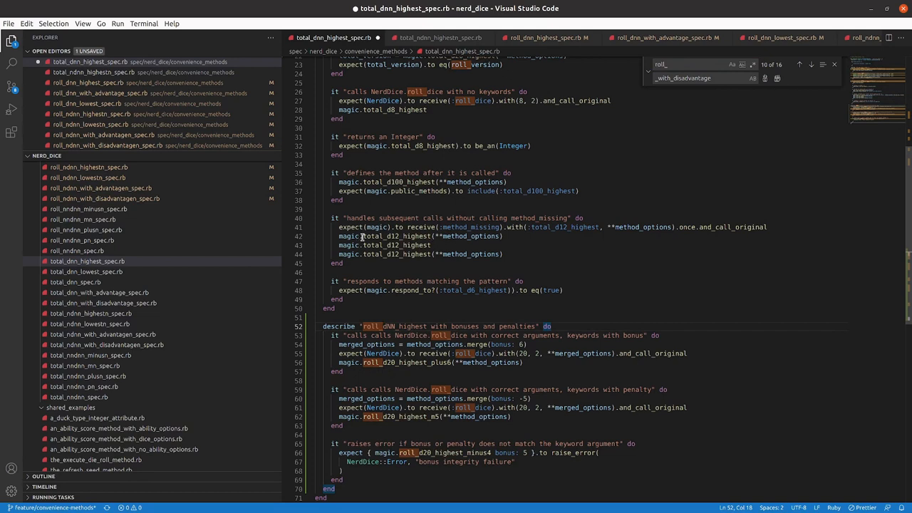
pyautogui.doubleClick(373, 237)
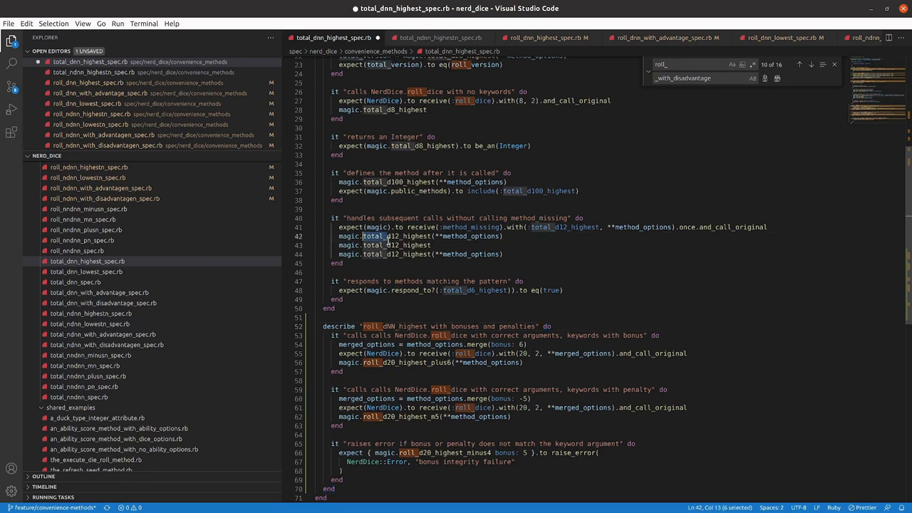
pyautogui.moveTo(518, 359)
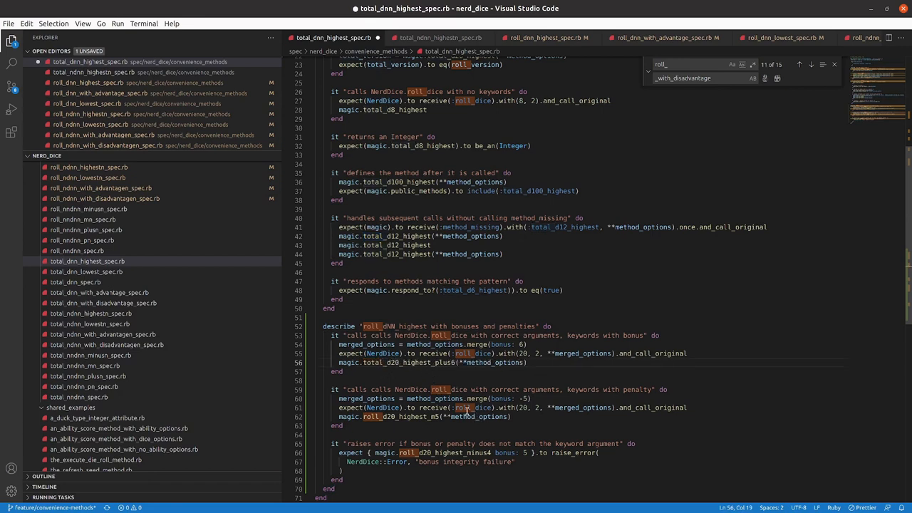
pyautogui.click(388, 416)
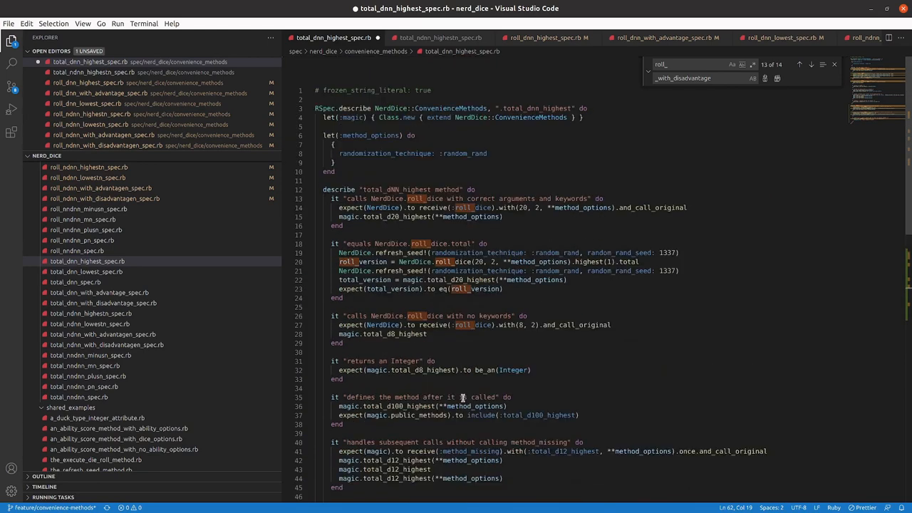
pyautogui.scroll(-3)
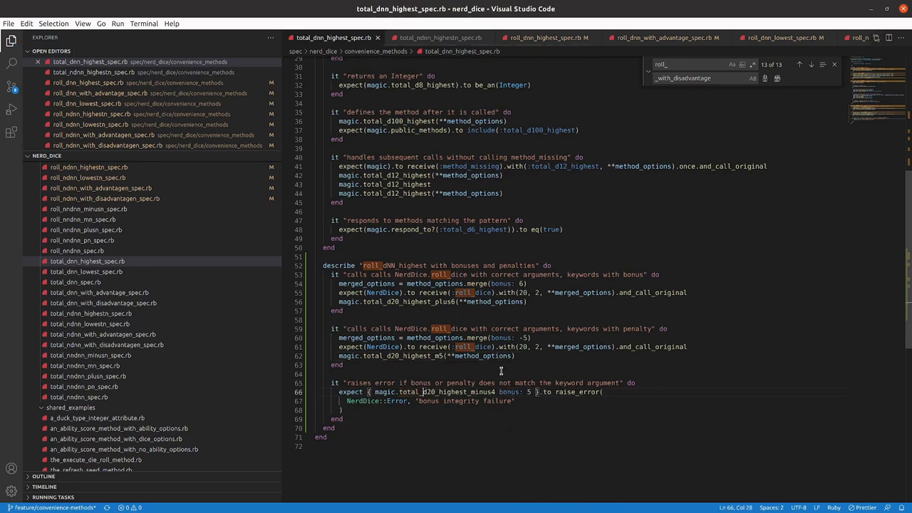
pyautogui.click(405, 265)
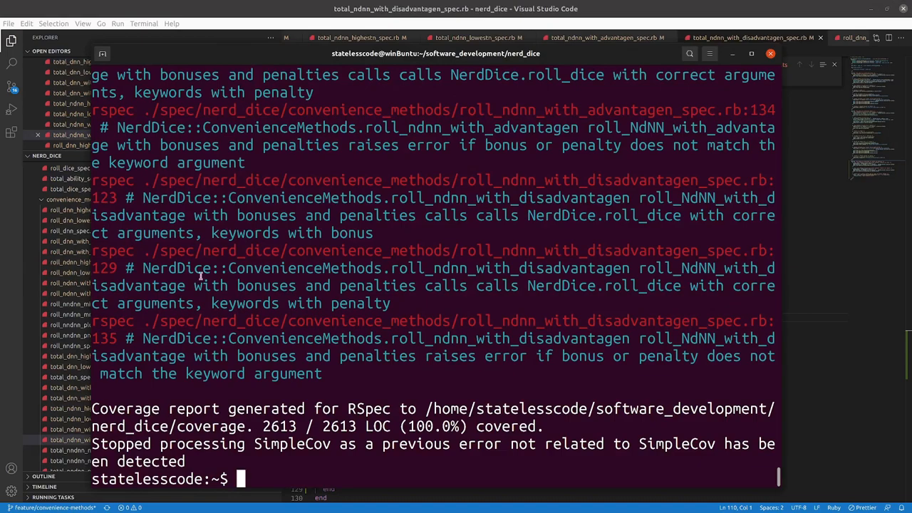
# Step: Run 'rspec spec' and scroll the undefined-method failures for total_NdNN advantage and disadvantage tests
pyautogui.write('rspec spec')
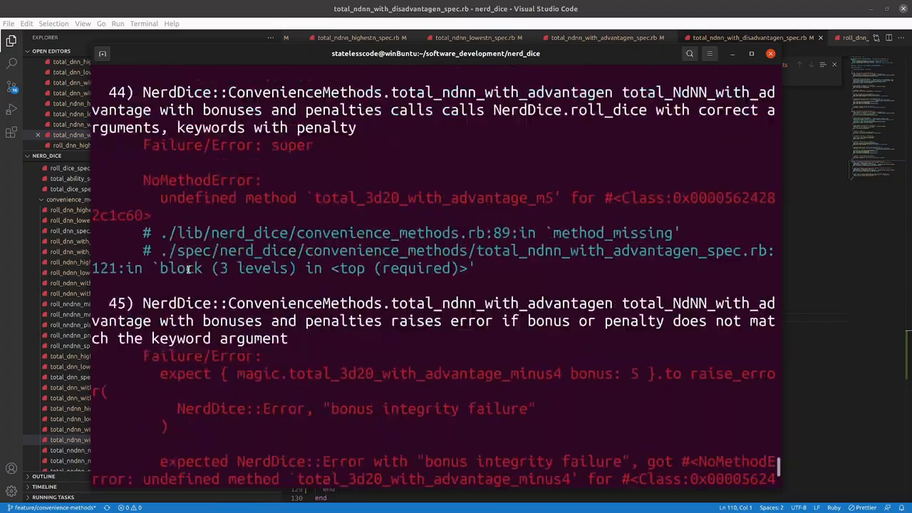
pyautogui.scroll(-3)
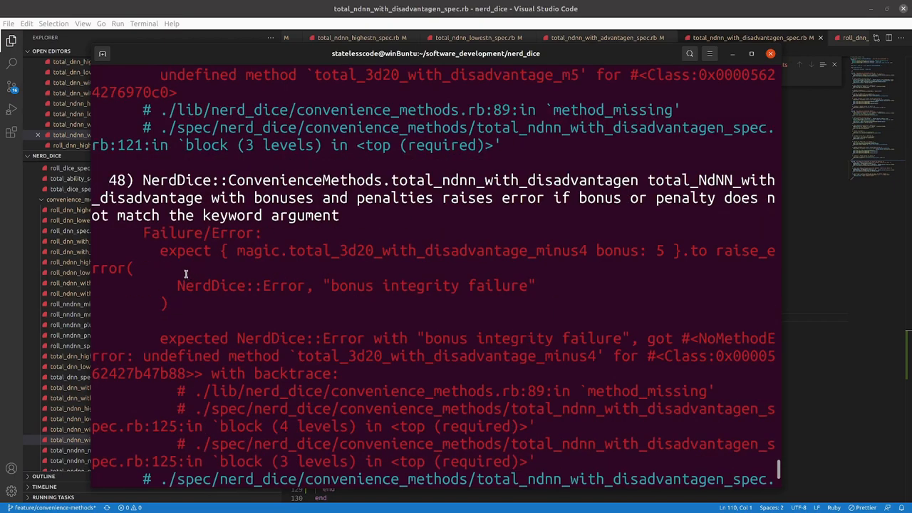
pyautogui.scroll(-3)
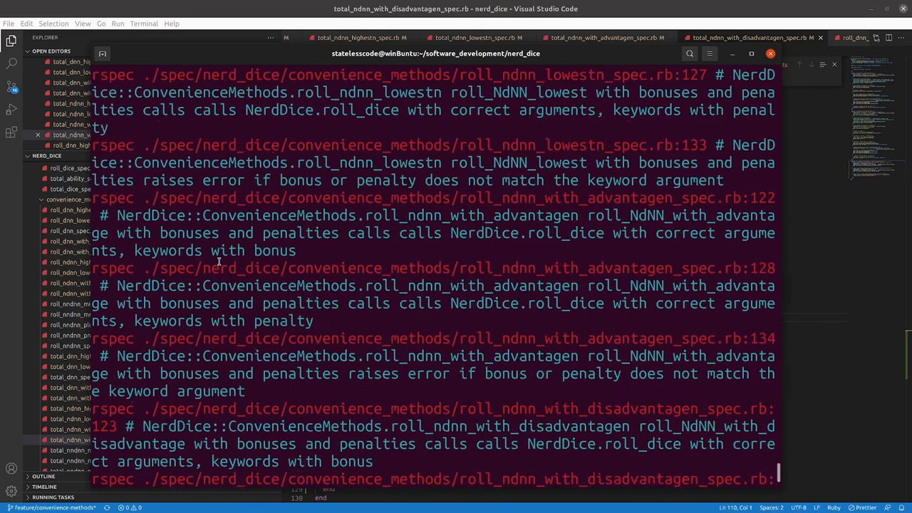
pyautogui.scroll(-3)
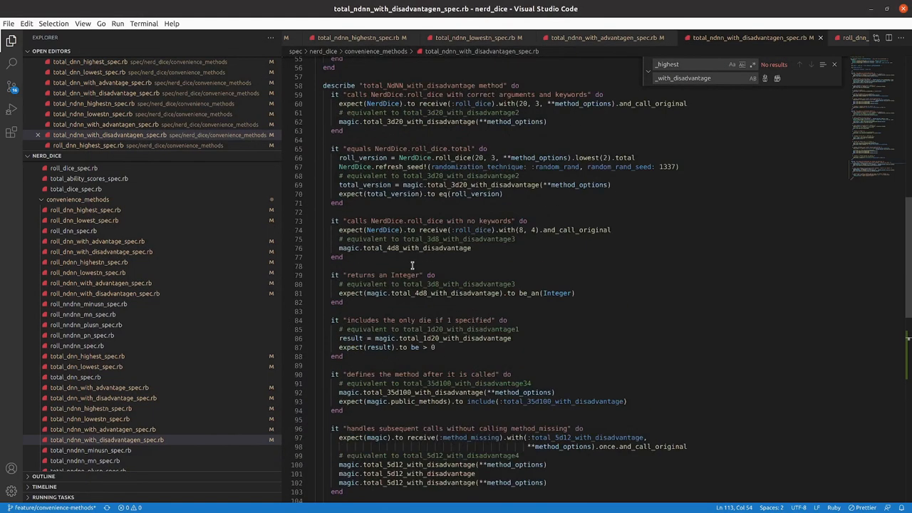
# Step: Select the new 'responds to methods matching the pattern' test in roll_dnn_highest_spec.rb for copying
pyautogui.scroll(-3)
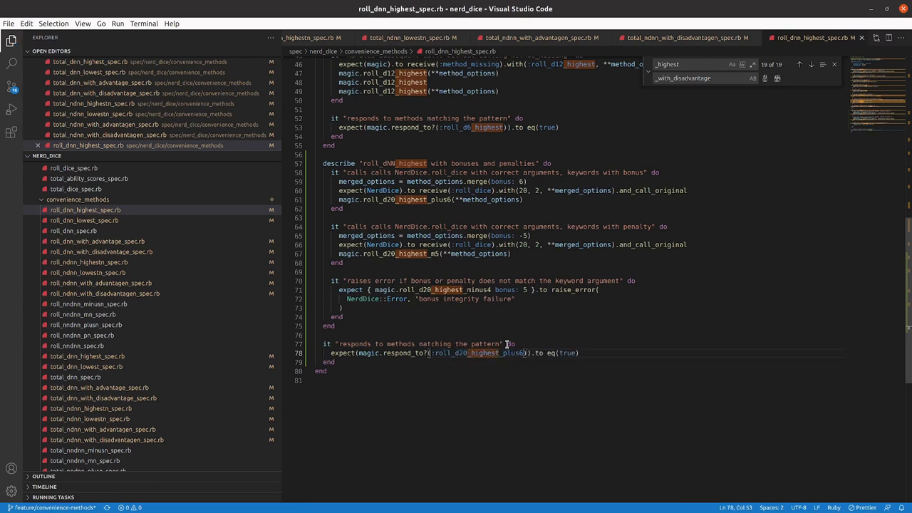
pyautogui.moveTo(508, 343); pyautogui.dragTo(335, 362)
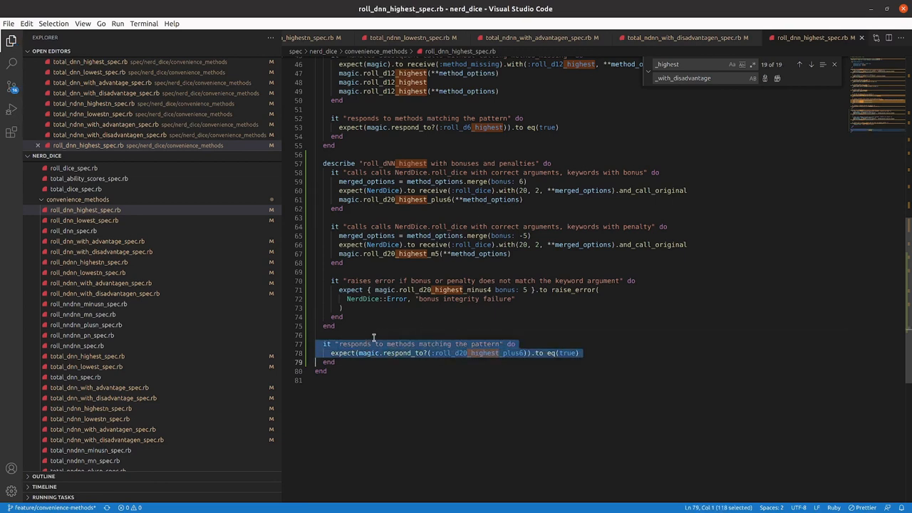
pyautogui.click(510, 353)
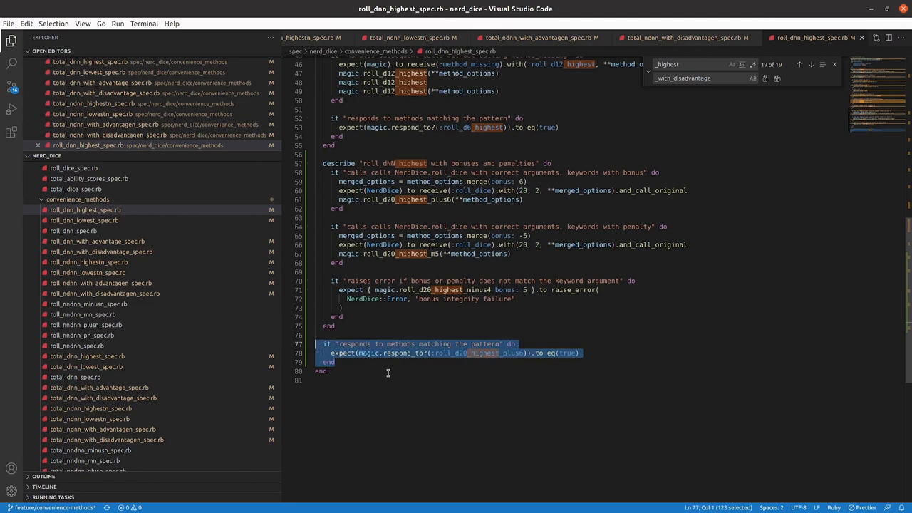
pyautogui.moveTo(382, 367)
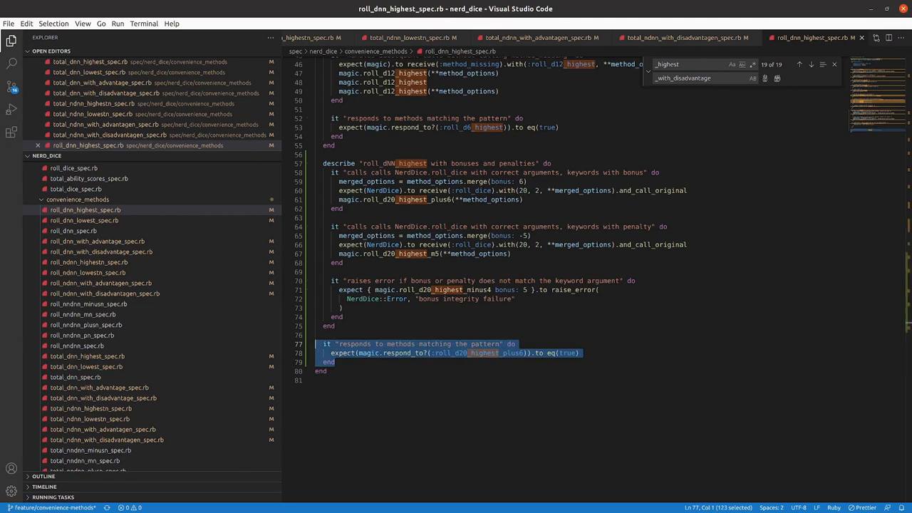
pyautogui.click(791, 37)
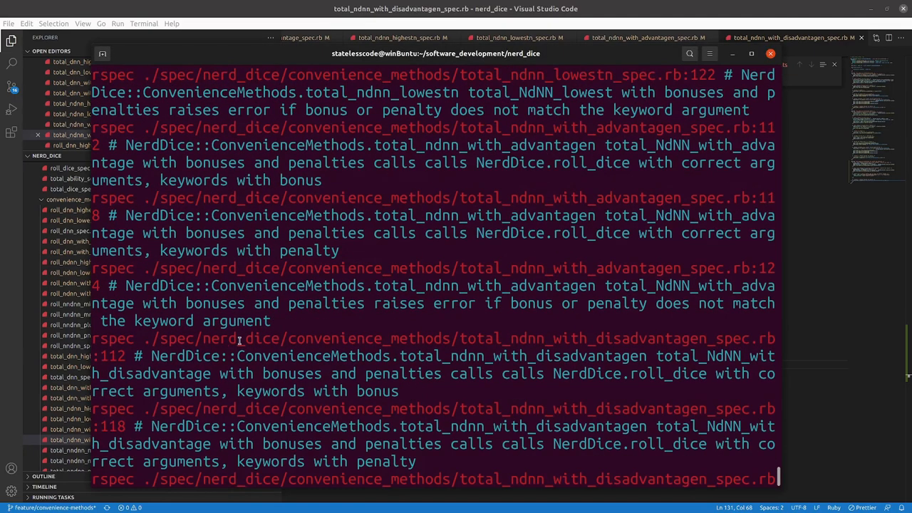
# Step: Scroll the rspec failure output and Failed examples list from the 733-example, 48-failure run
pyautogui.scroll(-3)
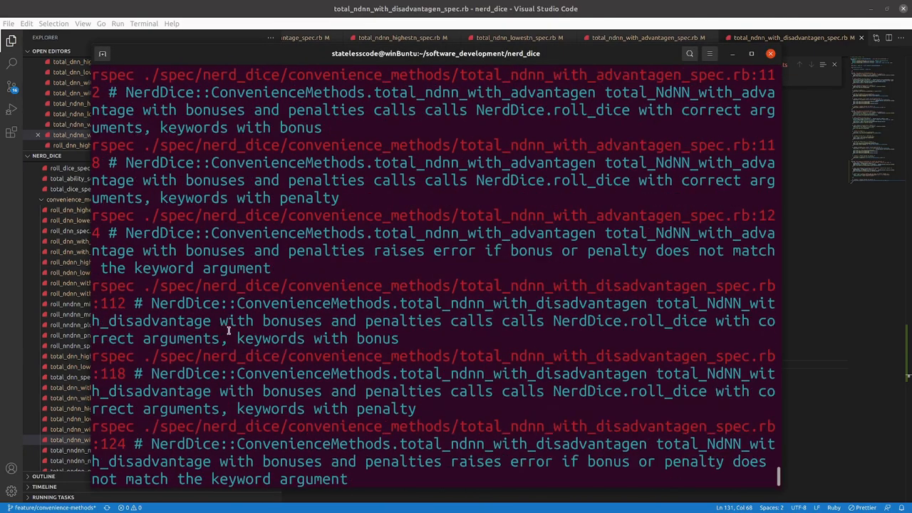
pyautogui.scroll(-3)
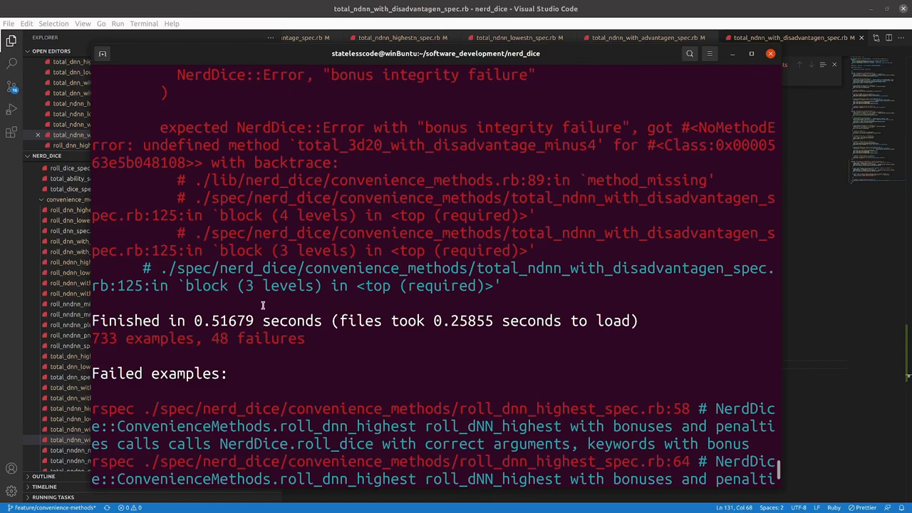
pyautogui.scroll(-3)
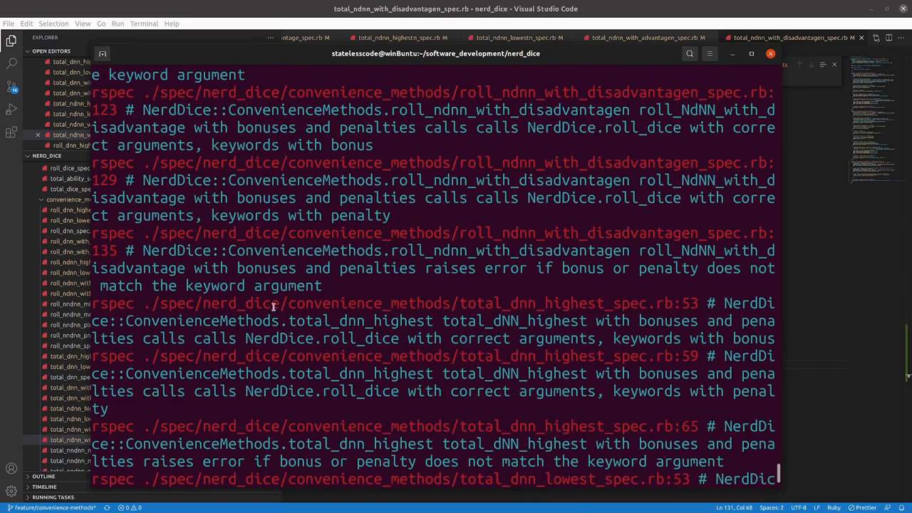
pyautogui.scroll(-3)
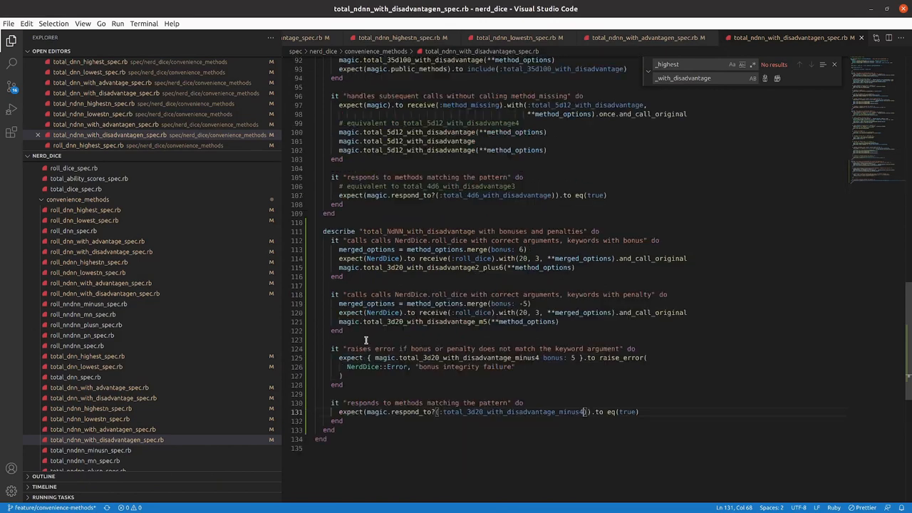
pyautogui.moveTo(254, 254)
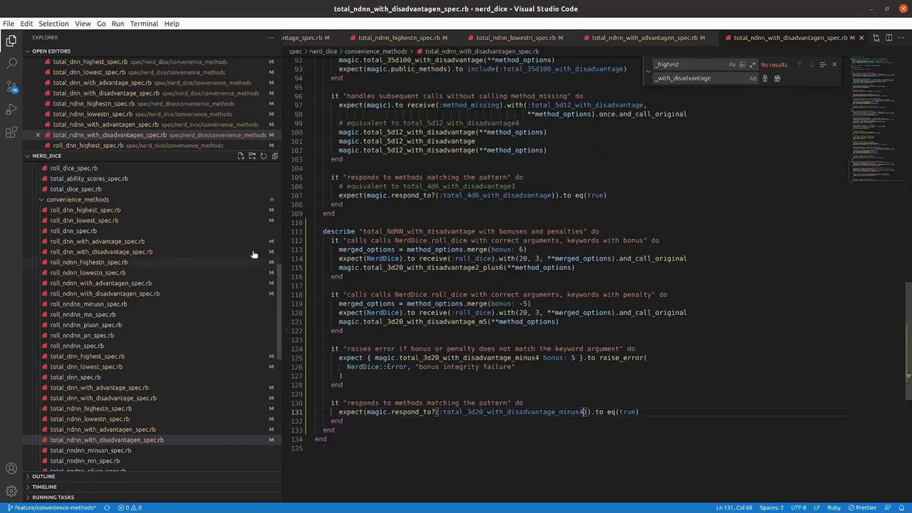
# Step: From the total_ndnn_highestn spec tab, use Close to the Right, then reopen the tab menu for Close All
pyautogui.click(399, 37)
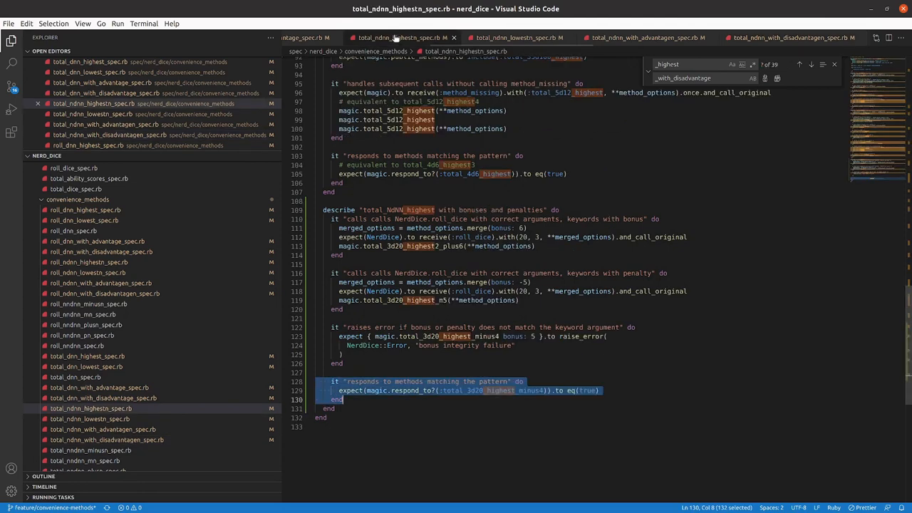
pyautogui.rightClick(399, 37)
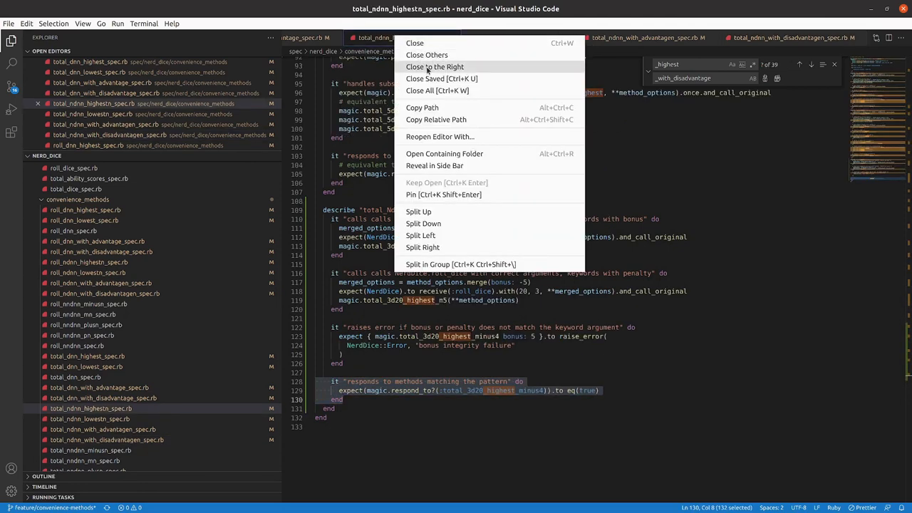
pyautogui.click(426, 54)
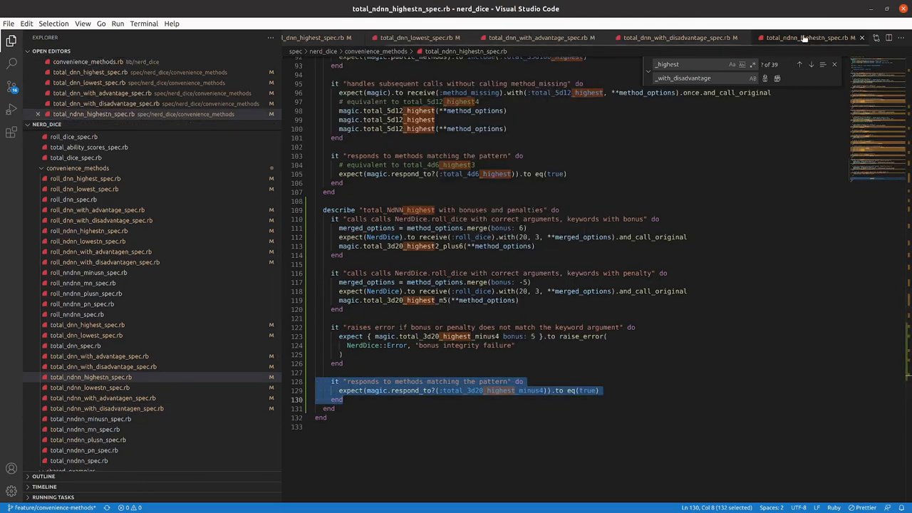
pyautogui.rightClick(805, 37)
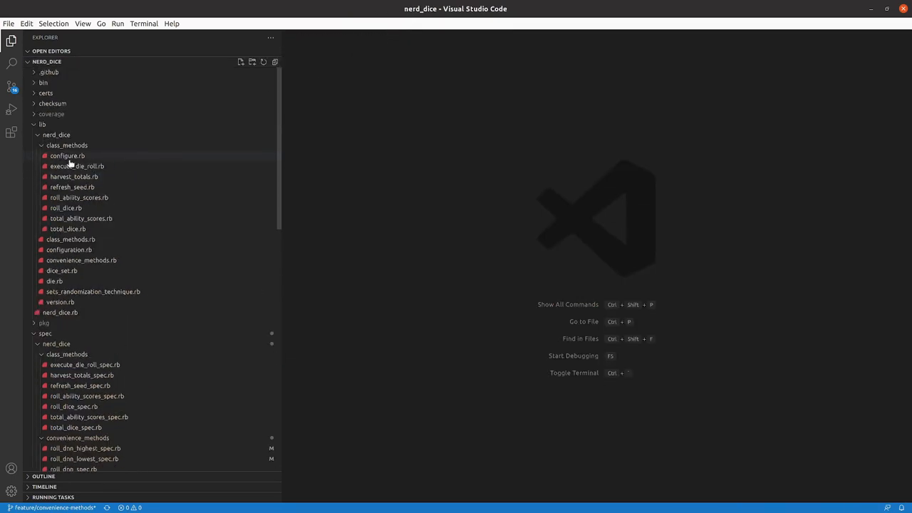
# Step: In lib/nerd_dice/convenience_methods.rb, reach match_pattern_and_delegate to add (_plus\d+|_minus\d+)? to the dNN regexes
pyautogui.click(81, 260)
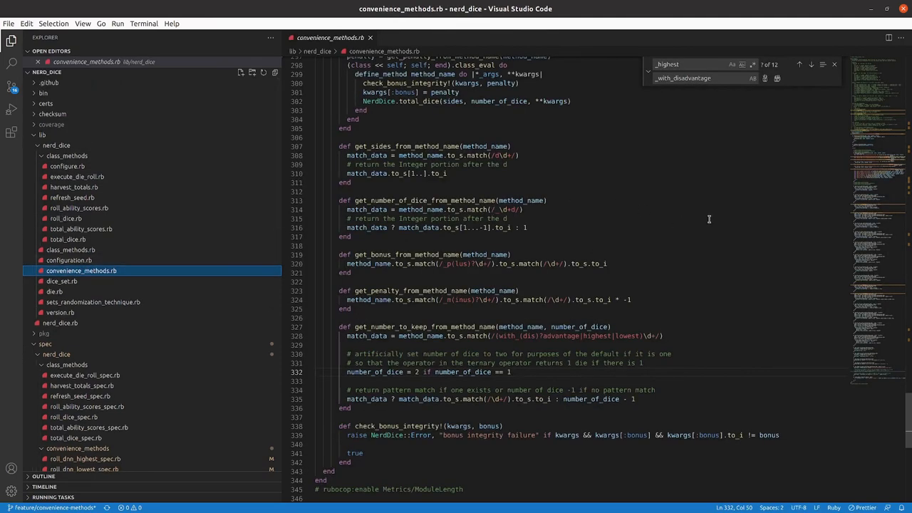
pyautogui.moveTo(869, 371)
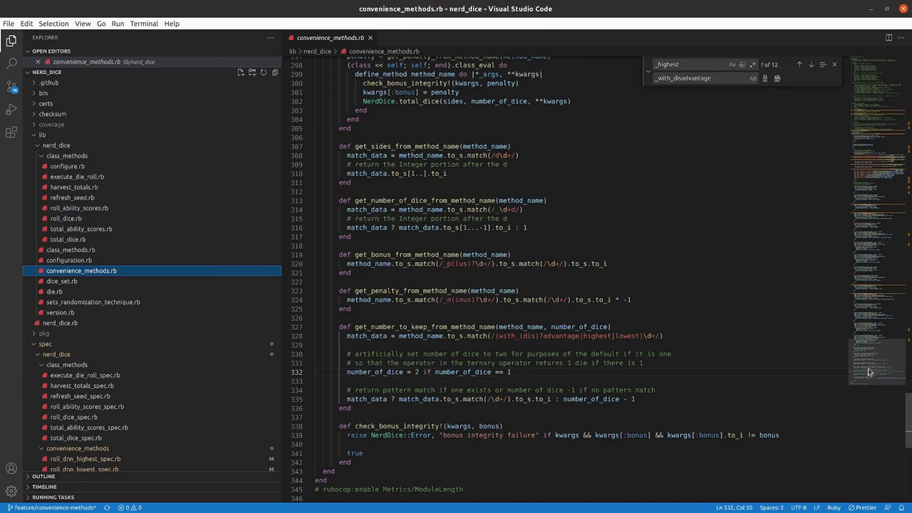
pyautogui.scroll(3)
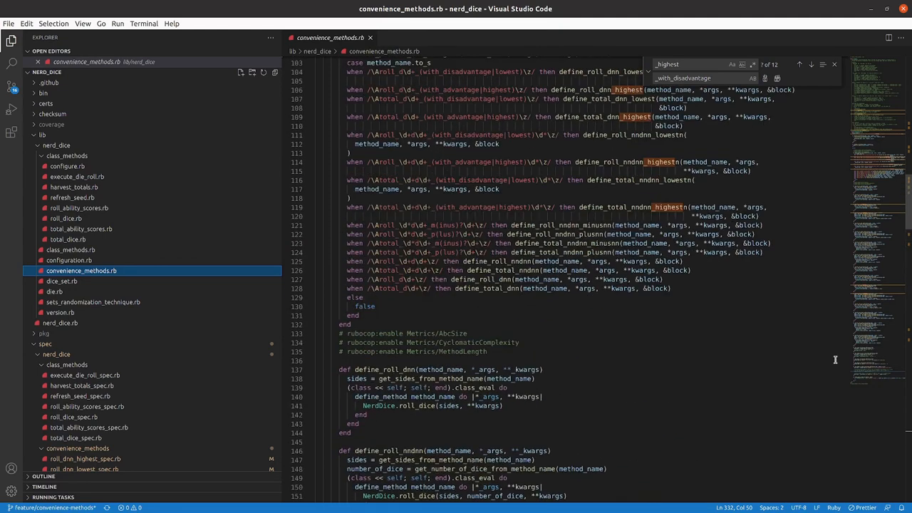
pyautogui.moveTo(519, 225)
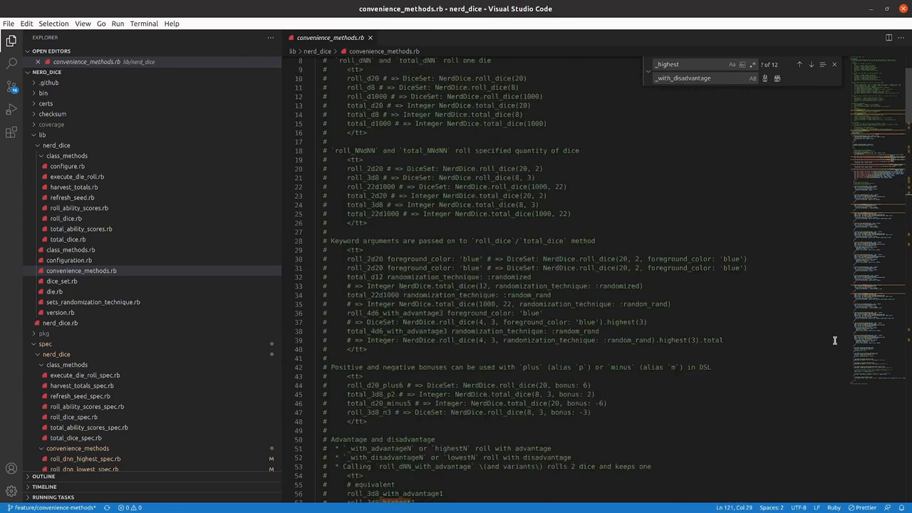
pyautogui.scroll(-3)
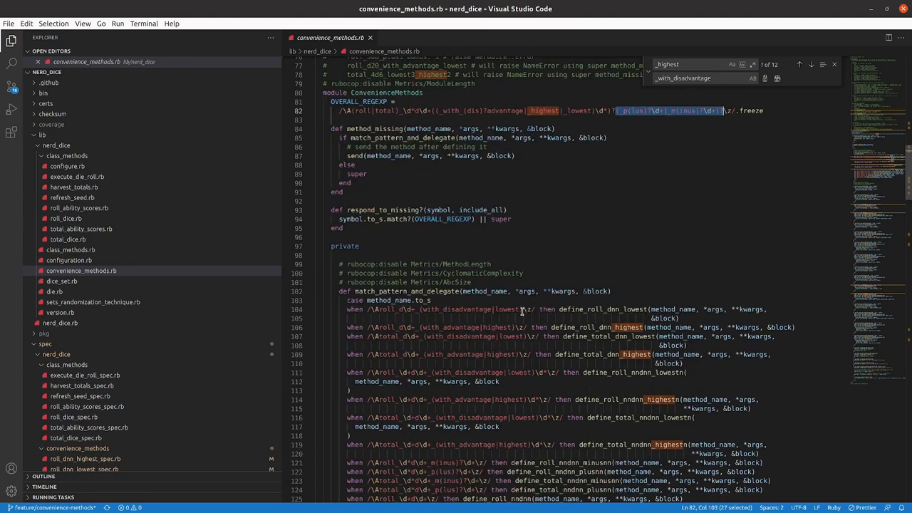
pyautogui.moveTo(523, 312)
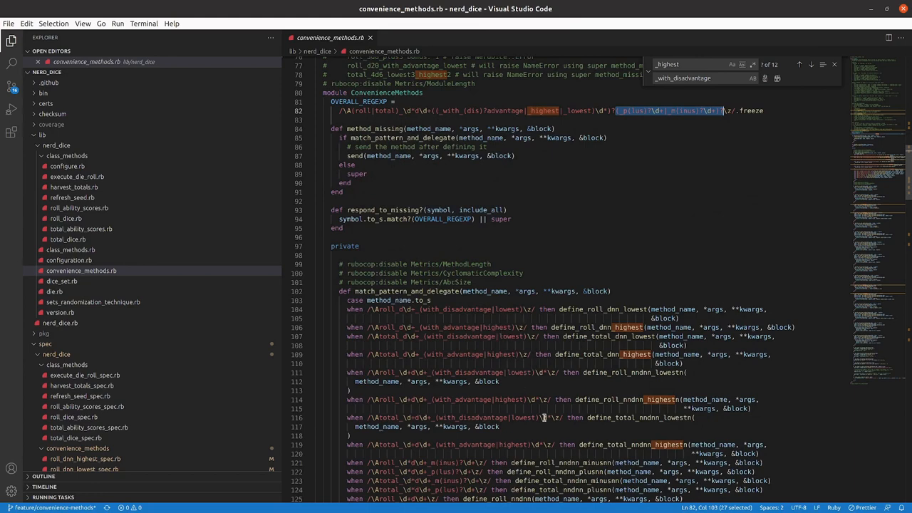
pyautogui.scroll(-3)
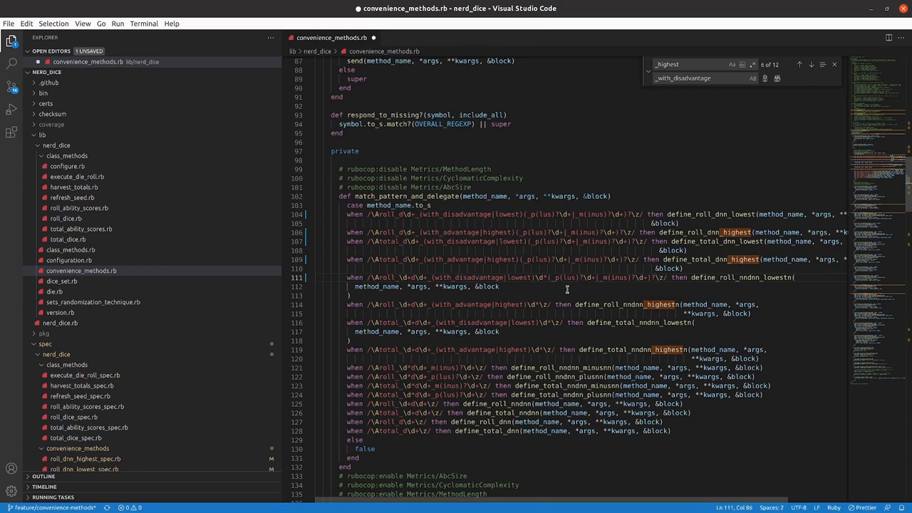
pyautogui.moveTo(543, 305)
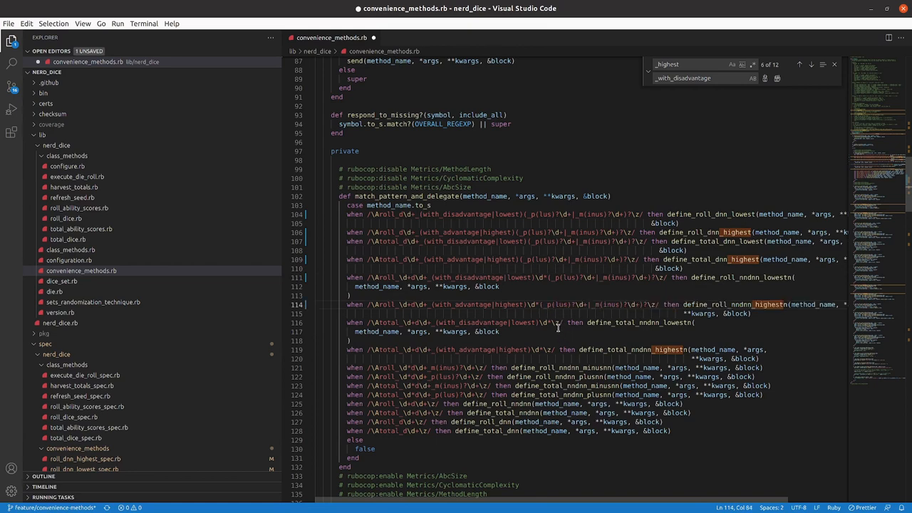
# Step: Edit the roll nndn lowest and total nndn highest patterns to take the optional _plus/_minus modifier
pyautogui.click(573, 322)
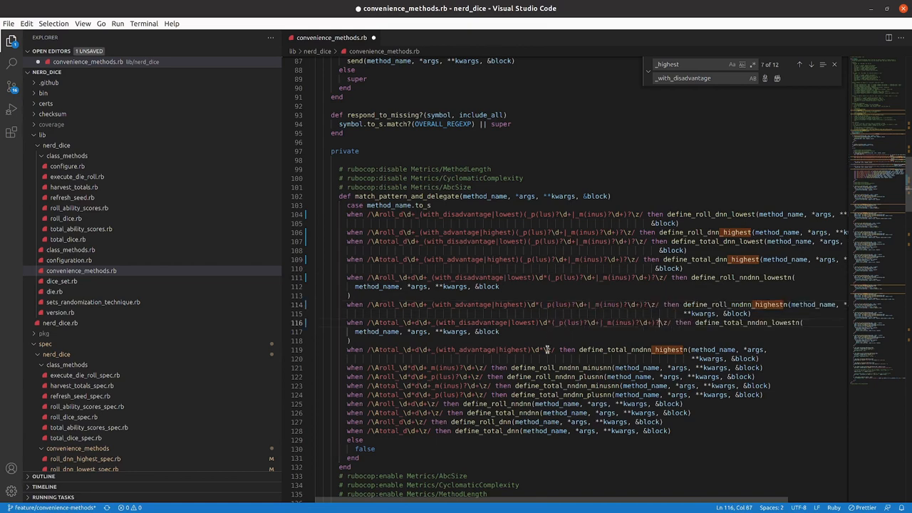
pyautogui.click(681, 349)
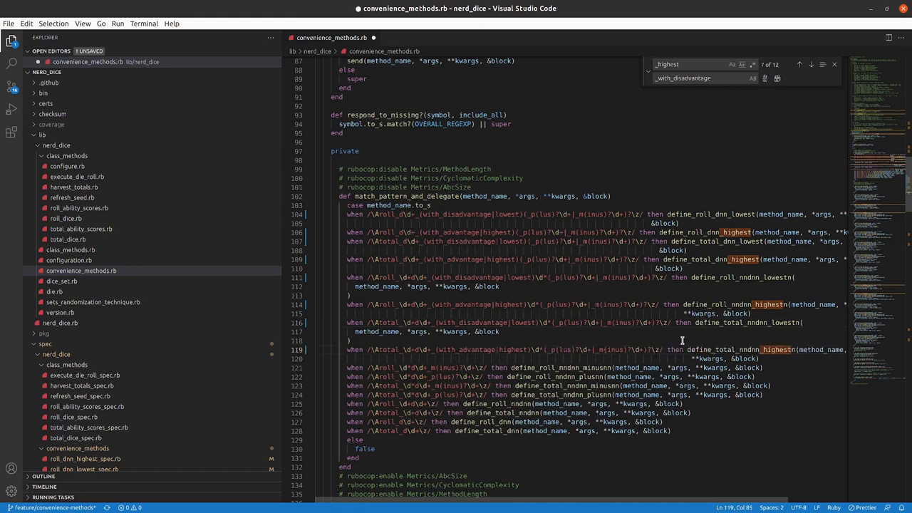
pyautogui.moveTo(707, 305)
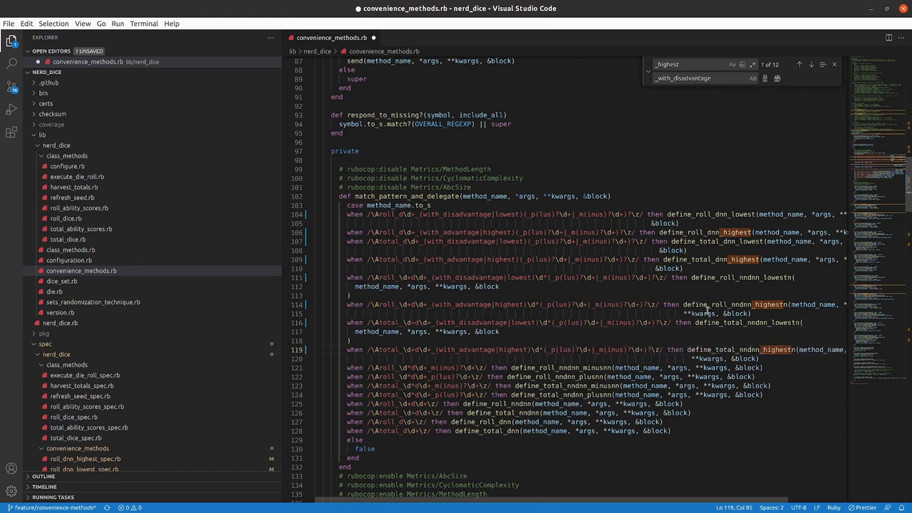
pyautogui.scroll(-3)
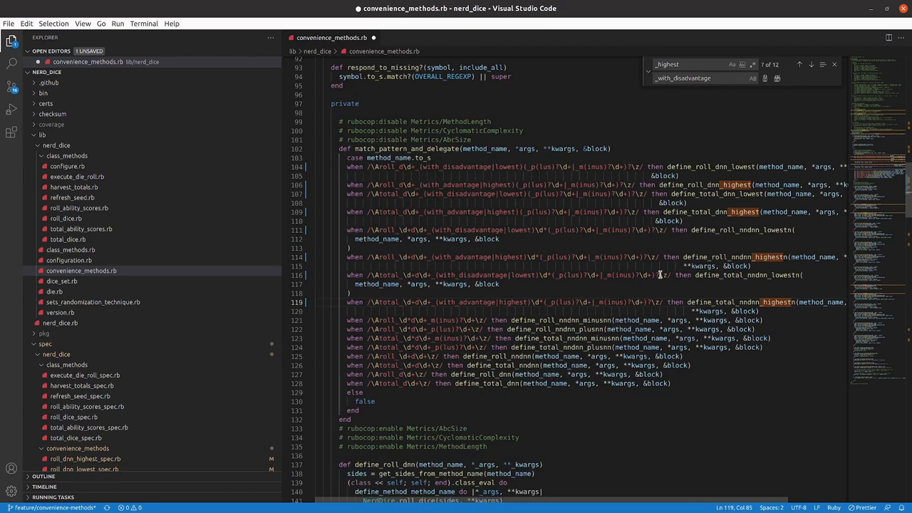
pyautogui.scroll(-3)
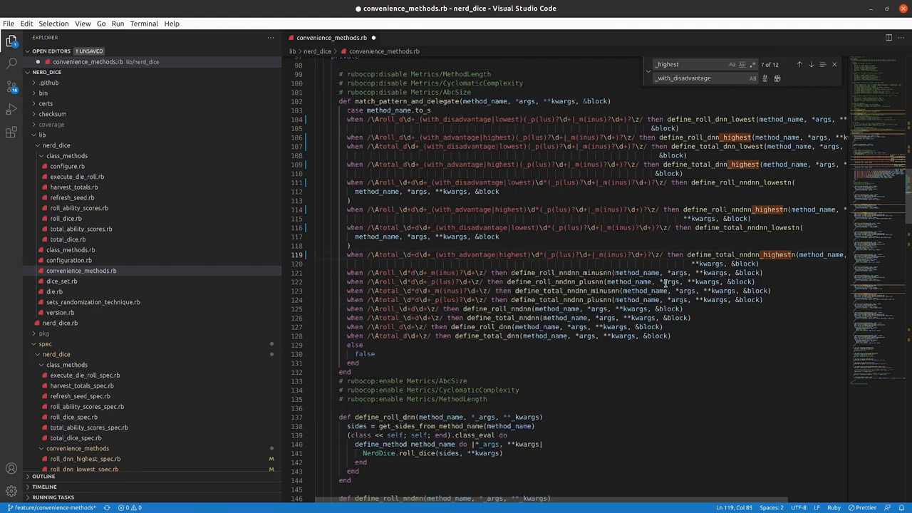
pyautogui.scroll(-3)
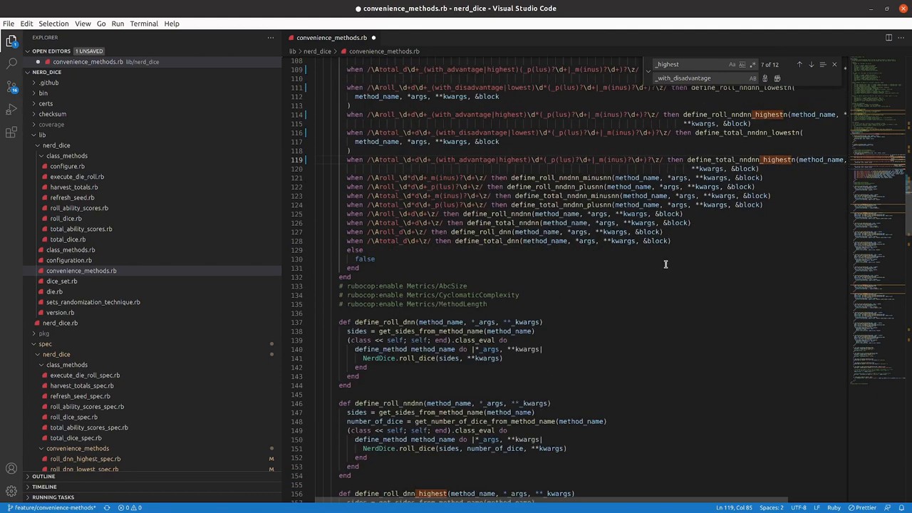
pyautogui.scroll(-3)
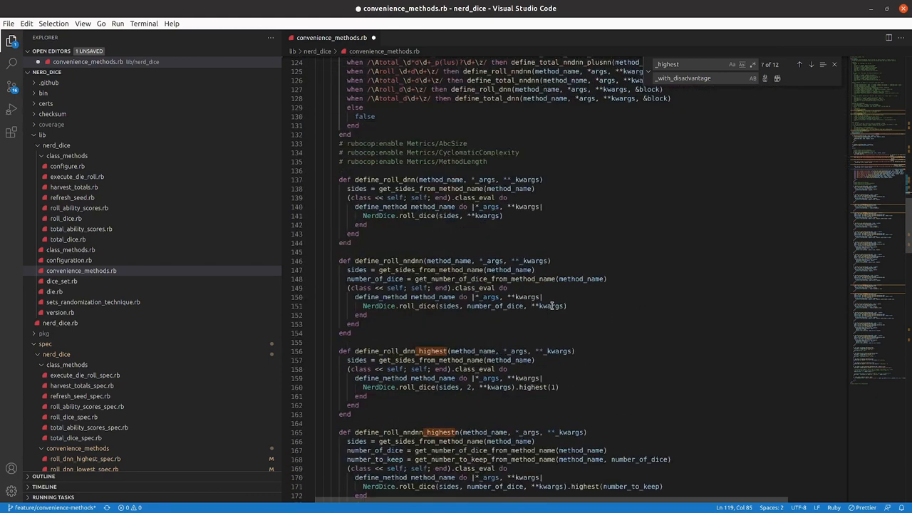
# Step: Scroll down convenience_methods.rb to define_roll_dnn_highest to paste the modifier regex on a new line
pyautogui.scroll(-3)
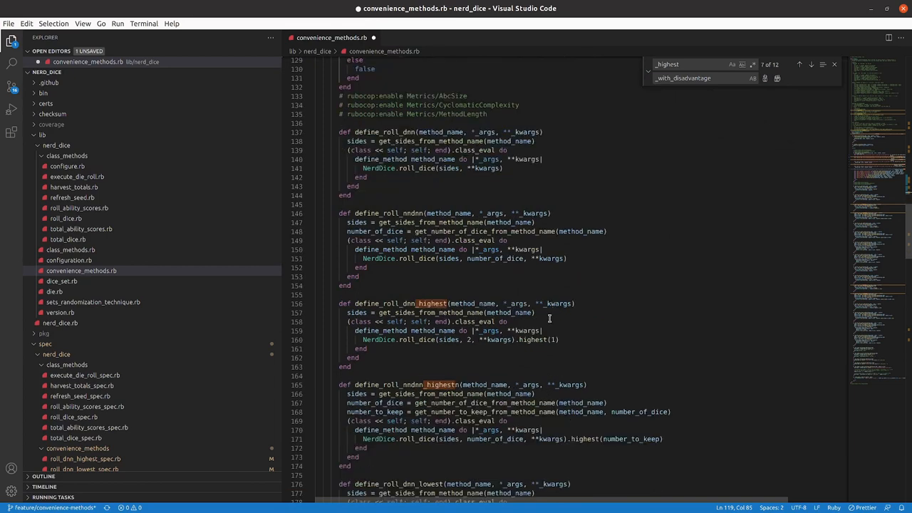
pyautogui.scroll(-3)
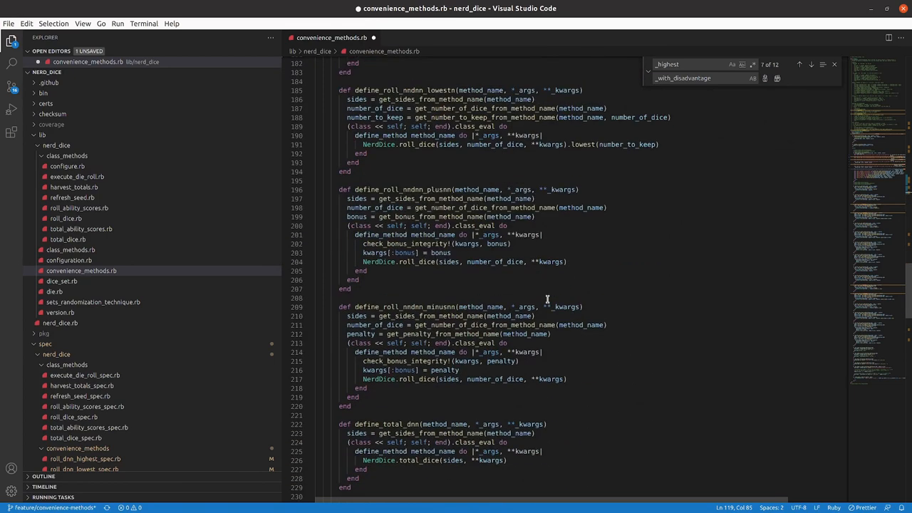
pyautogui.scroll(-3)
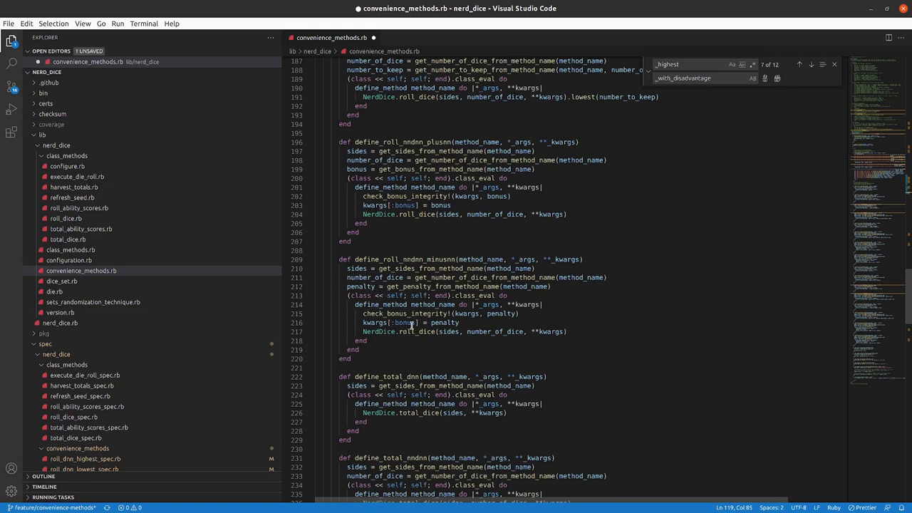
pyautogui.scroll(-3)
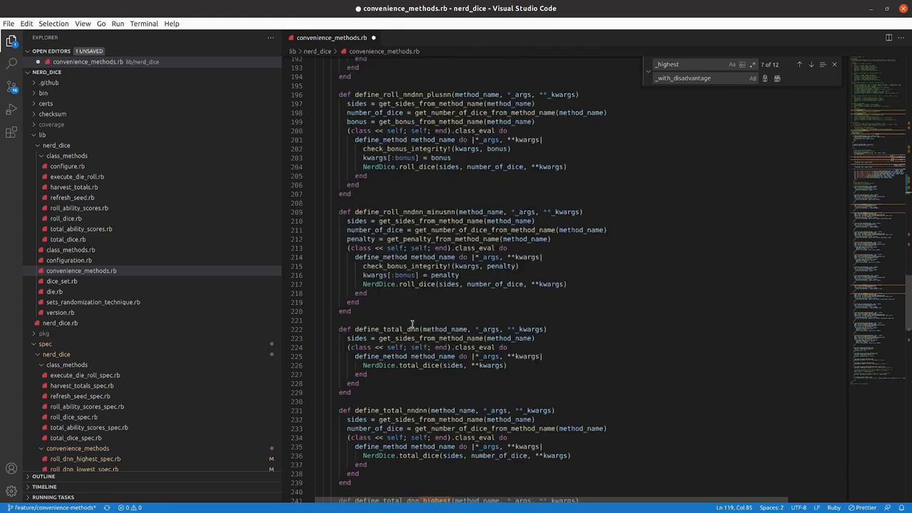
pyautogui.scroll(-3)
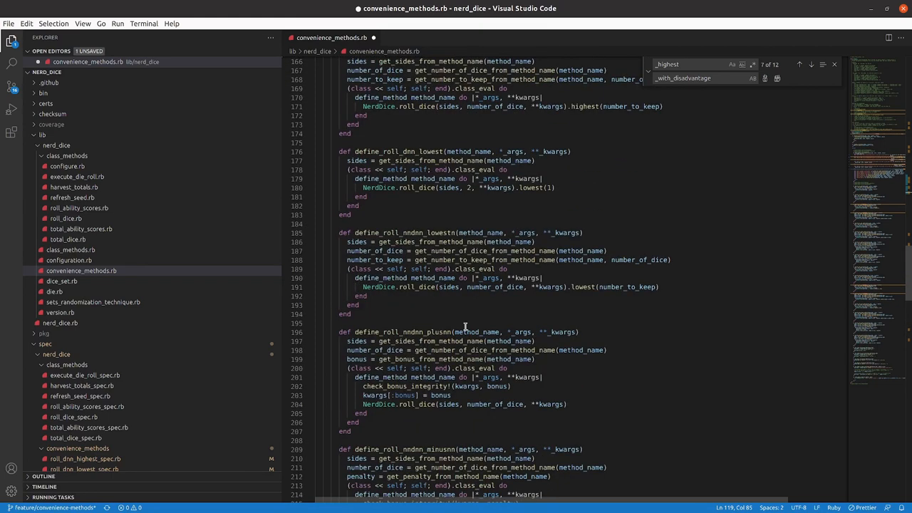
pyautogui.scroll(-3)
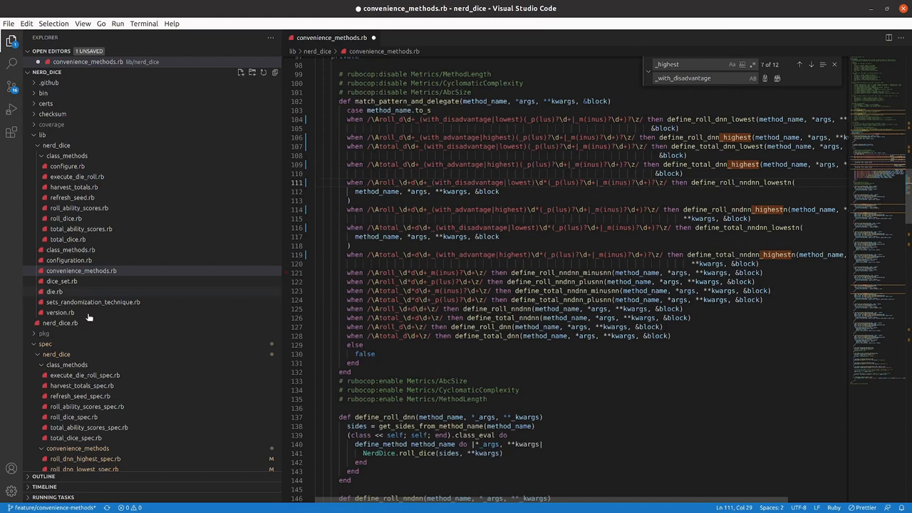
pyautogui.scroll(-3)
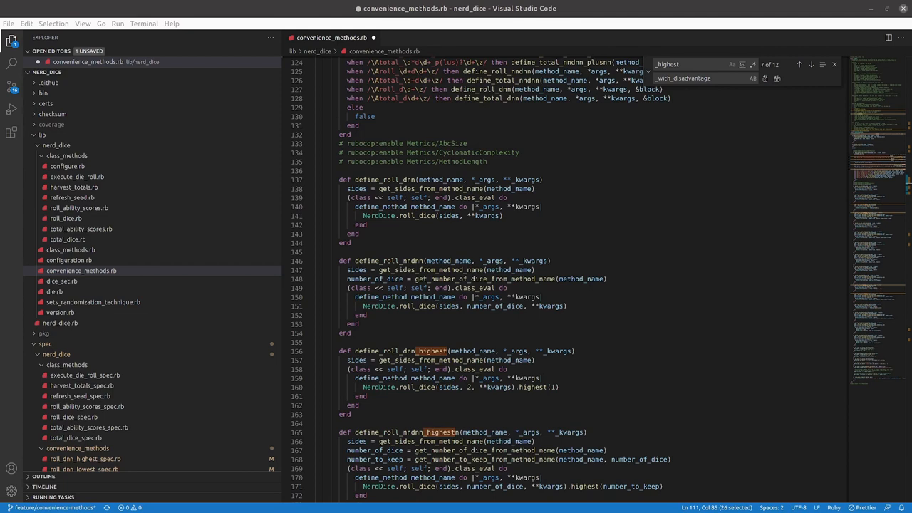
pyautogui.moveTo(502, 269)
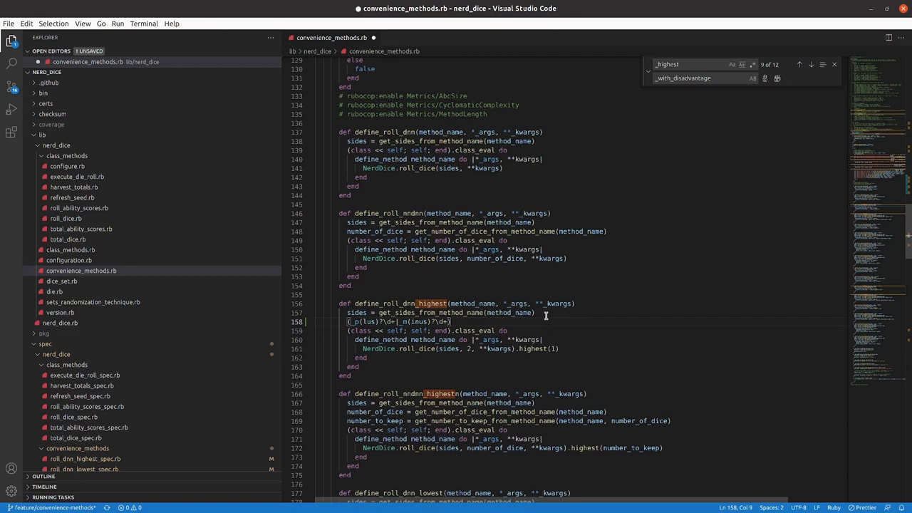
# Step: Prefix the pasted regex at line 158 with 'modifier = ' and begin a get_ helper call via autocomplete
pyautogui.write('m')
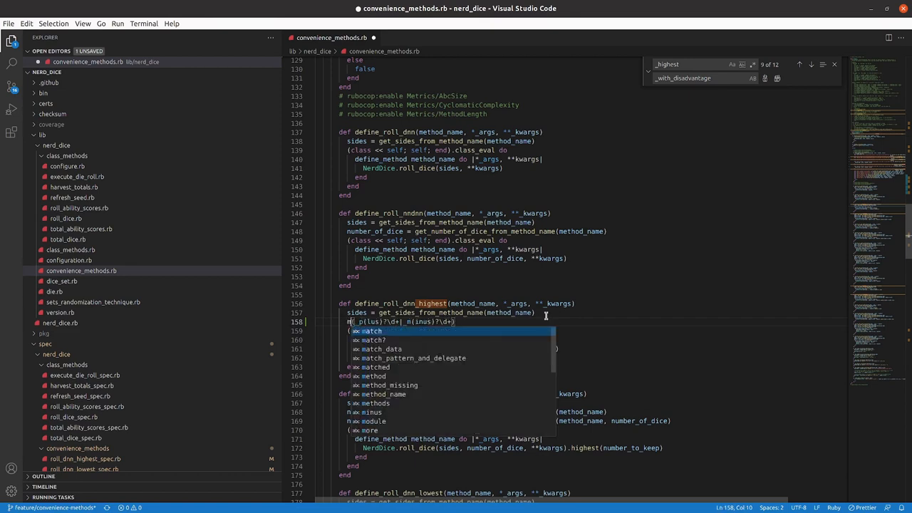
pyautogui.write('modifier =')
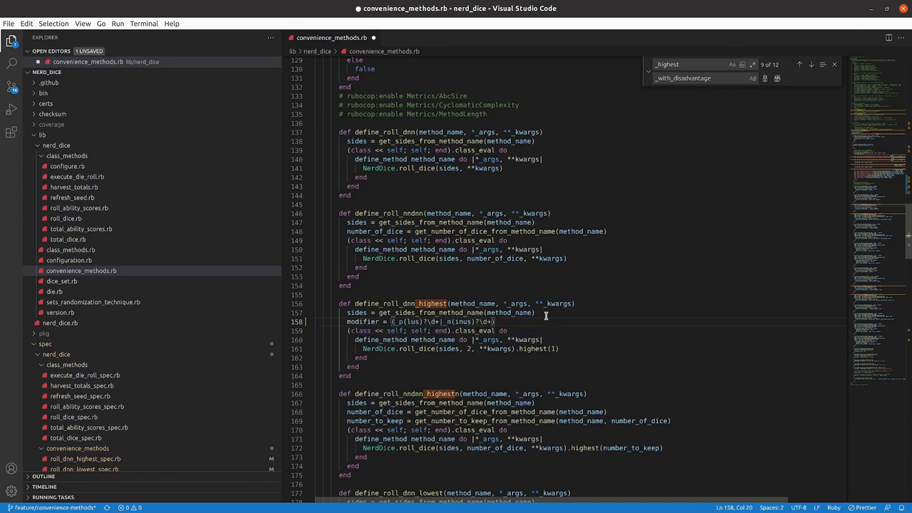
pyautogui.write('get')
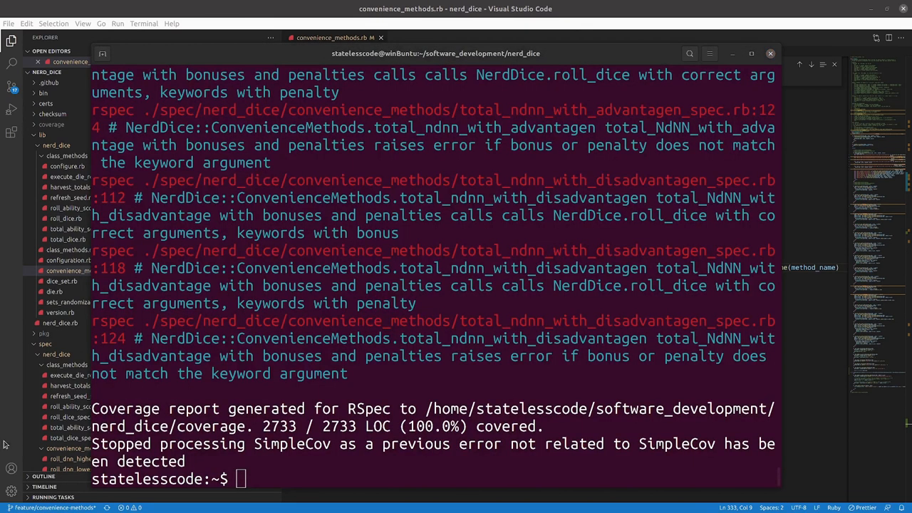
# Step: Run rspec spec and scroll through the 48 failures out of 733 examples
pyautogui.write('rspec spec')
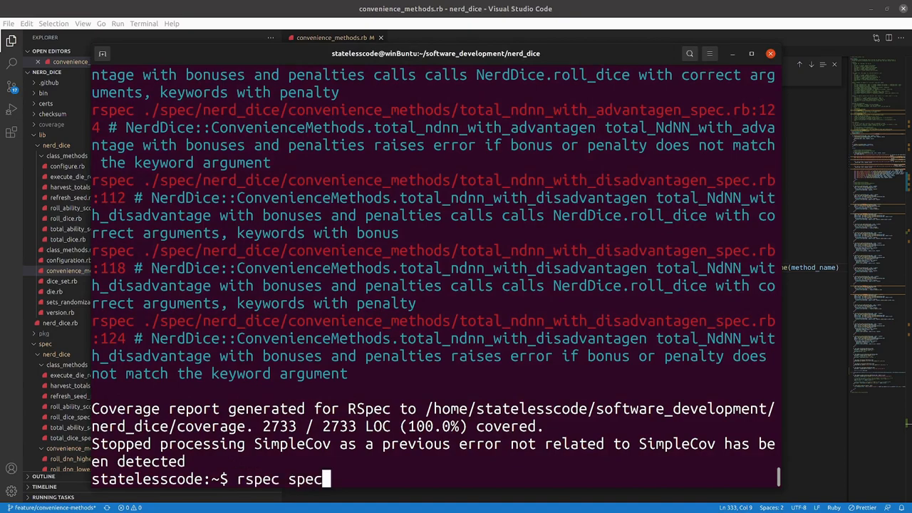
pyautogui.press('Return')
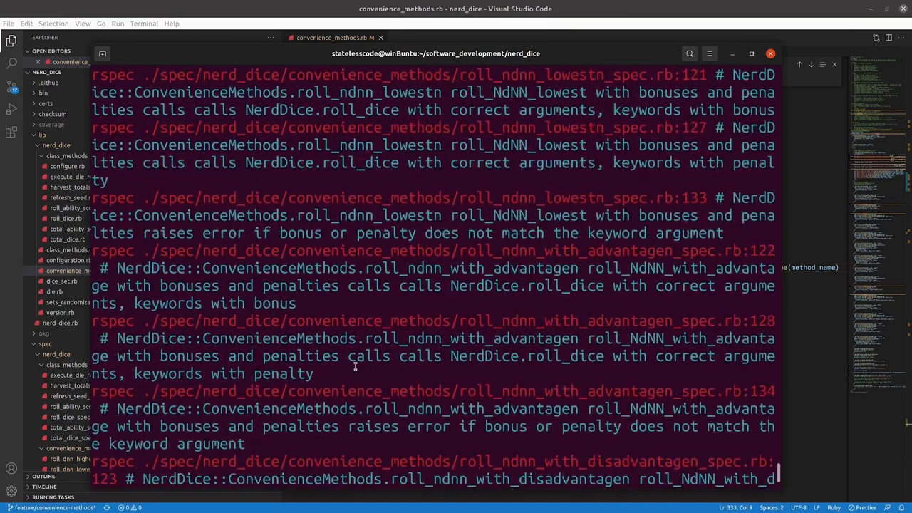
pyautogui.scroll(-3)
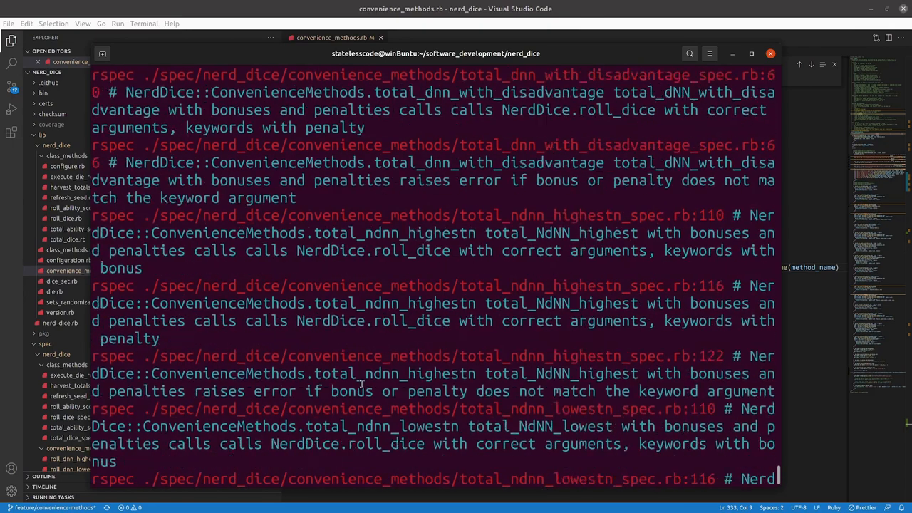
pyautogui.scroll(-3)
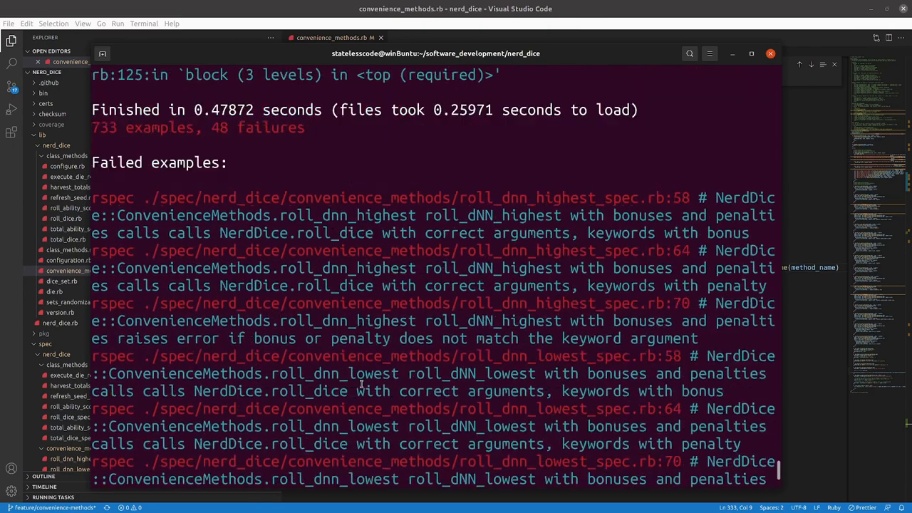
pyautogui.scroll(-3)
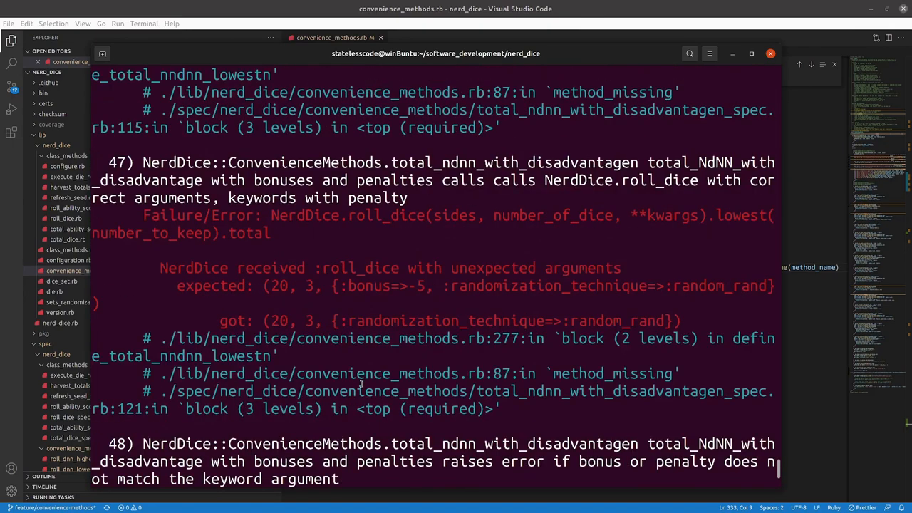
pyautogui.scroll(-3)
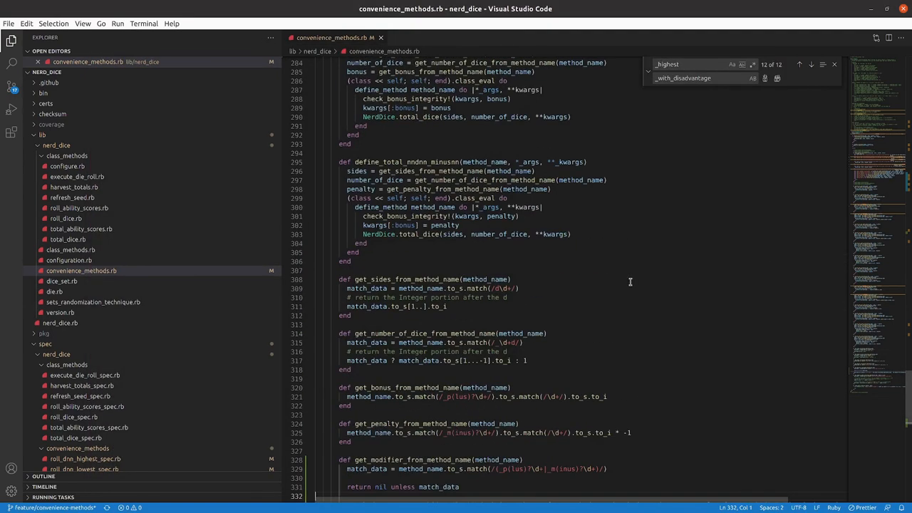
pyautogui.scroll(-3)
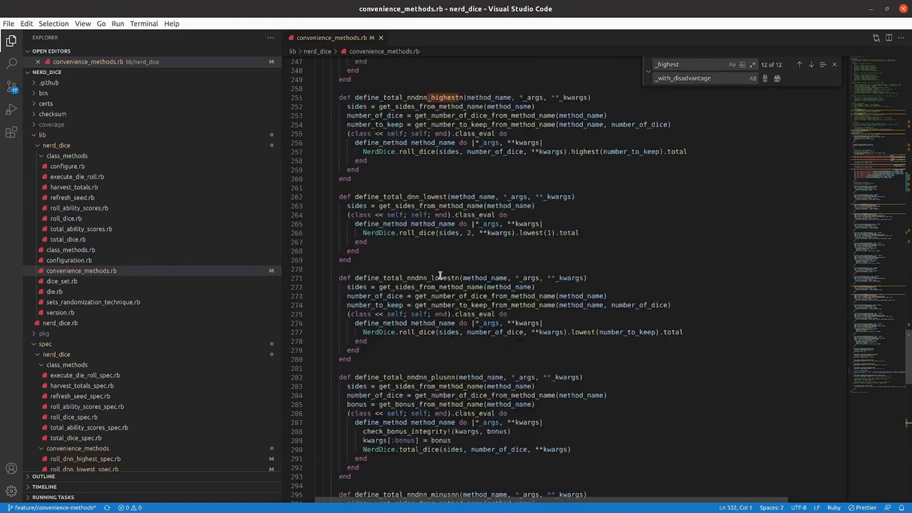
pyautogui.scroll(3)
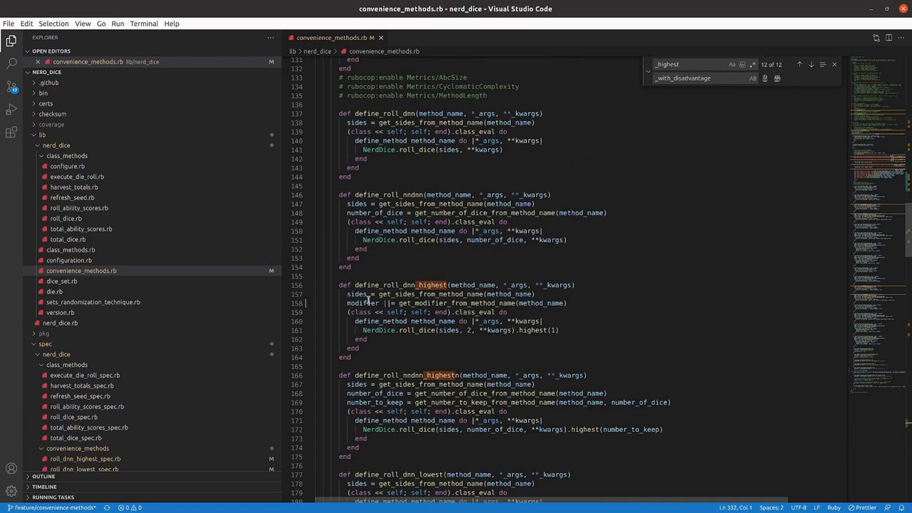
pyautogui.click(604, 302)
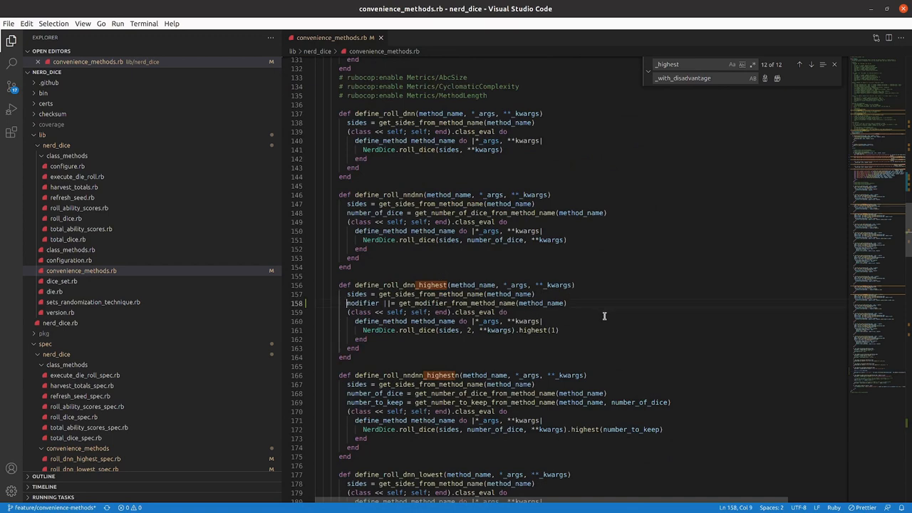
pyautogui.doubleClick(362, 302)
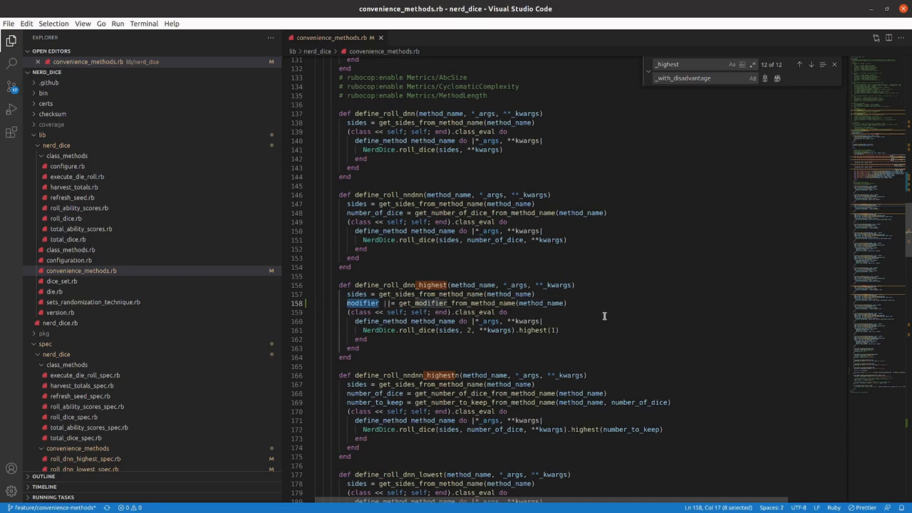
pyautogui.scroll(-3)
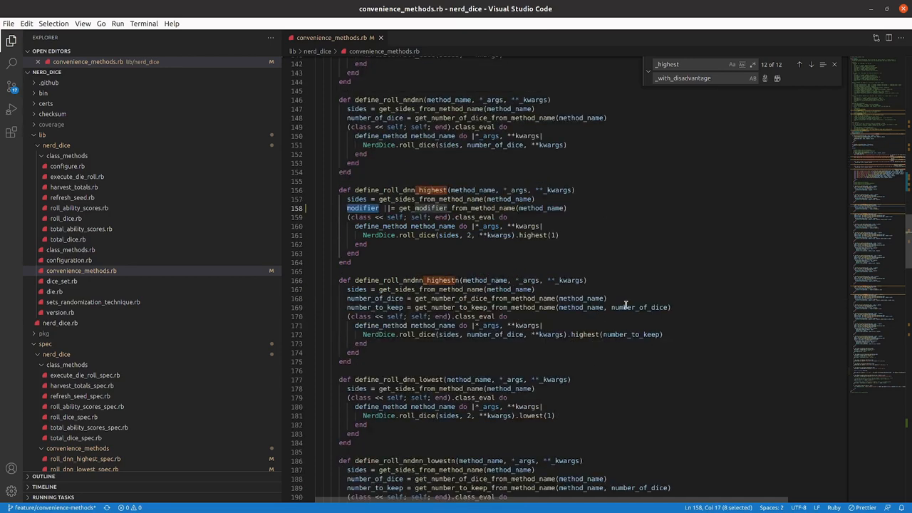
pyautogui.scroll(-3)
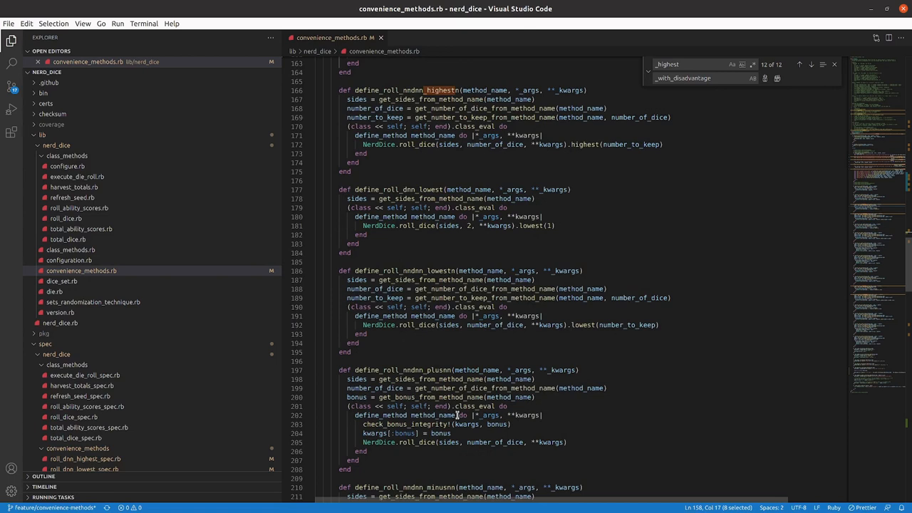
pyautogui.moveTo(414, 430)
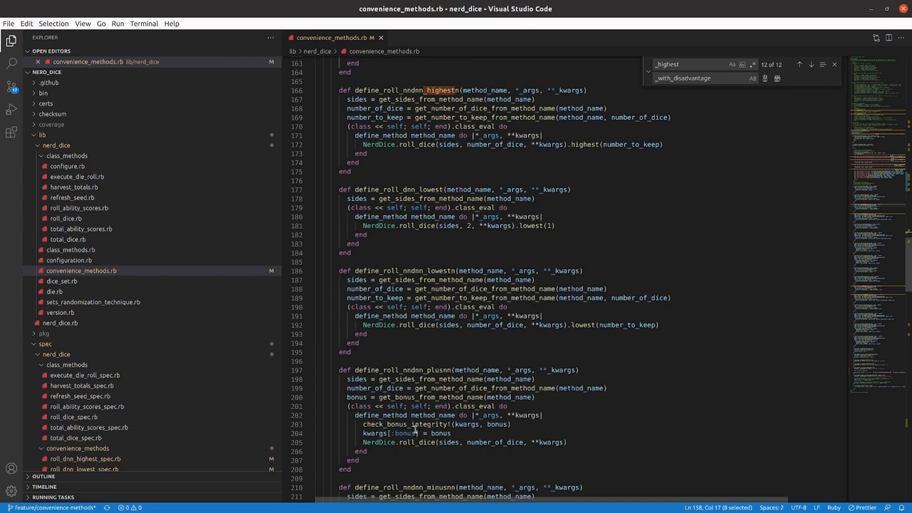
pyautogui.click(416, 424)
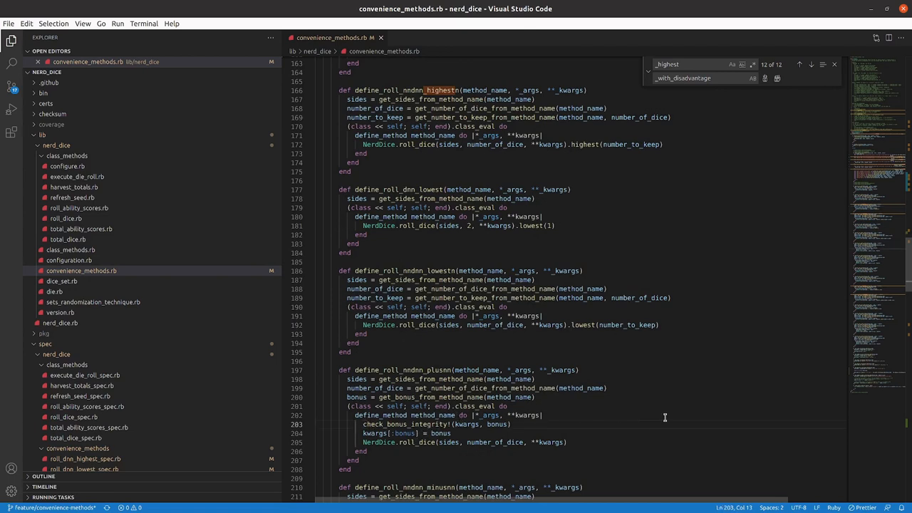
pyautogui.moveTo(660, 427)
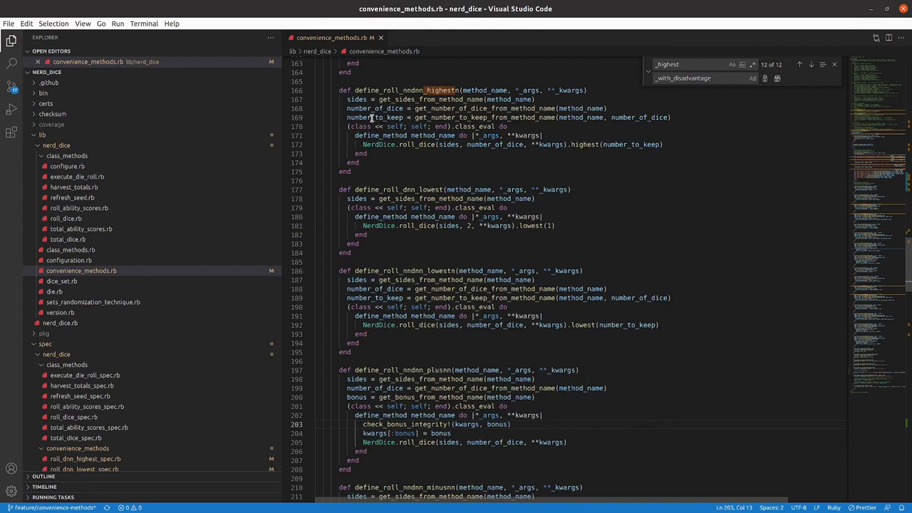
pyautogui.moveTo(419, 327)
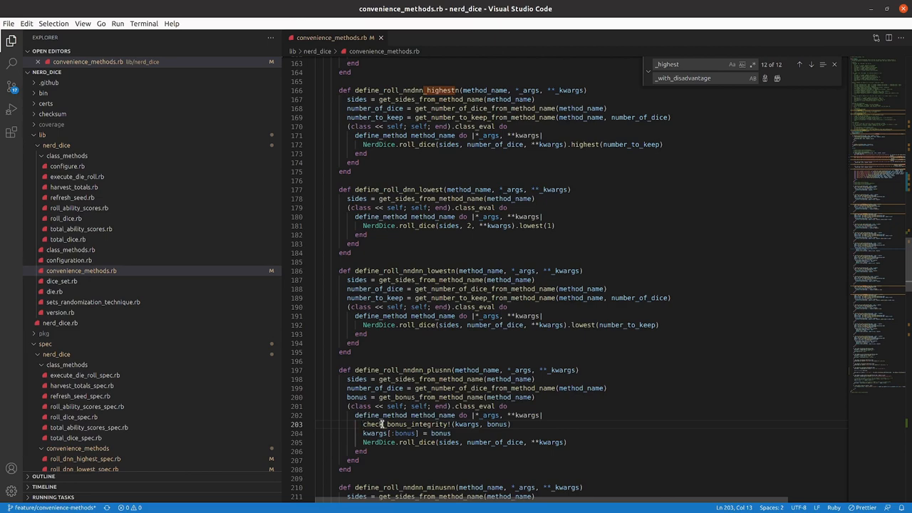
pyautogui.moveTo(383, 425); pyautogui.dragTo(451, 433)
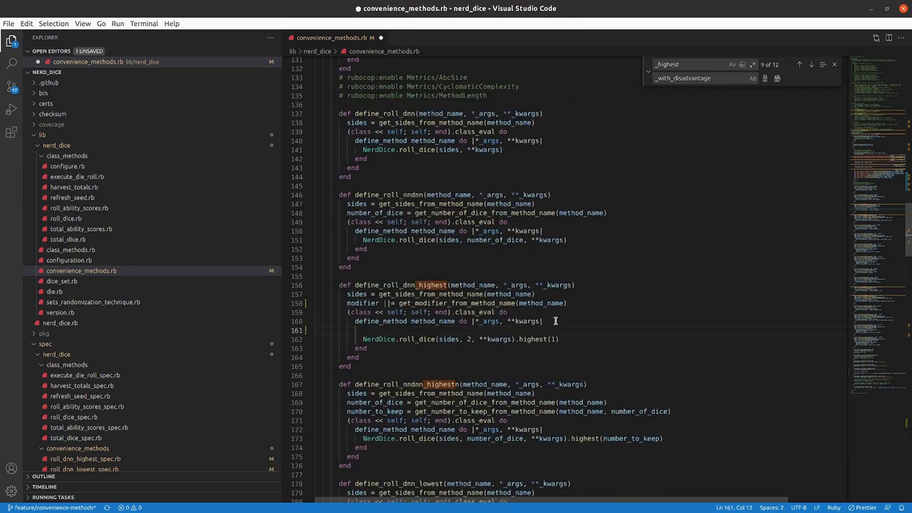
# Step: In define_roll_dnn_highest, call check_bonus_integrity! with modifier and copy the modifier ||= line
pyautogui.write('if modifier')
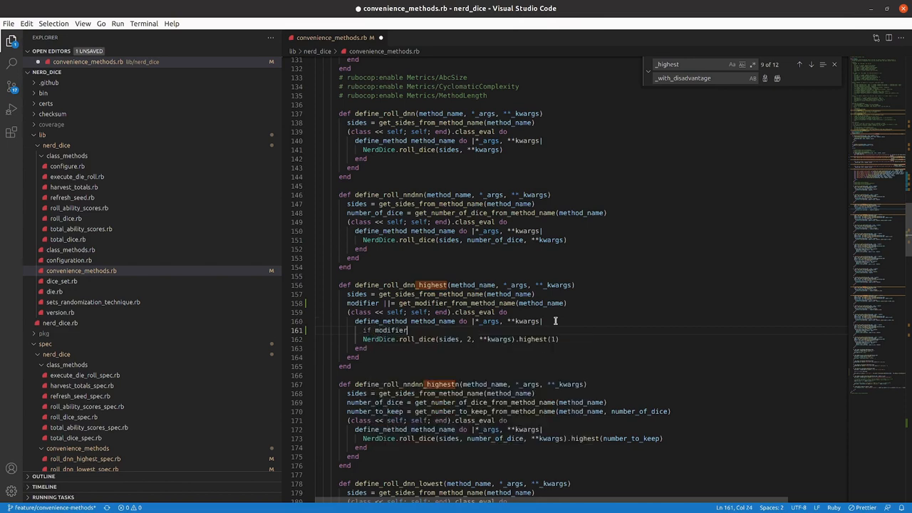
pyautogui.press('Enter')
pyautogui.write('end')
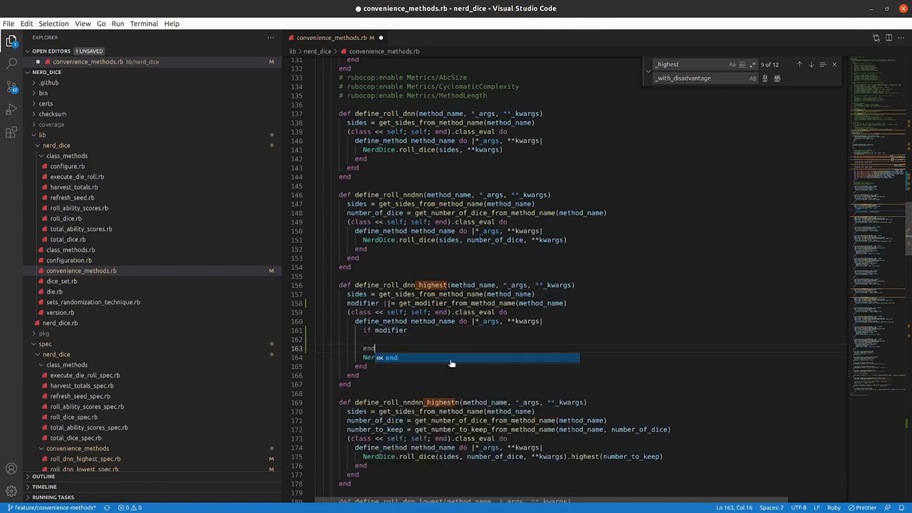
pyautogui.write('check_bonus_integrity!(kwargs, bonus)')
pyautogui.write('kwargs[:bonus] = bonus')
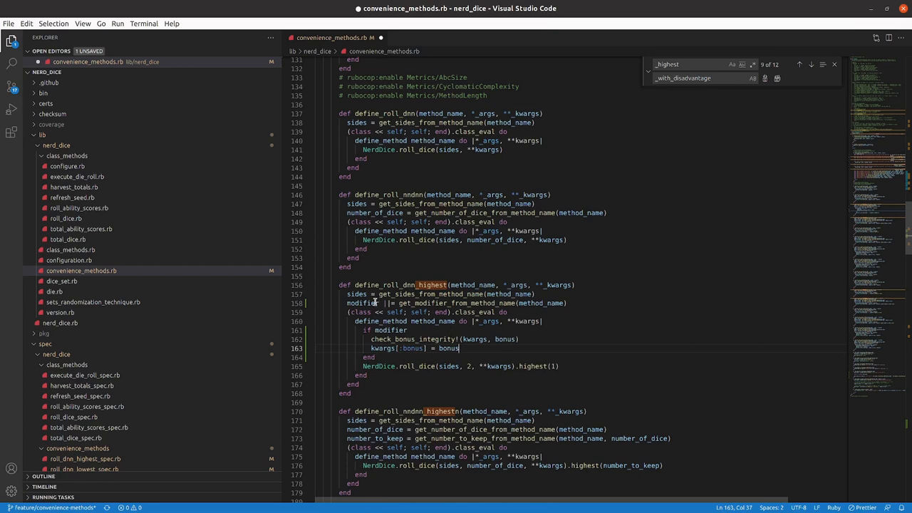
pyautogui.doubleClick(362, 303)
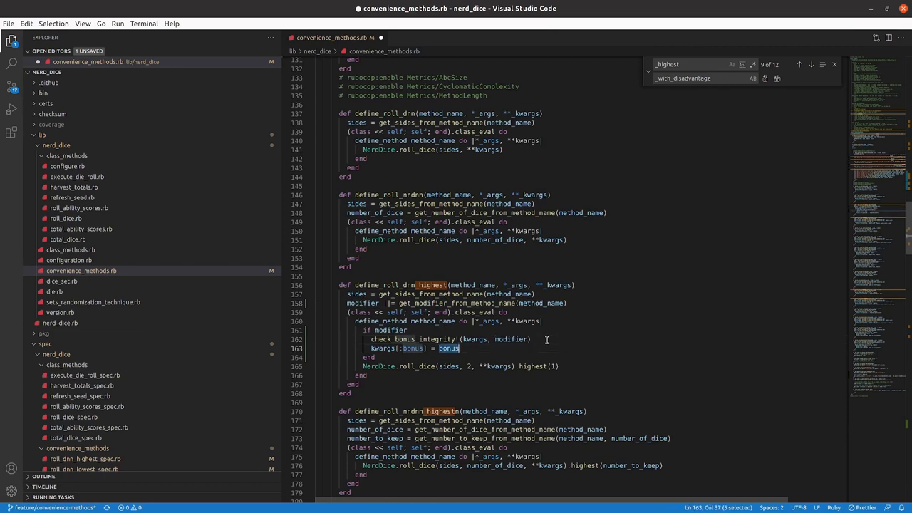
pyautogui.write('modifier')
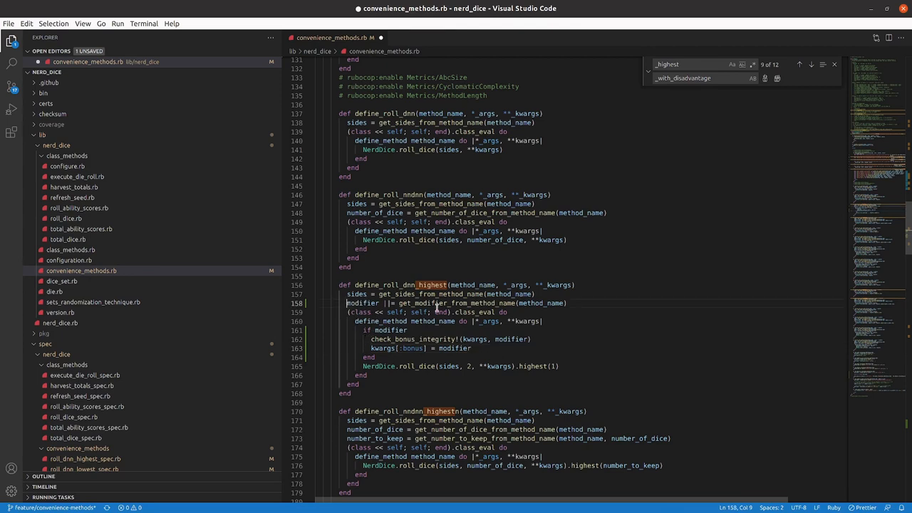
pyautogui.tripleClick(456, 302)
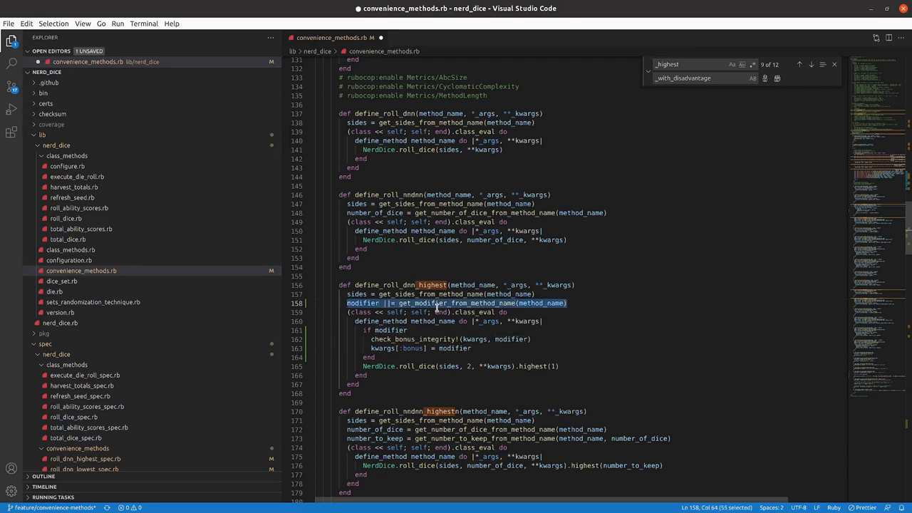
pyautogui.press('ctrl+s')
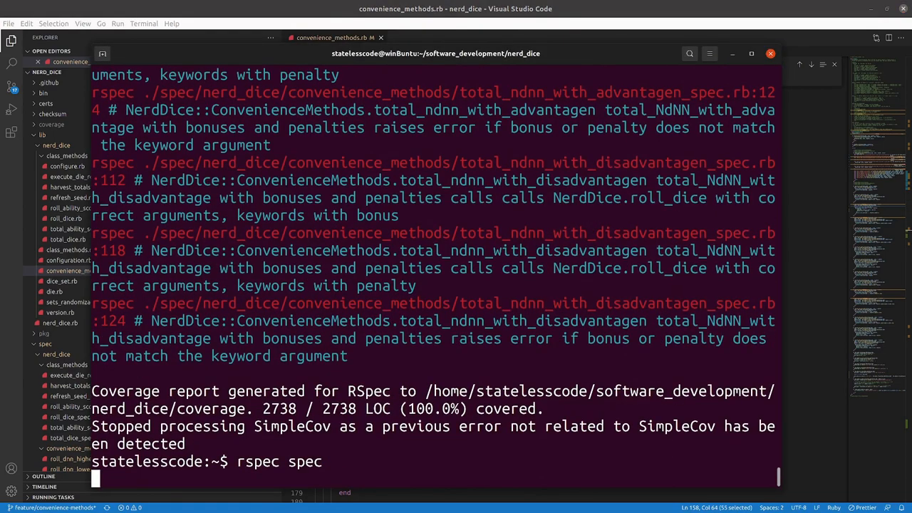
# Step: Scroll the rspec output listing the failing NdNN highest, lowest and advantage bonus specs
pyautogui.scroll(-3)
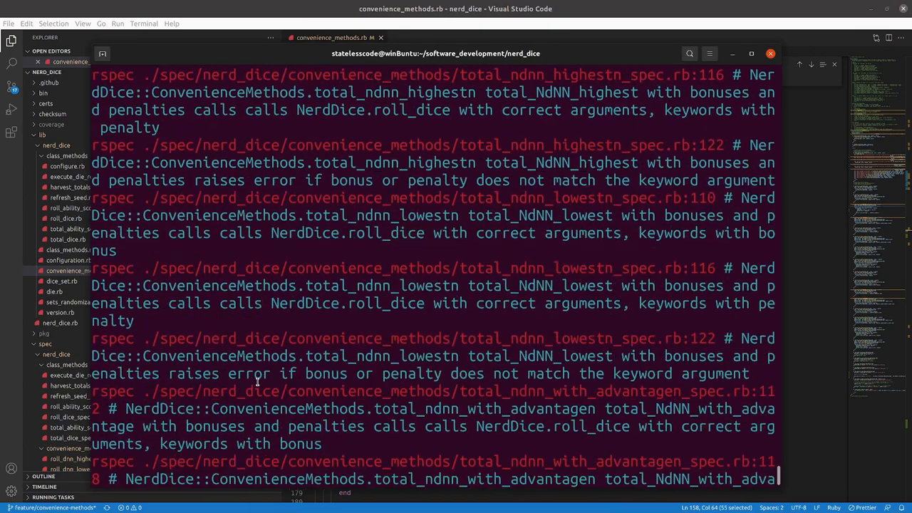
pyautogui.scroll(-3)
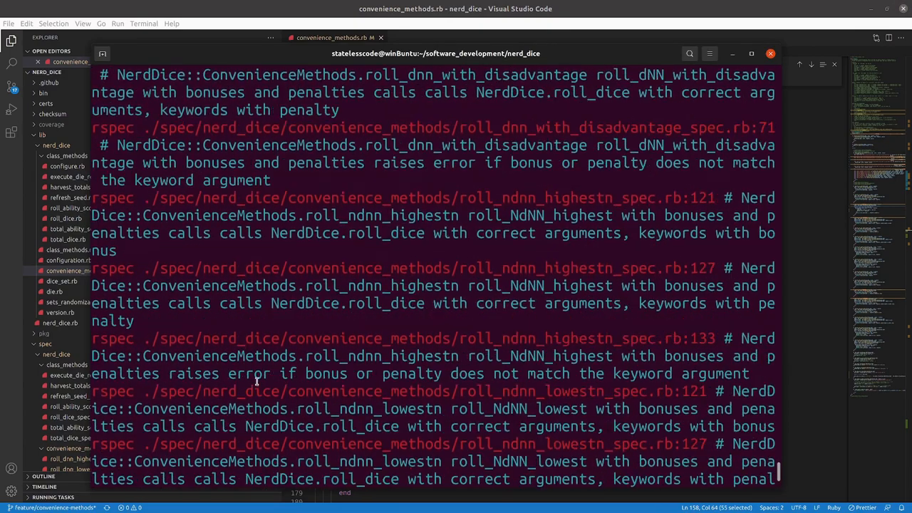
pyautogui.scroll(-3)
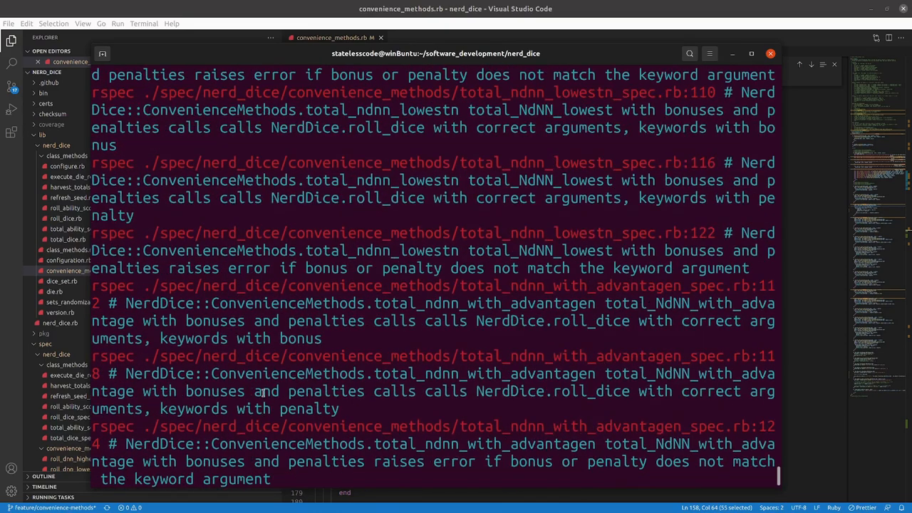
pyautogui.scroll(-3)
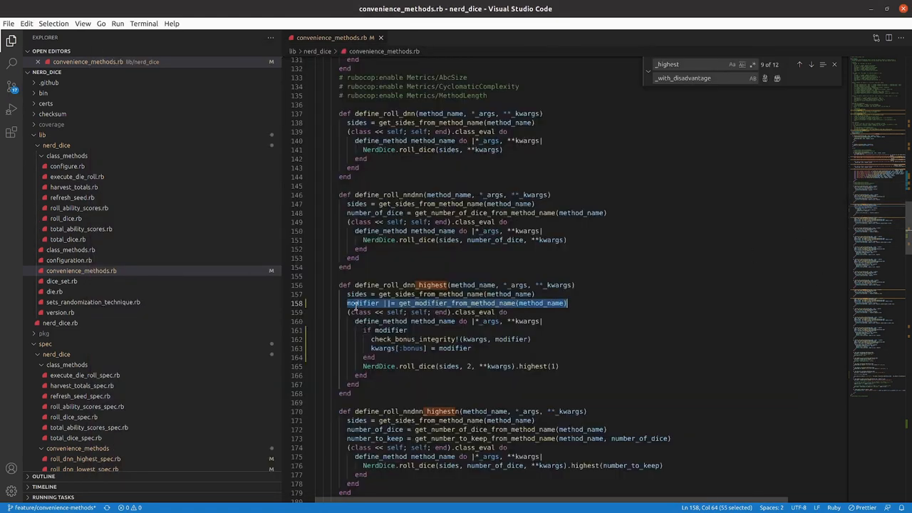
# Step: Add modifier ||= get_modifier_from_method_name and the modifier check block to define_roll_ndnn_highestn
pyautogui.click(396, 302)
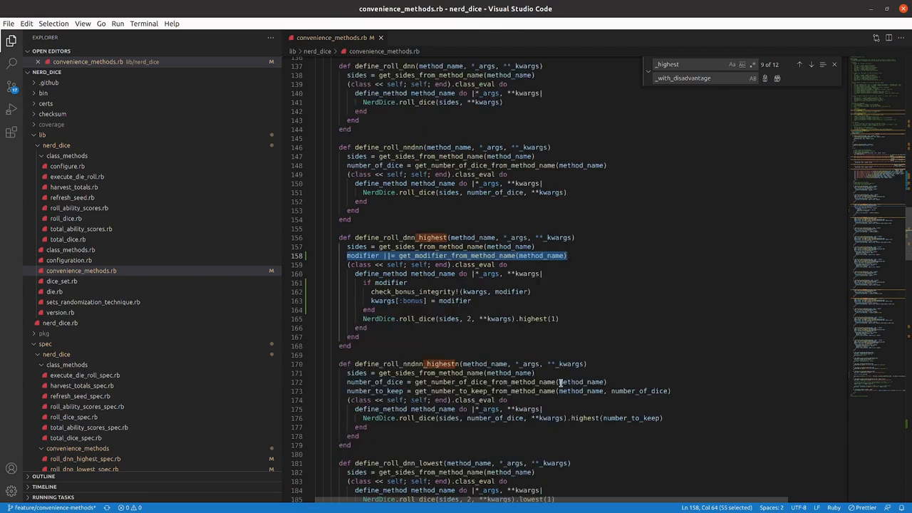
pyautogui.click(669, 391)
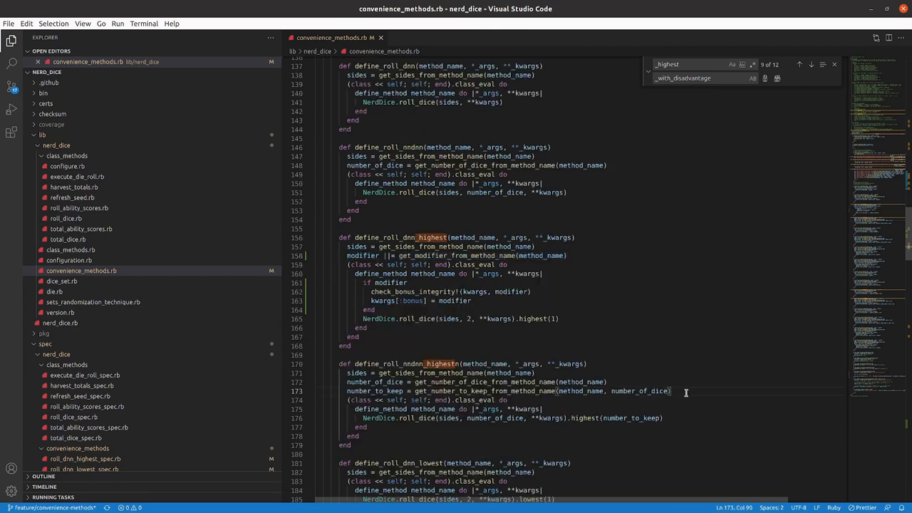
pyautogui.write('modifier ||= get_modifier_from_method_name(method_name)')
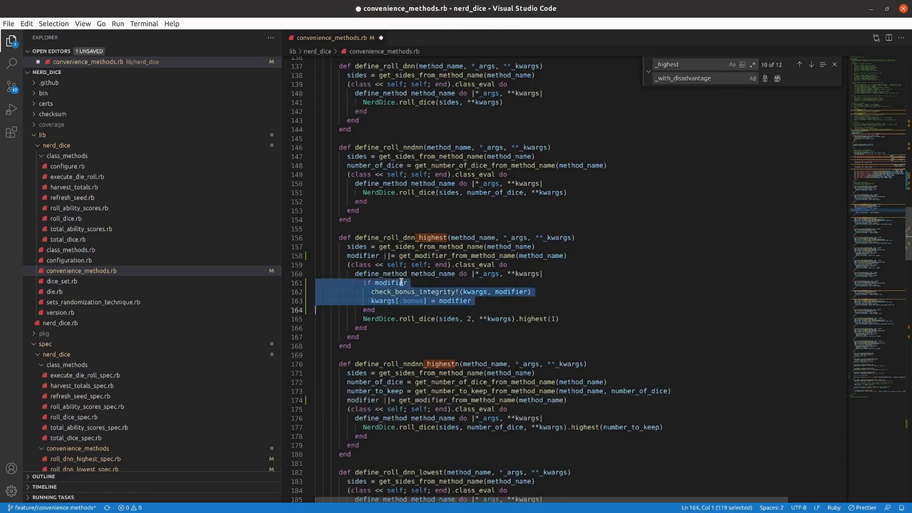
pyautogui.click(542, 419)
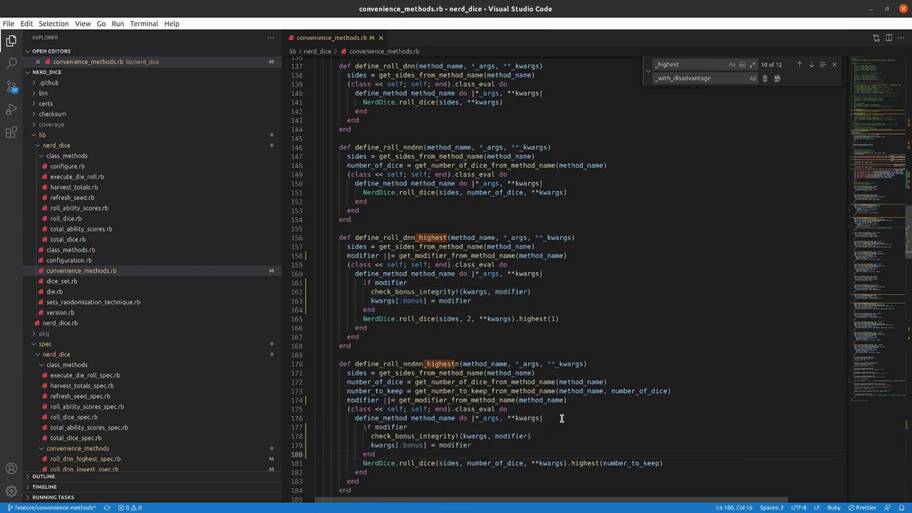
pyautogui.scroll(-3)
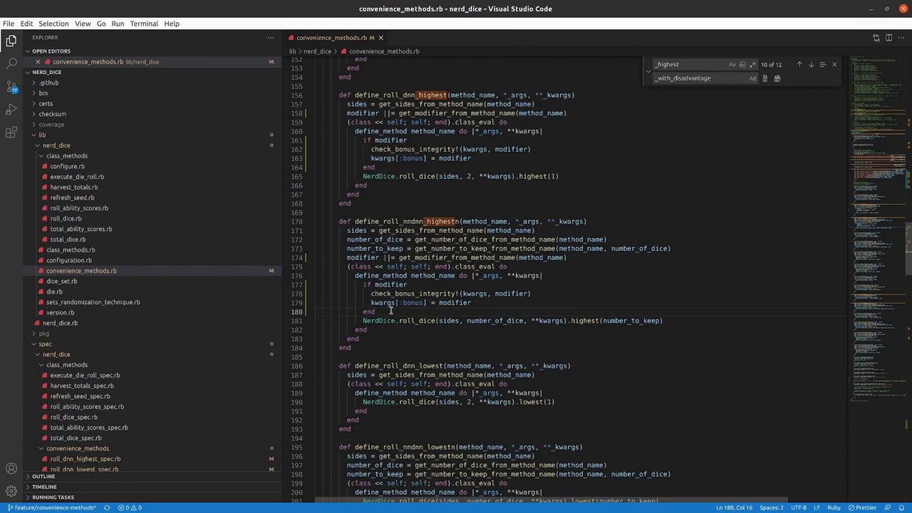
pyautogui.moveTo(358, 348)
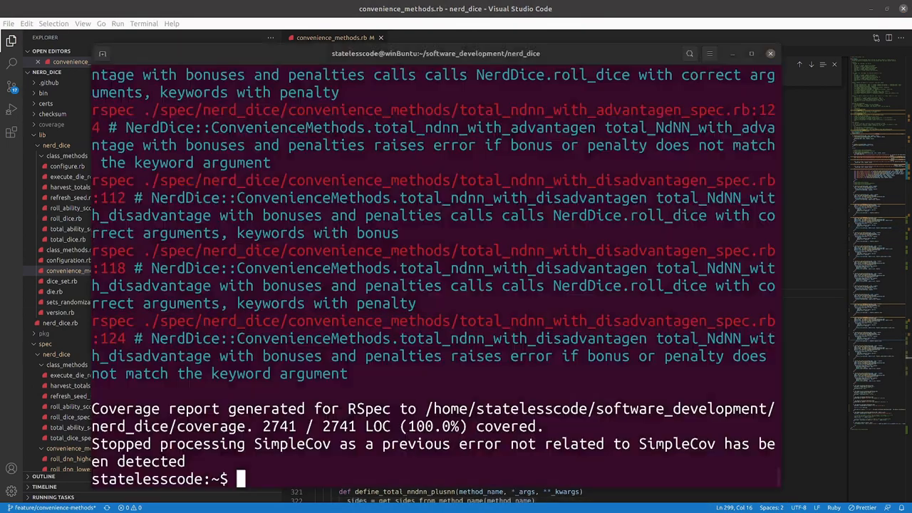
# Step: Run rspec spec, then view roll_ndnn_with_advantagen_spec.rb from the Explorer
pyautogui.write('rspec spec')
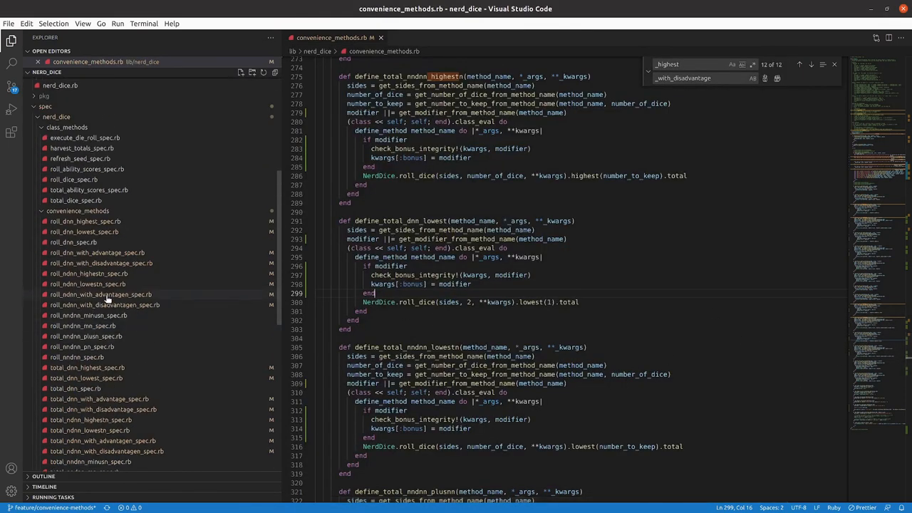
pyautogui.click(101, 305)
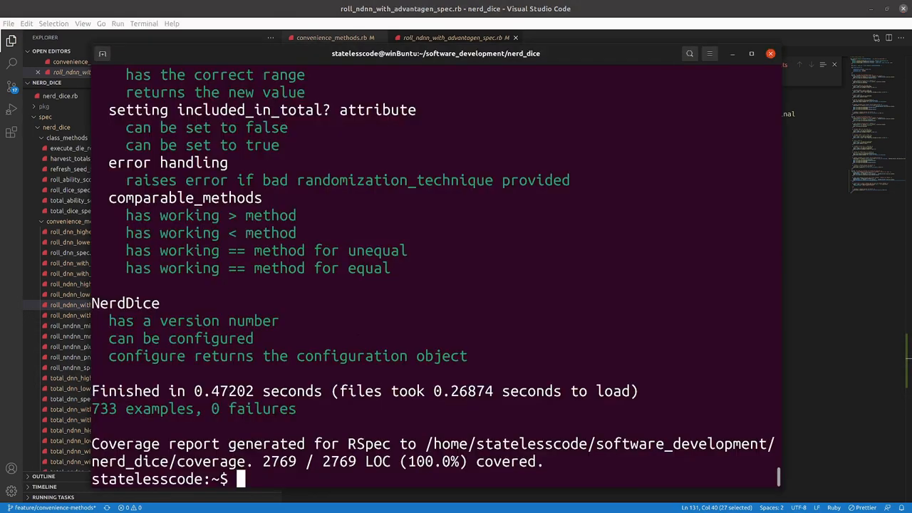
# Step: Start bin/console, include NerdDice::ConvenienceMethods and try roll_3d20_with_advantage_m5
pyautogui.write('bin/')
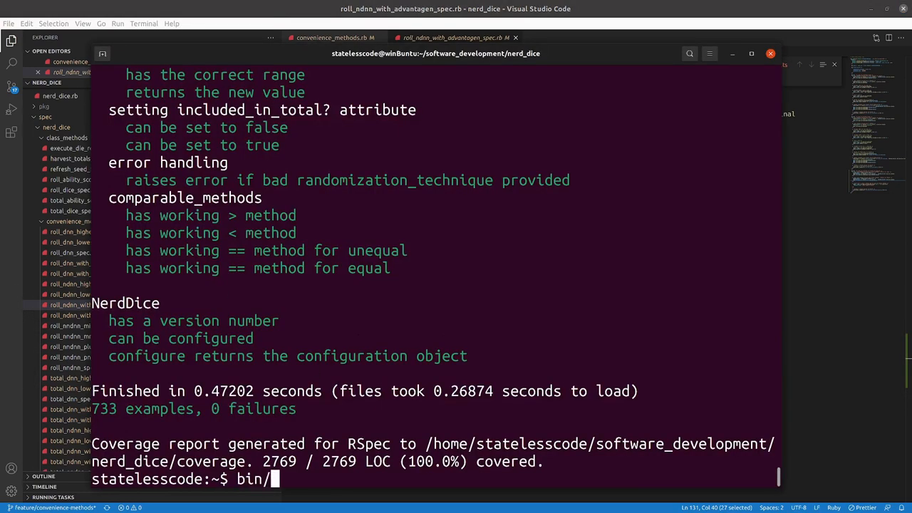
pyautogui.write('console')
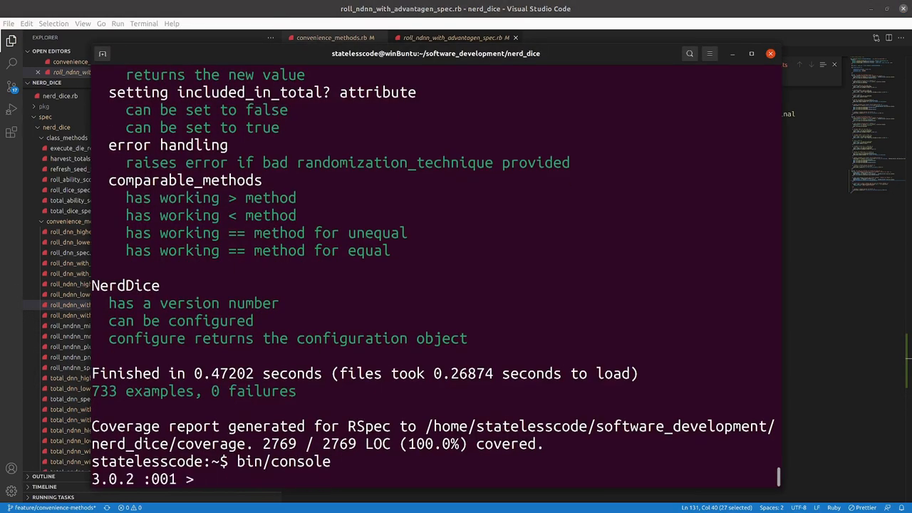
pyautogui.write('include Ner')
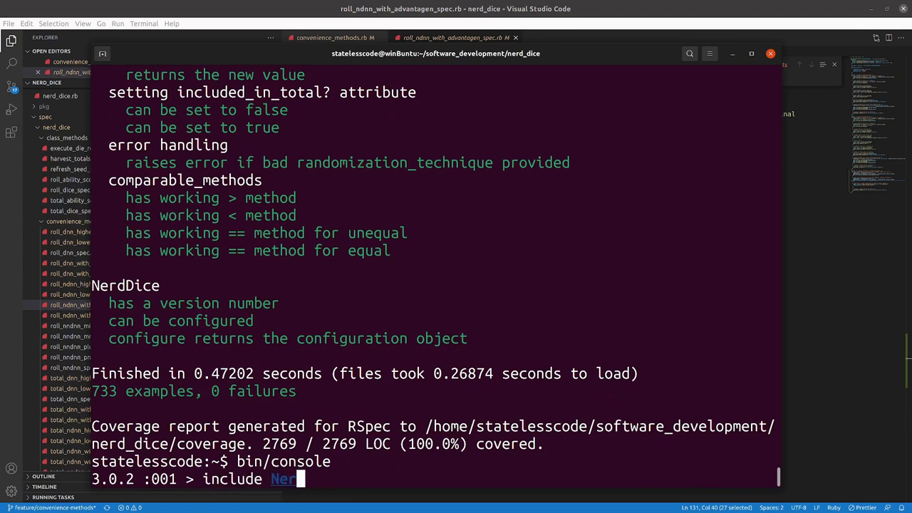
pyautogui.write('::Convi')
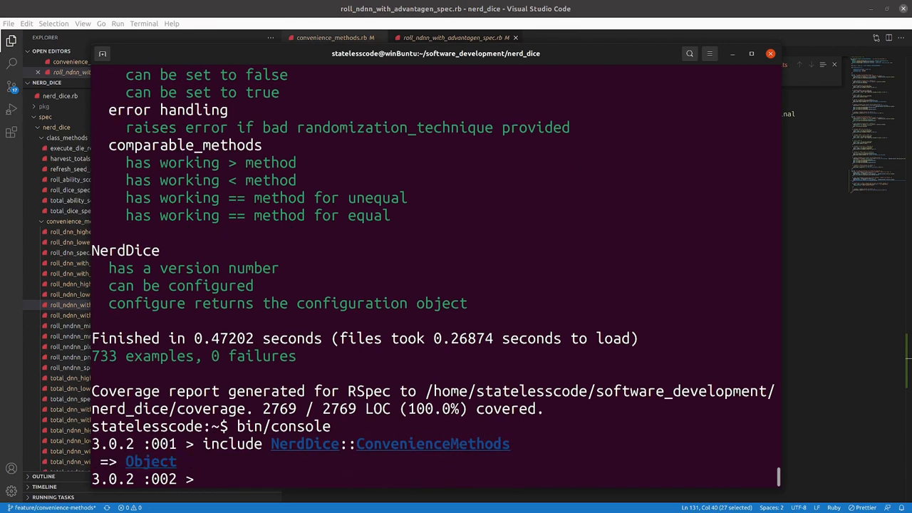
pyautogui.write('roll_3d20_with_advantage_m5')
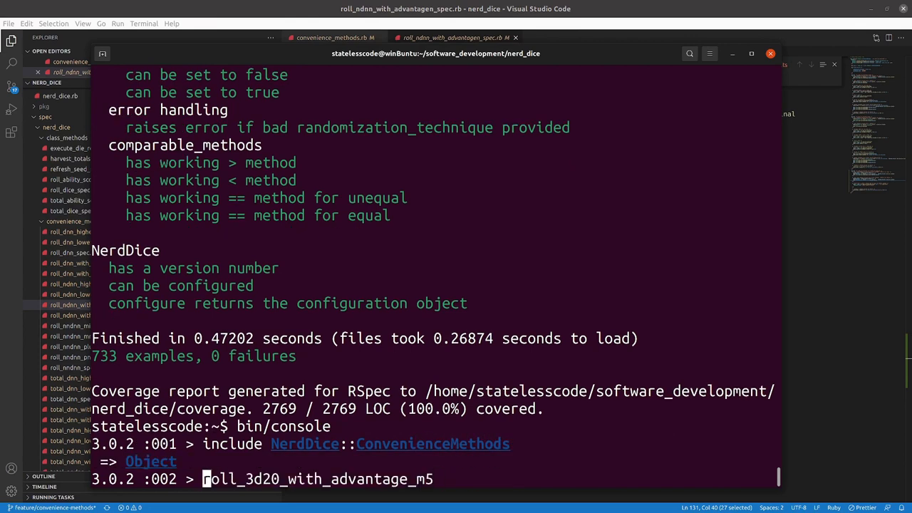
pyautogui.write('dice =')
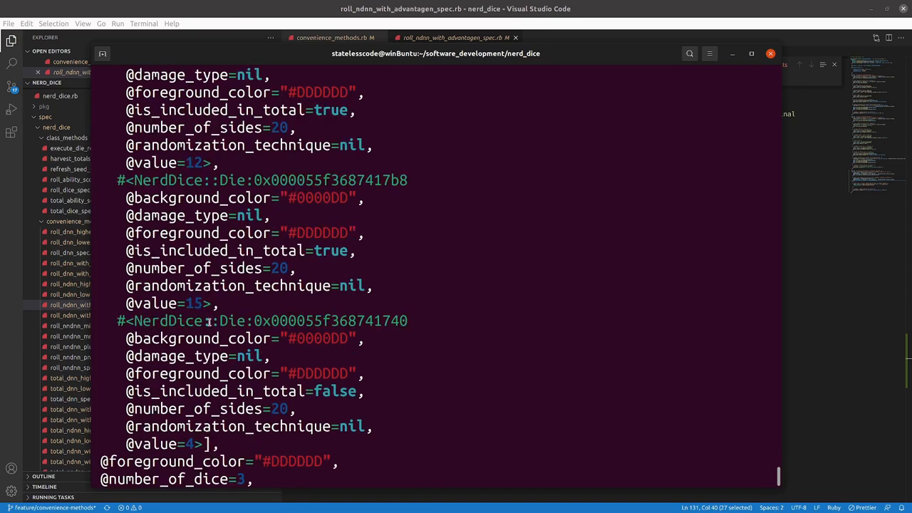
pyautogui.scroll(-3)
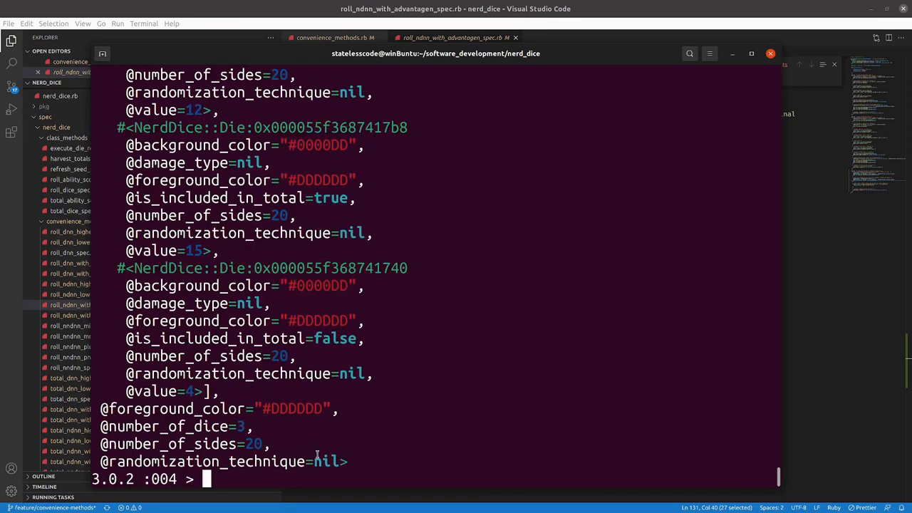
# Step: Call roll_3d20_with_advantage1_m5 and total_3d20_with_advantage_m5 and review the returned DiceSet and totals
pyautogui.write('dice = roll_3d20_with_advantage_m5')
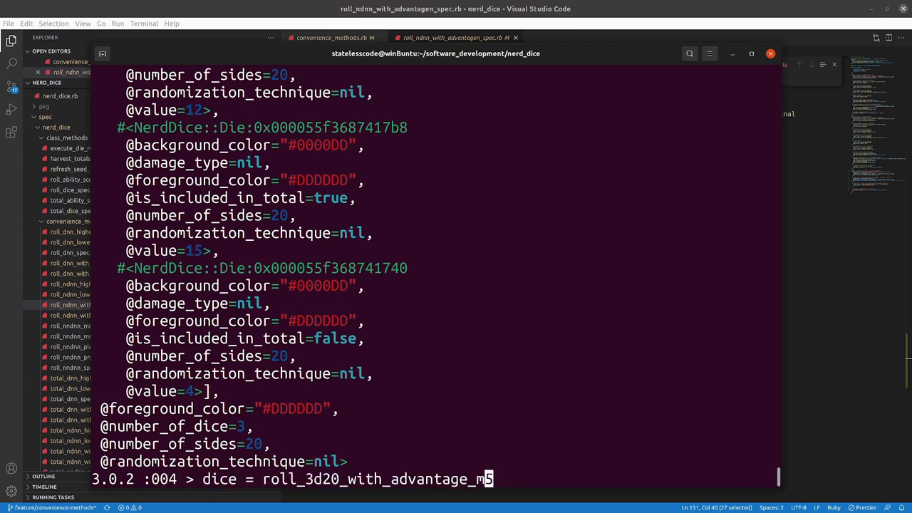
pyautogui.write('1')
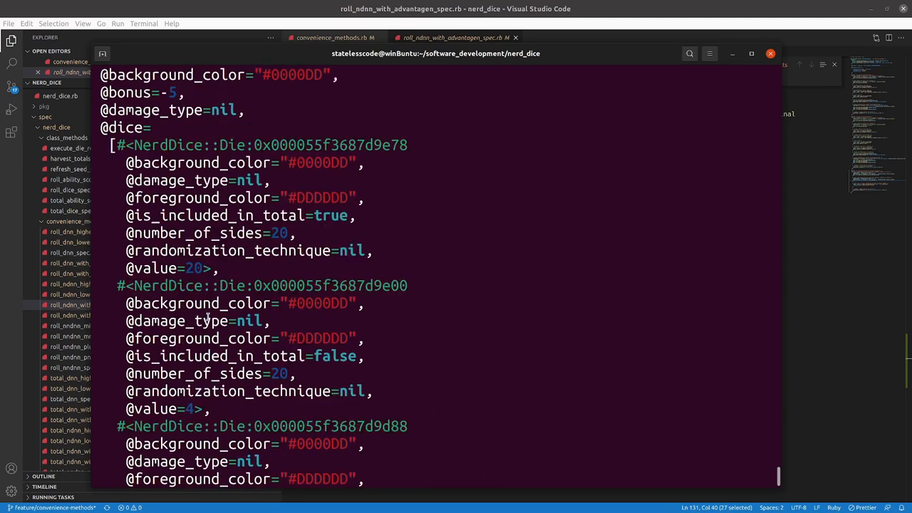
pyautogui.scroll(-3)
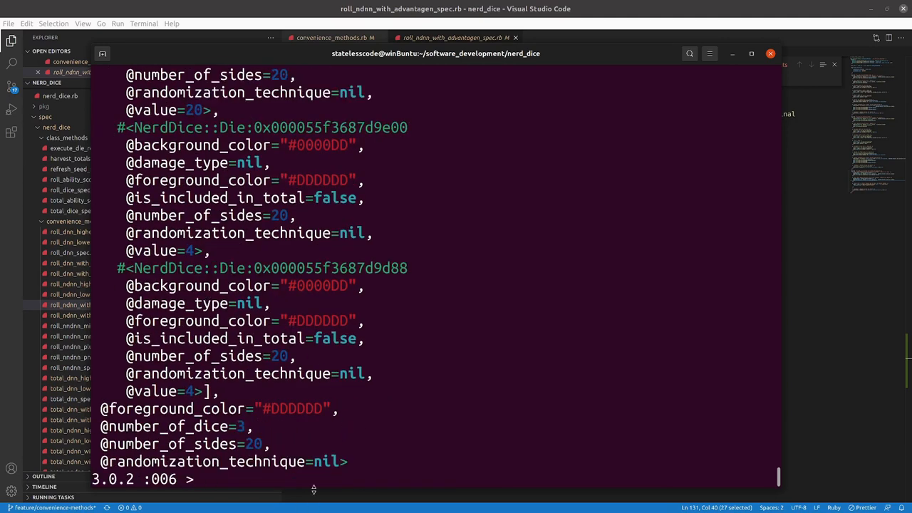
pyautogui.write('dice = roll_3d20_with_advantage1_m5')
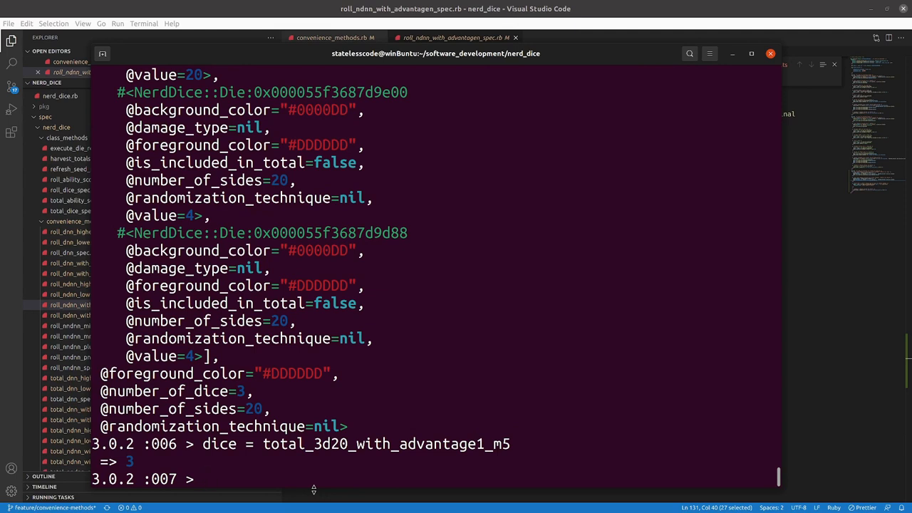
pyautogui.write('dice = total_3d20_with_advantage_m5')
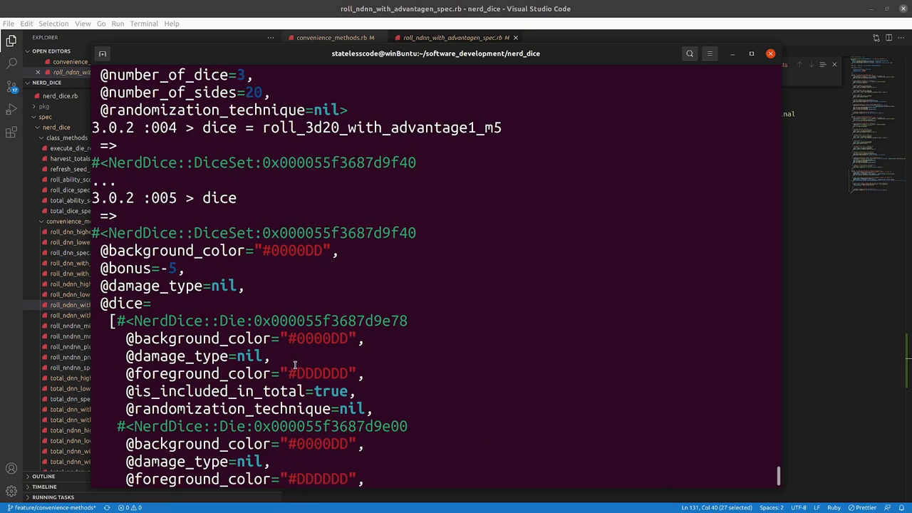
pyautogui.scroll(-3)
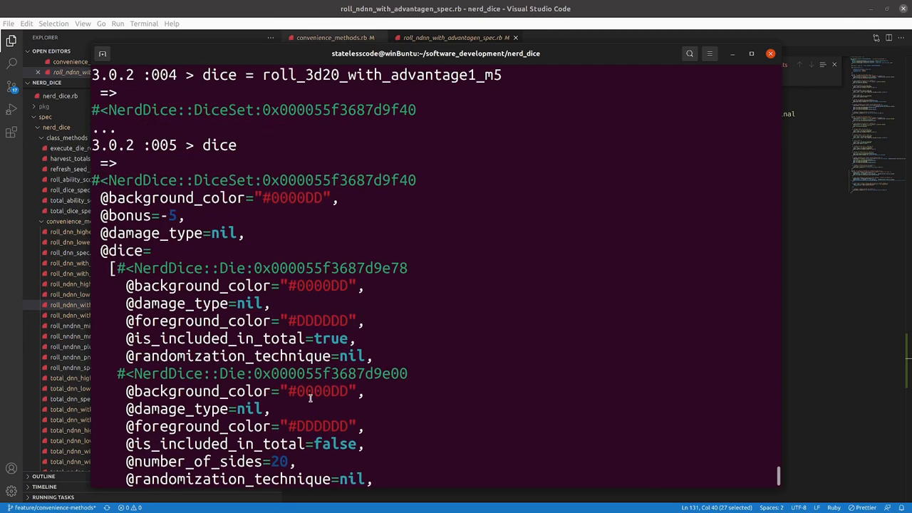
pyautogui.scroll(-3)
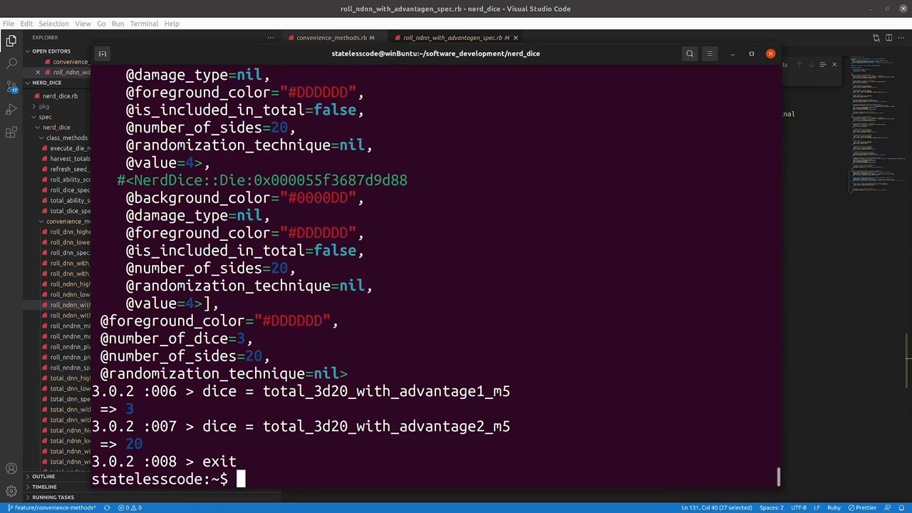
# Step: Run rubocop and scroll through the reported lint offenses
pyautogui.write('rubocop')
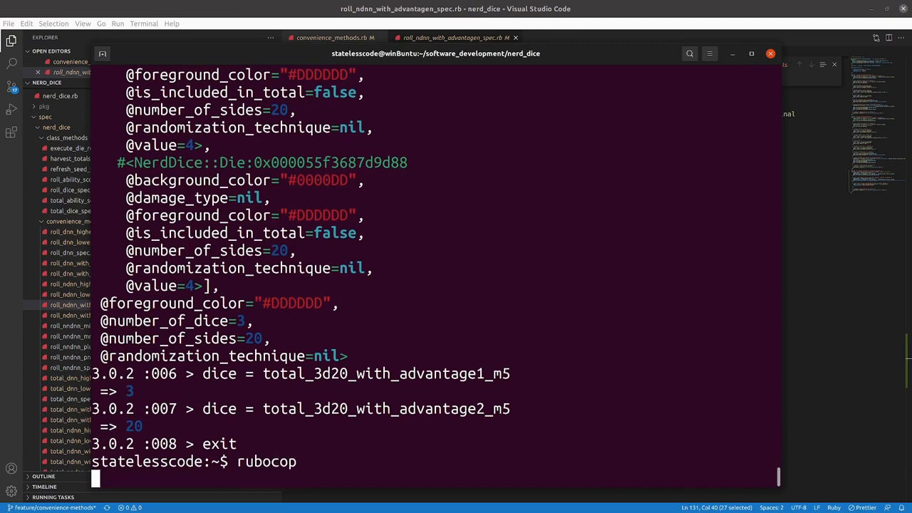
pyautogui.scroll(-3)
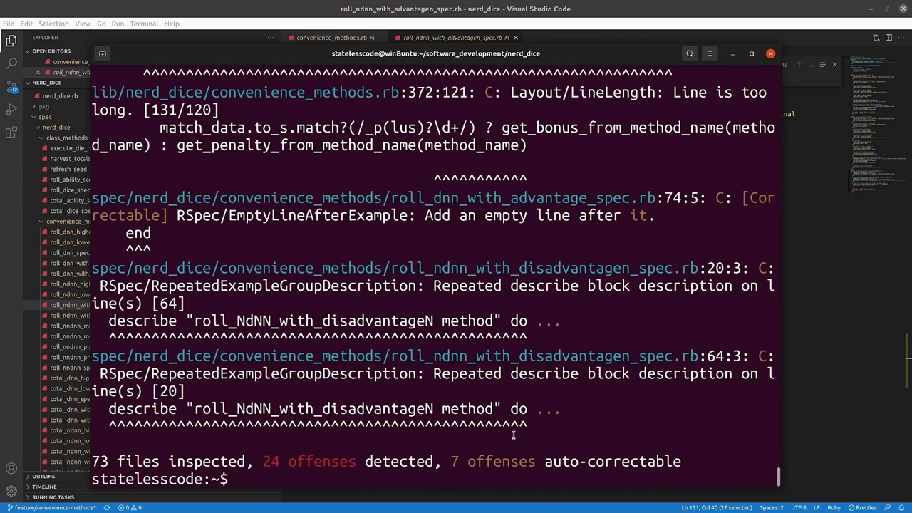
pyautogui.moveTo(407, 392)
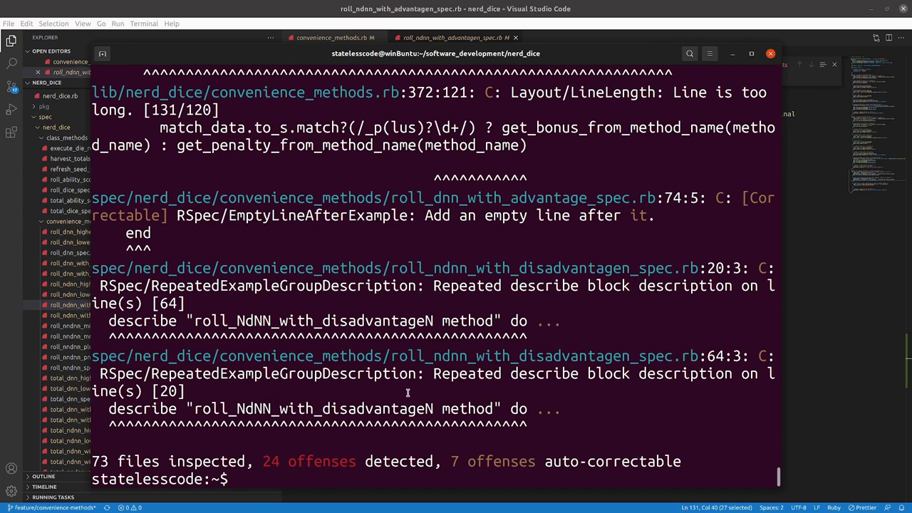
pyautogui.scroll(-3)
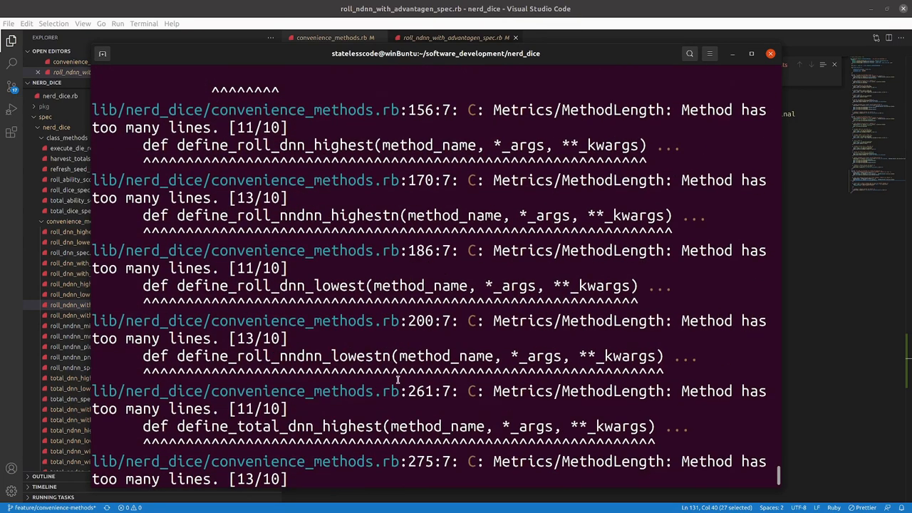
pyautogui.scroll(-3)
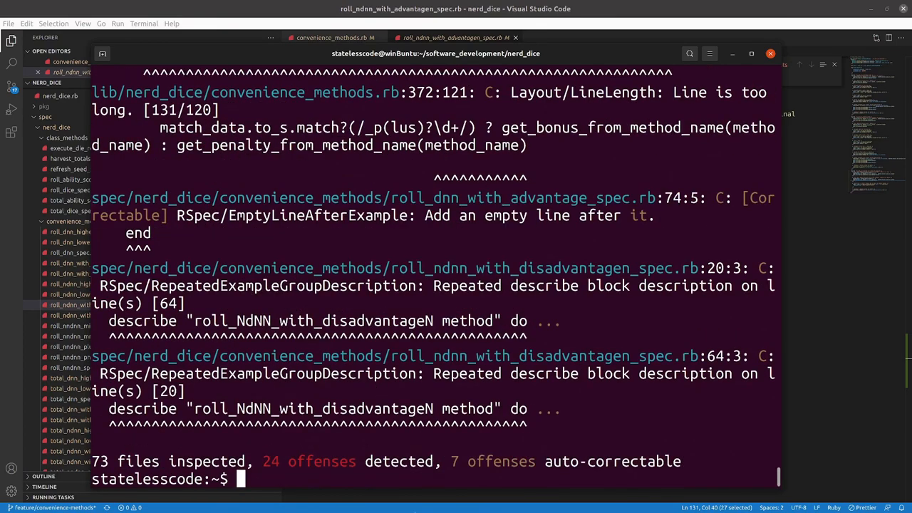
# Step: Auto-correct with rubocop -A and rerun rubocop, leaving 19 offenses across 73 files
pyautogui.write('rubocop')
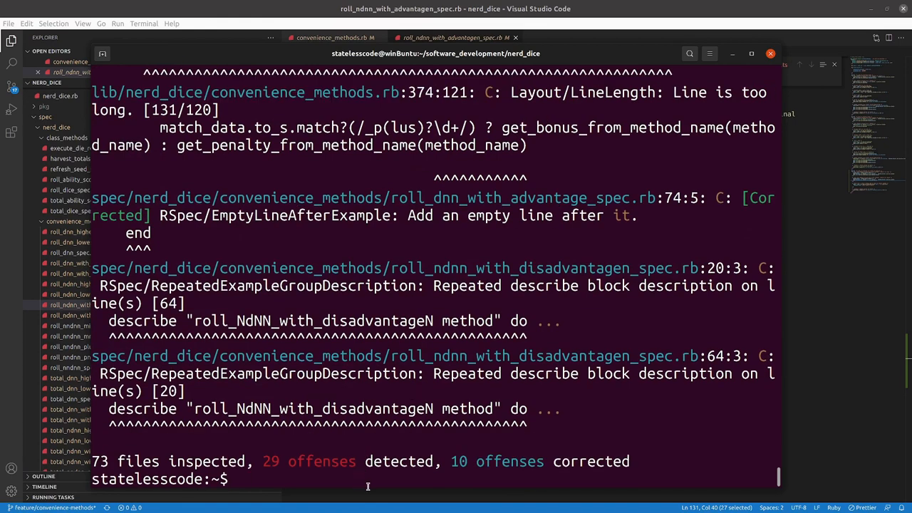
pyautogui.write('rubocop')
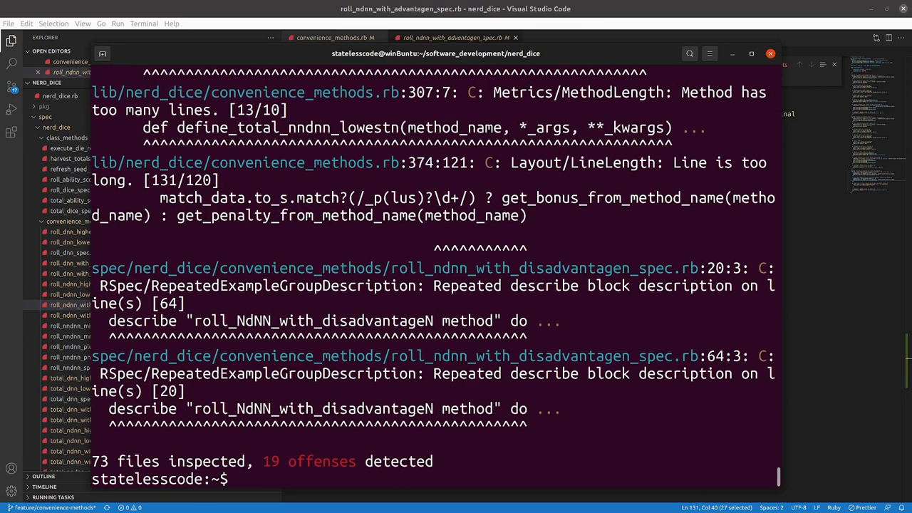
pyautogui.write('rubocop')
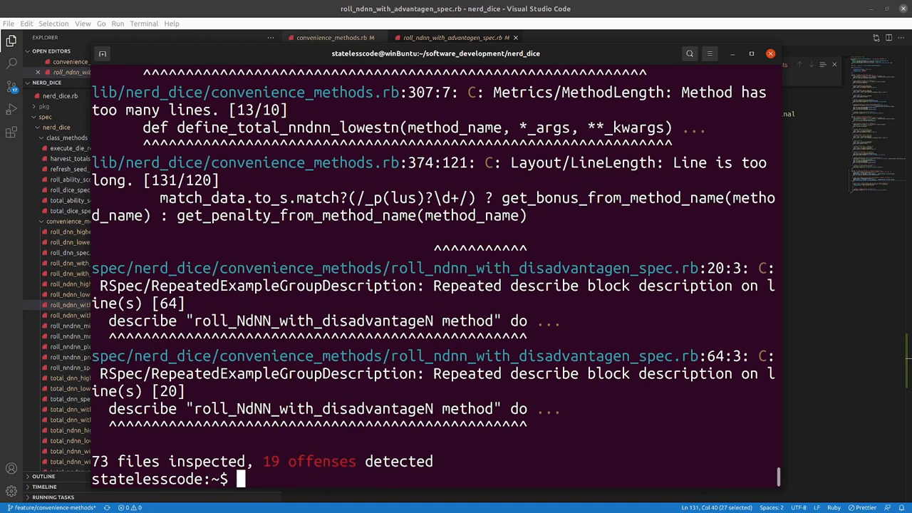
pyautogui.write('rspec')
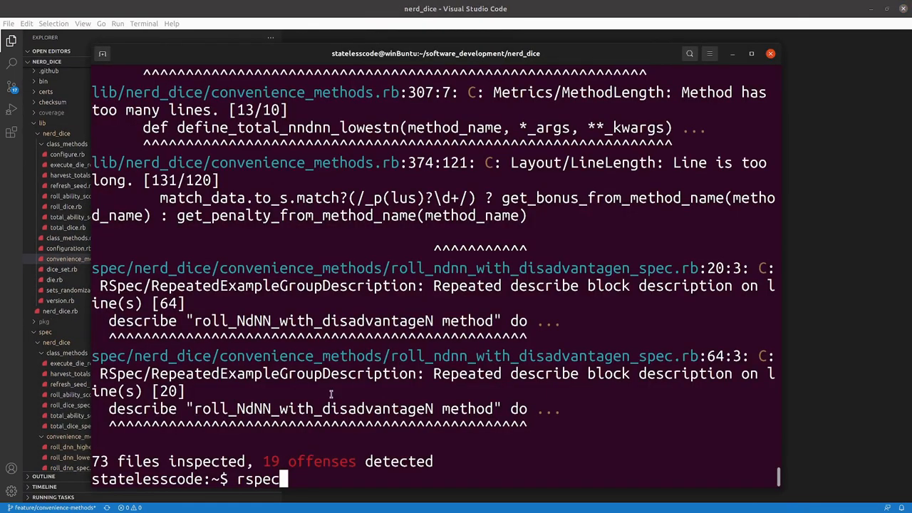
# Step: Run rspec spec confirming 733 passing examples, then start another rubocop run
pyautogui.write('spe')
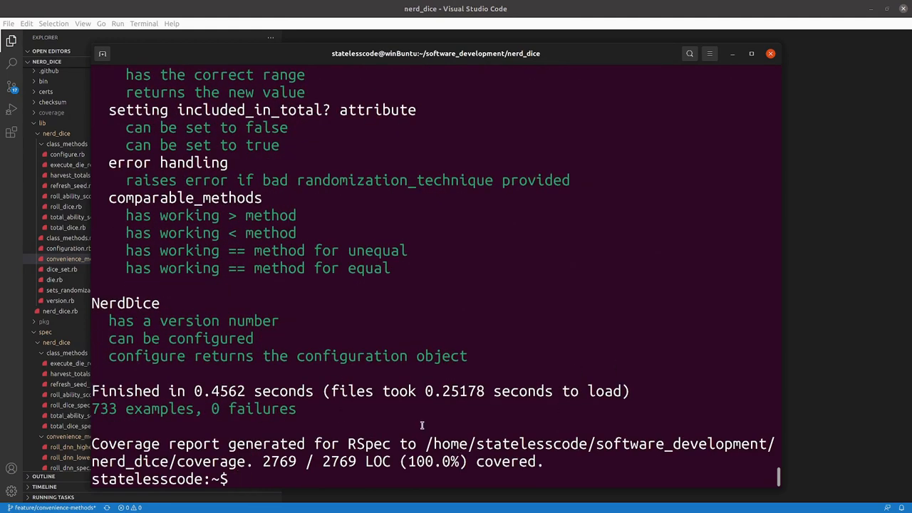
pyautogui.write('r')
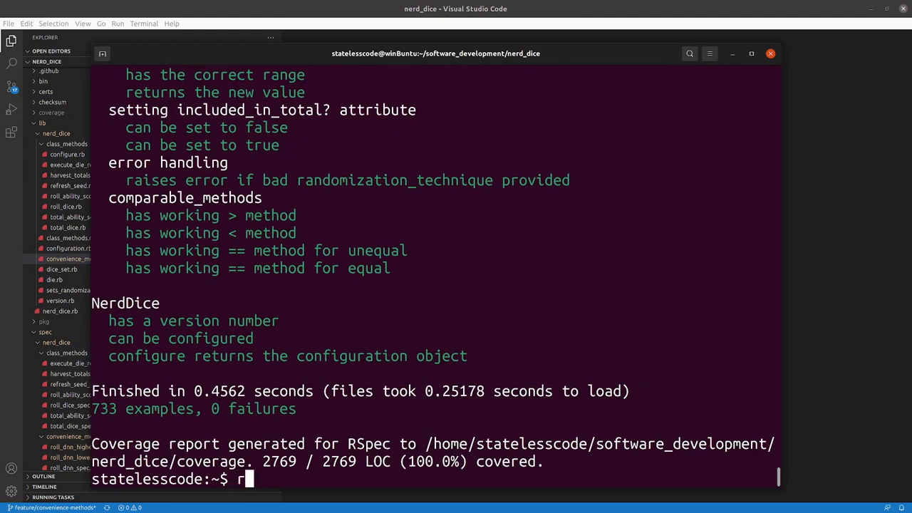
pyautogui.write('ubocop')
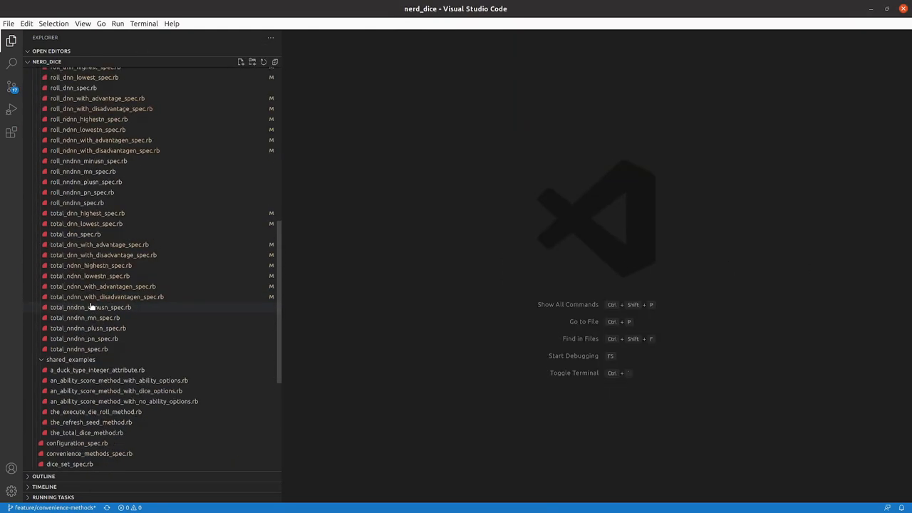
# Step: View total_ndnn_with_disadvantagen_spec.rb and roll_ndnn_with_disadvantagen_spec.rb for the repeated describe blocks
pyautogui.click(105, 297)
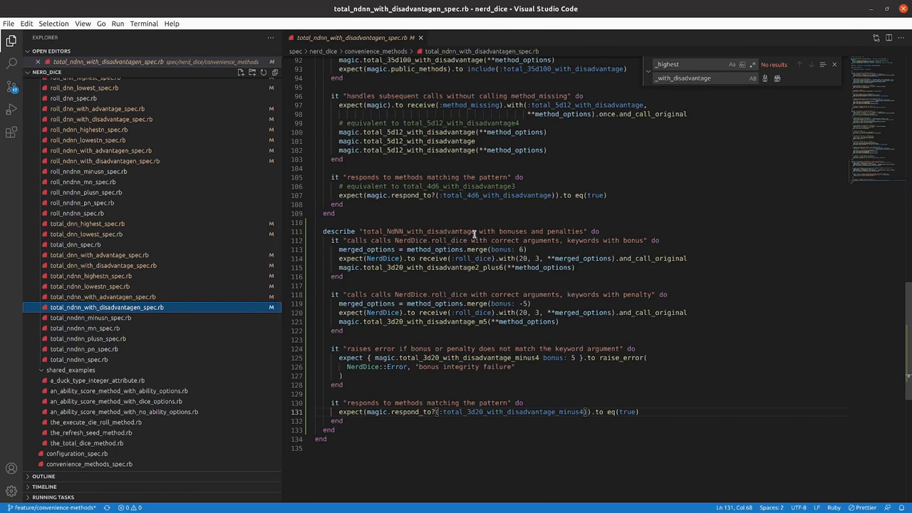
pyautogui.scroll(3)
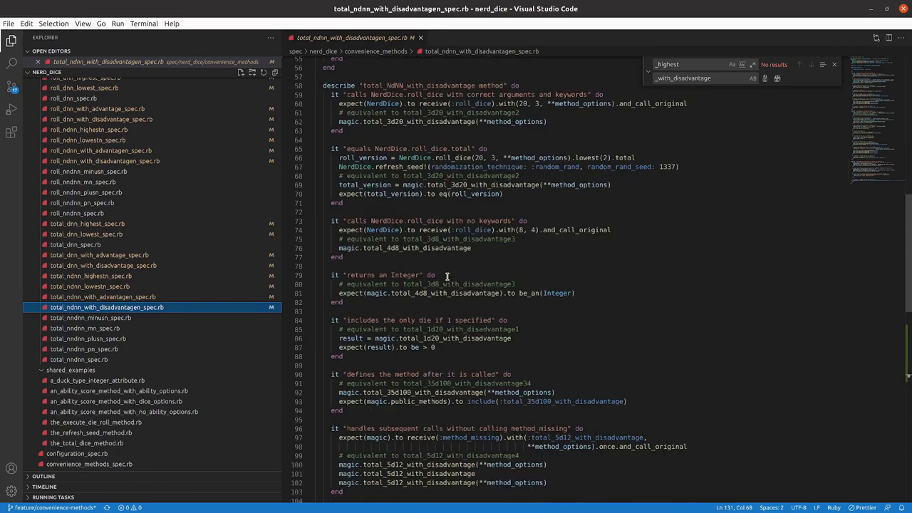
pyautogui.scroll(-3)
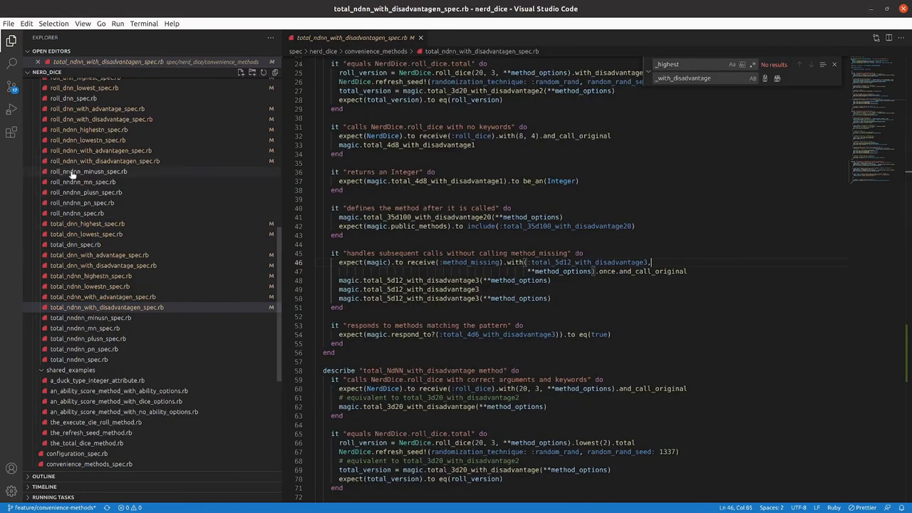
pyautogui.click(106, 161)
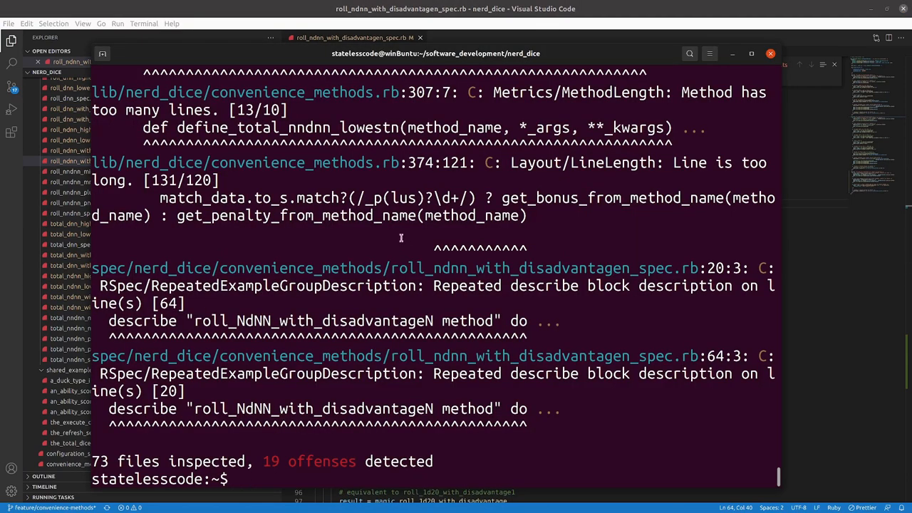
# Step: Run rubocop and scroll the 17 remaining offenses, mostly long lines and methods in convenience_methods.rb
pyautogui.write('rubocop')
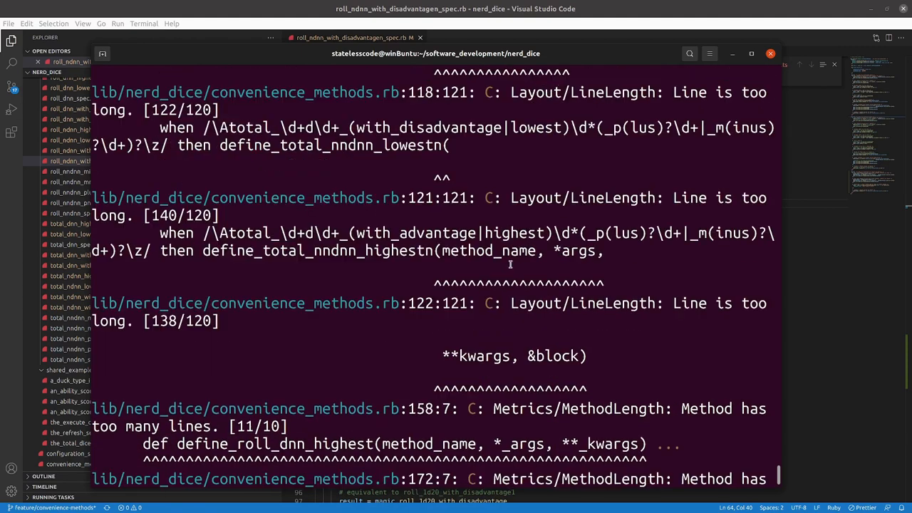
pyautogui.scroll(-3)
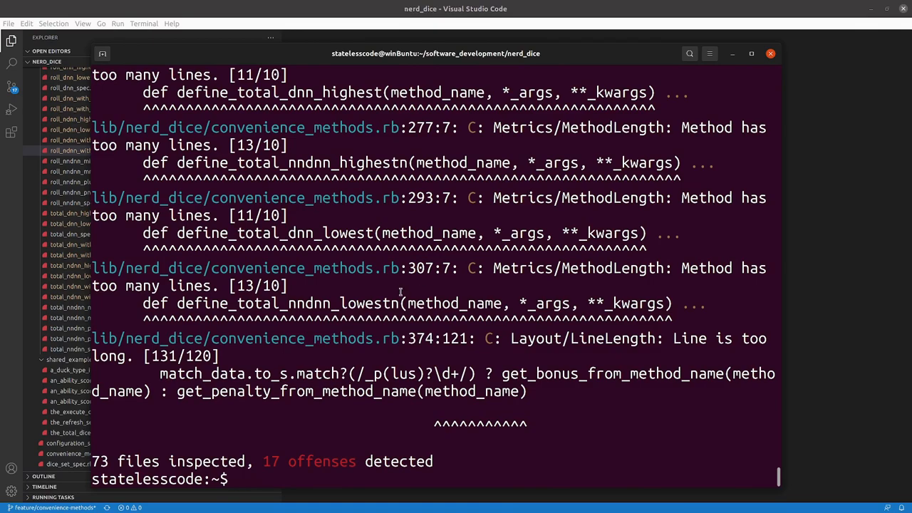
pyautogui.scroll(3)
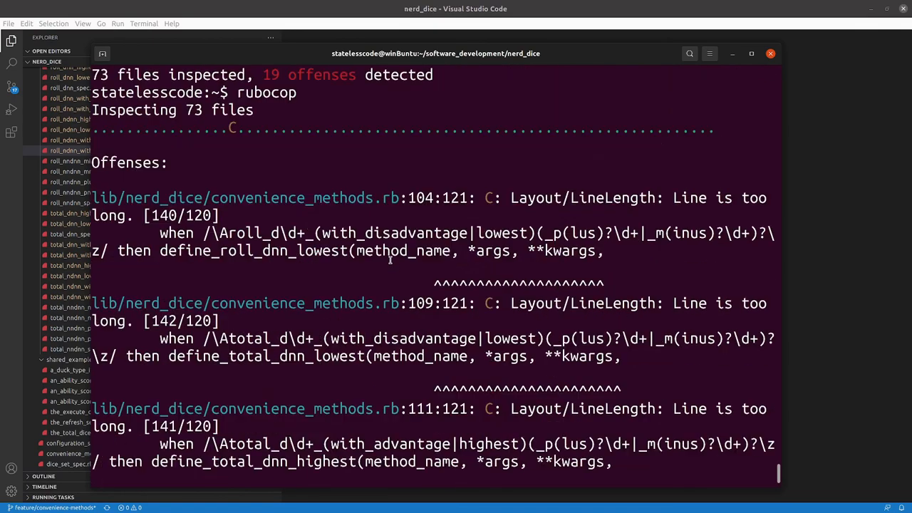
pyautogui.moveTo(844, 194)
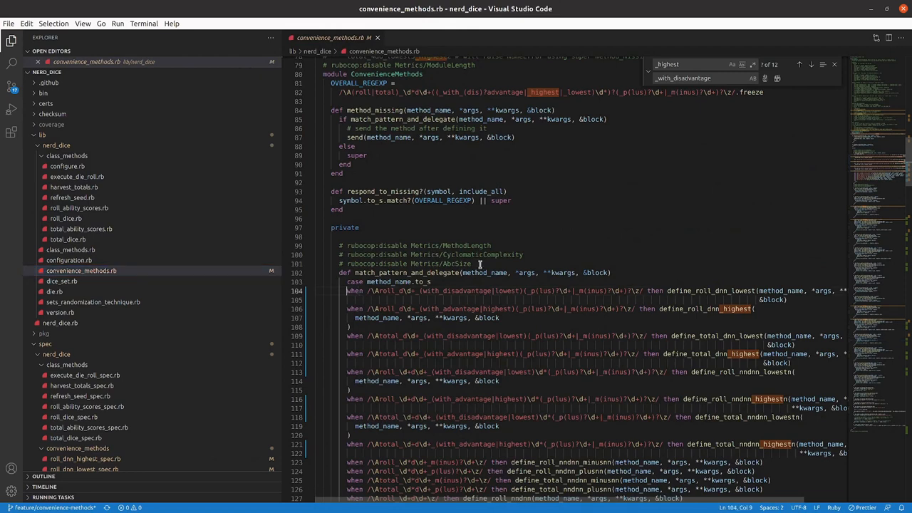
pyautogui.moveTo(511, 302)
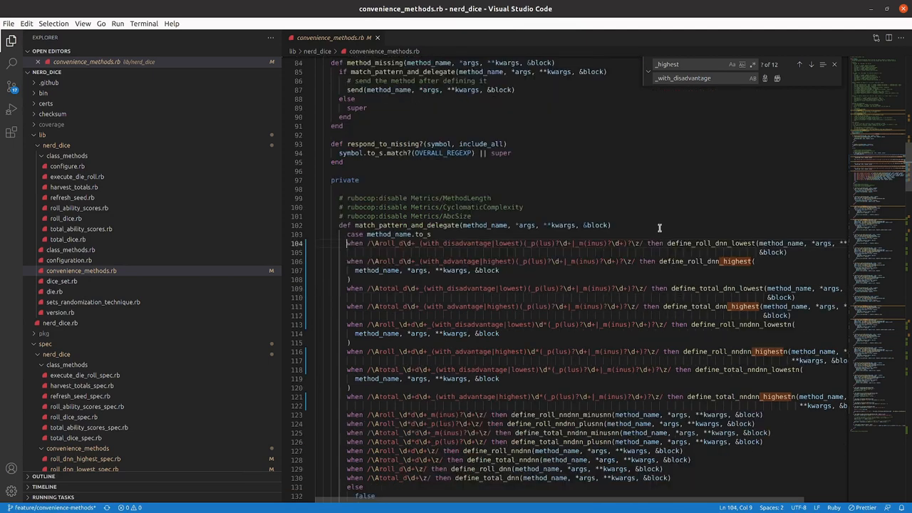
pyautogui.moveTo(667, 231)
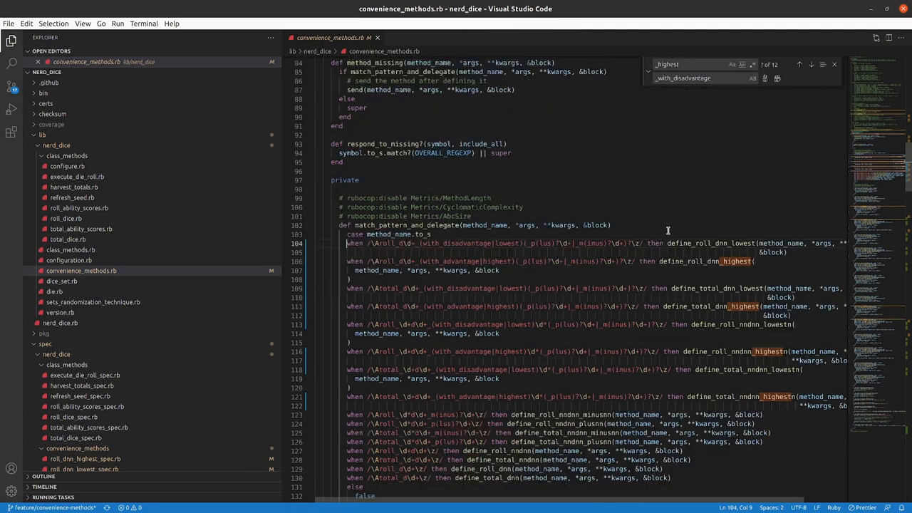
pyautogui.moveTo(667, 242)
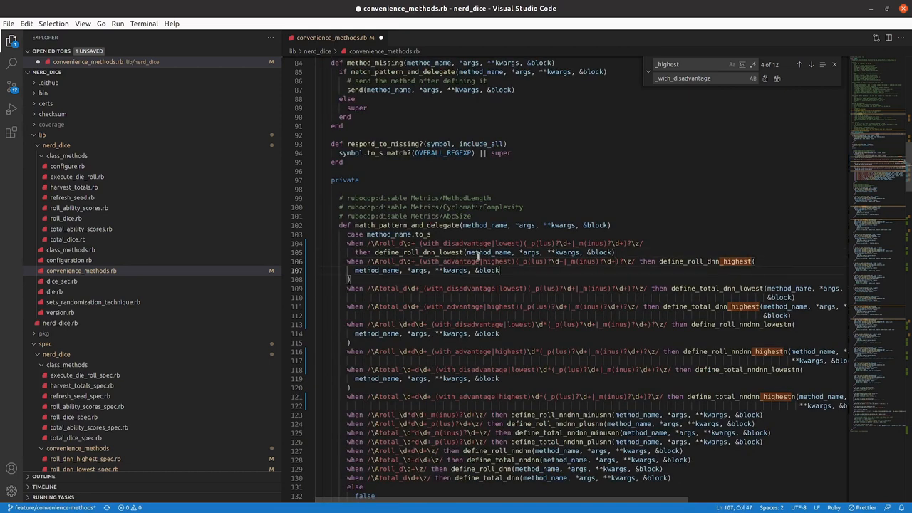
# Step: Wrap the next over-long when clause so its delegate call sits on its own line
pyautogui.click(644, 261)
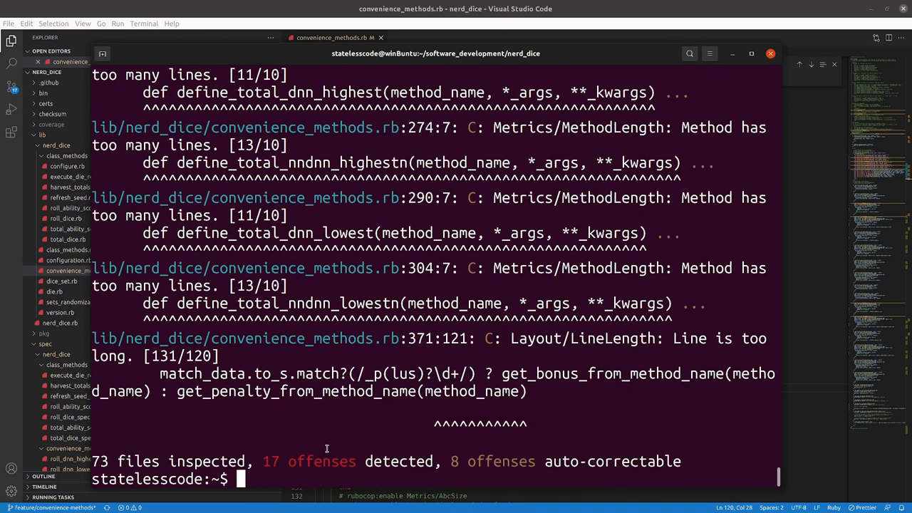
# Step: Run rubocop -A and rspec to confirm the 733 specs still pass after the line splits
pyautogui.write('rubocop')
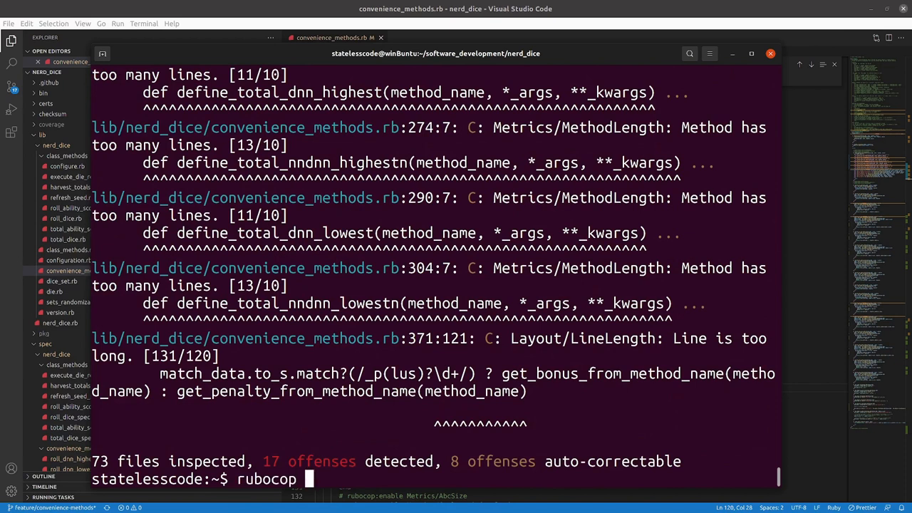
pyautogui.write('-A')
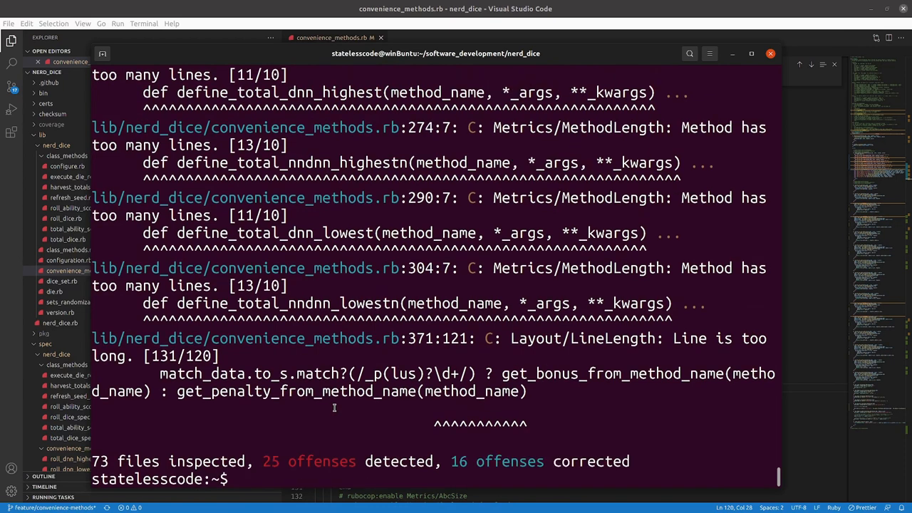
pyautogui.write('rub')
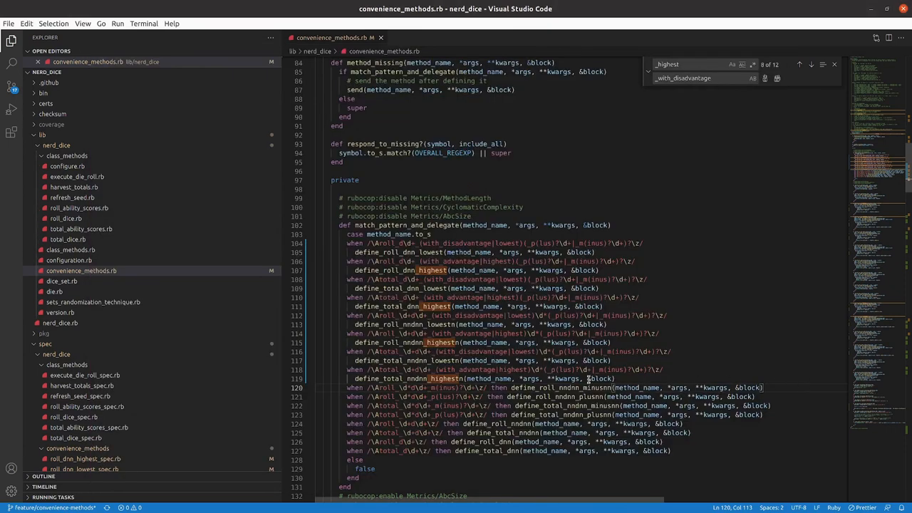
pyautogui.moveTo(320, 363)
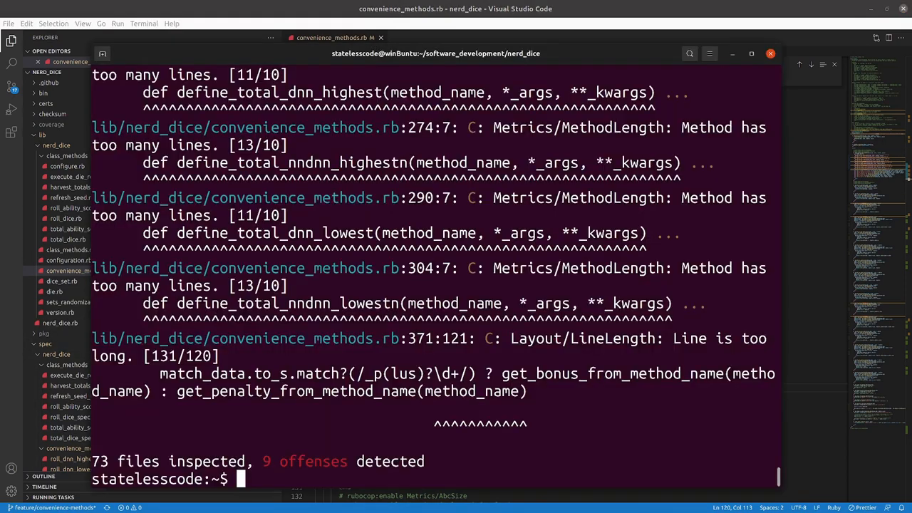
pyautogui.write('rspec')
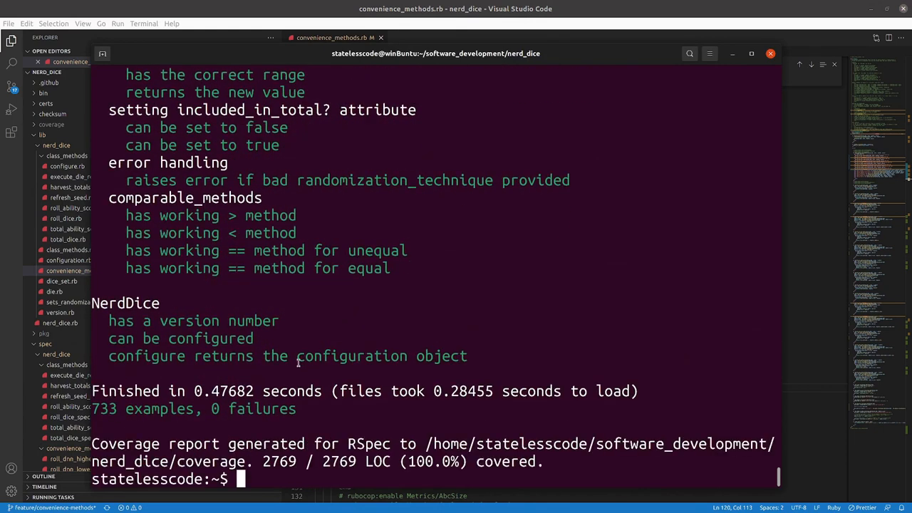
pyautogui.moveTo(792, 251)
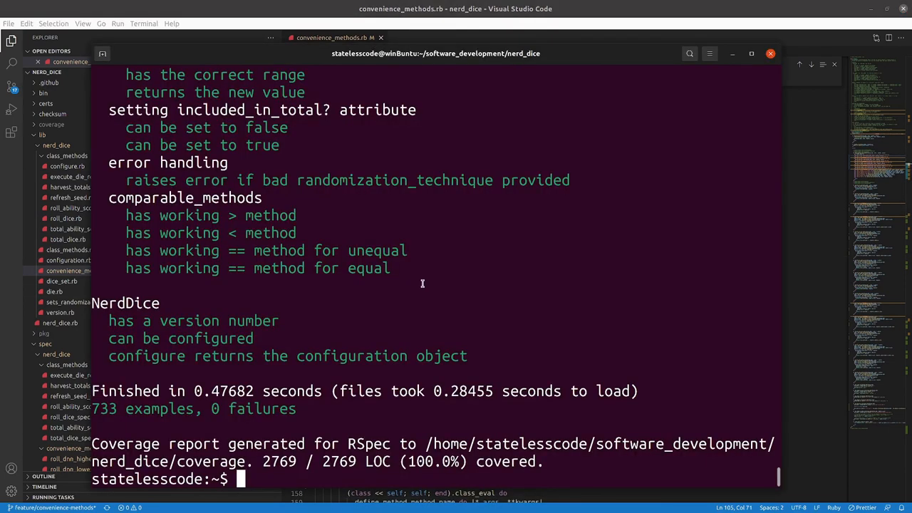
# Step: Rerun rubocop -A, rspec spec and bin/console, ending with a 9-offense rubocop report including line 371
pyautogui.write('rubocop -A')
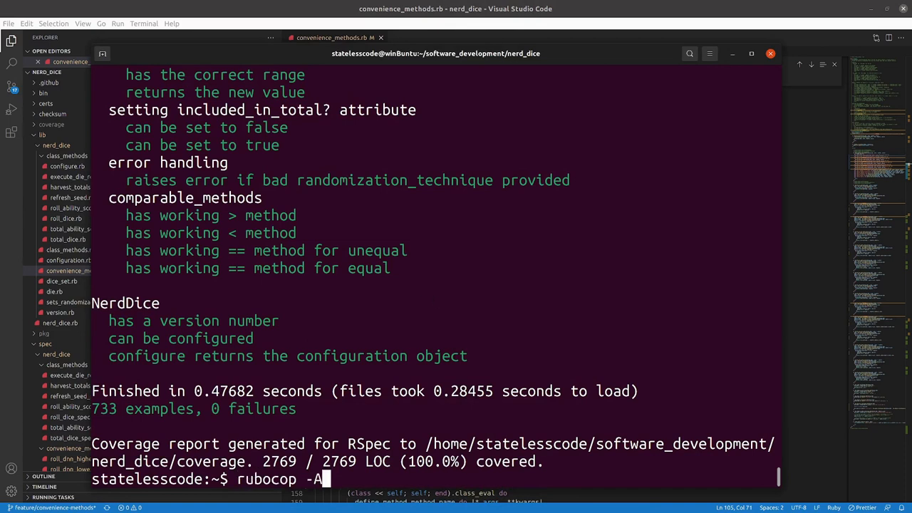
pyautogui.write('rspec spec/nerd_dice/convenience_methods/roll_dnn_highest_spec.r')
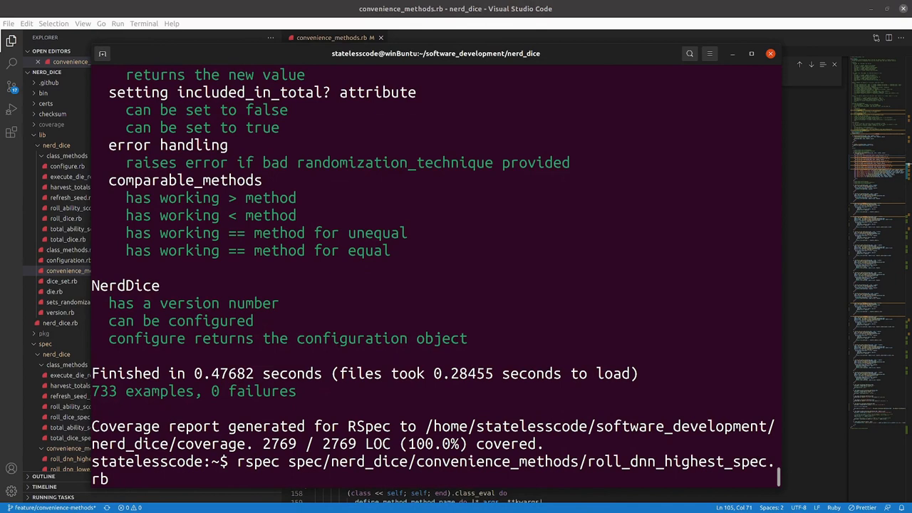
pyautogui.write('bin/console')
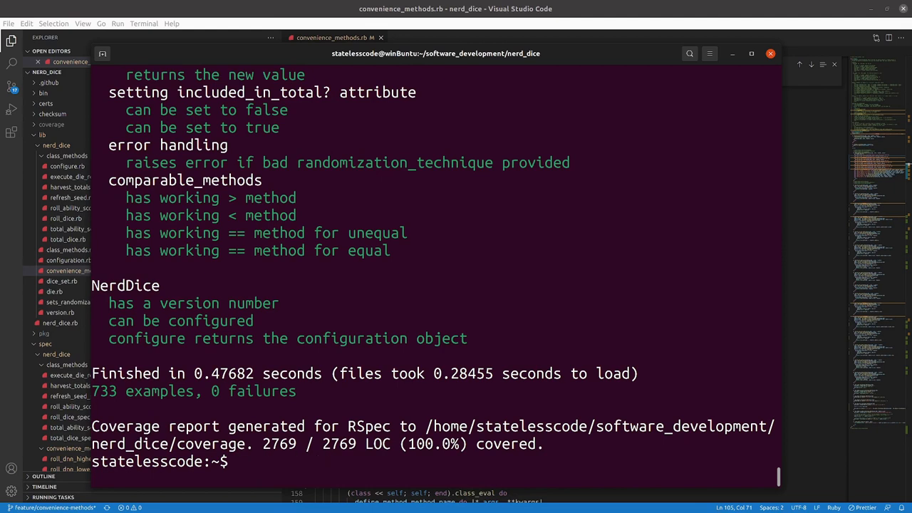
pyautogui.write('rubocop')
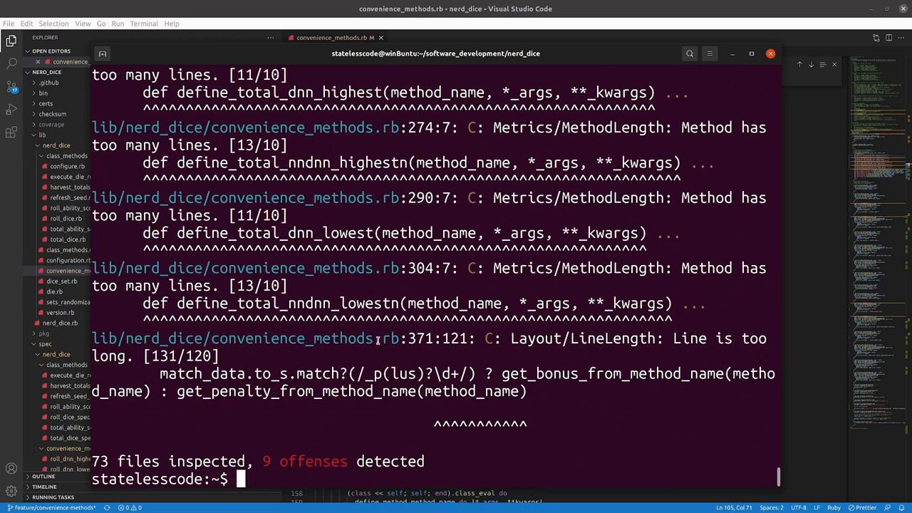
pyautogui.moveTo(805, 318)
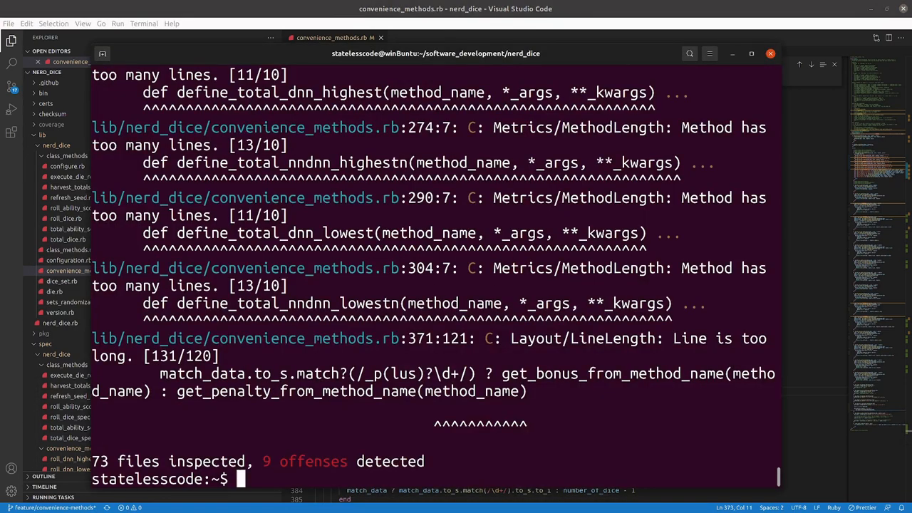
# Step: After rubocop flags syntax errors, rewrite the split ternary on lines 371–373 as an if/else block
pyautogui.write('rubocop')
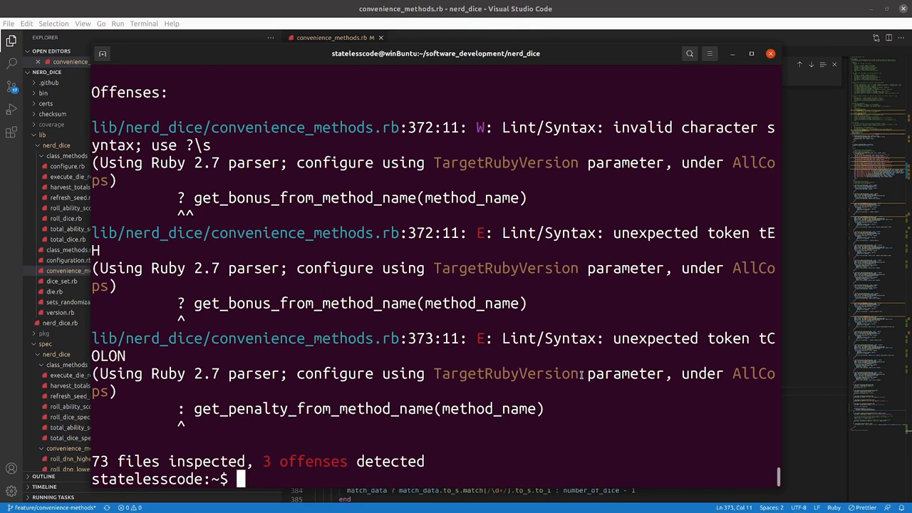
pyautogui.moveTo(582, 349)
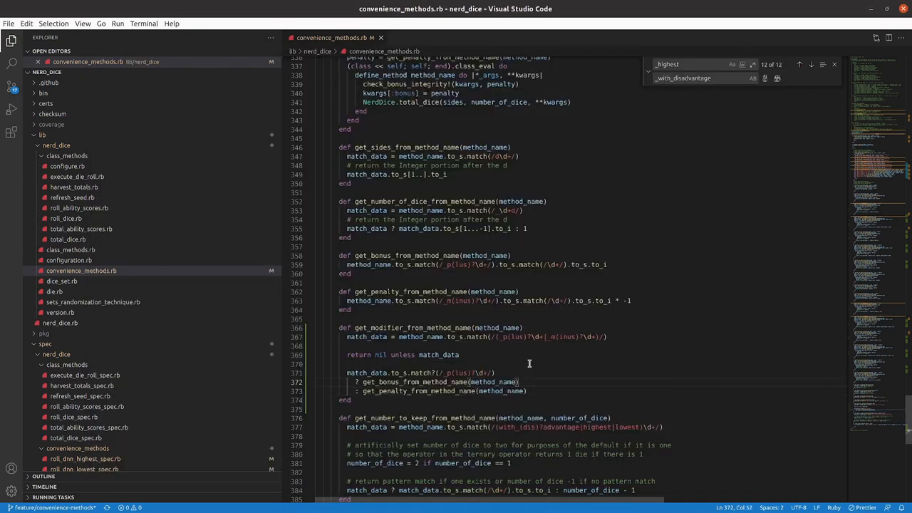
pyautogui.click(493, 373)
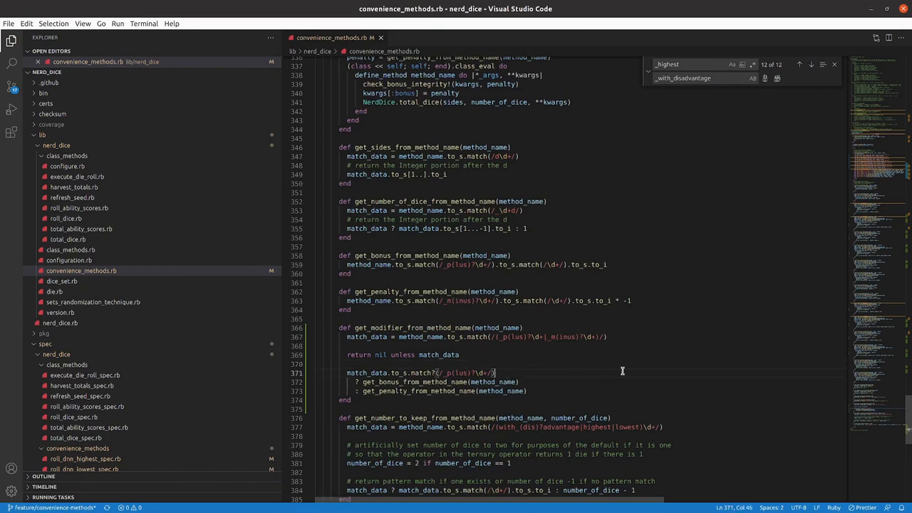
pyautogui.moveTo(576, 379)
pyautogui.write('if ')
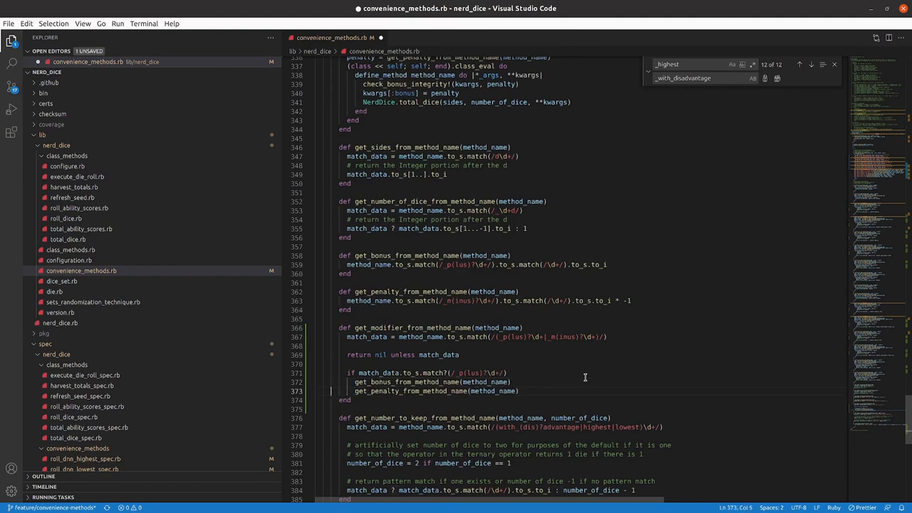
pyautogui.press('Enter')
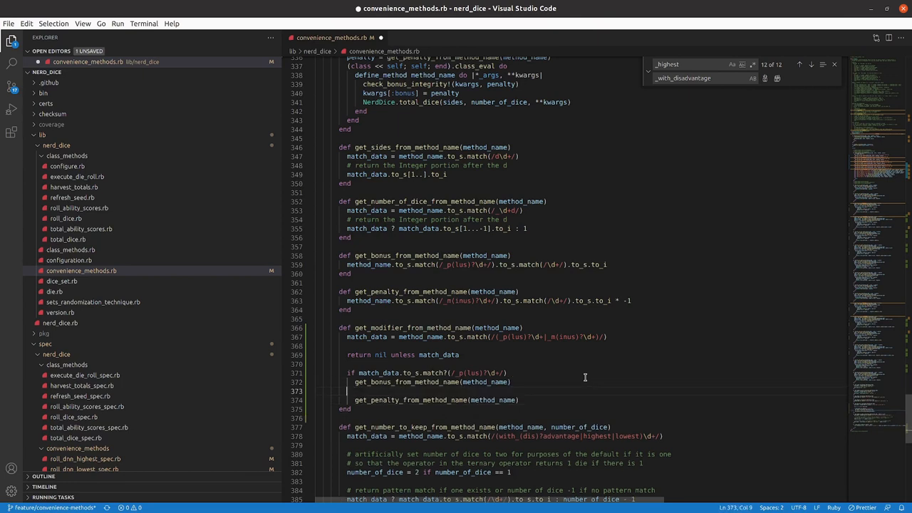
pyautogui.write('else')
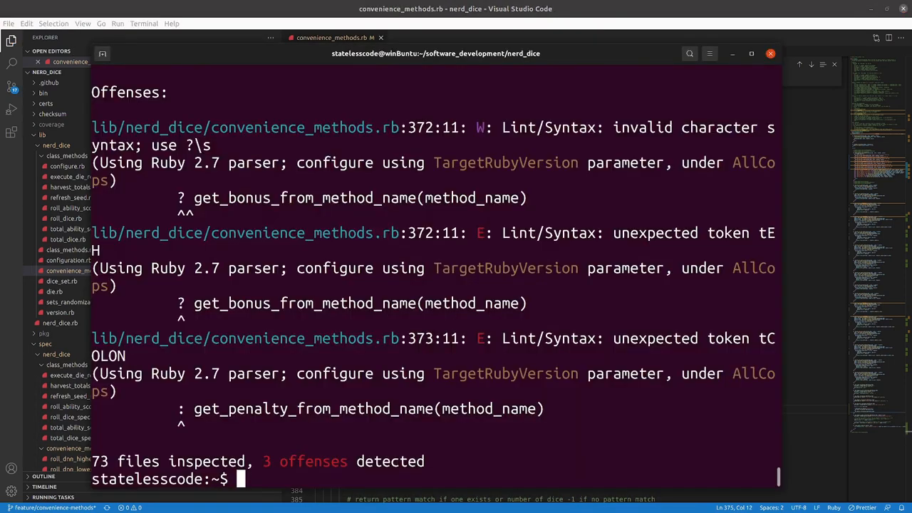
# Step: Run rubocop and rspec spec: 8 method-length offenses remain and all 733 examples pass
pyautogui.write('rubocop')
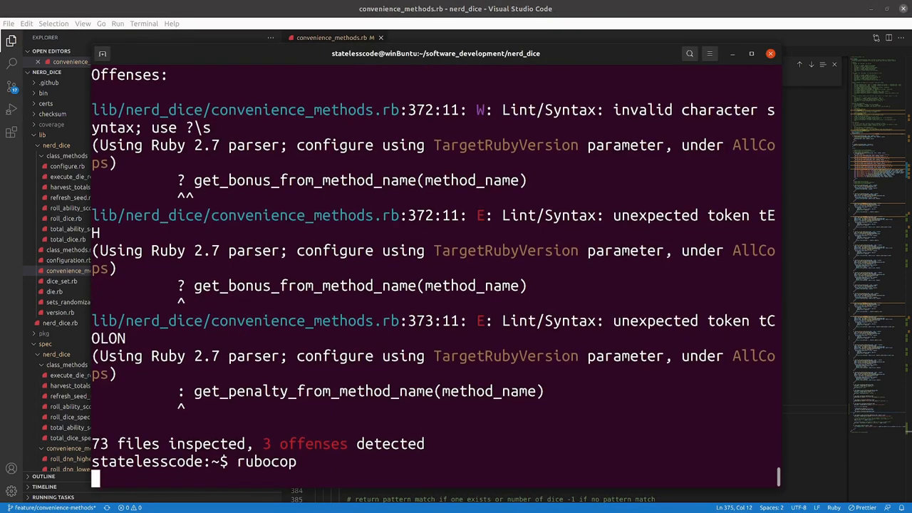
pyautogui.press('Return')
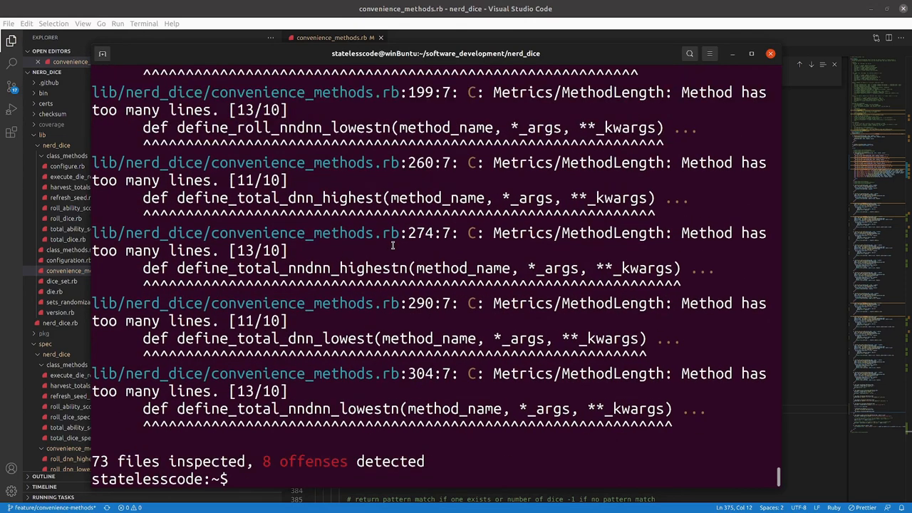
pyautogui.write('rspec spe')
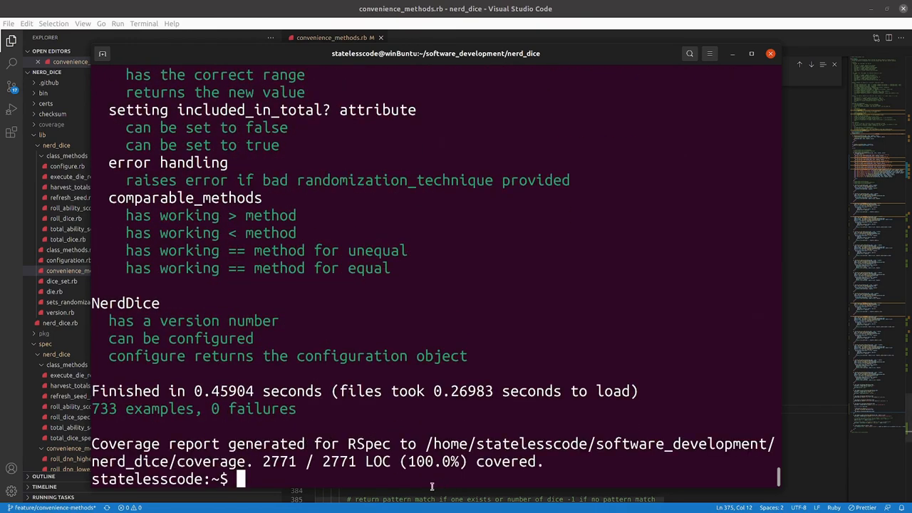
pyautogui.moveTo(637, 364)
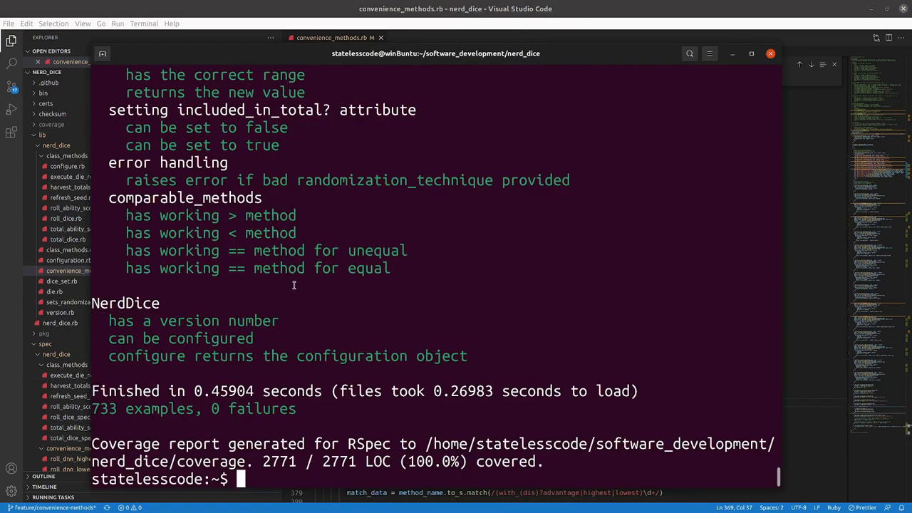
pyautogui.write('rubocop')
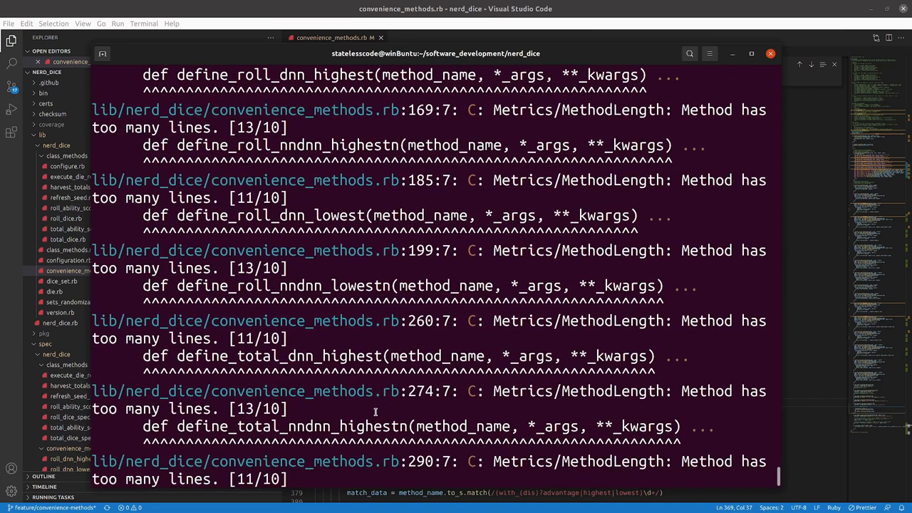
pyautogui.scroll(-3)
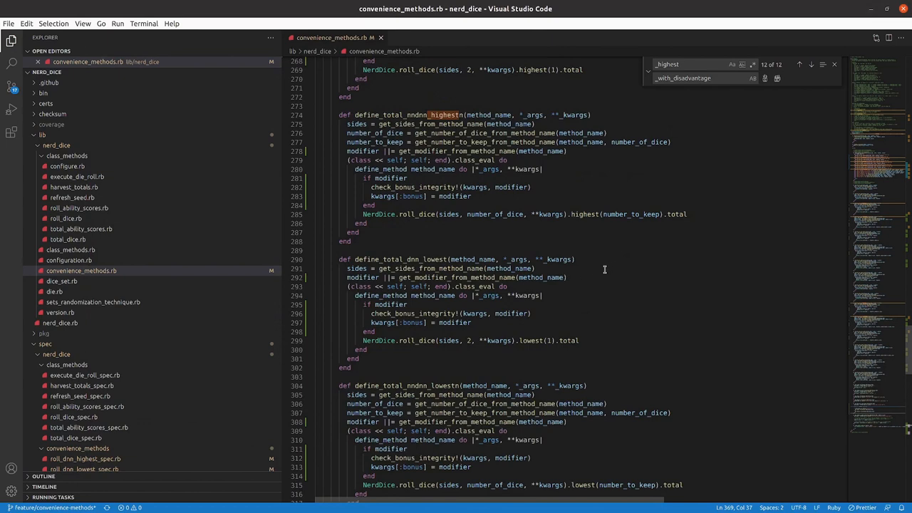
pyautogui.moveTo(612, 262)
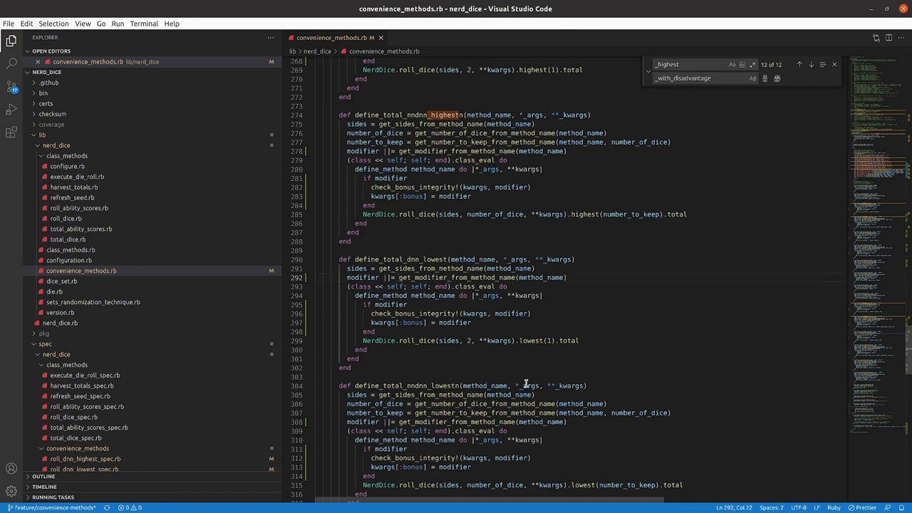
pyautogui.moveTo(536, 372)
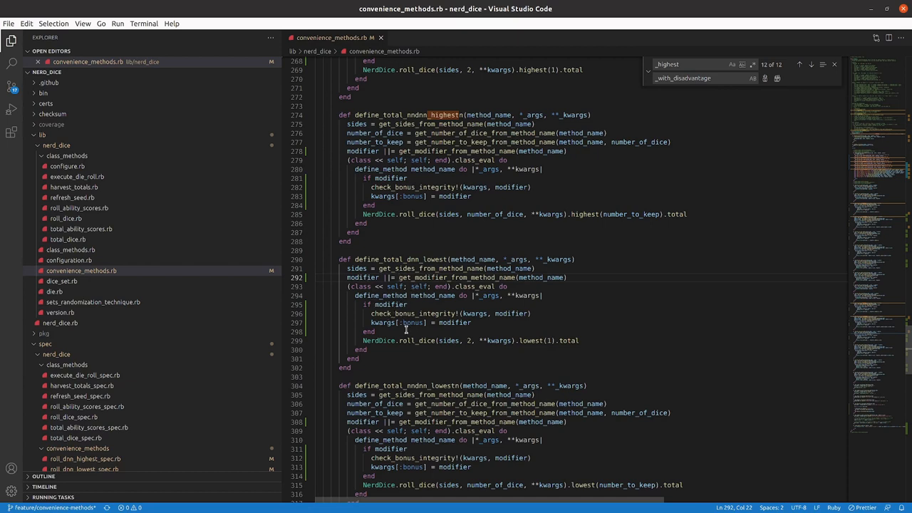
pyautogui.moveTo(462, 302)
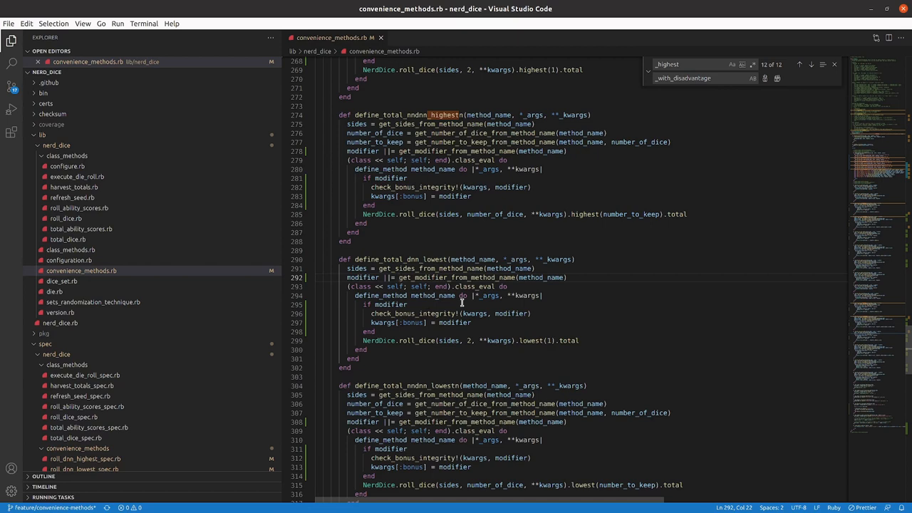
pyautogui.moveTo(516, 323)
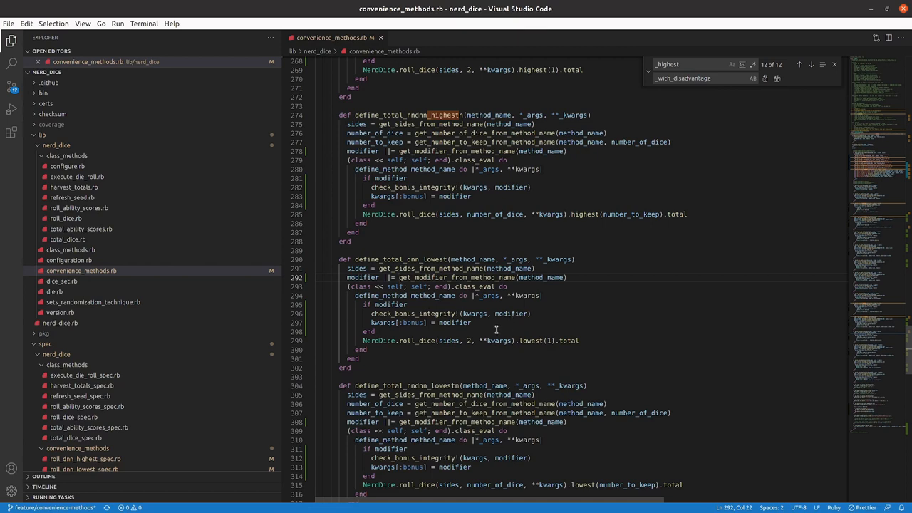
pyautogui.moveTo(377, 330)
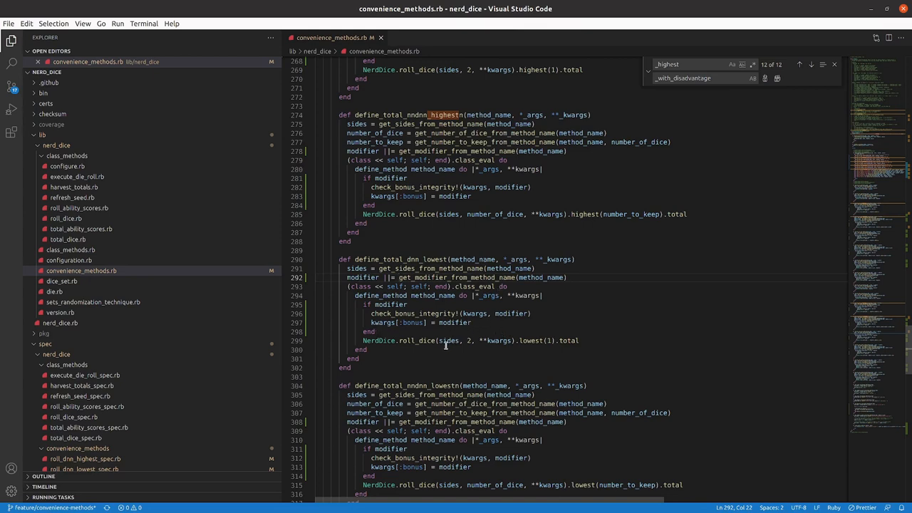
pyautogui.moveTo(450, 350)
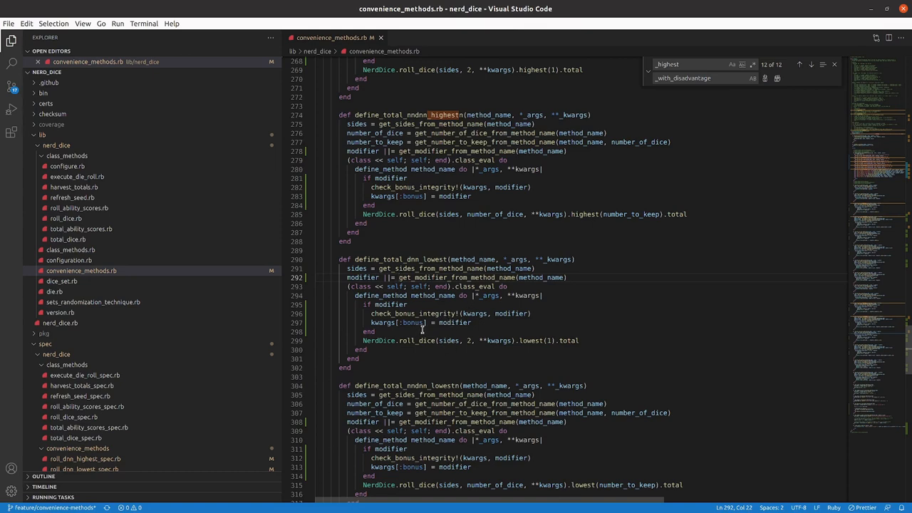
# Step: Add a new first line kwargs[:bonus] ||= inside define_total_dnn_lowest's generated method
pyautogui.click(545, 295)
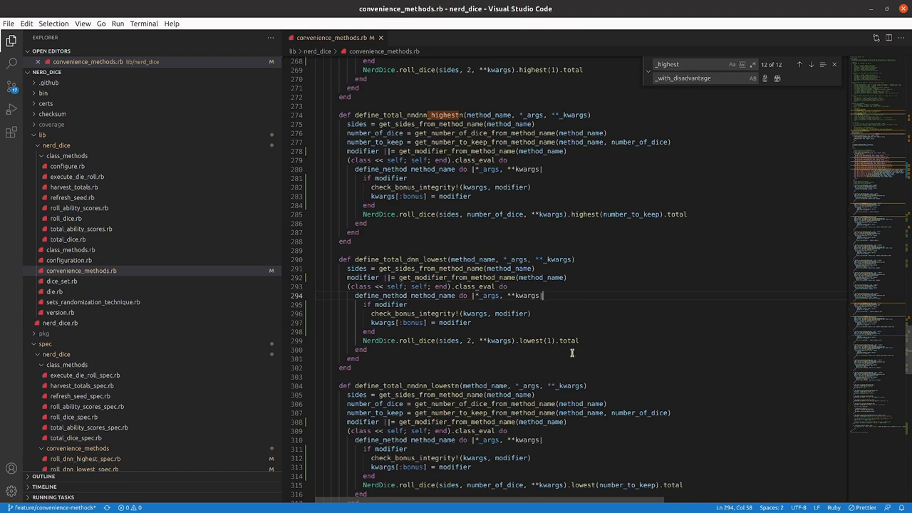
pyautogui.press('Enter')
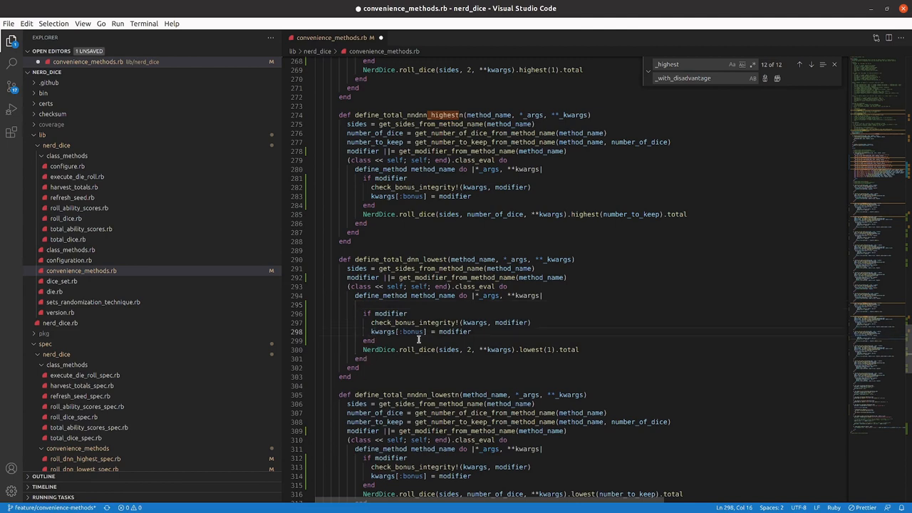
pyautogui.doubleClick(399, 331)
pyautogui.write('kwargs[:bonus')
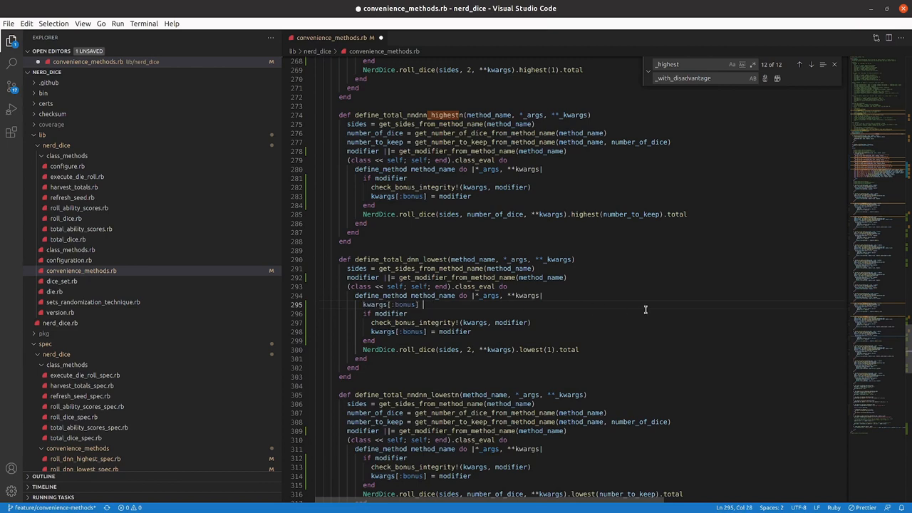
pyautogui.write('||=')
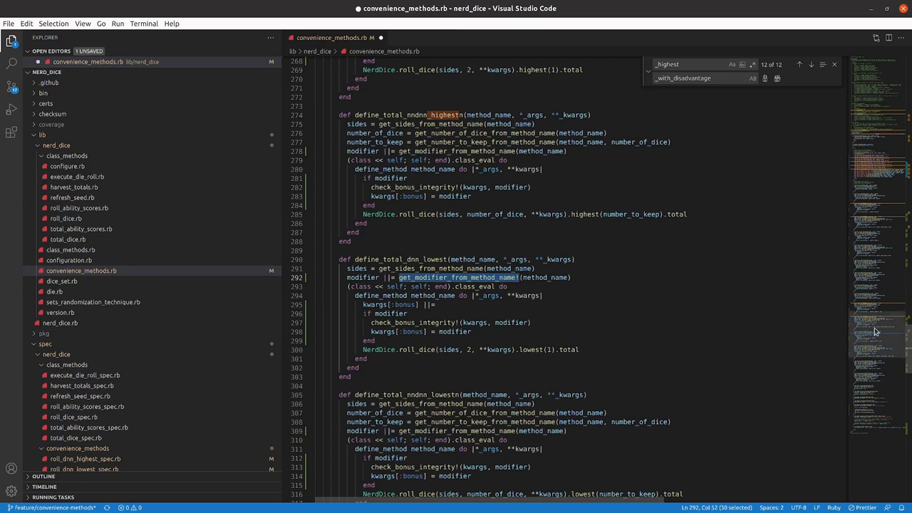
pyautogui.scroll(-3)
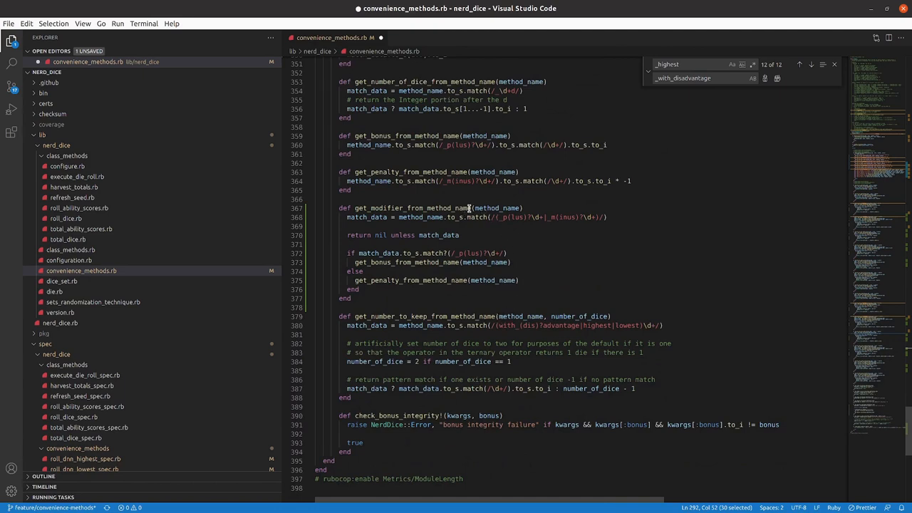
# Step: Insert the check_bonus_integrity!(kwargs, modifier) call into the lowest definition and save
pyautogui.click(531, 217)
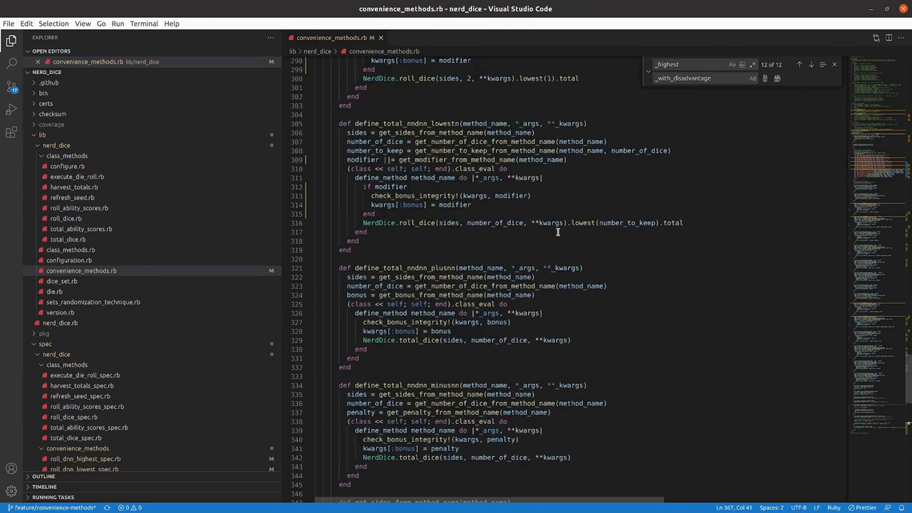
pyautogui.click(490, 196)
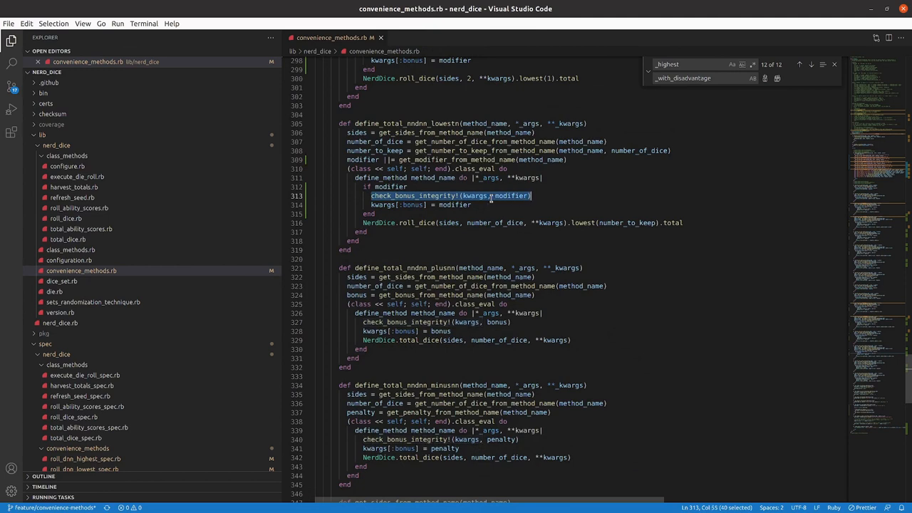
pyautogui.moveTo(863, 262)
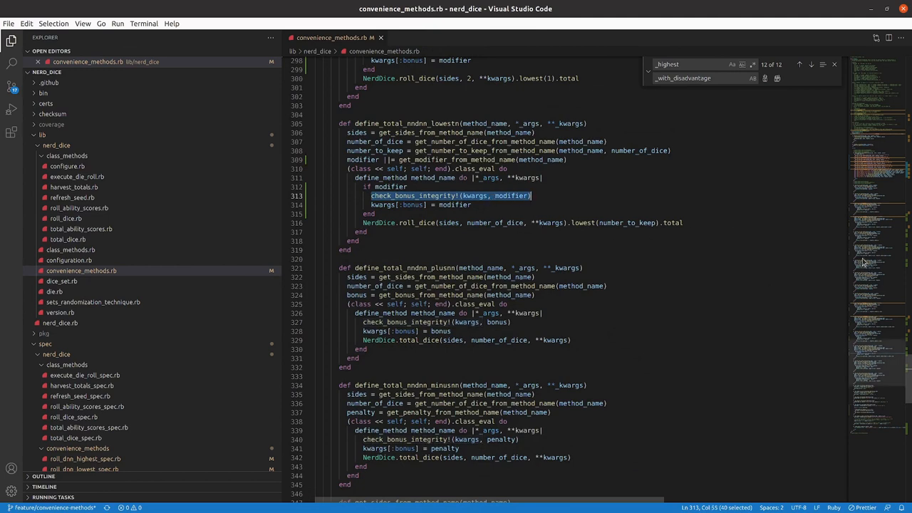
pyautogui.scroll(-3)
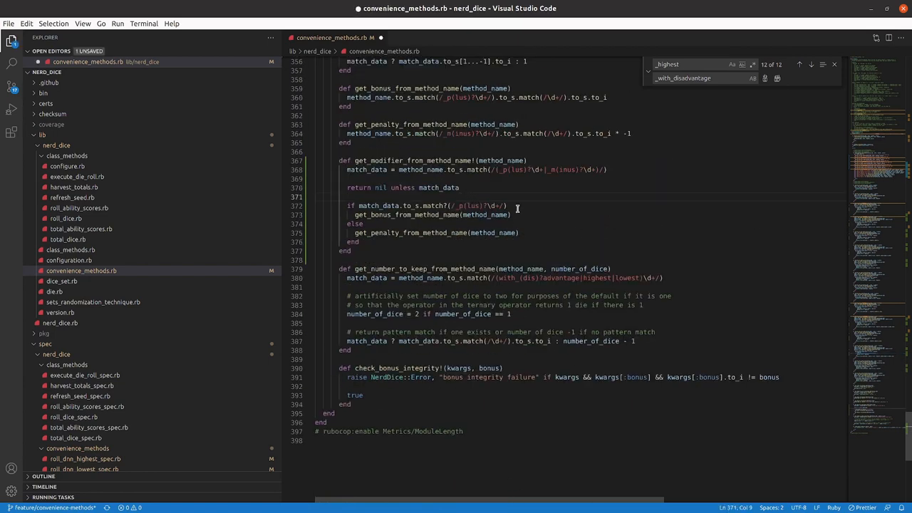
pyautogui.write('check_bonus_integrity!(kwargs, modifier)')
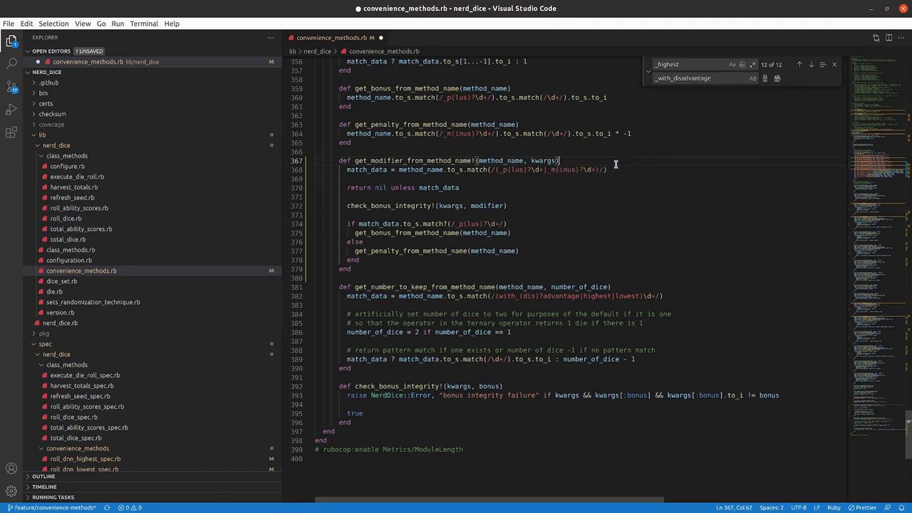
pyautogui.press('ctrl+s')
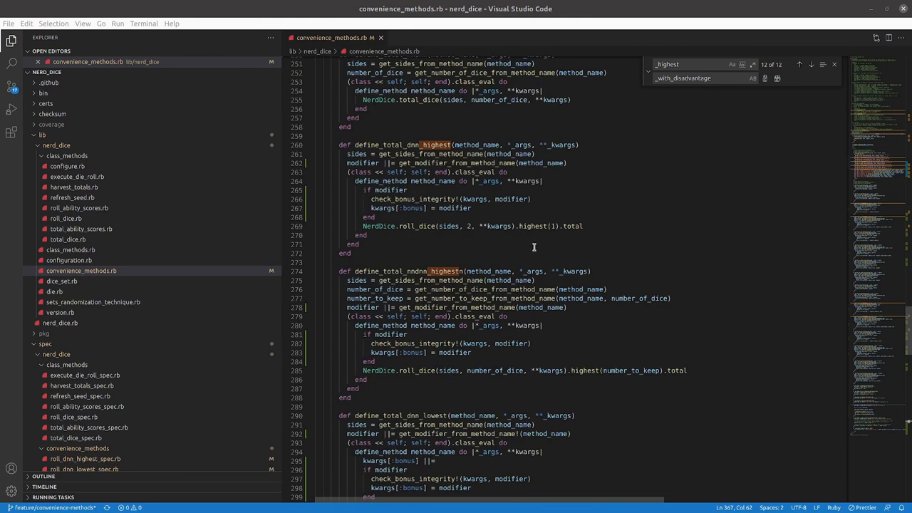
pyautogui.moveTo(476, 201)
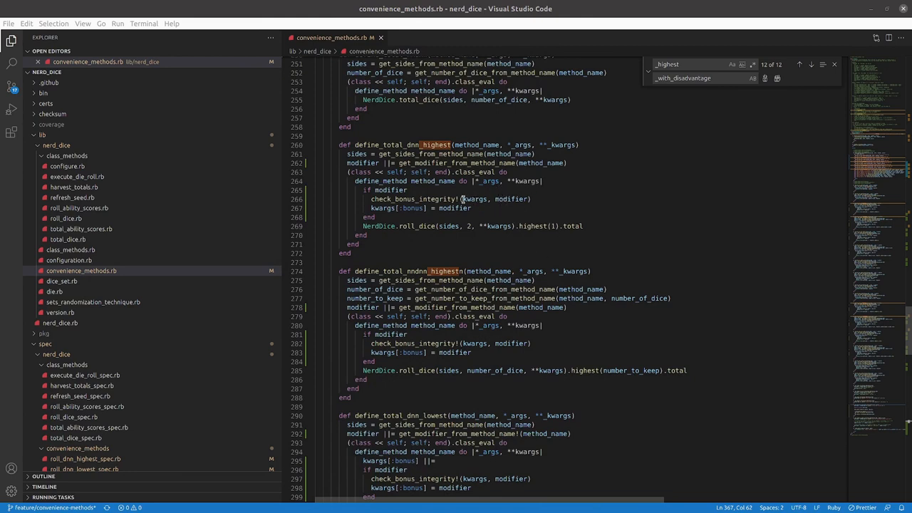
# Step: Complete the default as kwargs[:bonus] ||= get_modifier_from_method_name!(method_name), replacing the old modifier lines
pyautogui.click(542, 179)
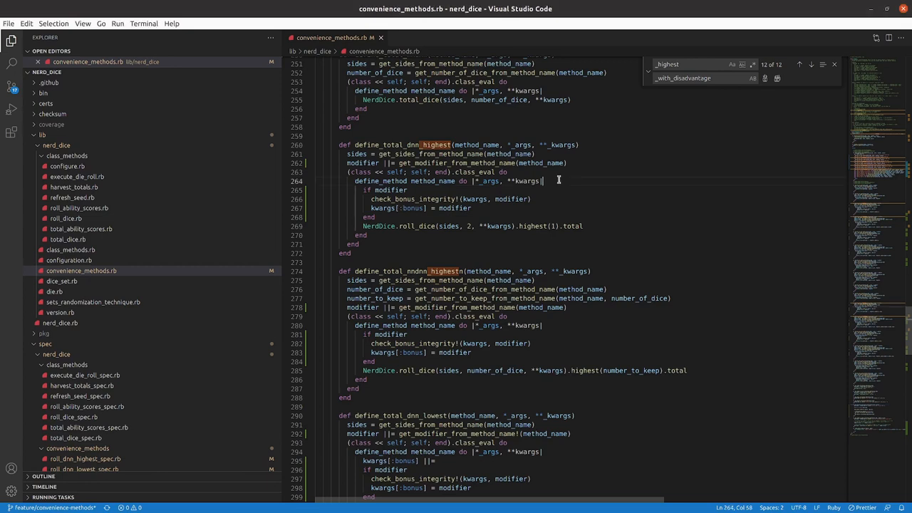
pyautogui.press('Enter')
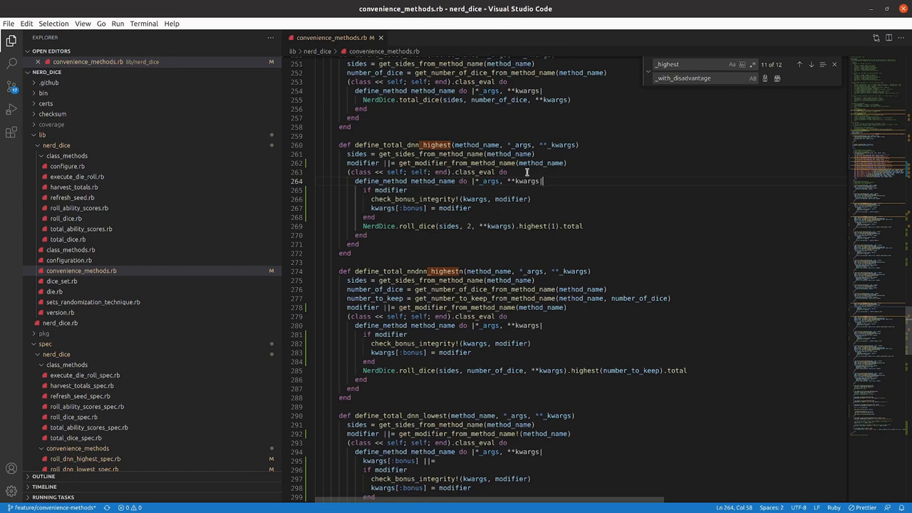
pyautogui.moveTo(499, 357)
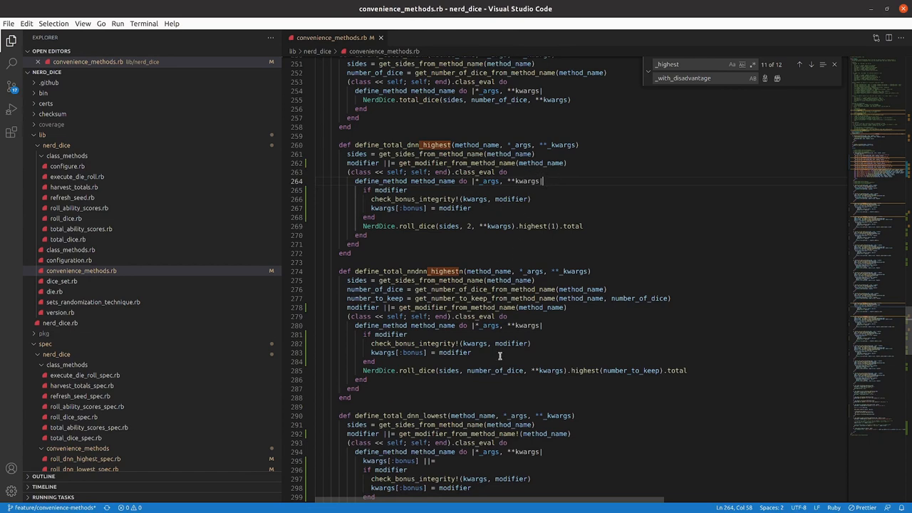
pyautogui.scroll(-3)
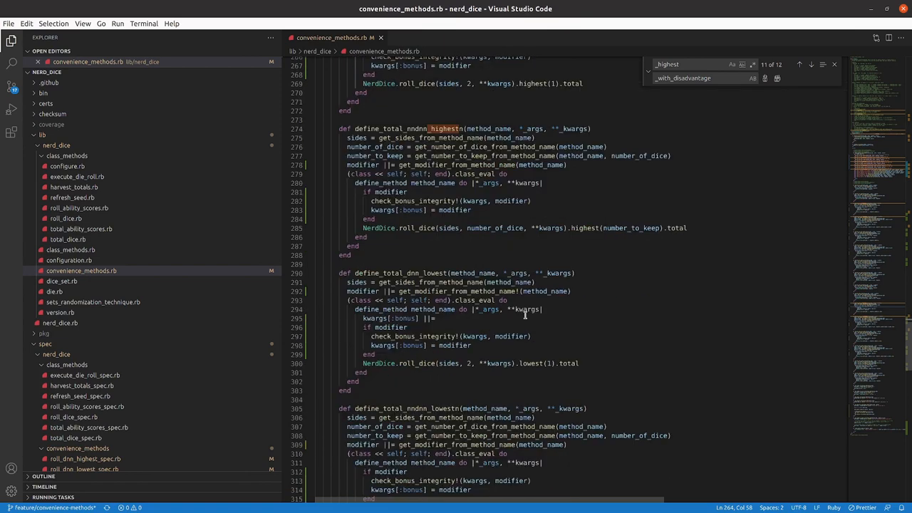
pyautogui.scroll(-3)
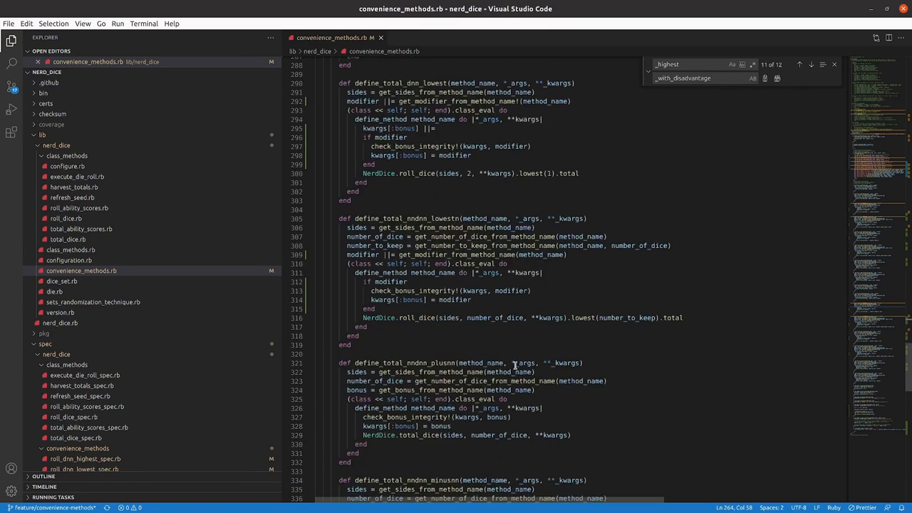
pyautogui.moveTo(254, 385)
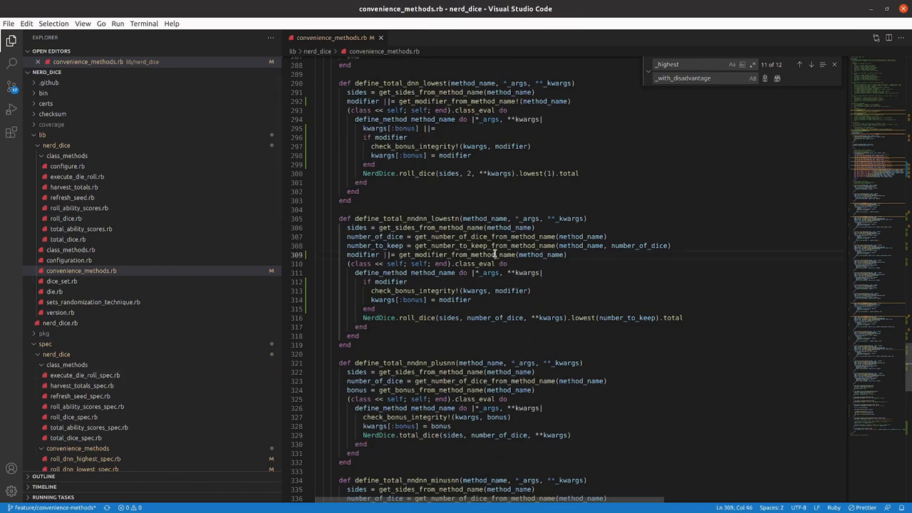
pyautogui.doubleClick(456, 254)
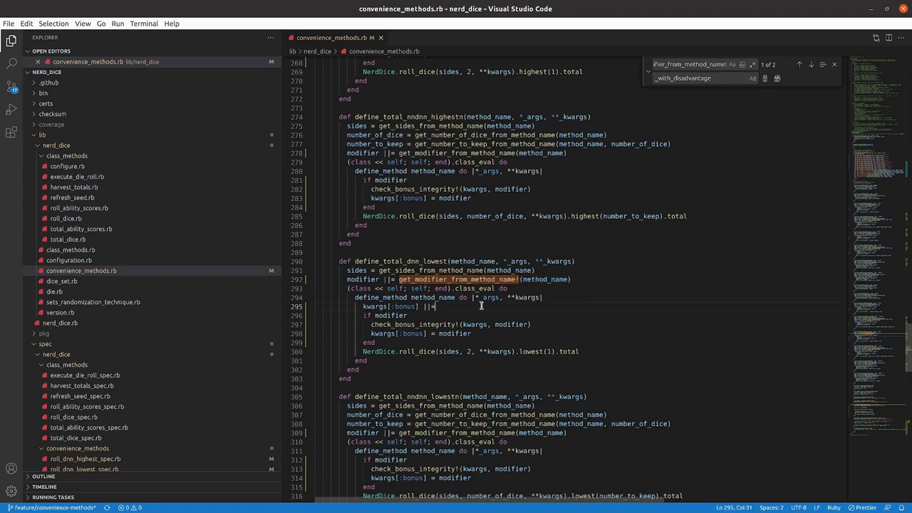
pyautogui.write('get_modifier_from_method_name!(method_name)')
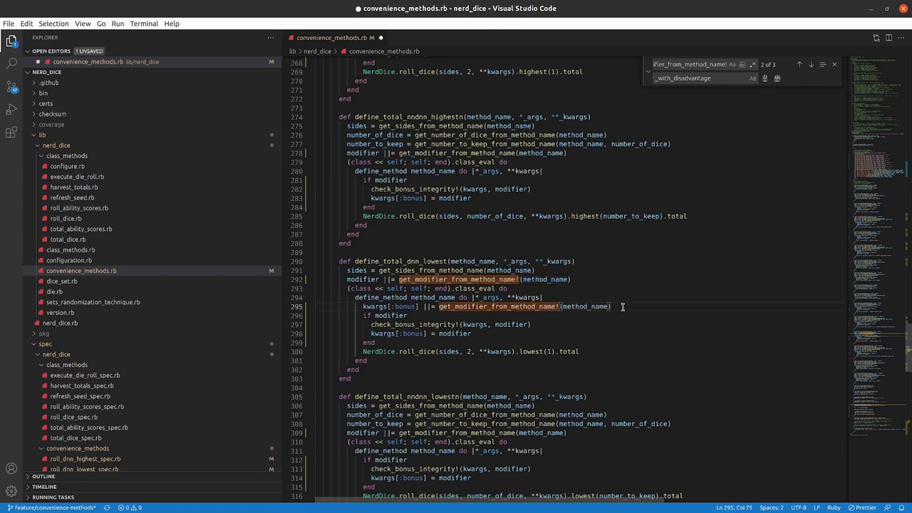
pyautogui.moveTo(665, 274)
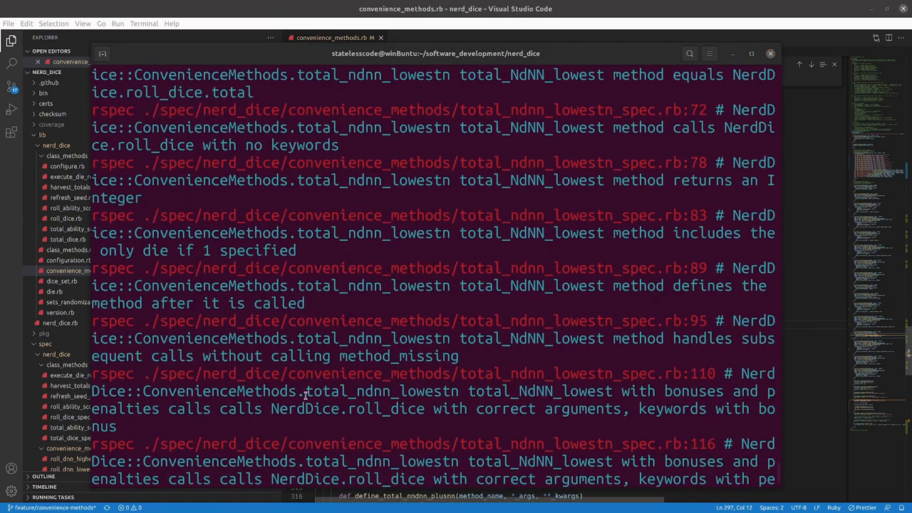
# Step: Run rspec on spec/nerd_dice/convenience_methods/total_dnn_lowest_spec.rb and read the wrong-number-of-arguments failure
pyautogui.scroll(-3)
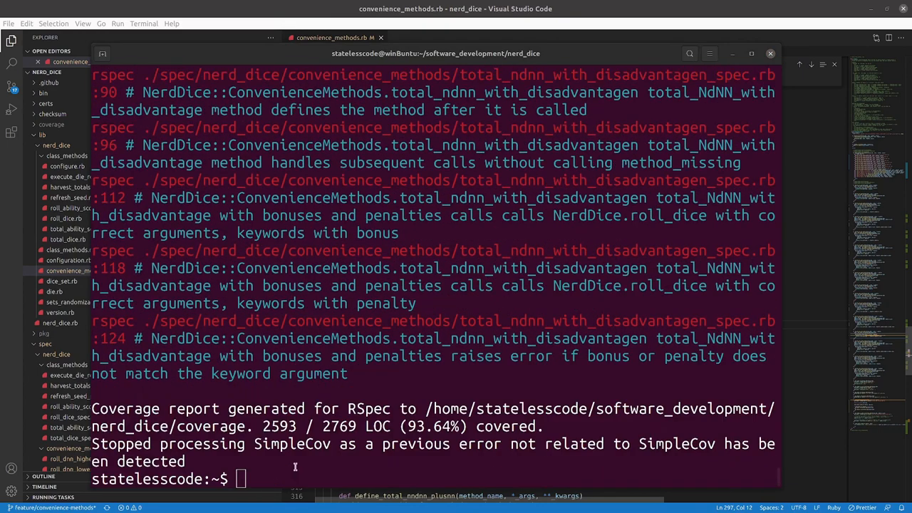
pyautogui.write('rspce')
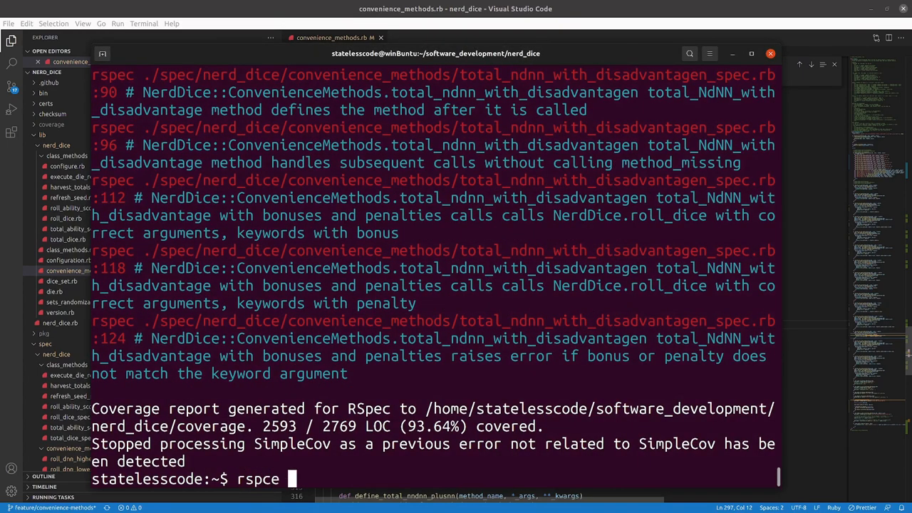
pyautogui.write('spec/')
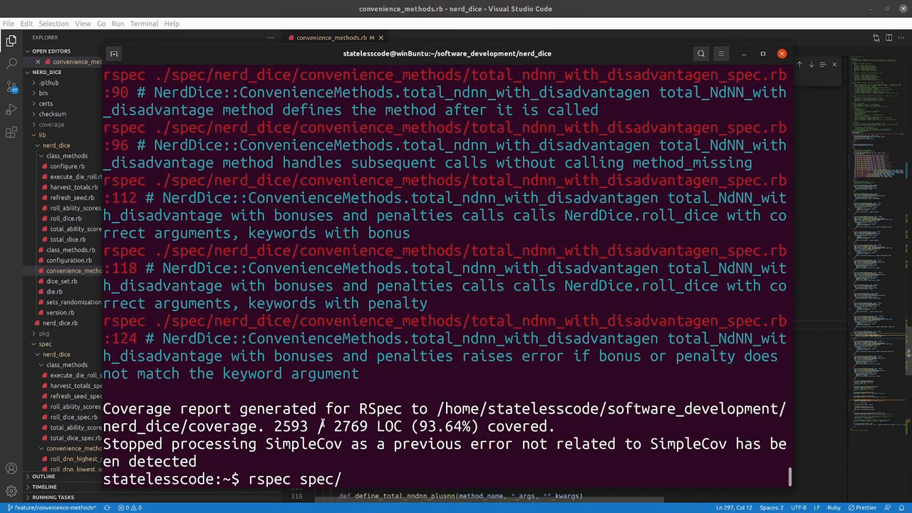
pyautogui.write('nerd_dice/')
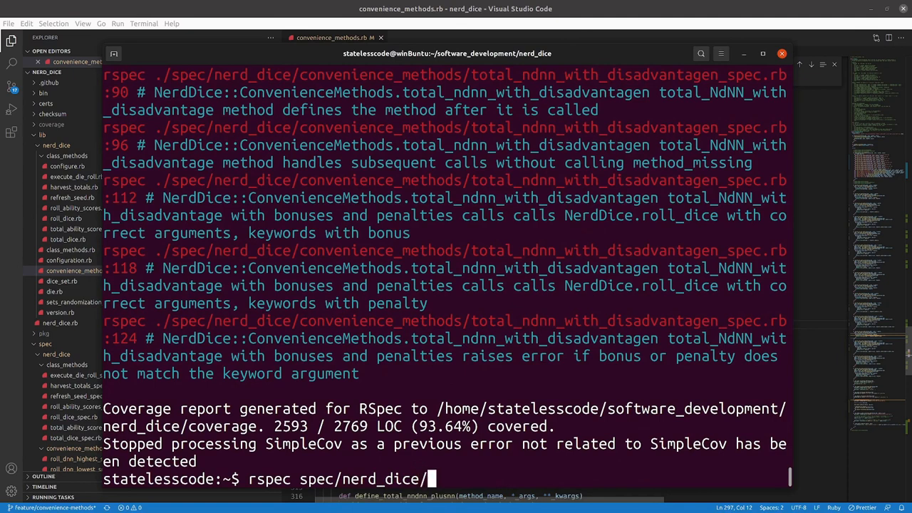
pyautogui.write('convenience_methods/')
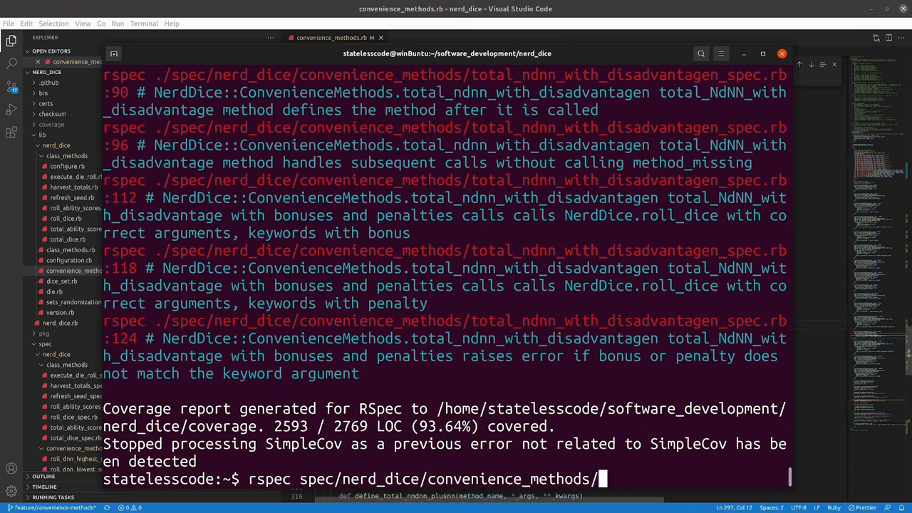
pyautogui.write('ro')
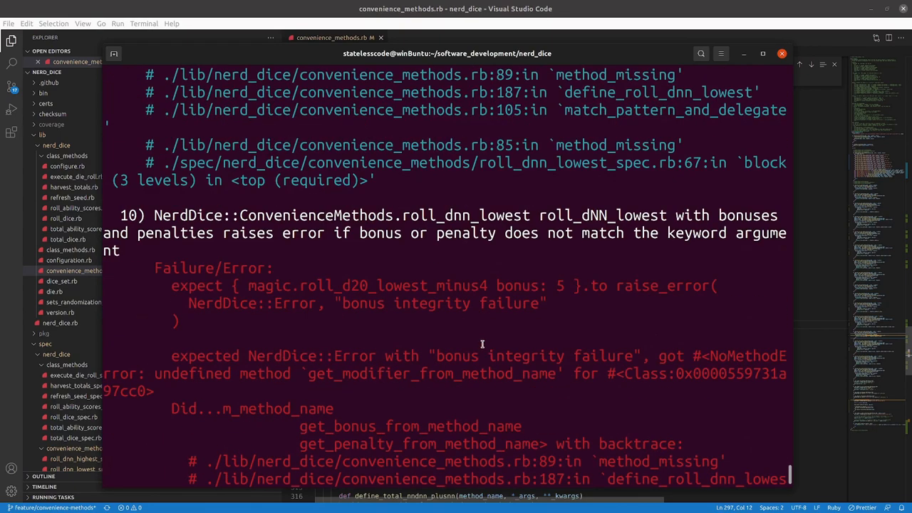
pyautogui.moveTo(533, 325)
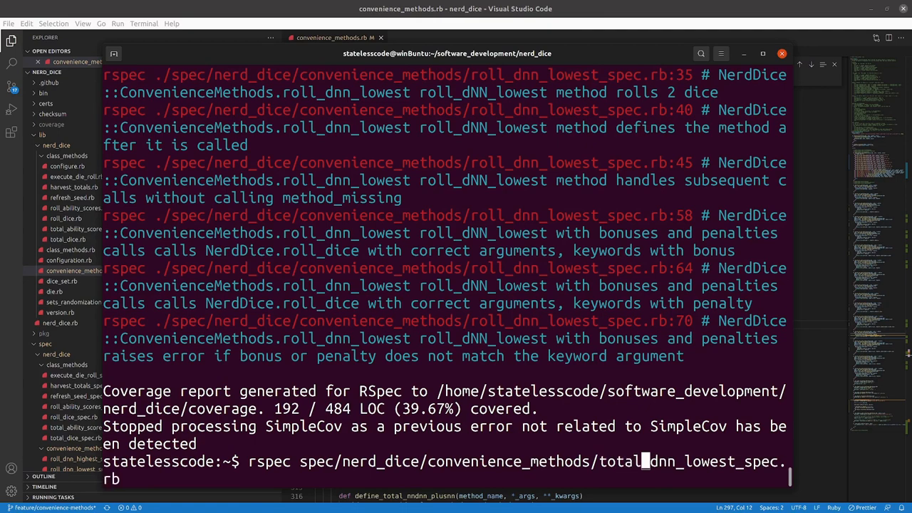
pyautogui.press('Return')
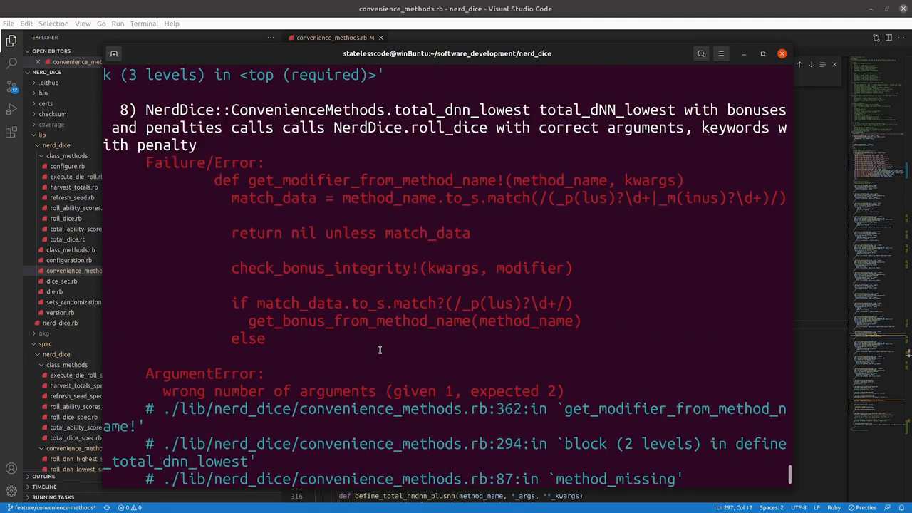
pyautogui.scroll(-3)
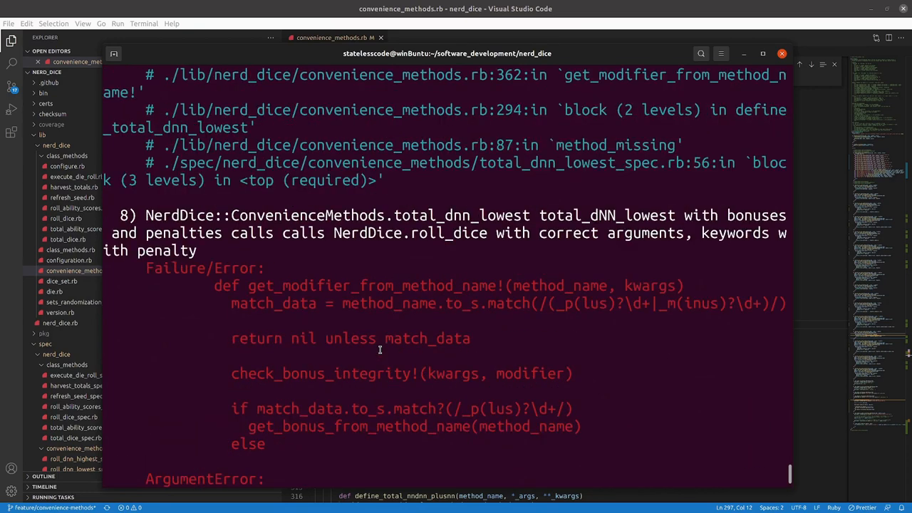
pyautogui.scroll(-3)
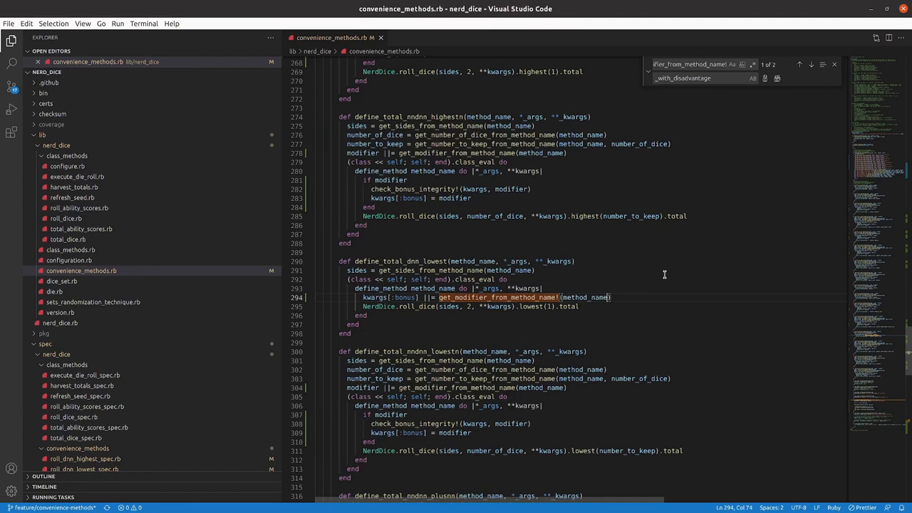
# Step: Pass kwargs as the second argument to get_modifier_from_method_name! and review the helper around line 354
pyautogui.write(', kwargs')
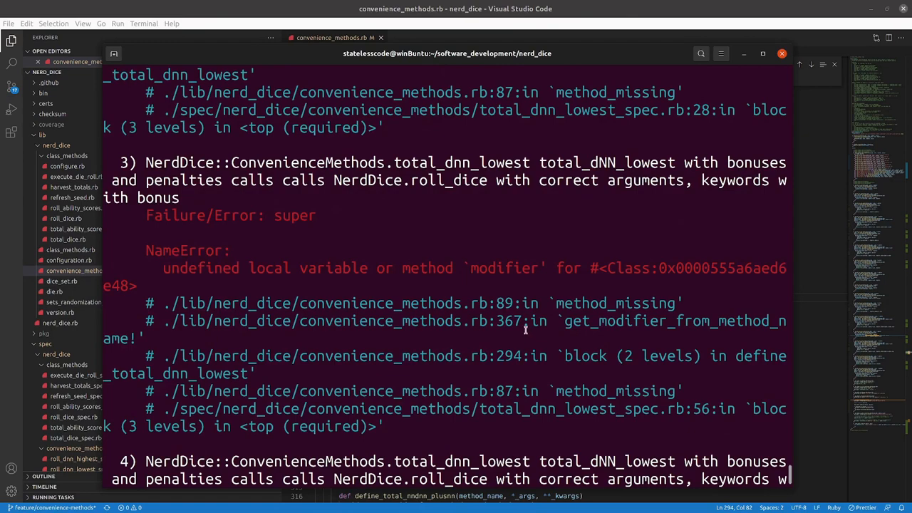
pyautogui.moveTo(687, 321)
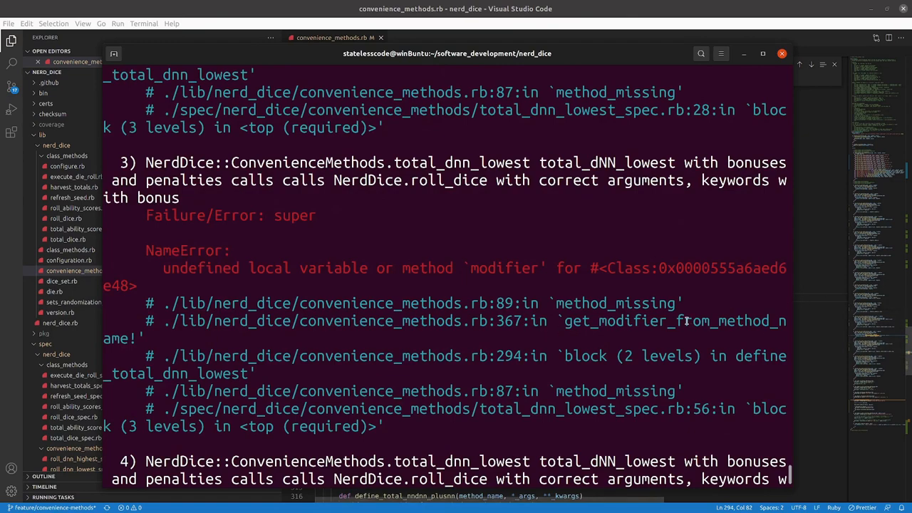
pyautogui.scroll(-3)
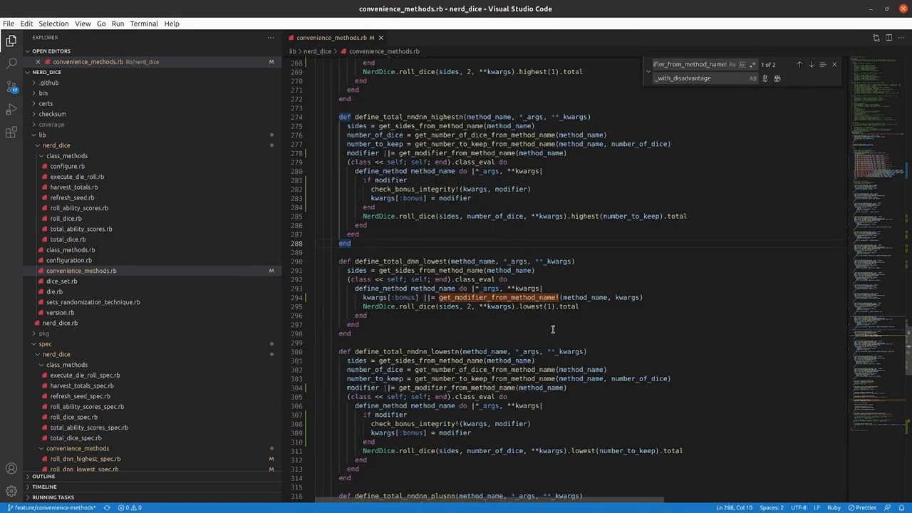
pyautogui.moveTo(573, 320)
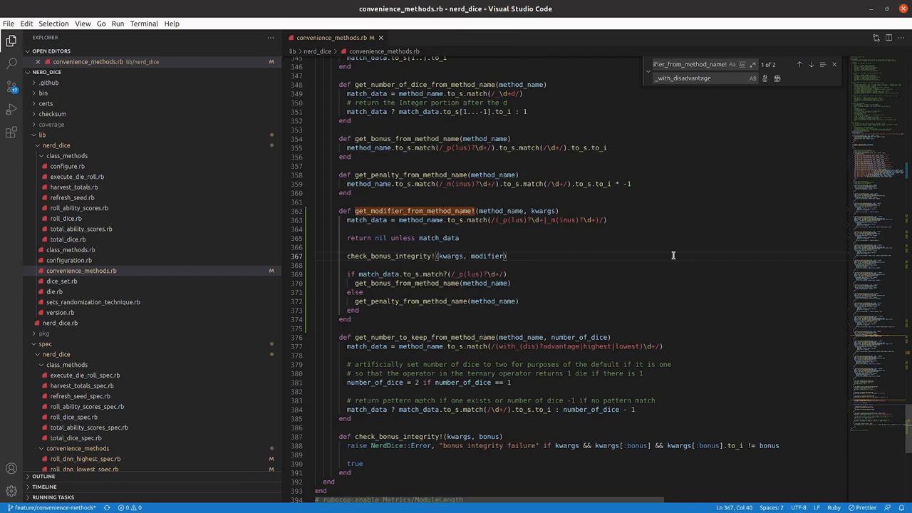
pyautogui.moveTo(469, 256)
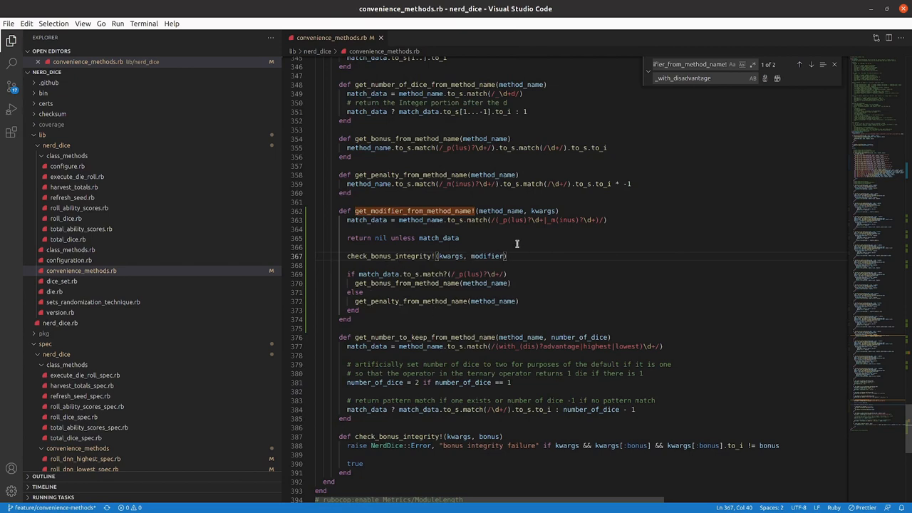
pyautogui.moveTo(416, 254)
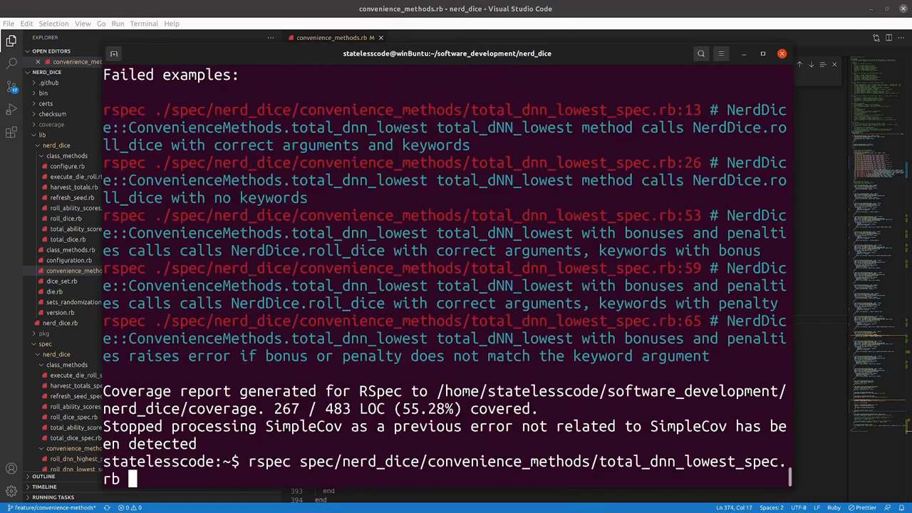
# Step: Rerun the total_dnn_lowest specs and read the five failures about roll_dice receiving bonus: nil
pyautogui.press('Return')
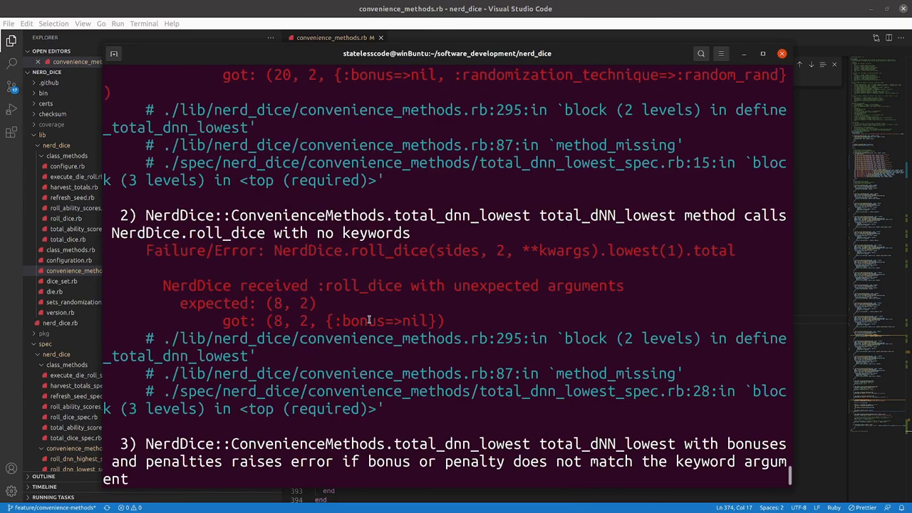
pyautogui.moveTo(445, 321)
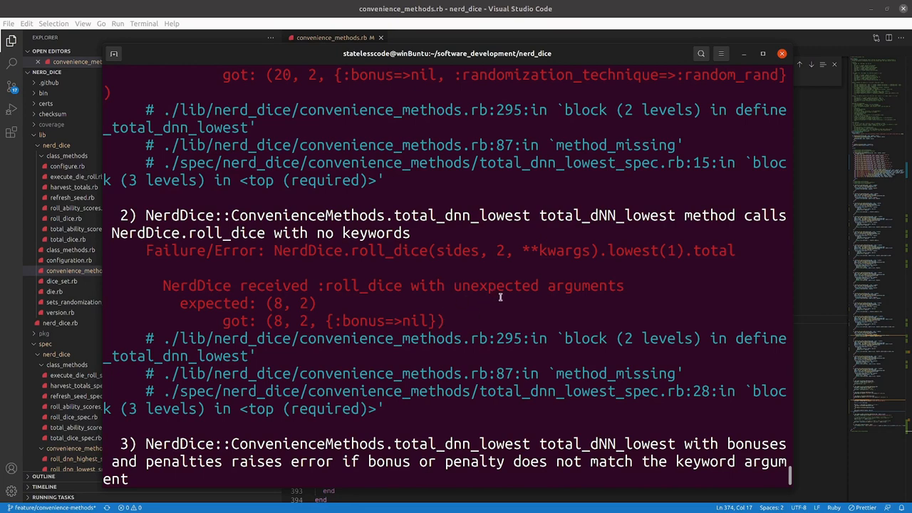
pyautogui.scroll(-3)
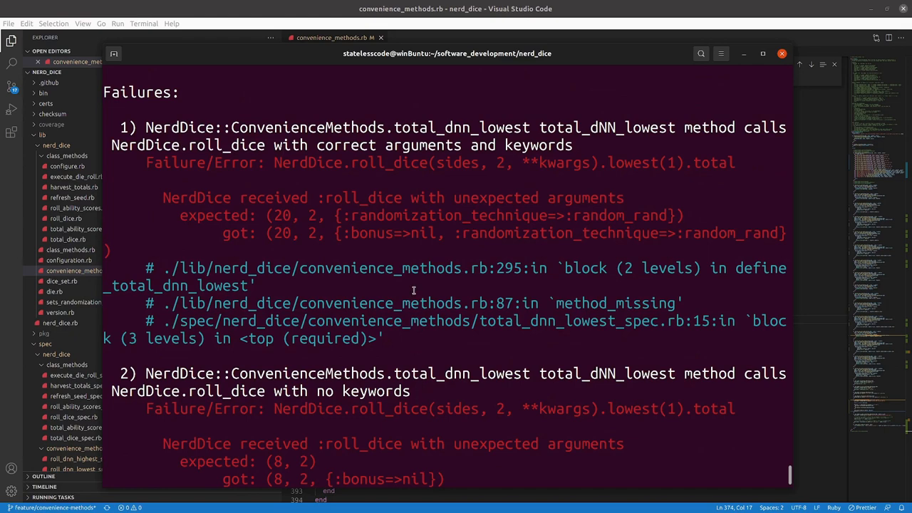
pyautogui.scroll(-3)
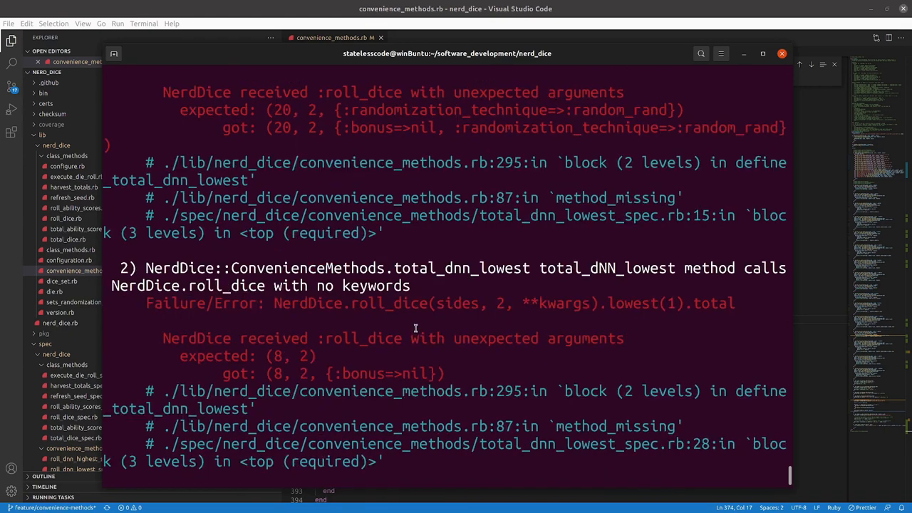
pyautogui.scroll(-3)
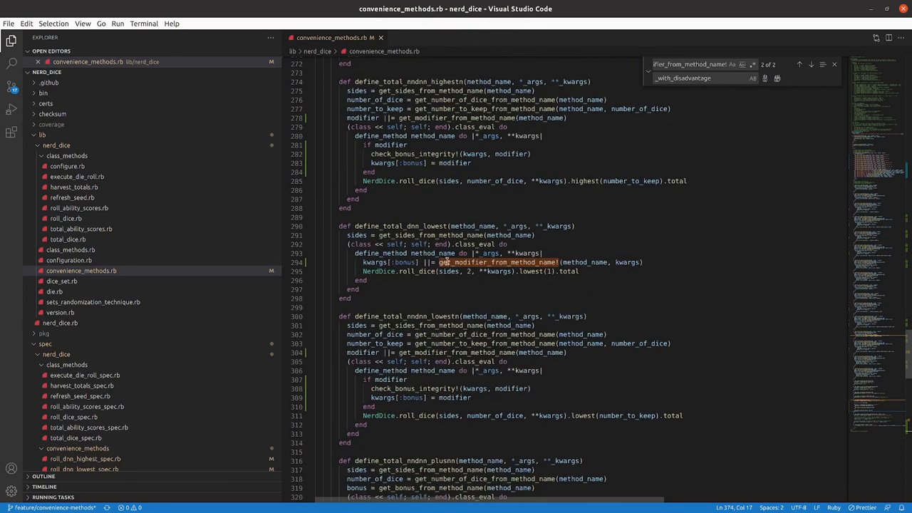
# Step: Adjust the bonus line in total_dnn_lowest to use the modifier, then confirm its 11 specs pass
pyautogui.click(541, 253)
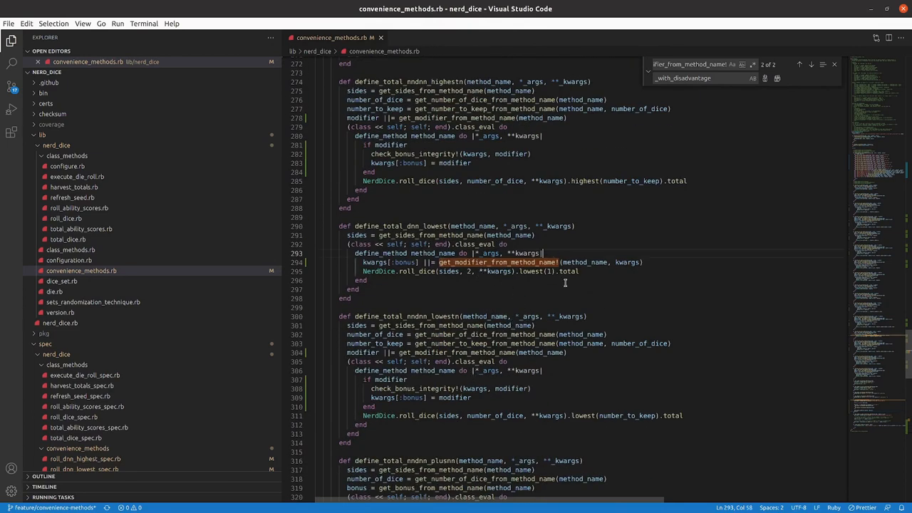
pyautogui.write('modifier')
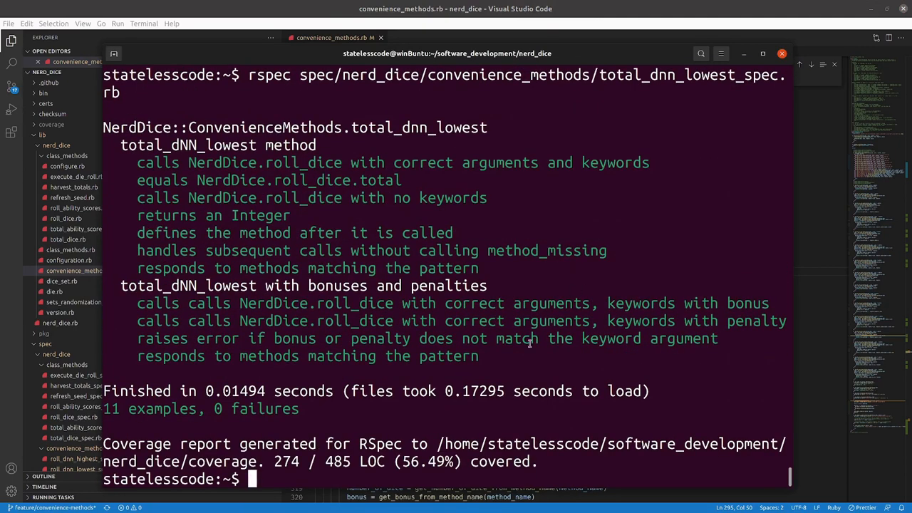
pyautogui.write('r')
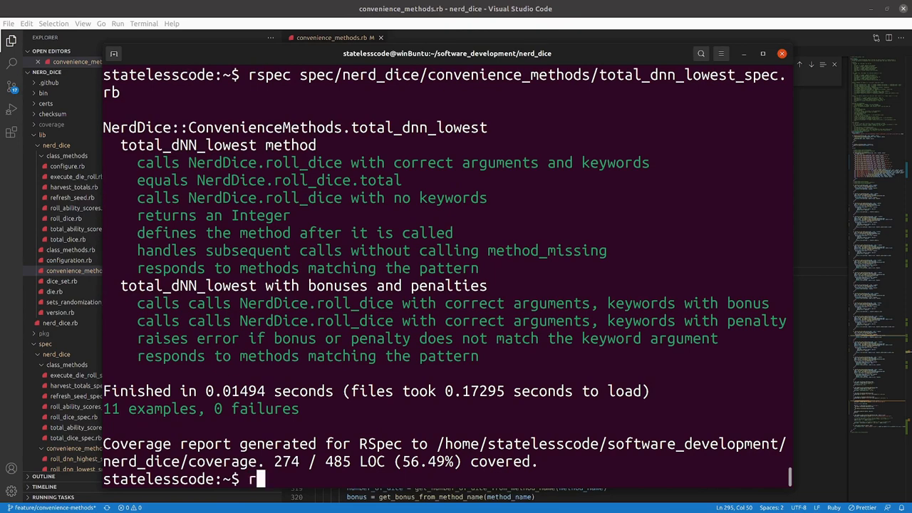
pyautogui.press('Backspace')
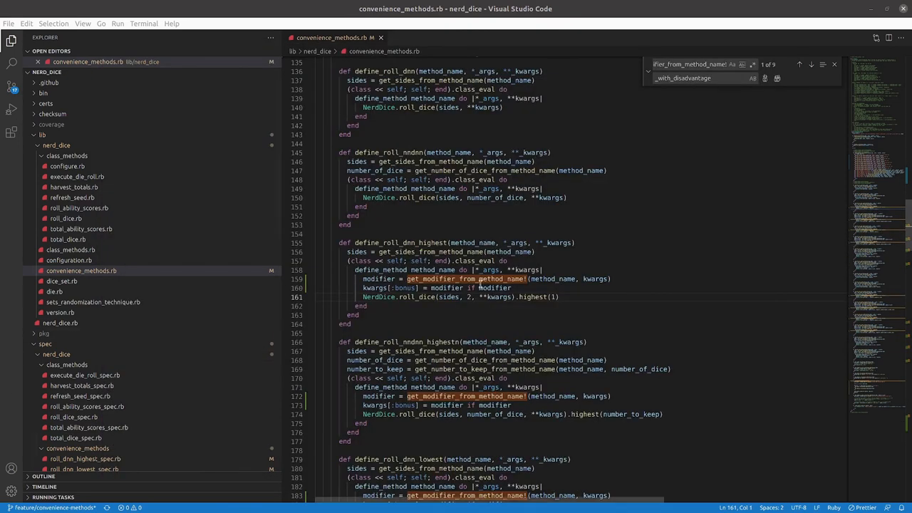
pyautogui.scroll(-3)
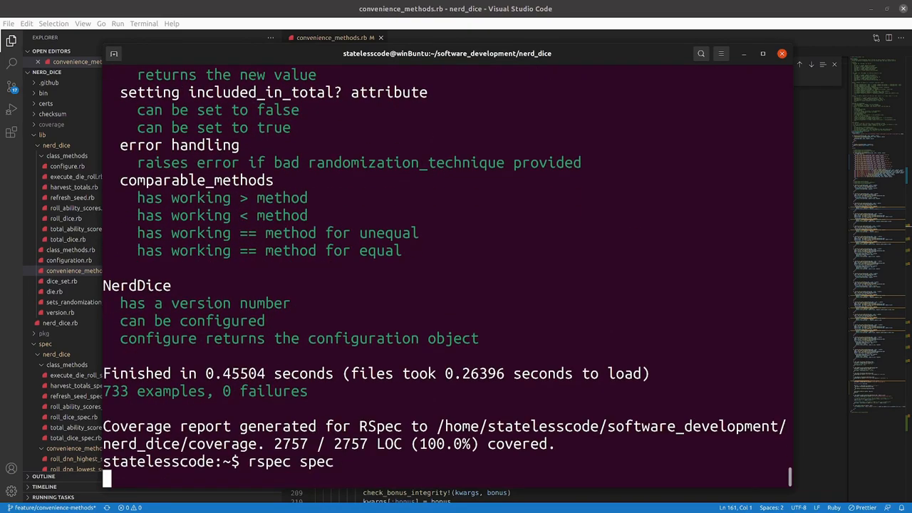
# Step: Run rubocop (73 files, no offenses) and check git status for the modified convenience-method files
pyautogui.write('rubocop')
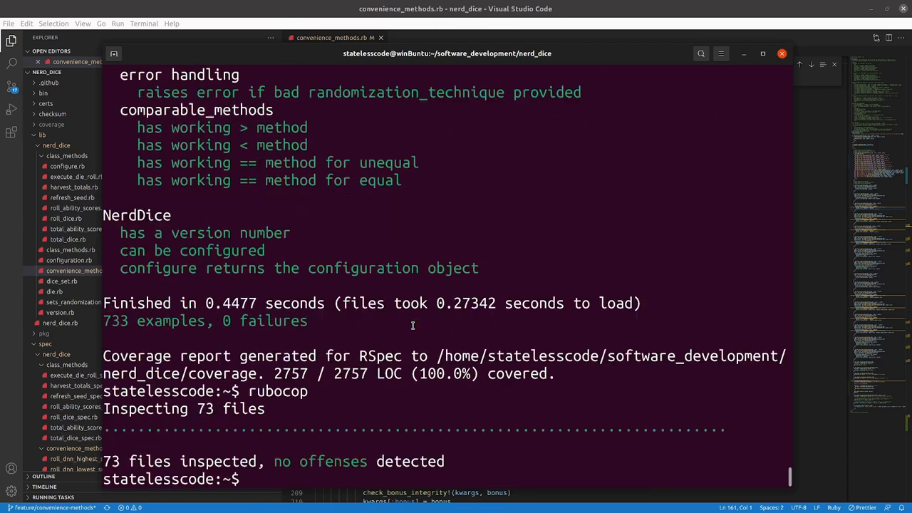
pyautogui.moveTo(488, 473)
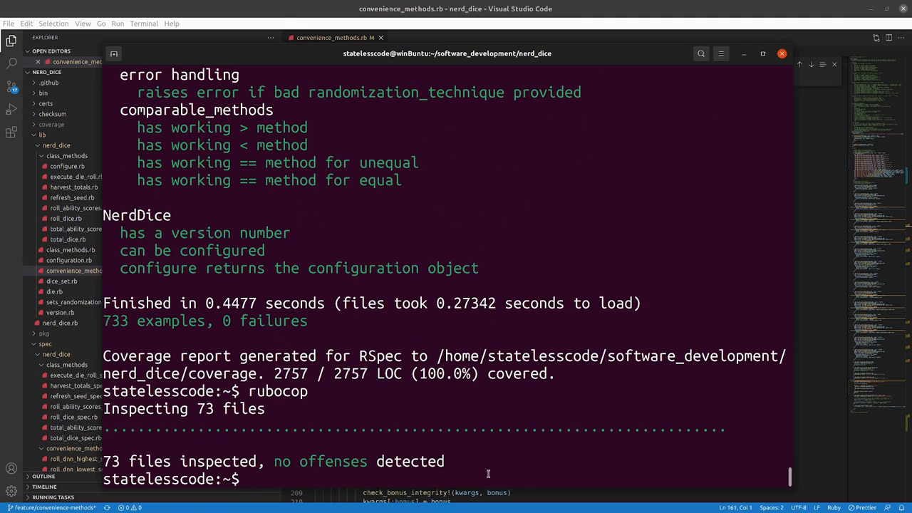
pyautogui.write('git st')
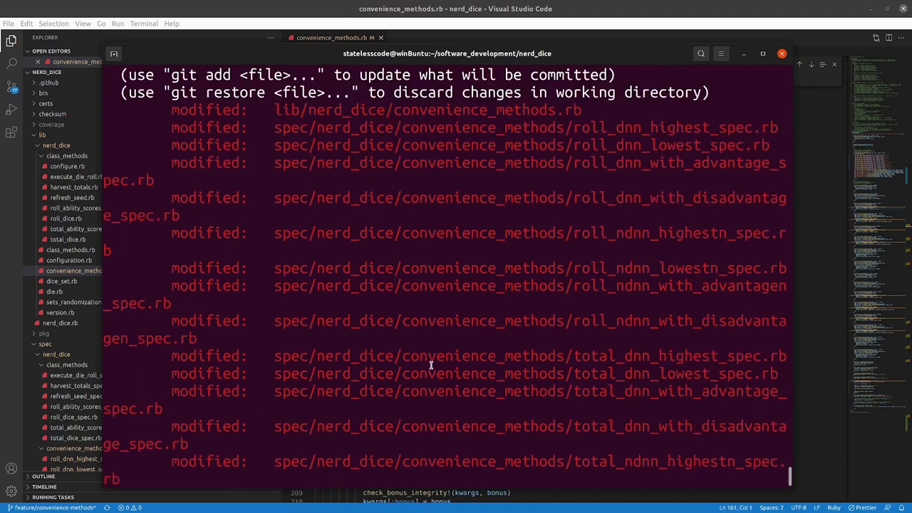
# Step: Stage all changes and commit them signed as 'Allow combination of highest with bonus' (17 files)
pyautogui.scroll(-3)
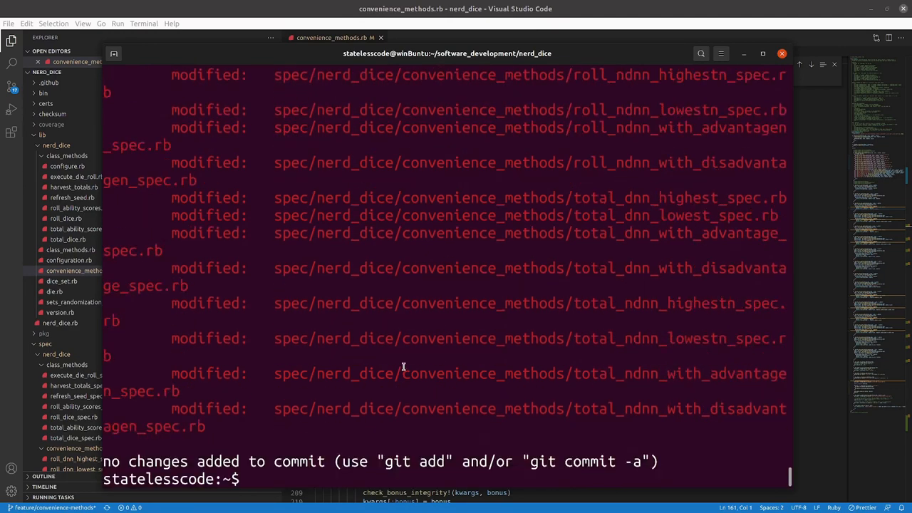
pyautogui.write('git add .')
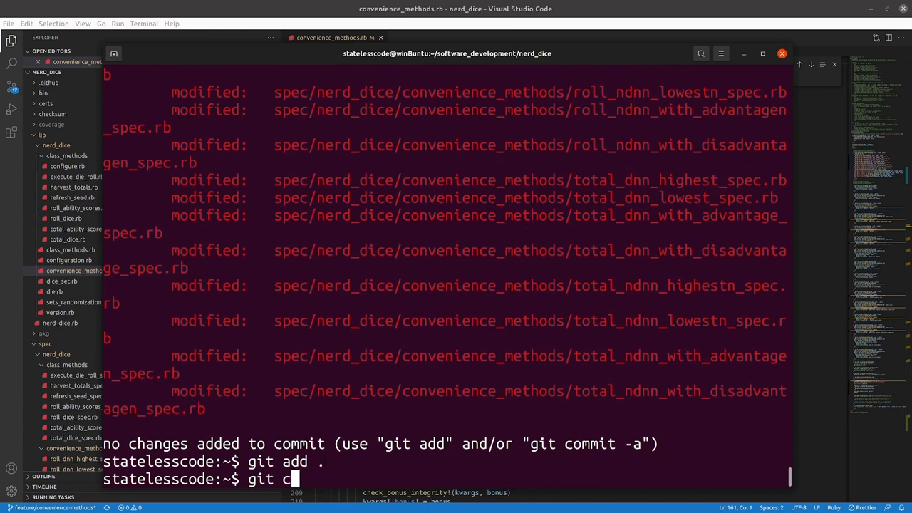
pyautogui.write('ommit -S')
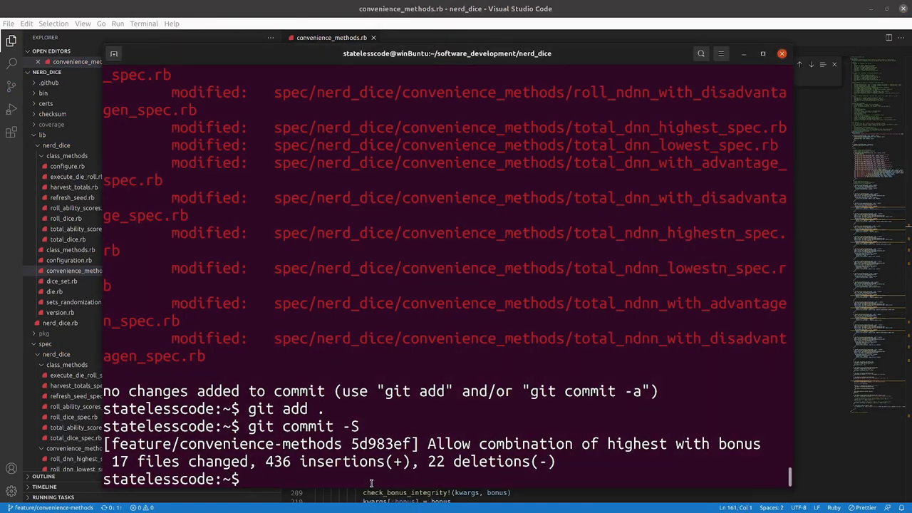
# Step: Push the feature/convenience-methods branch to GitHub
pyautogui.write('git pu')
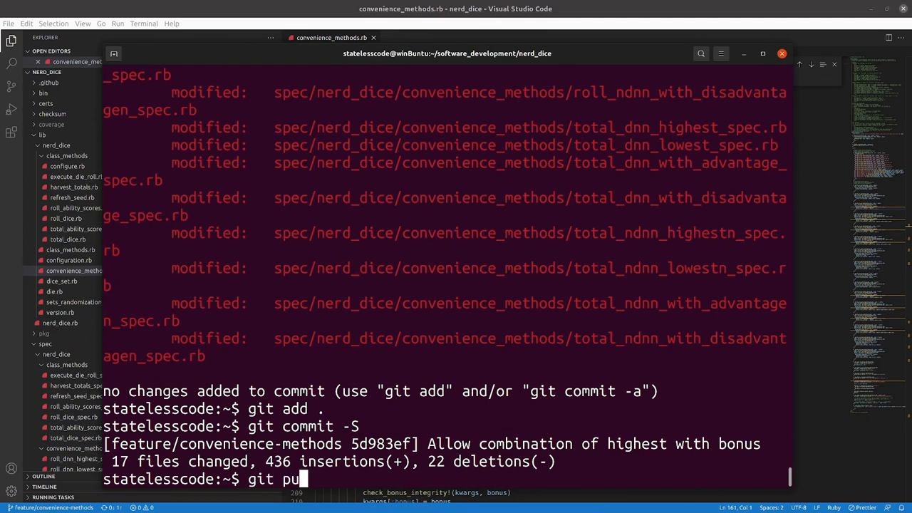
pyautogui.press('Return')
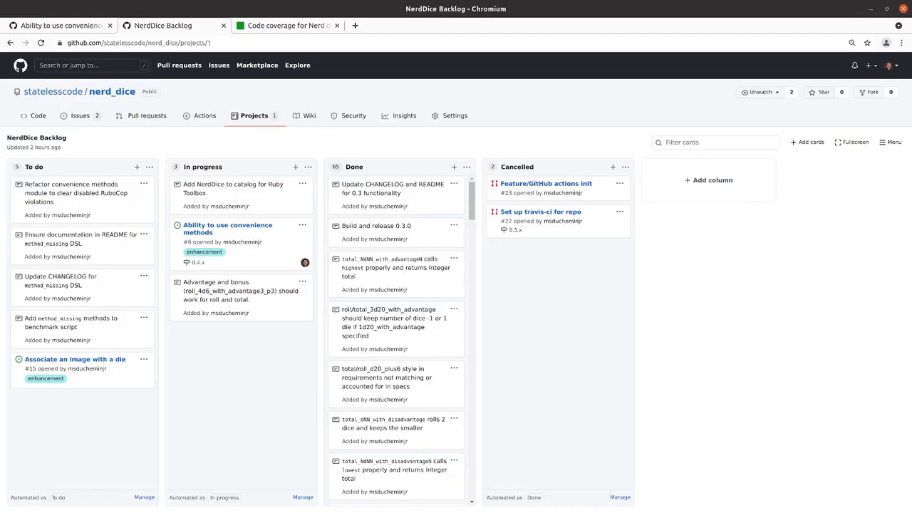
pyautogui.moveTo(38, 115)
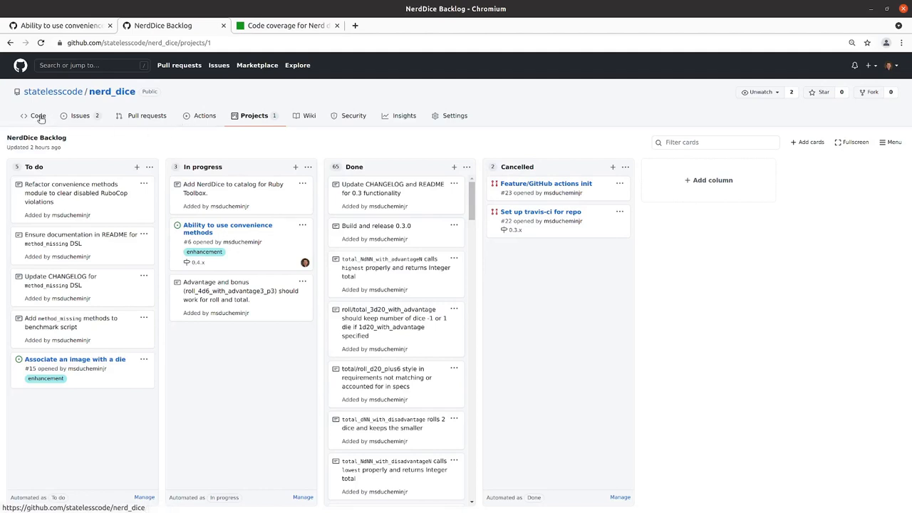
# Step: Navigate from the Code page to the feature/convenience-methods branch
pyautogui.click(37, 115)
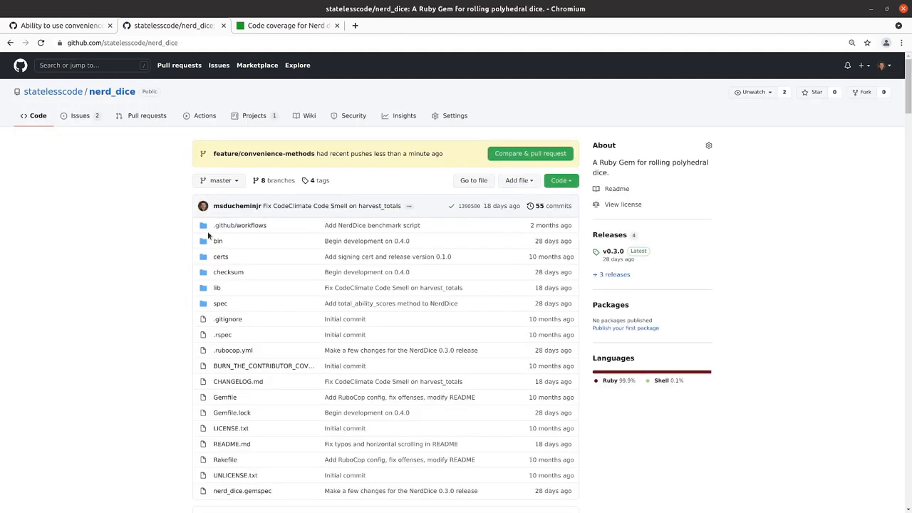
pyautogui.click(262, 154)
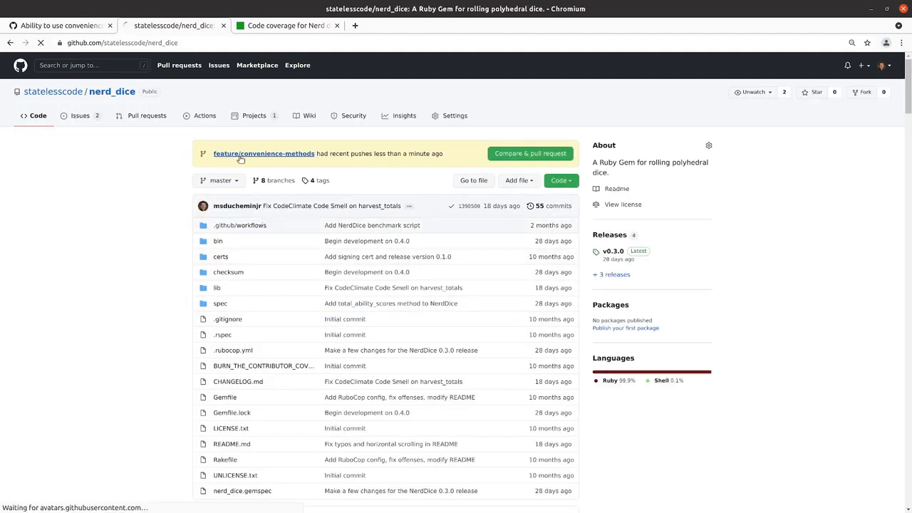
pyautogui.click(264, 154)
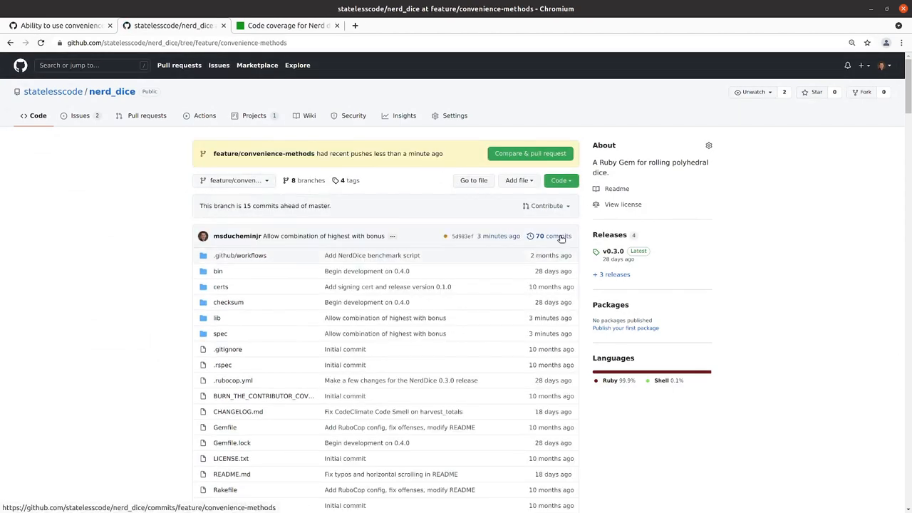
# Step: From the branch's commit list, view the newest 'Allow combination of highest with bonus' commit
pyautogui.click(553, 236)
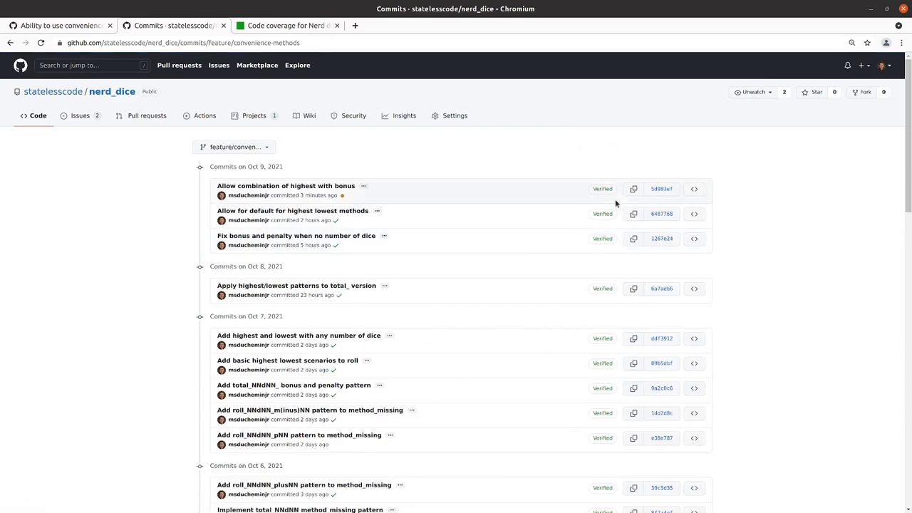
pyautogui.click(662, 188)
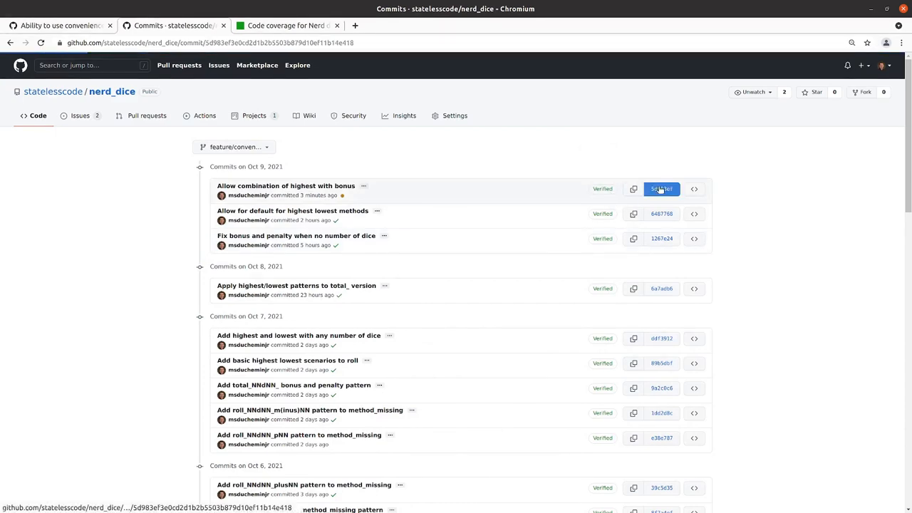
pyautogui.click(287, 185)
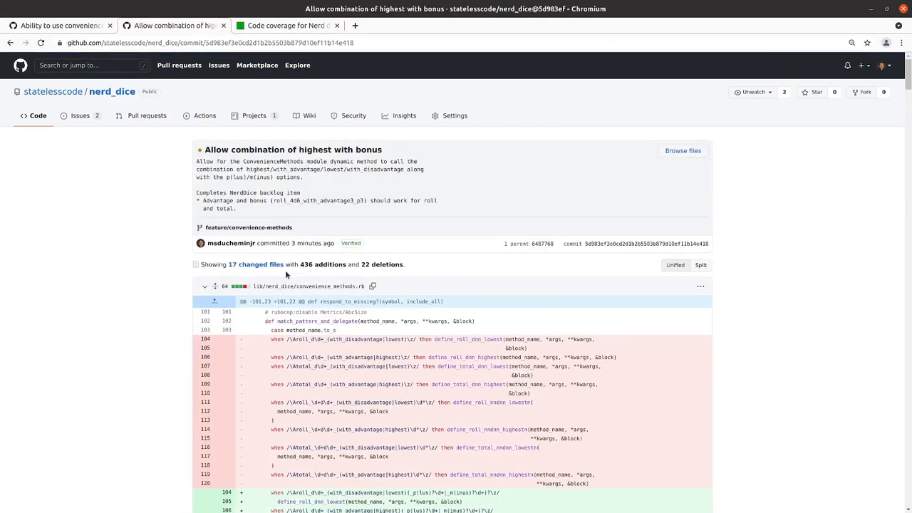
pyautogui.scroll(-3)
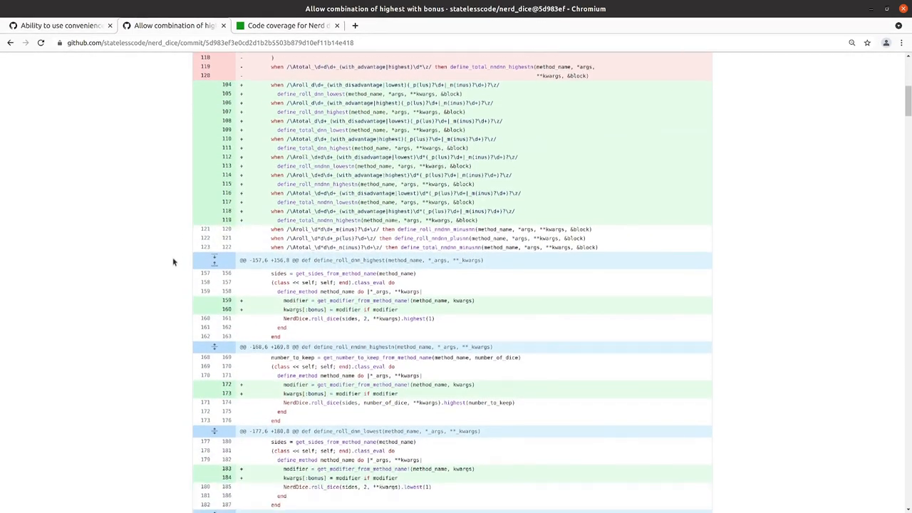
pyautogui.scroll(-3)
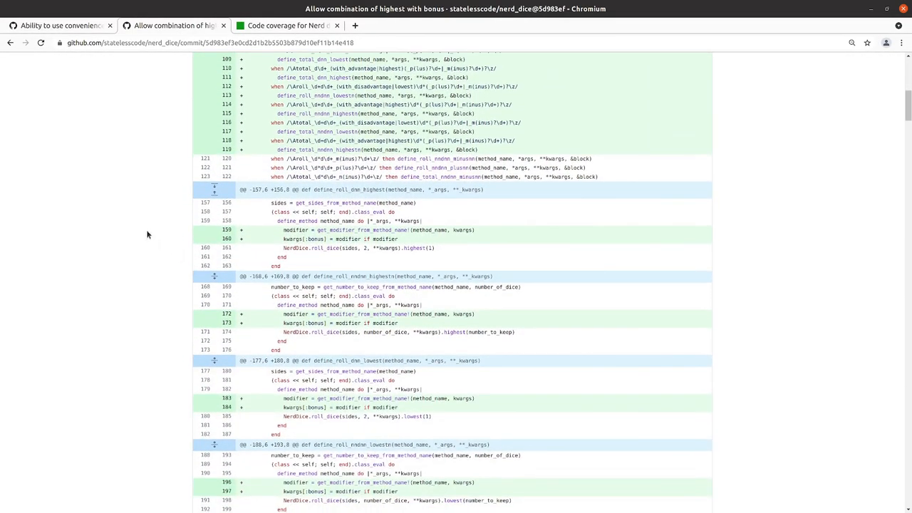
pyautogui.scroll(-3)
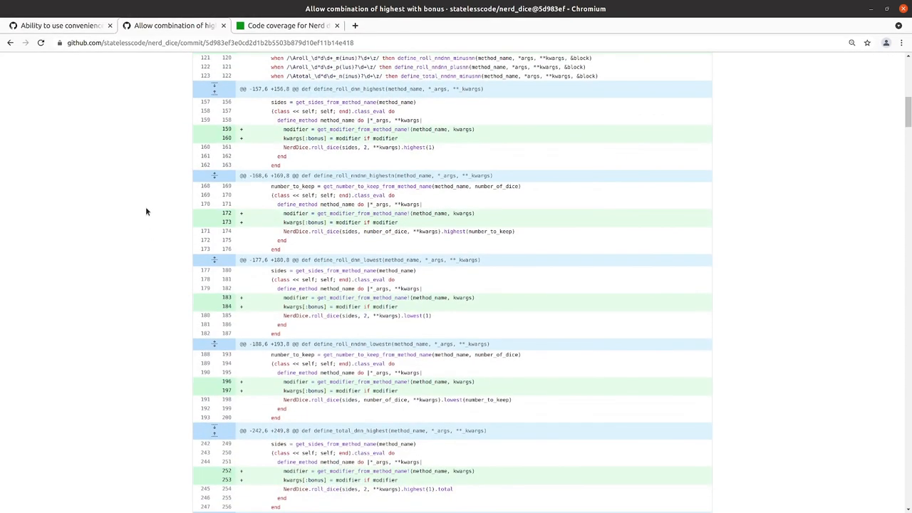
pyautogui.scroll(-3)
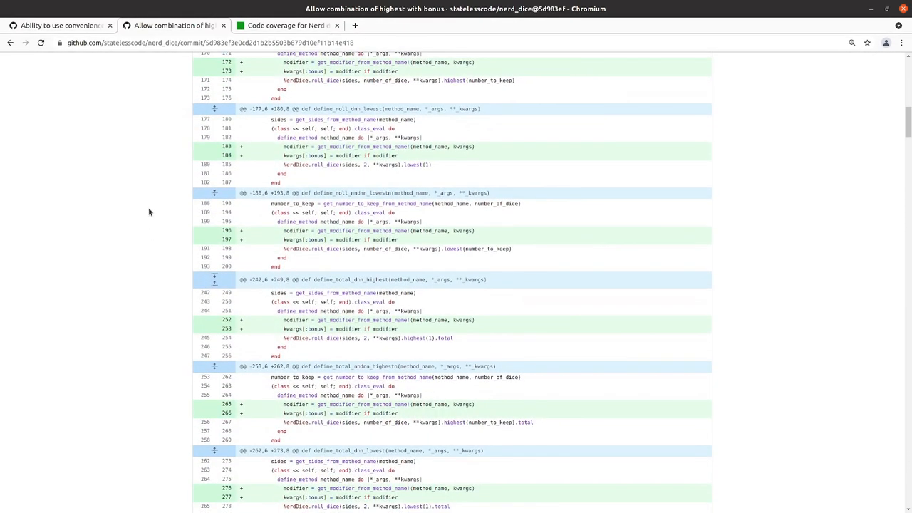
pyautogui.scroll(-3)
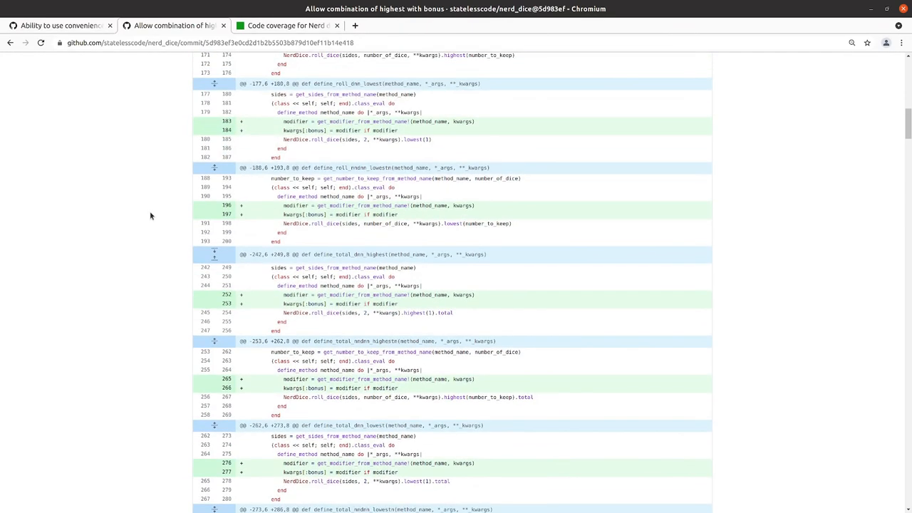
pyautogui.scroll(-3)
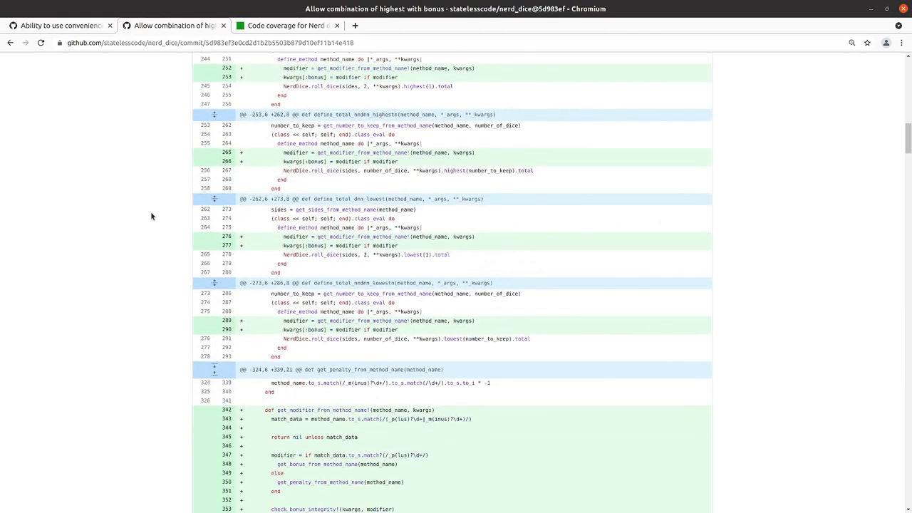
pyautogui.scroll(-3)
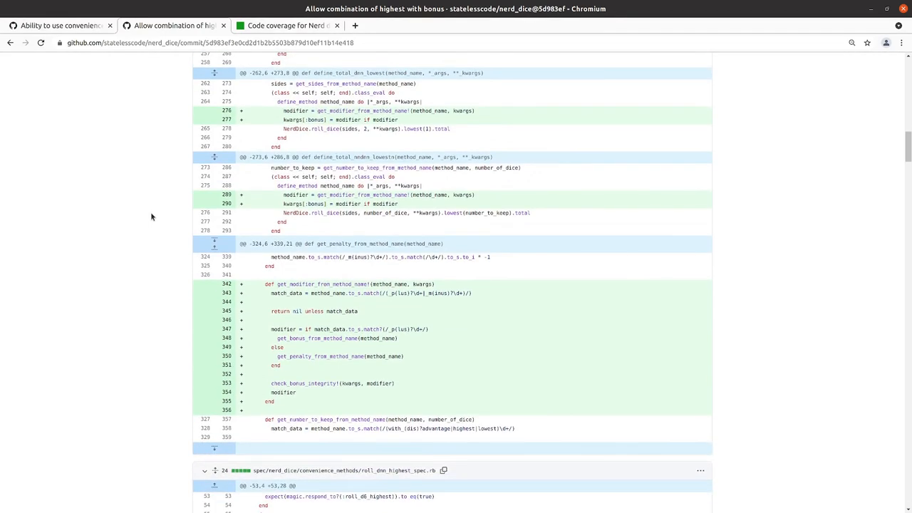
pyautogui.scroll(-3)
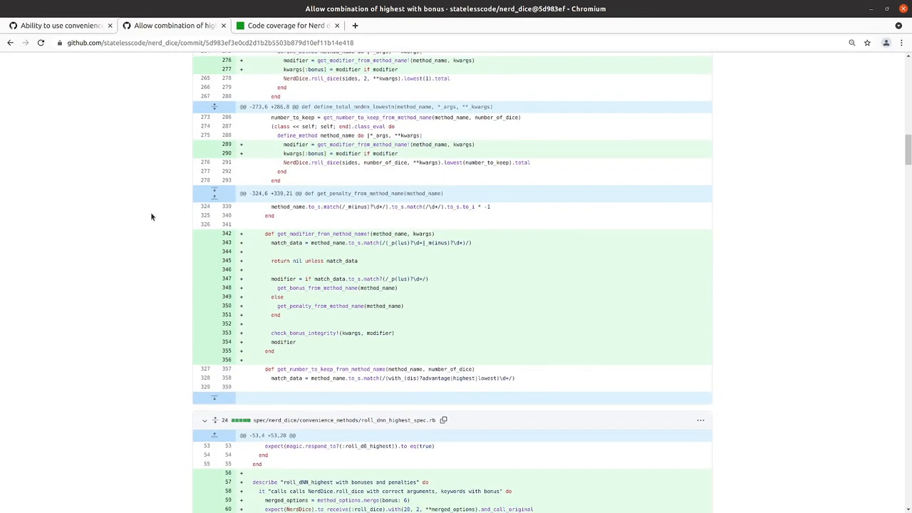
pyautogui.scroll(-3)
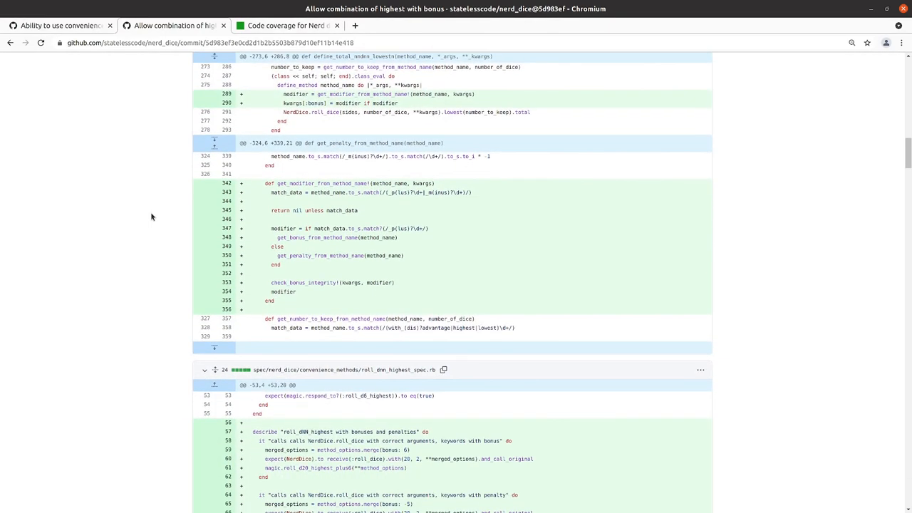
pyautogui.scroll(-3)
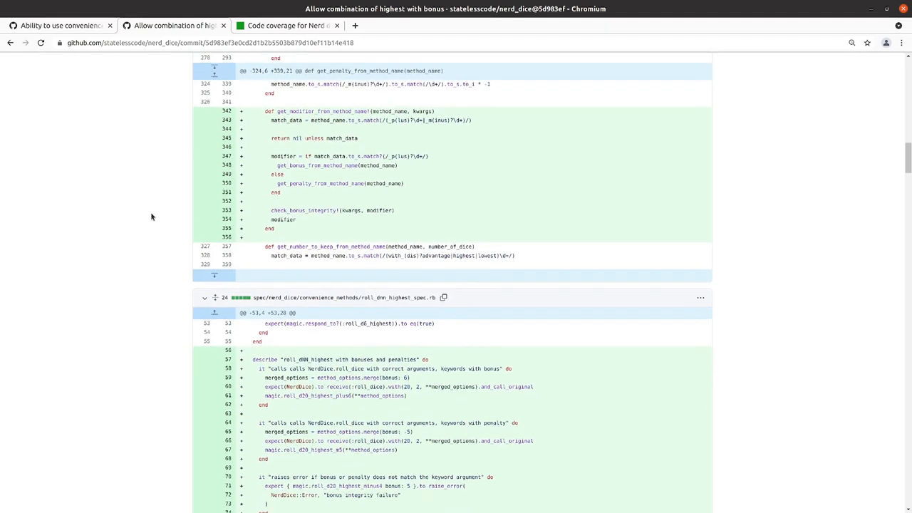
pyautogui.scroll(-3)
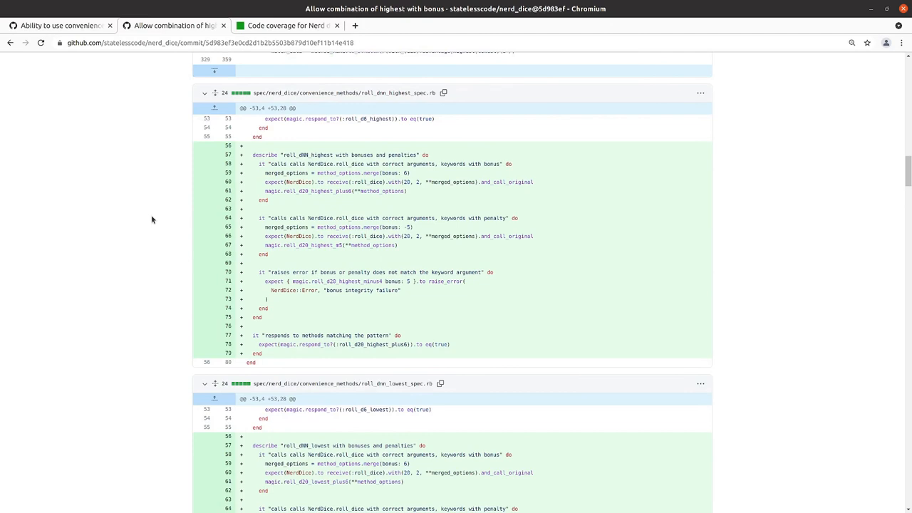
pyautogui.scroll(-3)
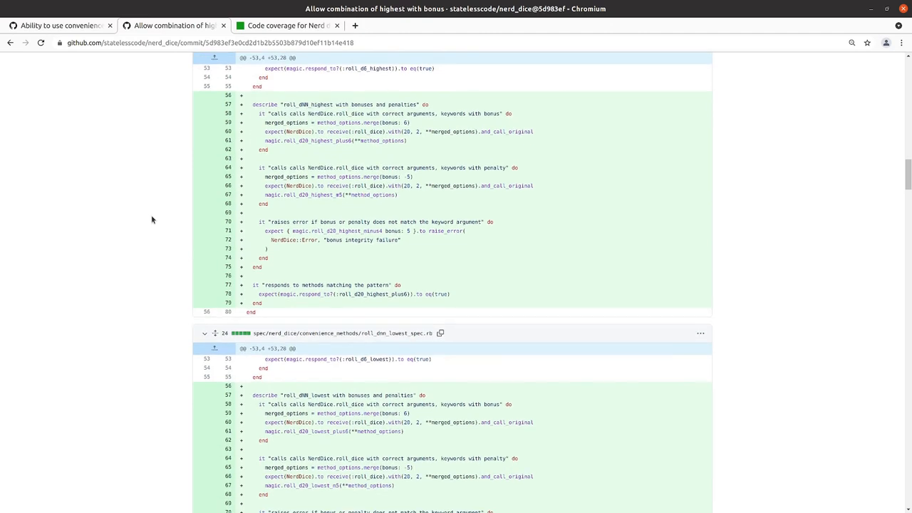
pyautogui.scroll(-3)
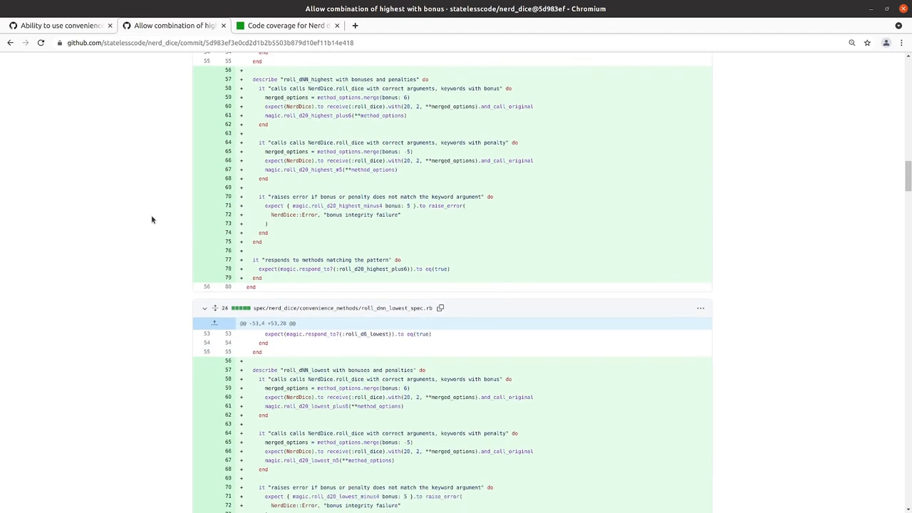
pyautogui.scroll(-3)
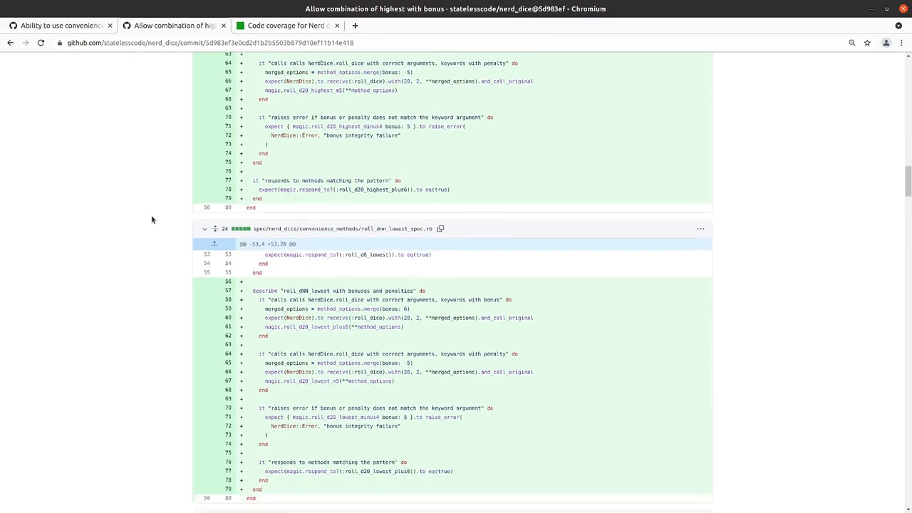
pyautogui.scroll(-3)
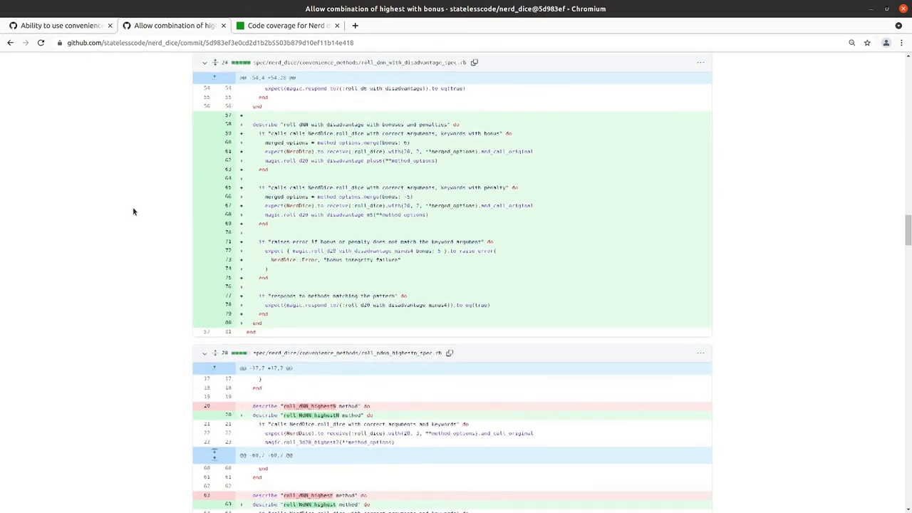
pyautogui.scroll(-3)
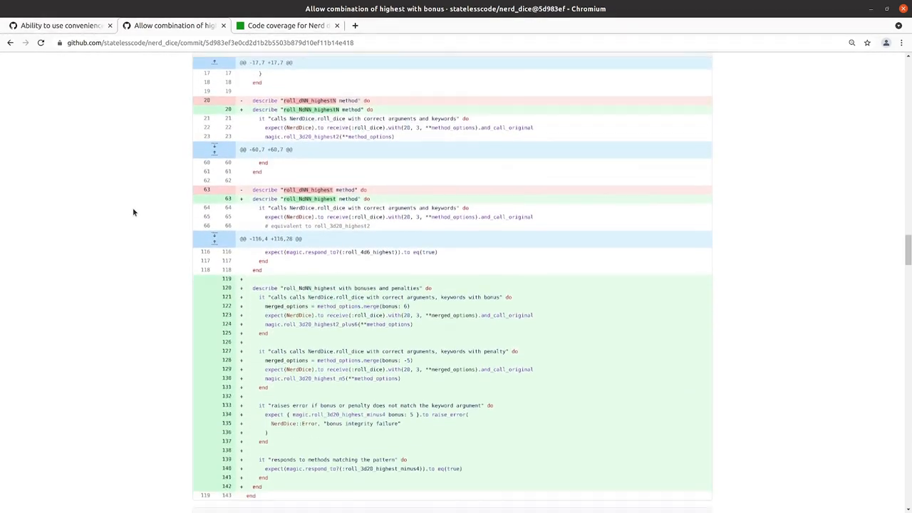
pyautogui.scroll(-3)
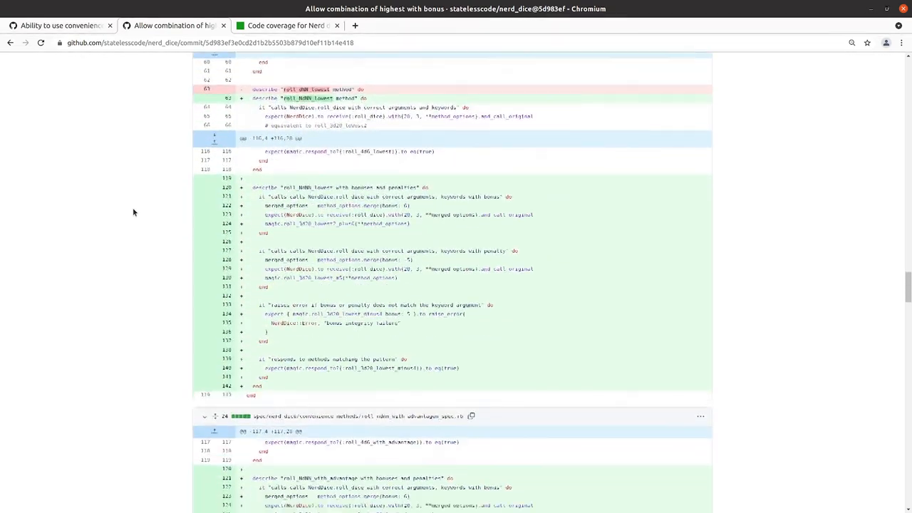
pyautogui.scroll(-3)
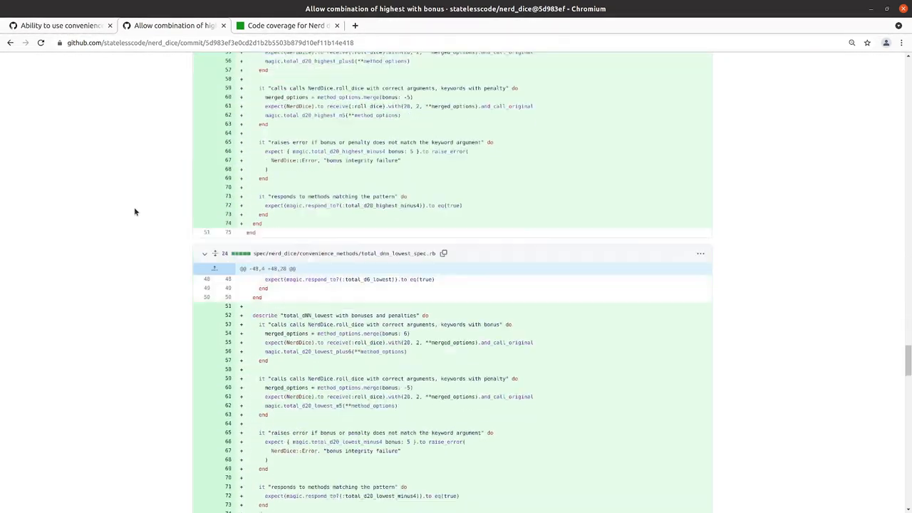
pyautogui.scroll(-3)
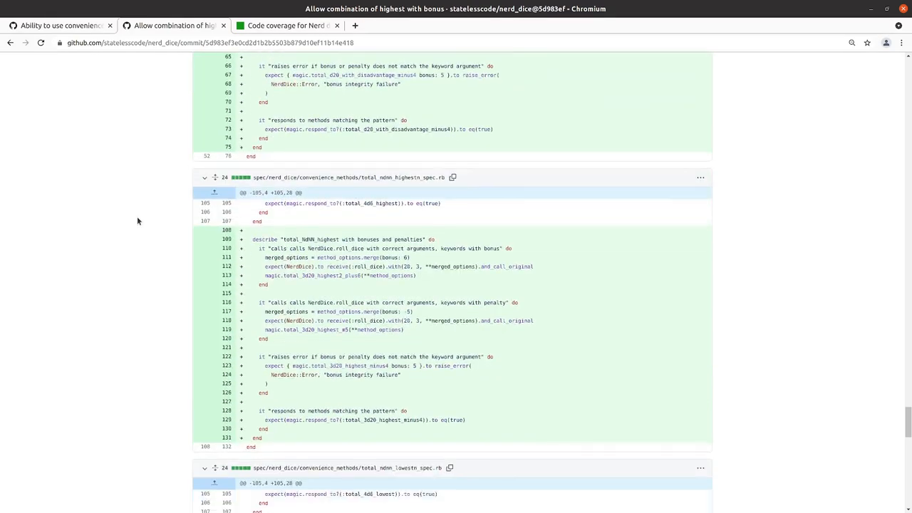
pyautogui.scroll(-3)
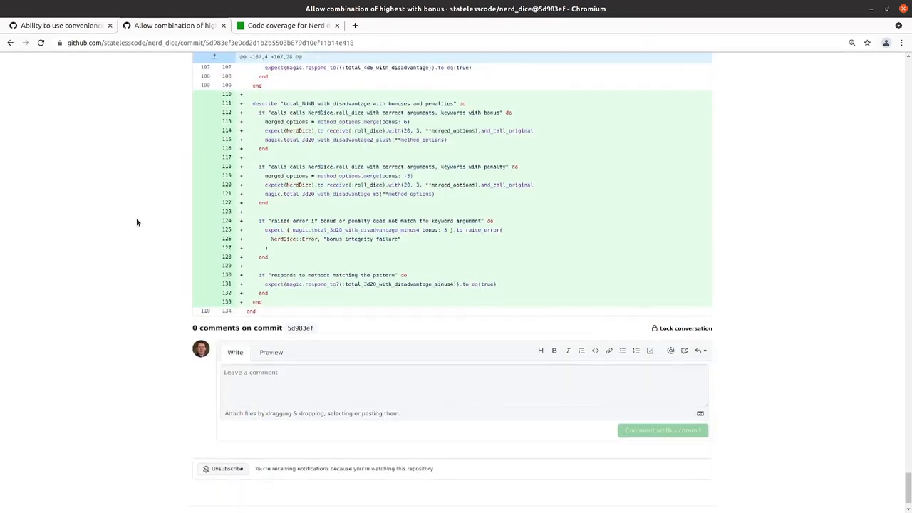
pyautogui.scroll(-3)
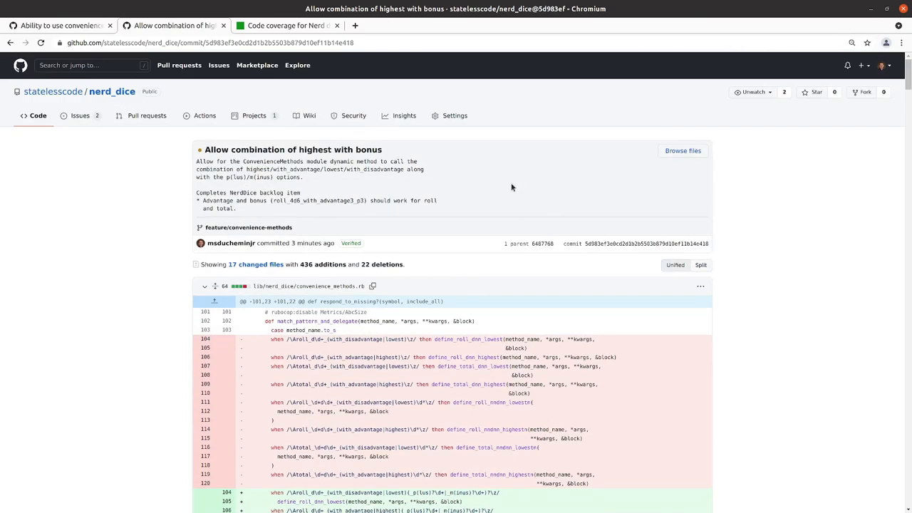
pyautogui.moveTo(209, 115)
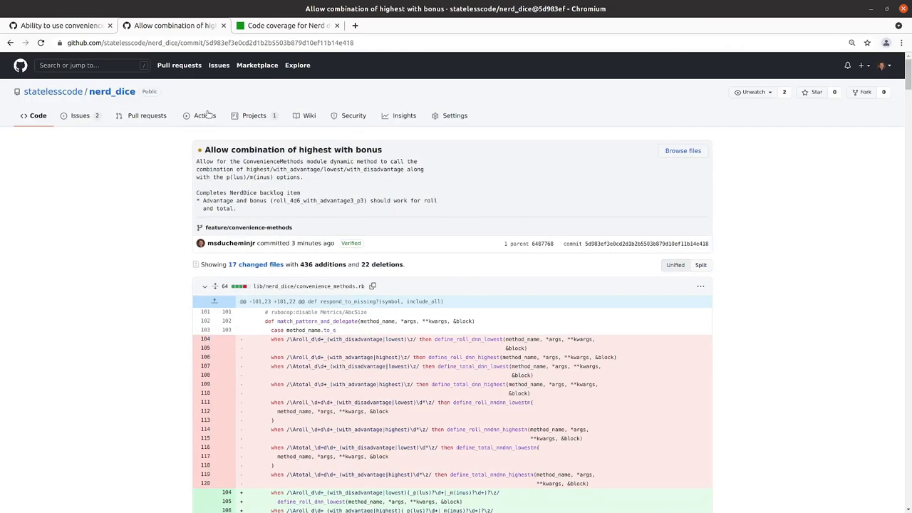
pyautogui.moveTo(193, 130)
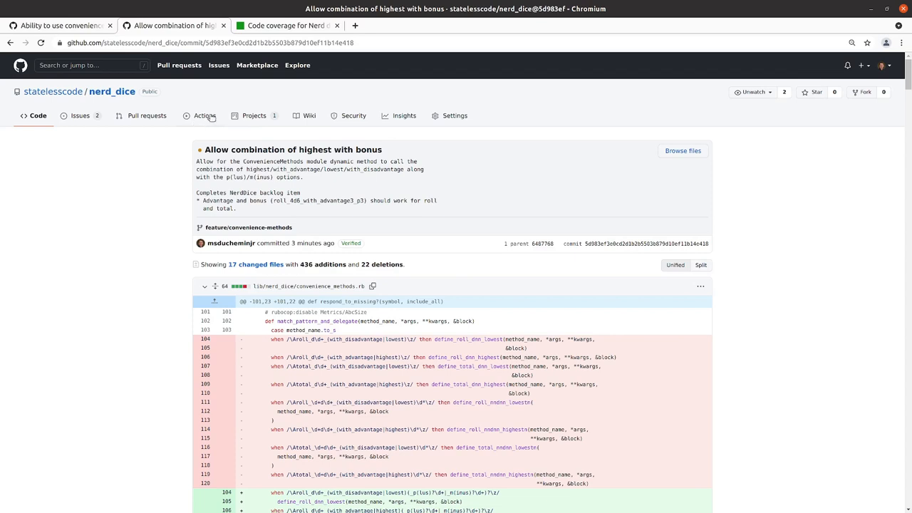
# Step: Confirm the latest CI run passed in Actions, then bring up the repository's Projects list
pyautogui.click(205, 116)
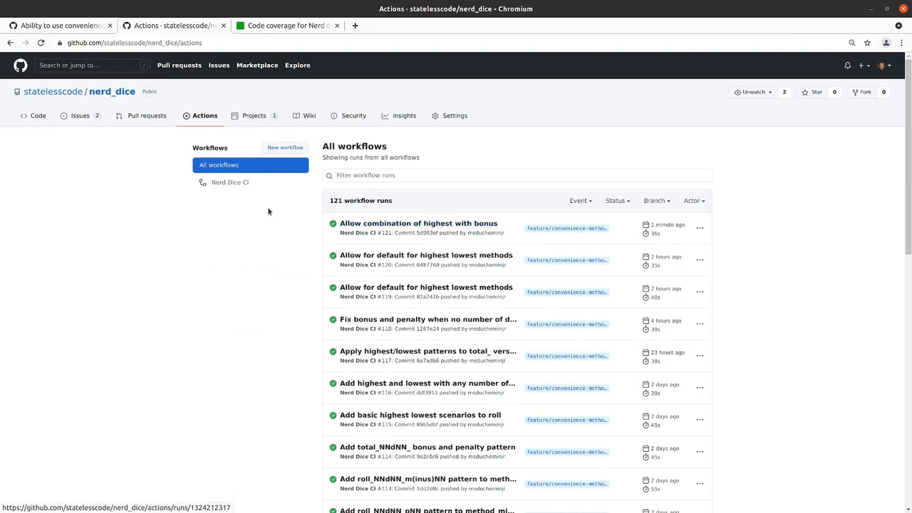
pyautogui.moveTo(79, 115)
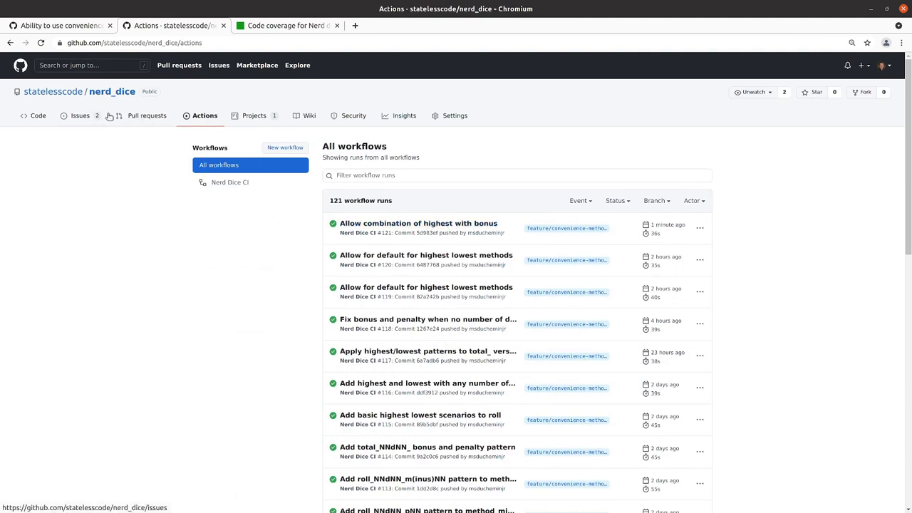
pyautogui.click(254, 115)
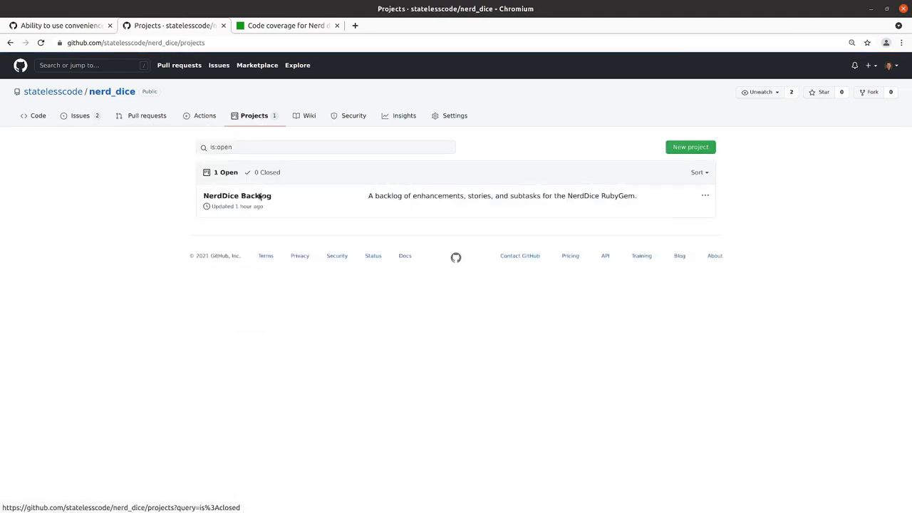
# Step: Enter the NerdDice Backlog board, where the Advantage and bonus card sits in Done
pyautogui.click(237, 195)
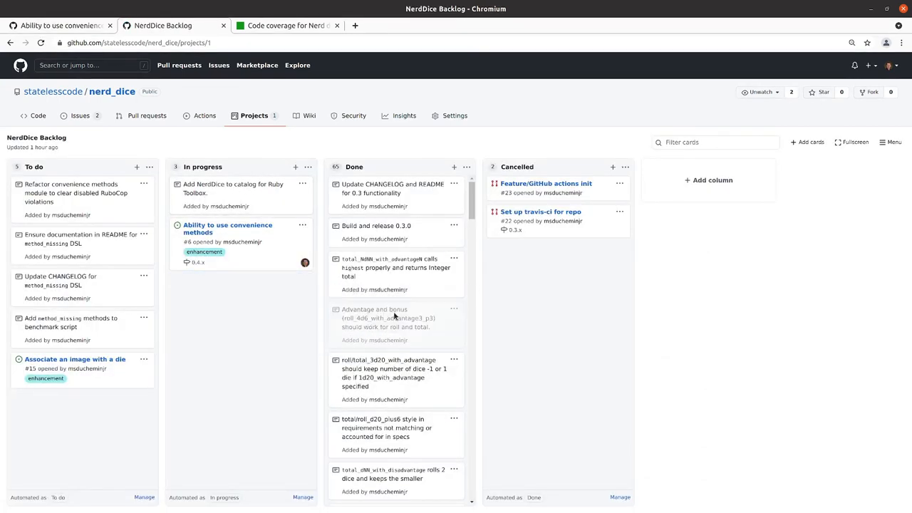
pyautogui.click(396, 325)
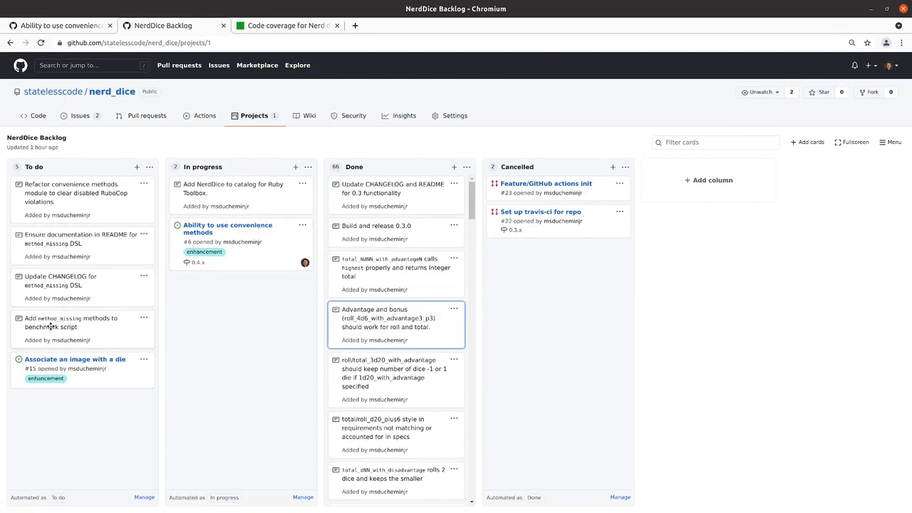
pyautogui.moveTo(79, 356)
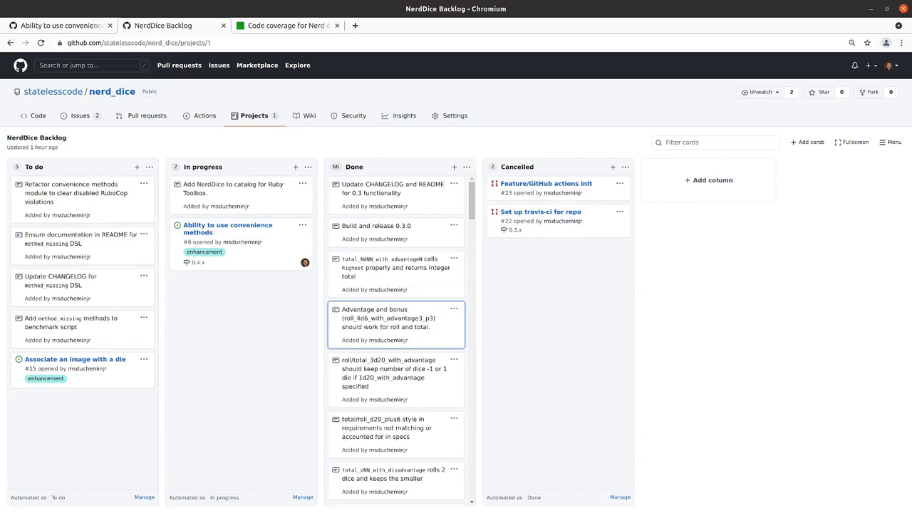
# Step: Begin a new To do note reading 'Ensure adequate commenting of the code'
pyautogui.click(137, 167)
pyautogui.write('Ensure adequate commenting of the code')
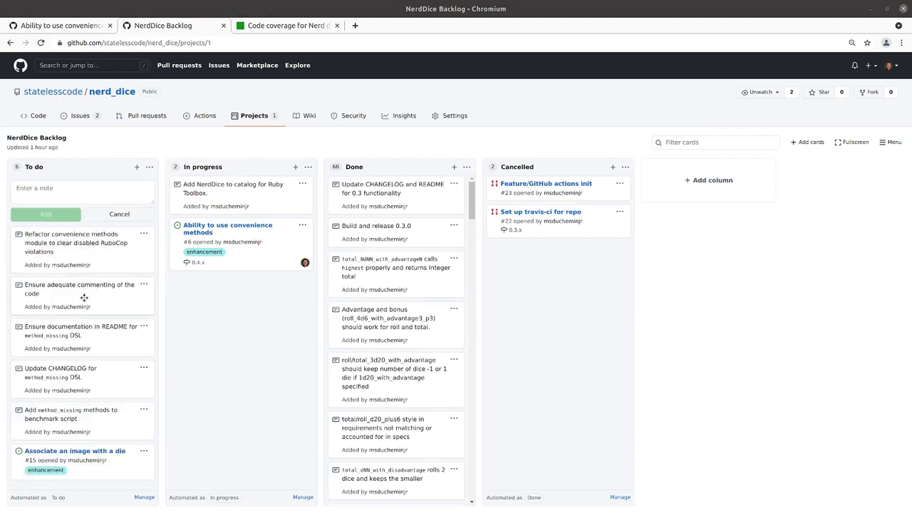
pyautogui.moveTo(217, 331)
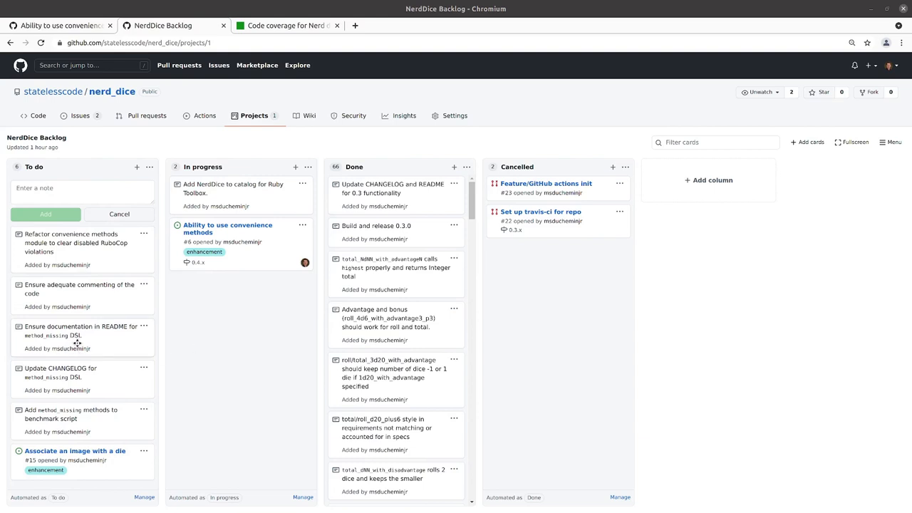
pyautogui.moveTo(97, 241)
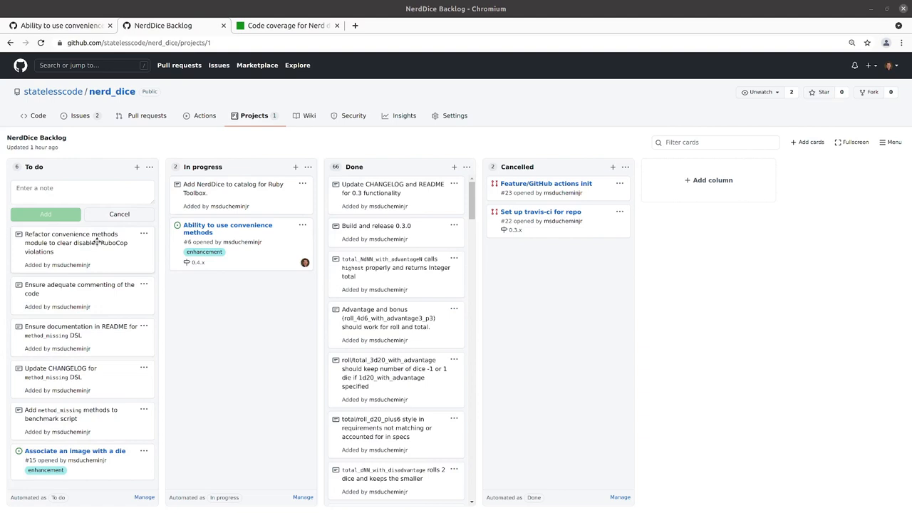
pyautogui.moveTo(100, 255)
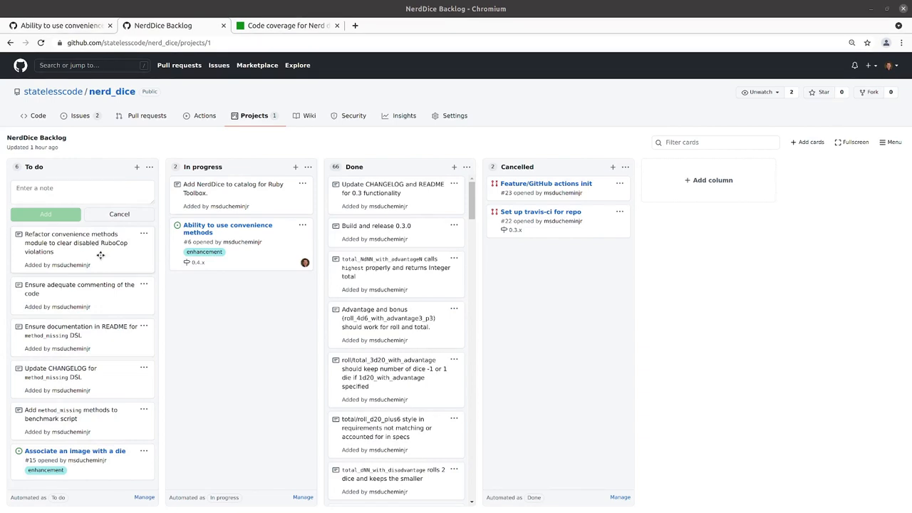
pyautogui.moveTo(99, 255)
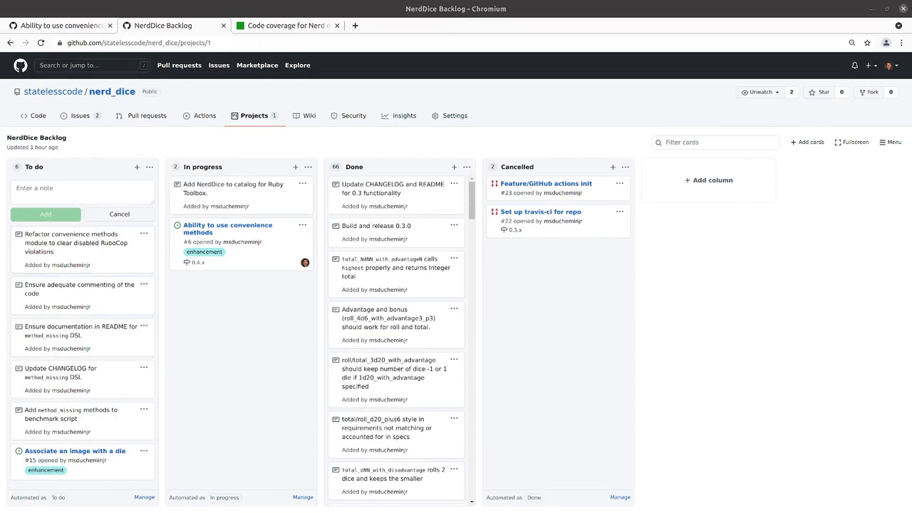